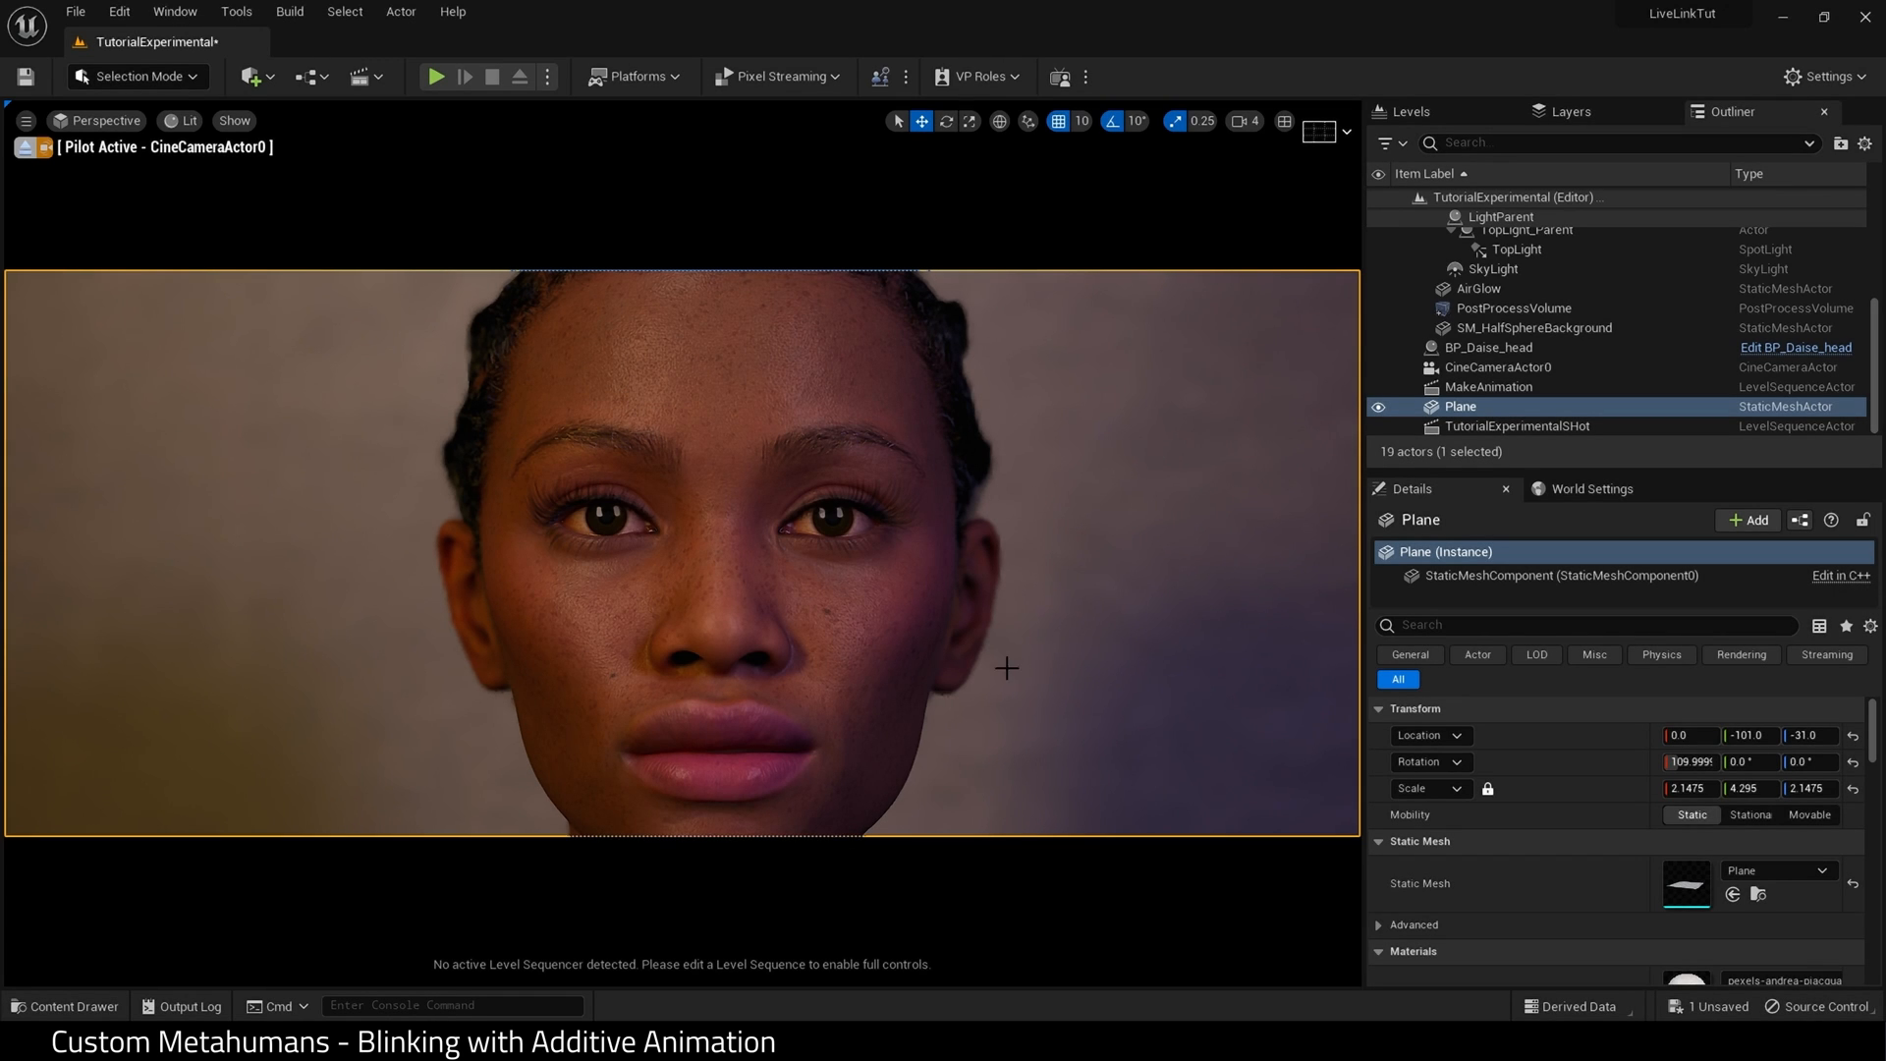
mouse_move(22, 147)
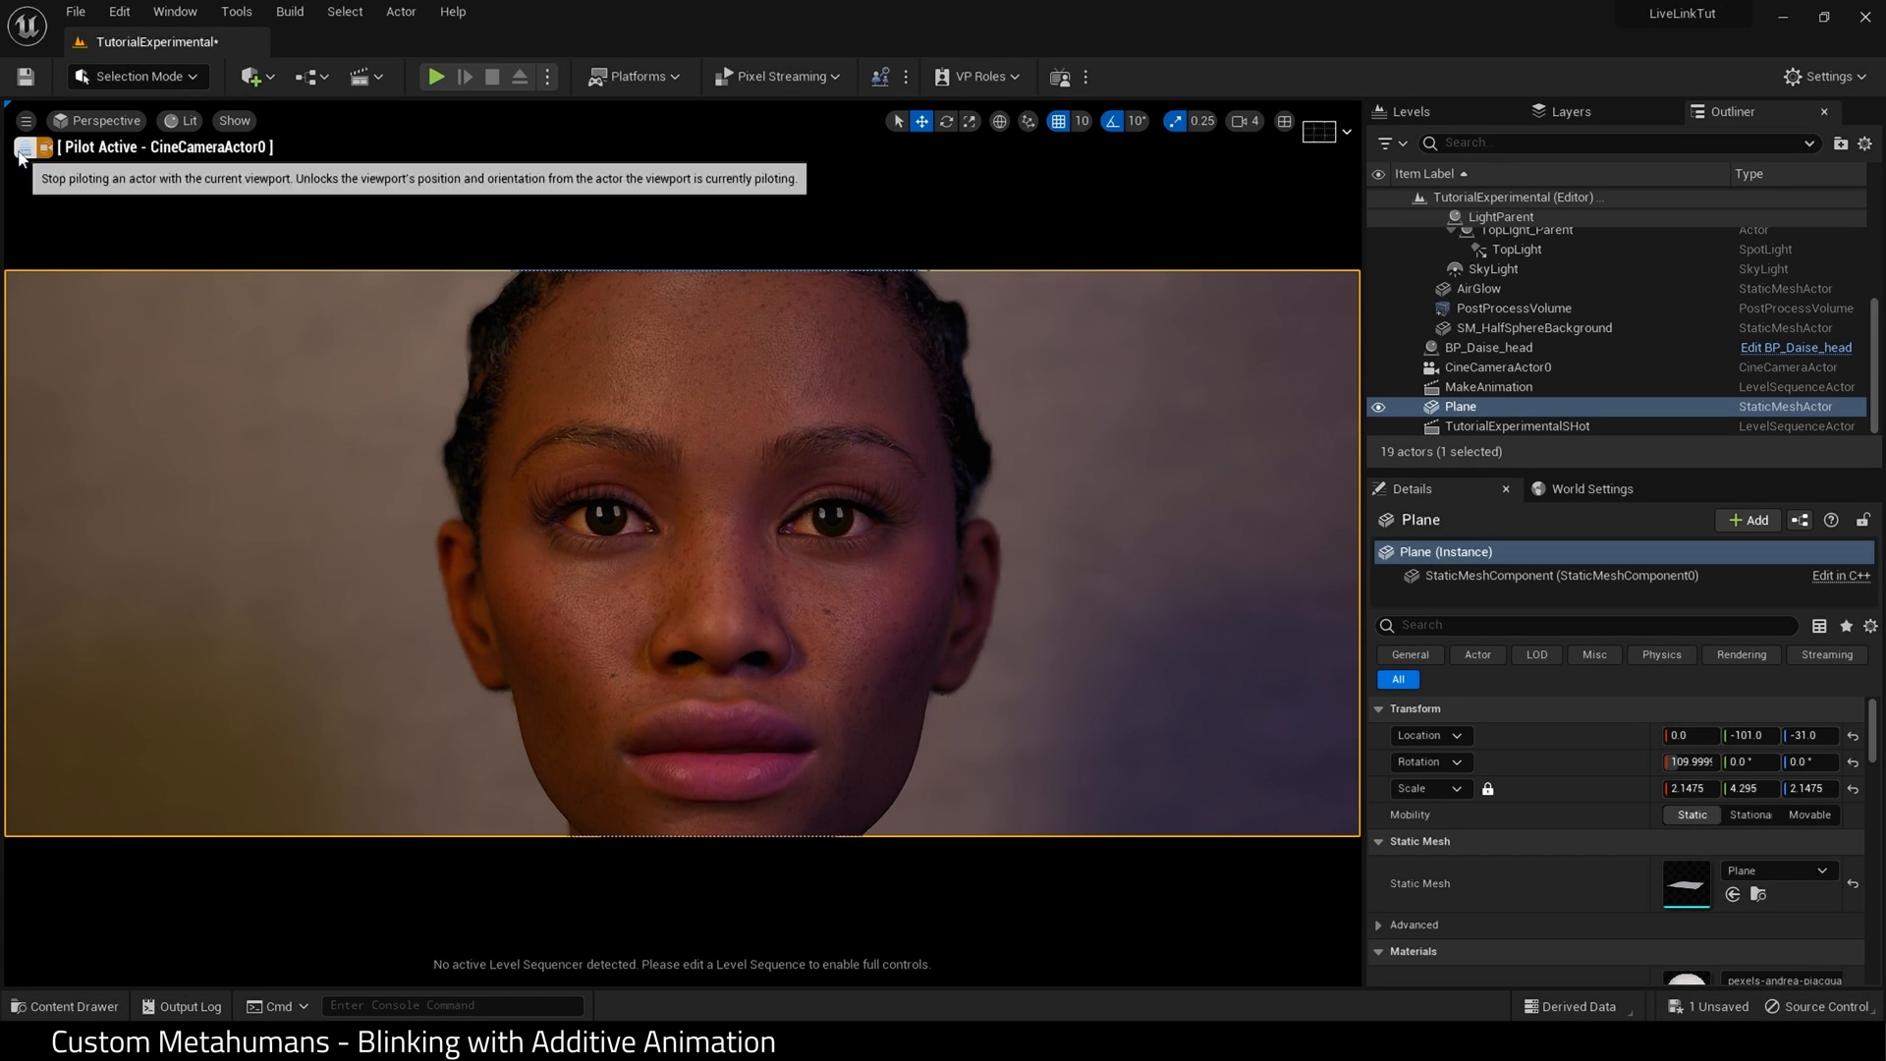
Select the cine camera actor and start a new level sequence from the Cinematics menu.
click(28, 149)
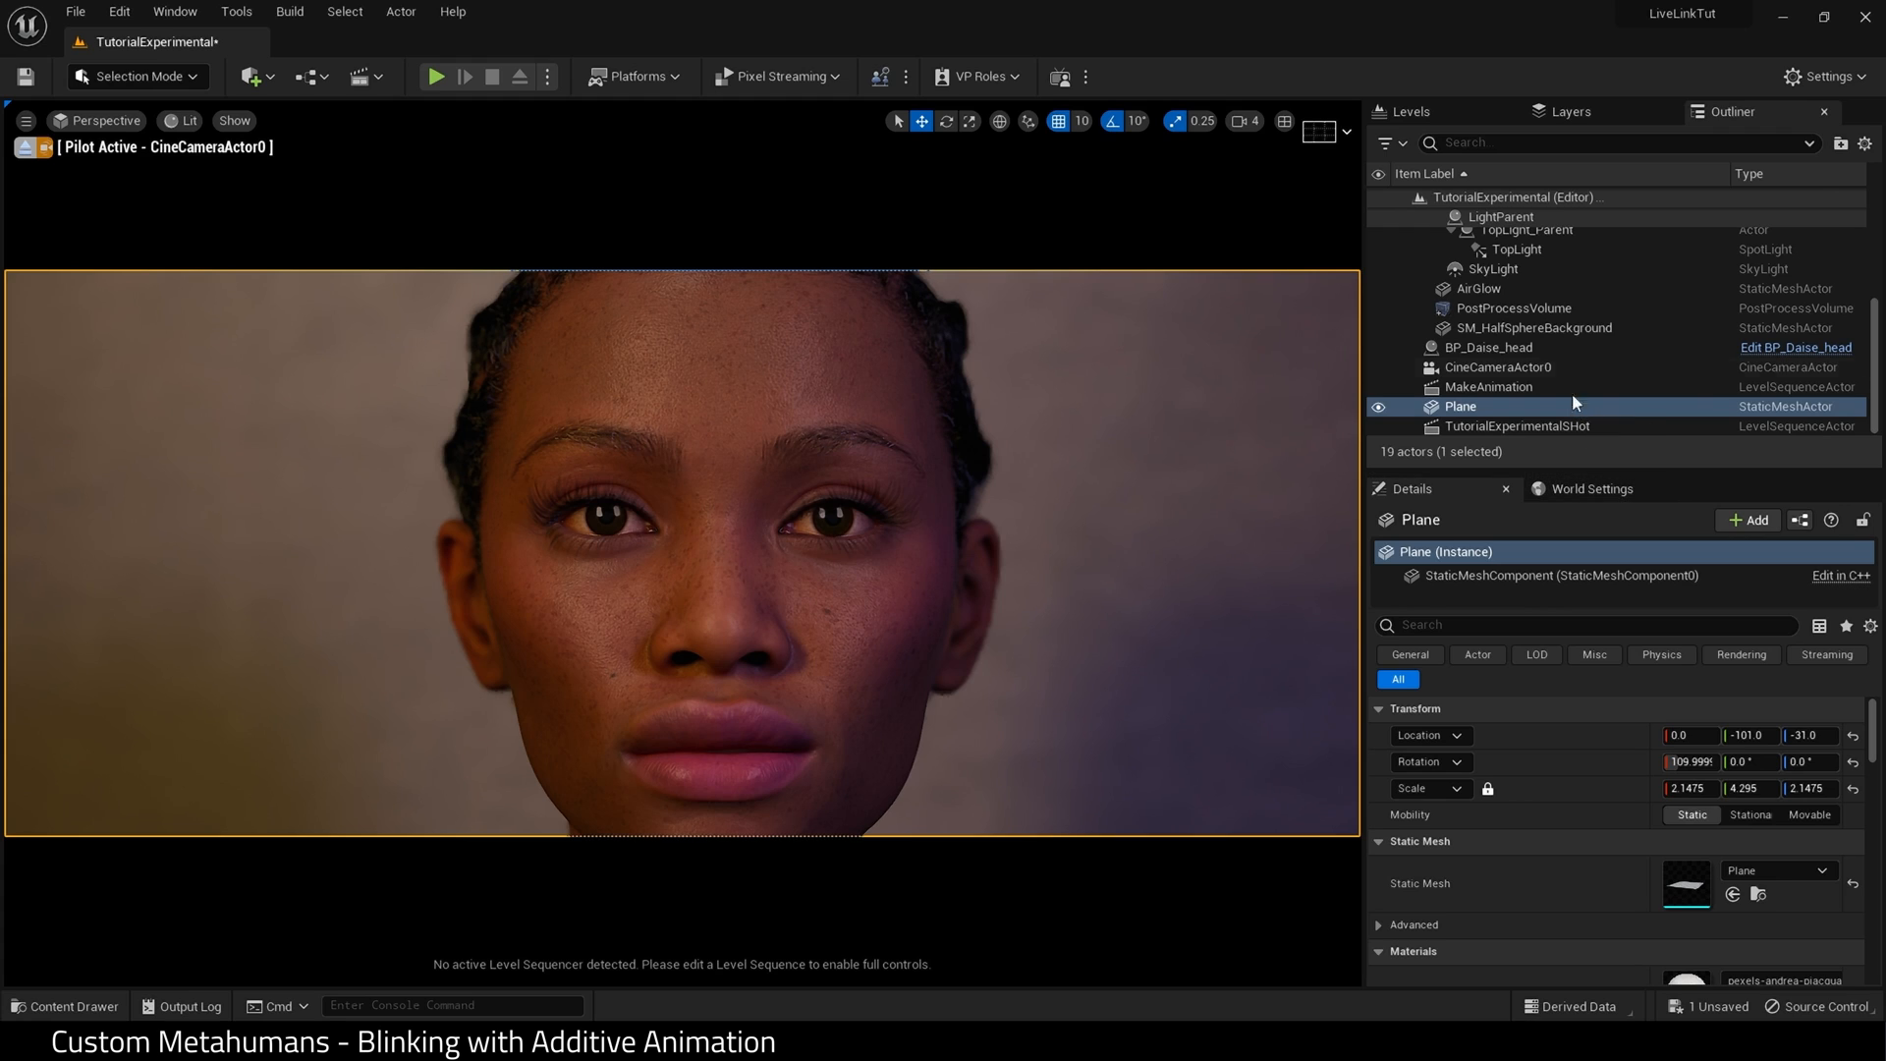
click(1497, 367)
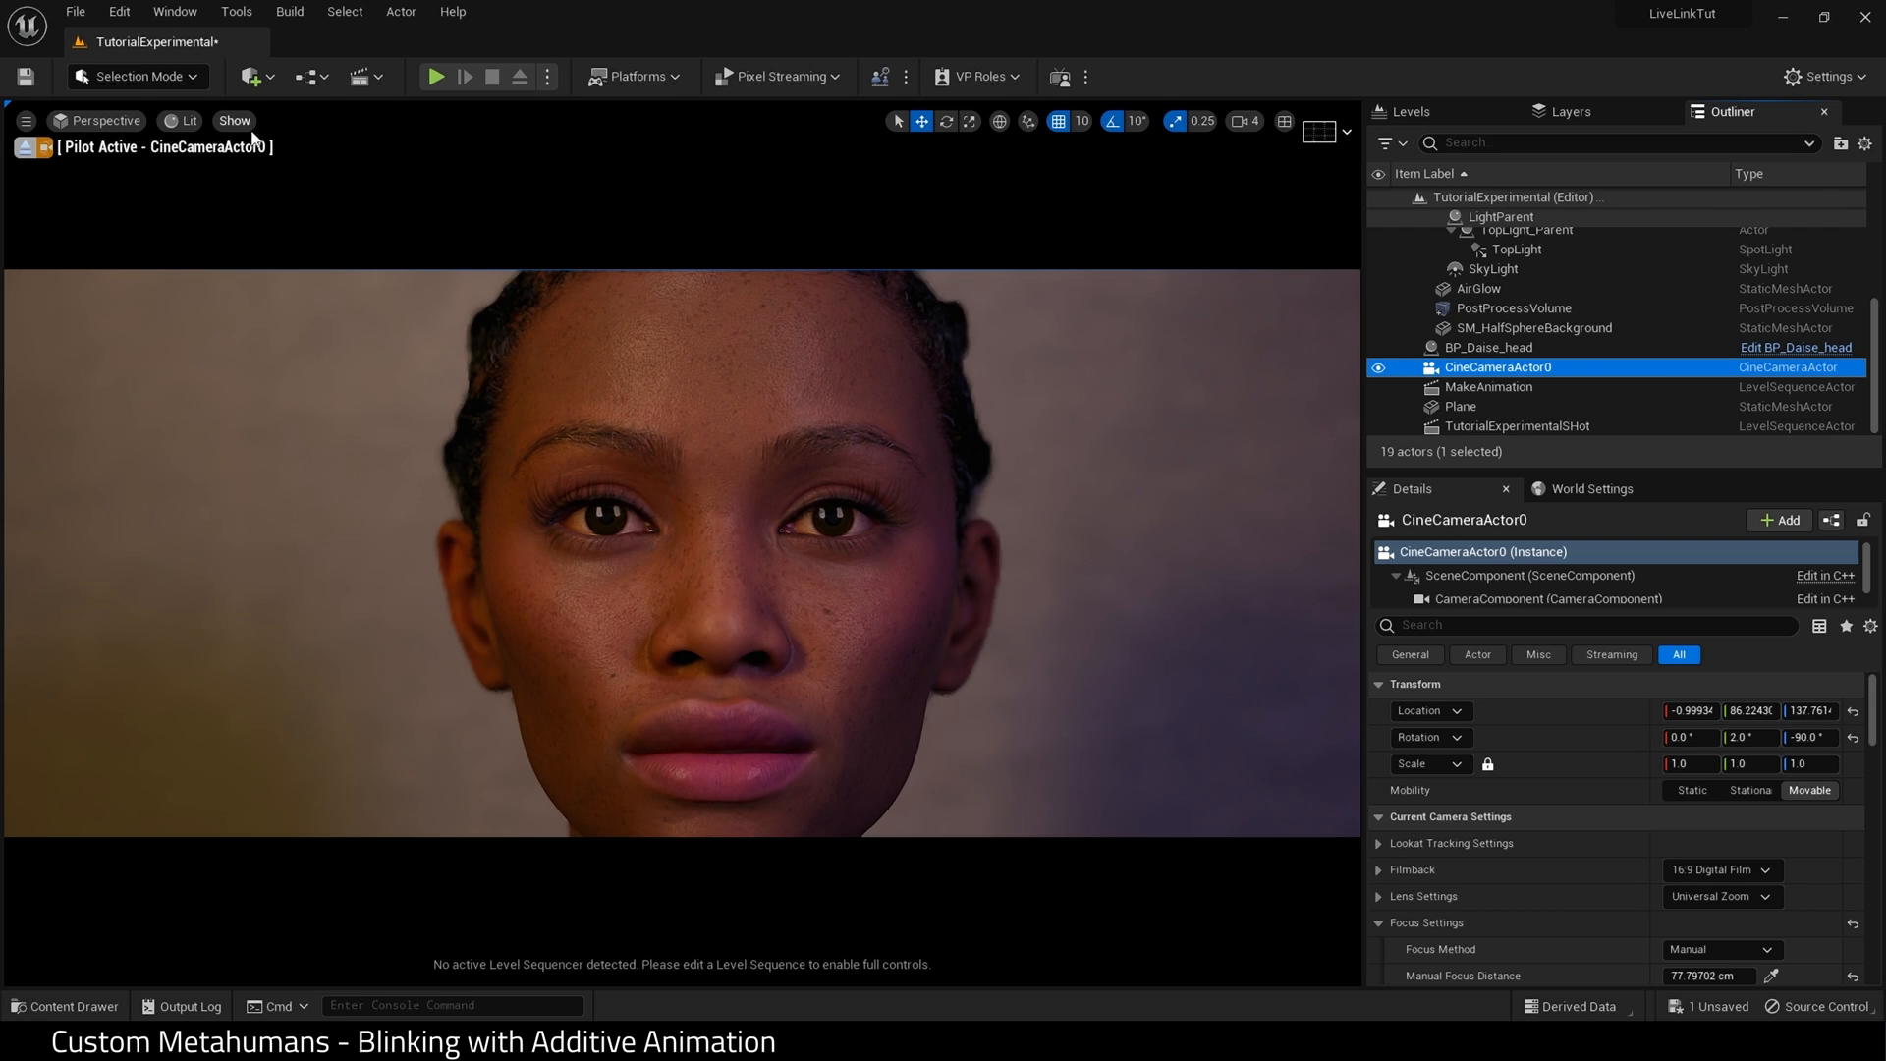
click(375, 77)
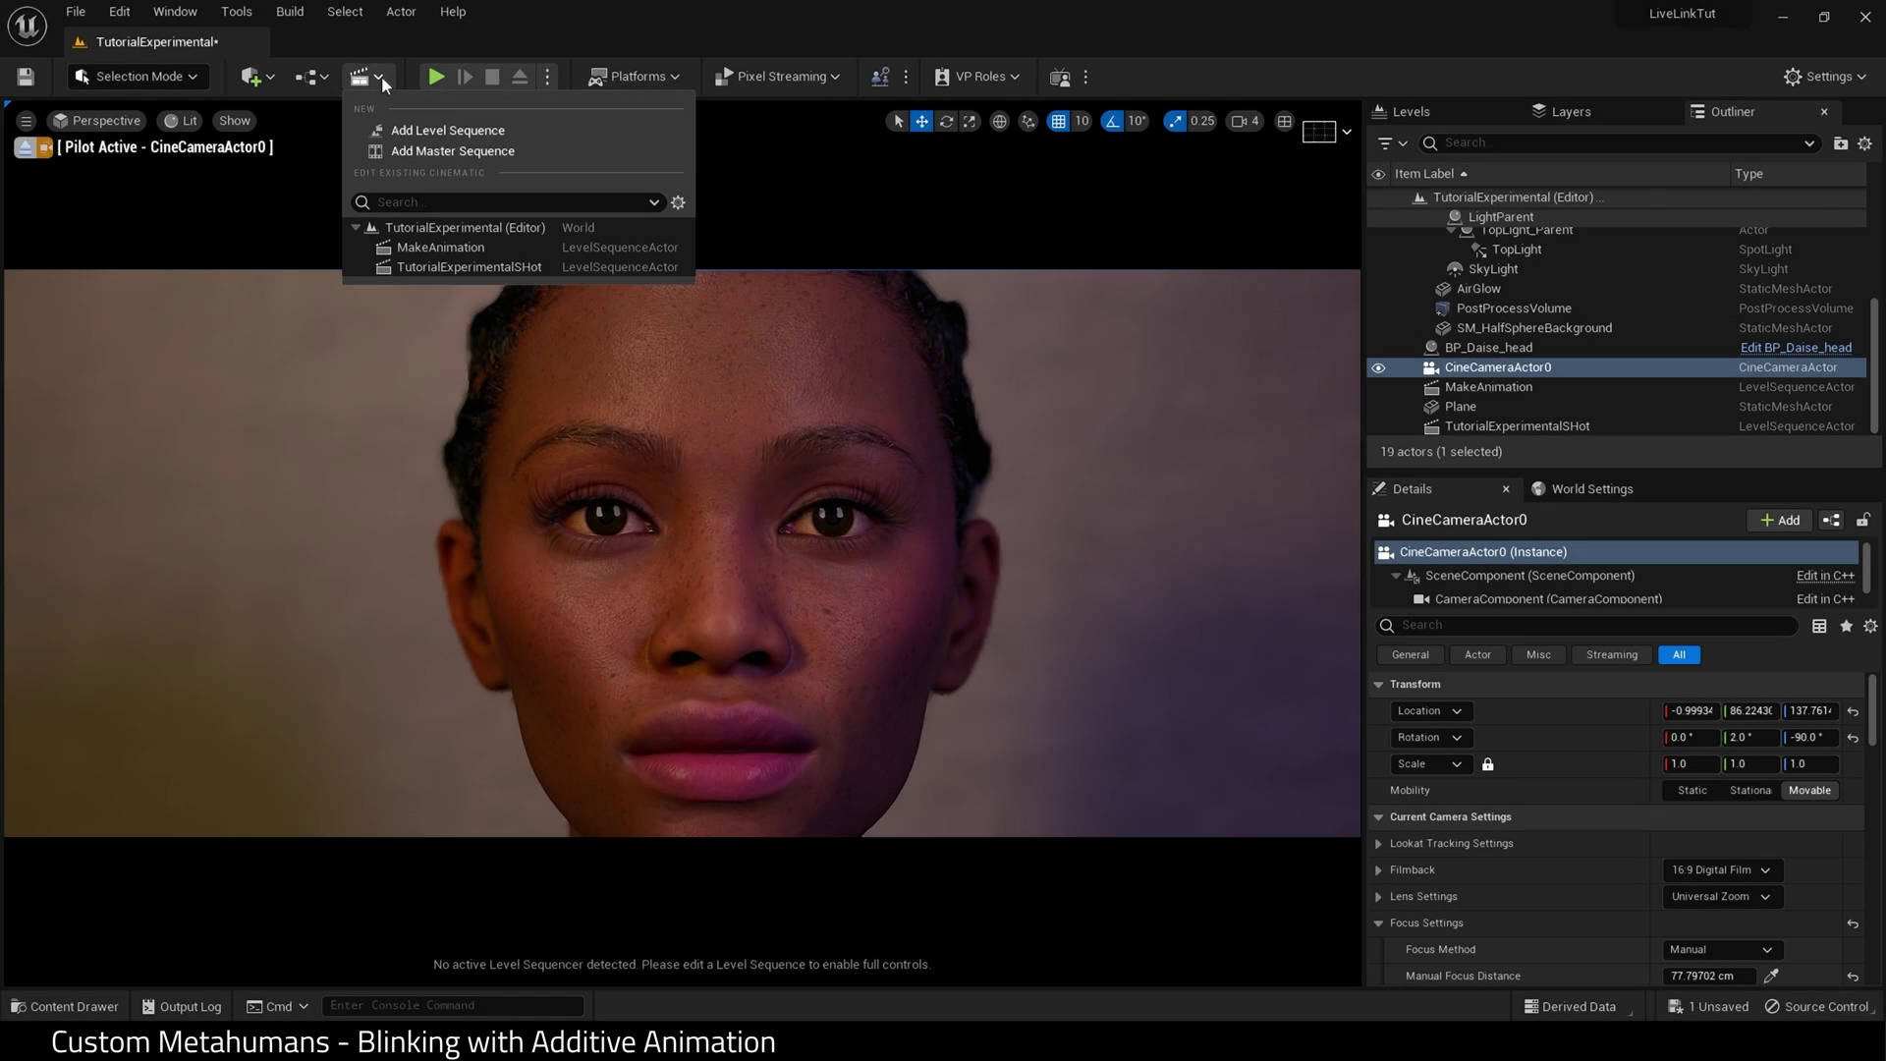
click(444, 130)
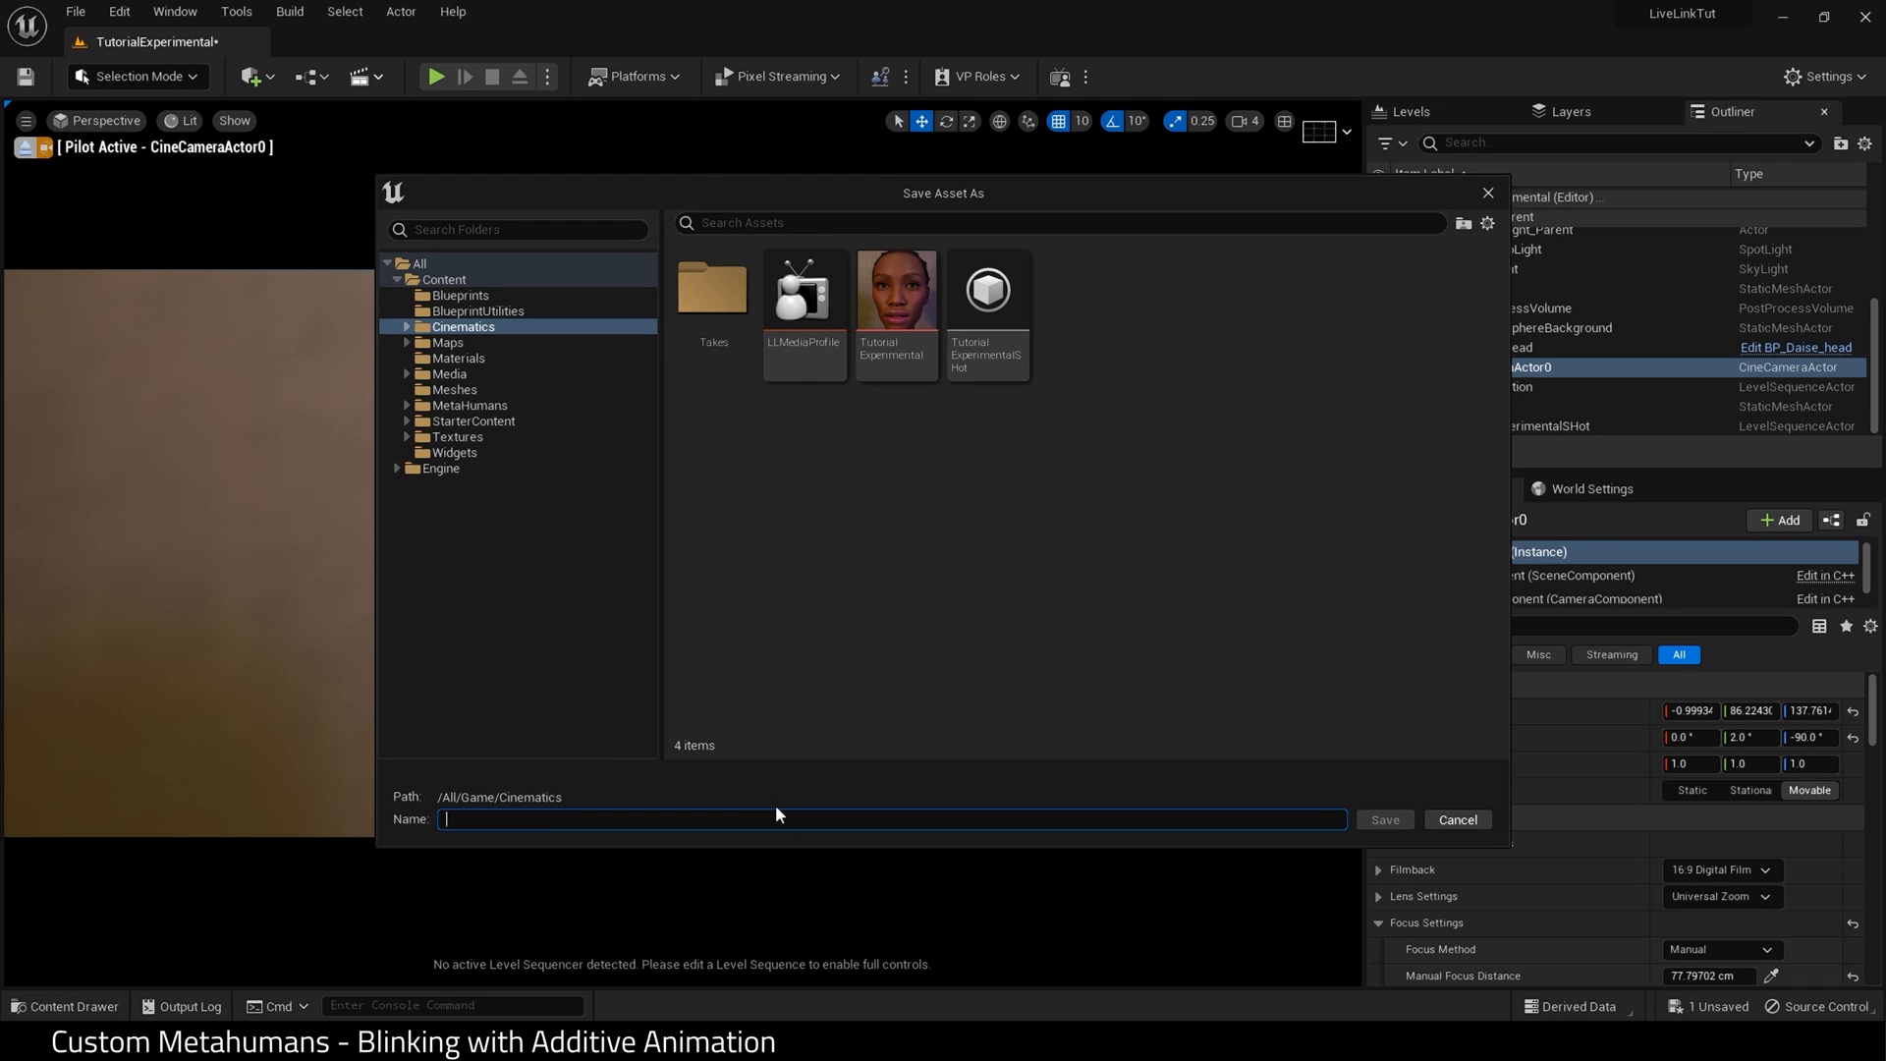
Name the sequence MakeAnimation in Content/Cinematics and save it.
text(MakeAnimati)
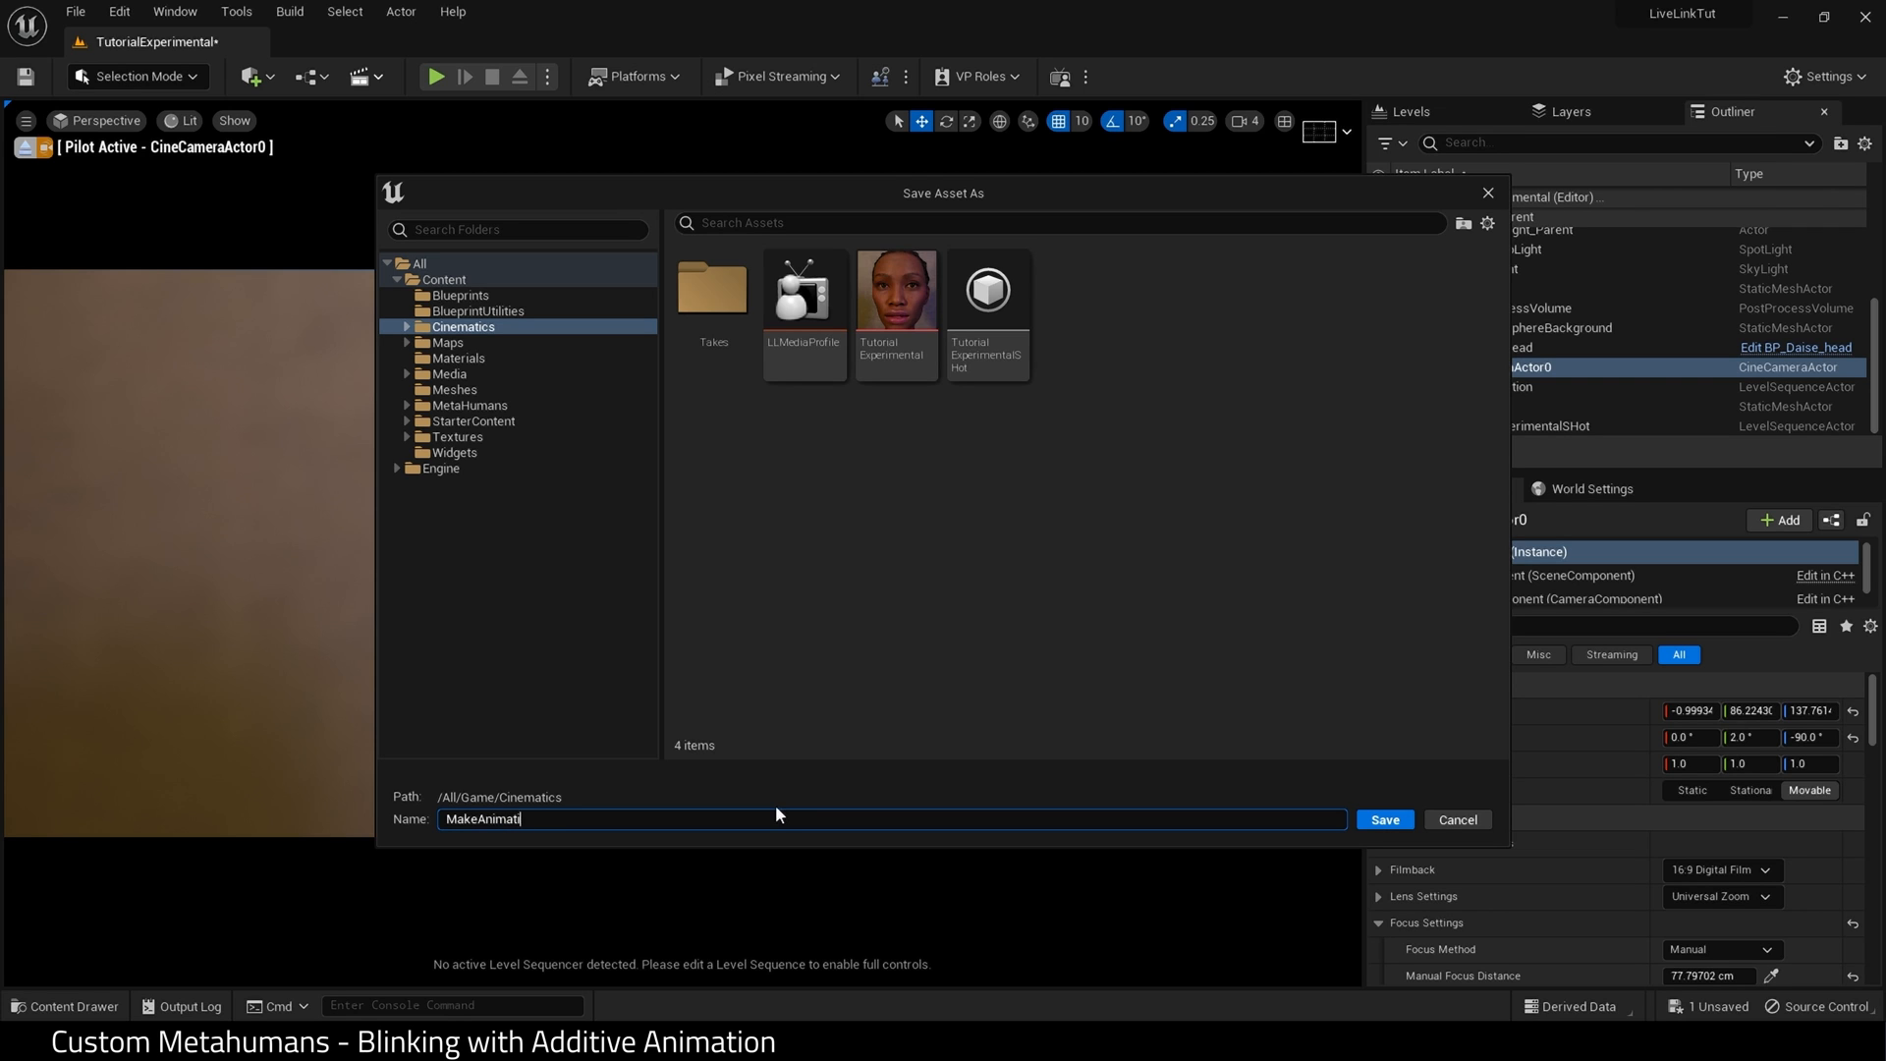
text(on)
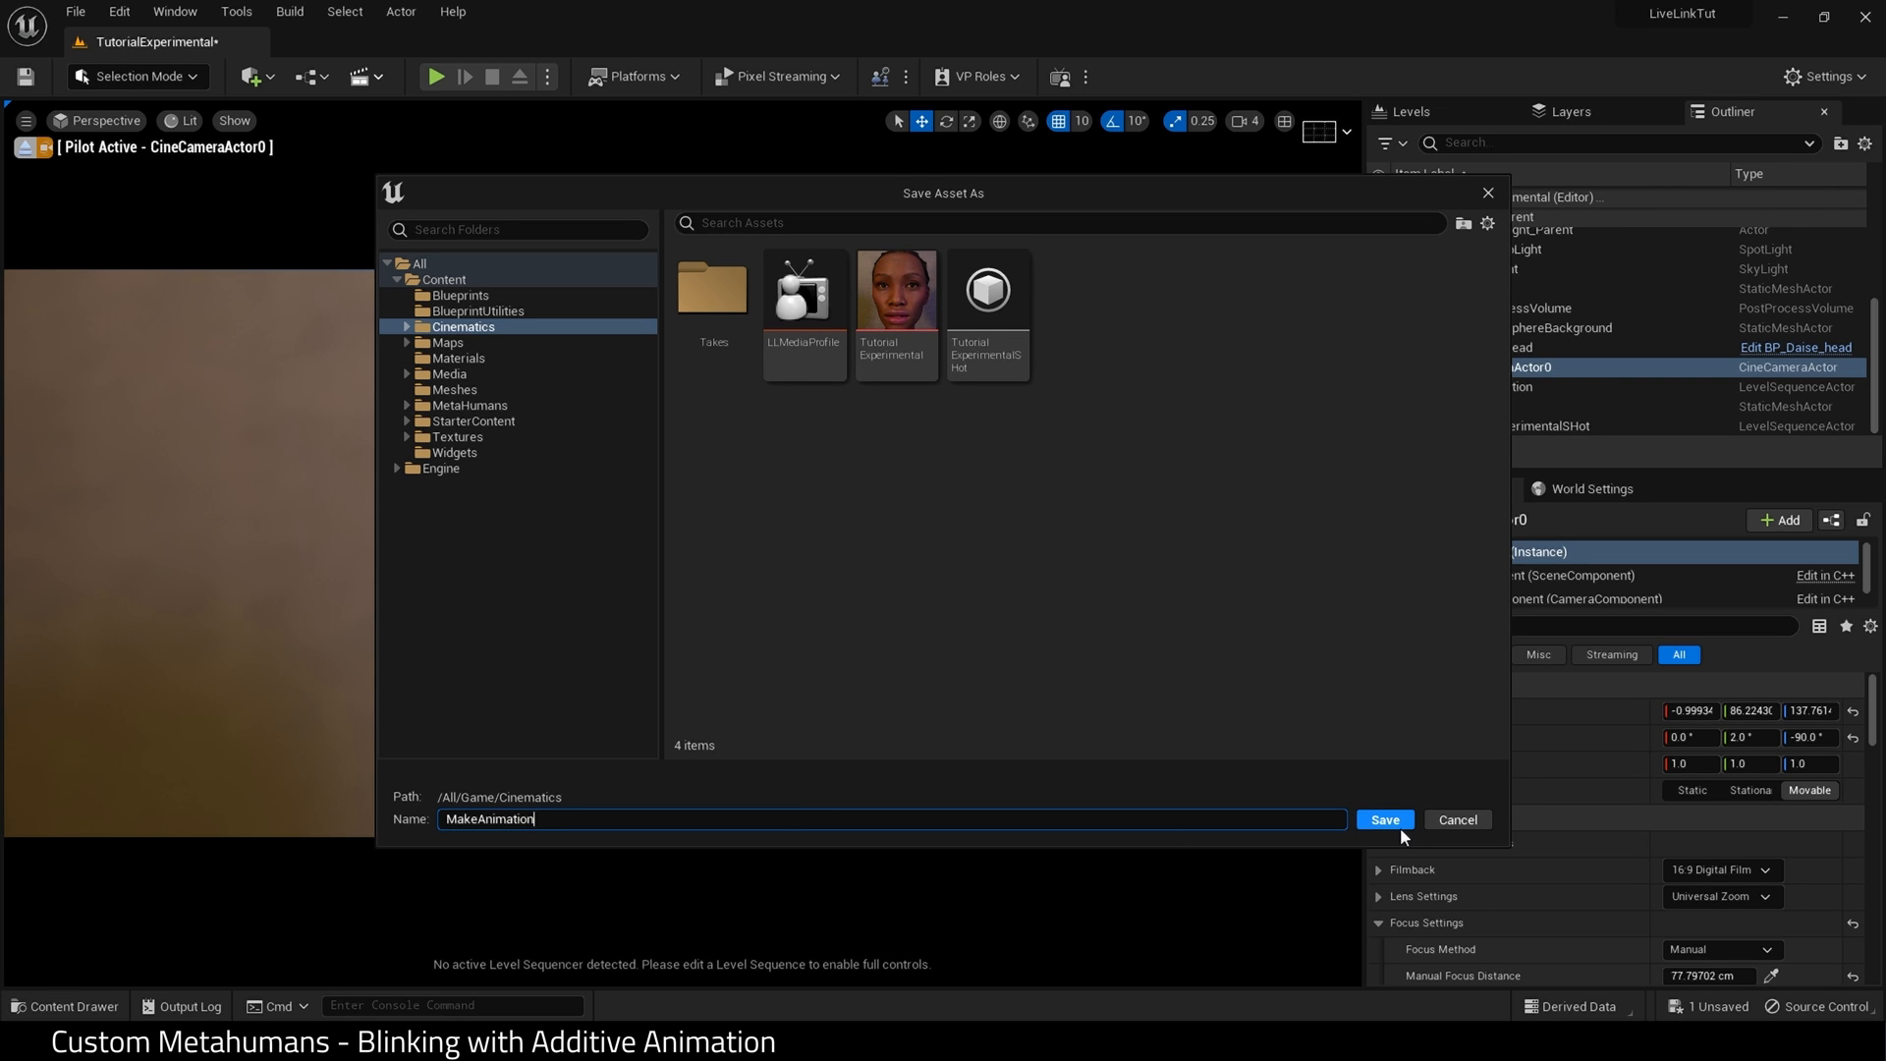
click(1384, 820)
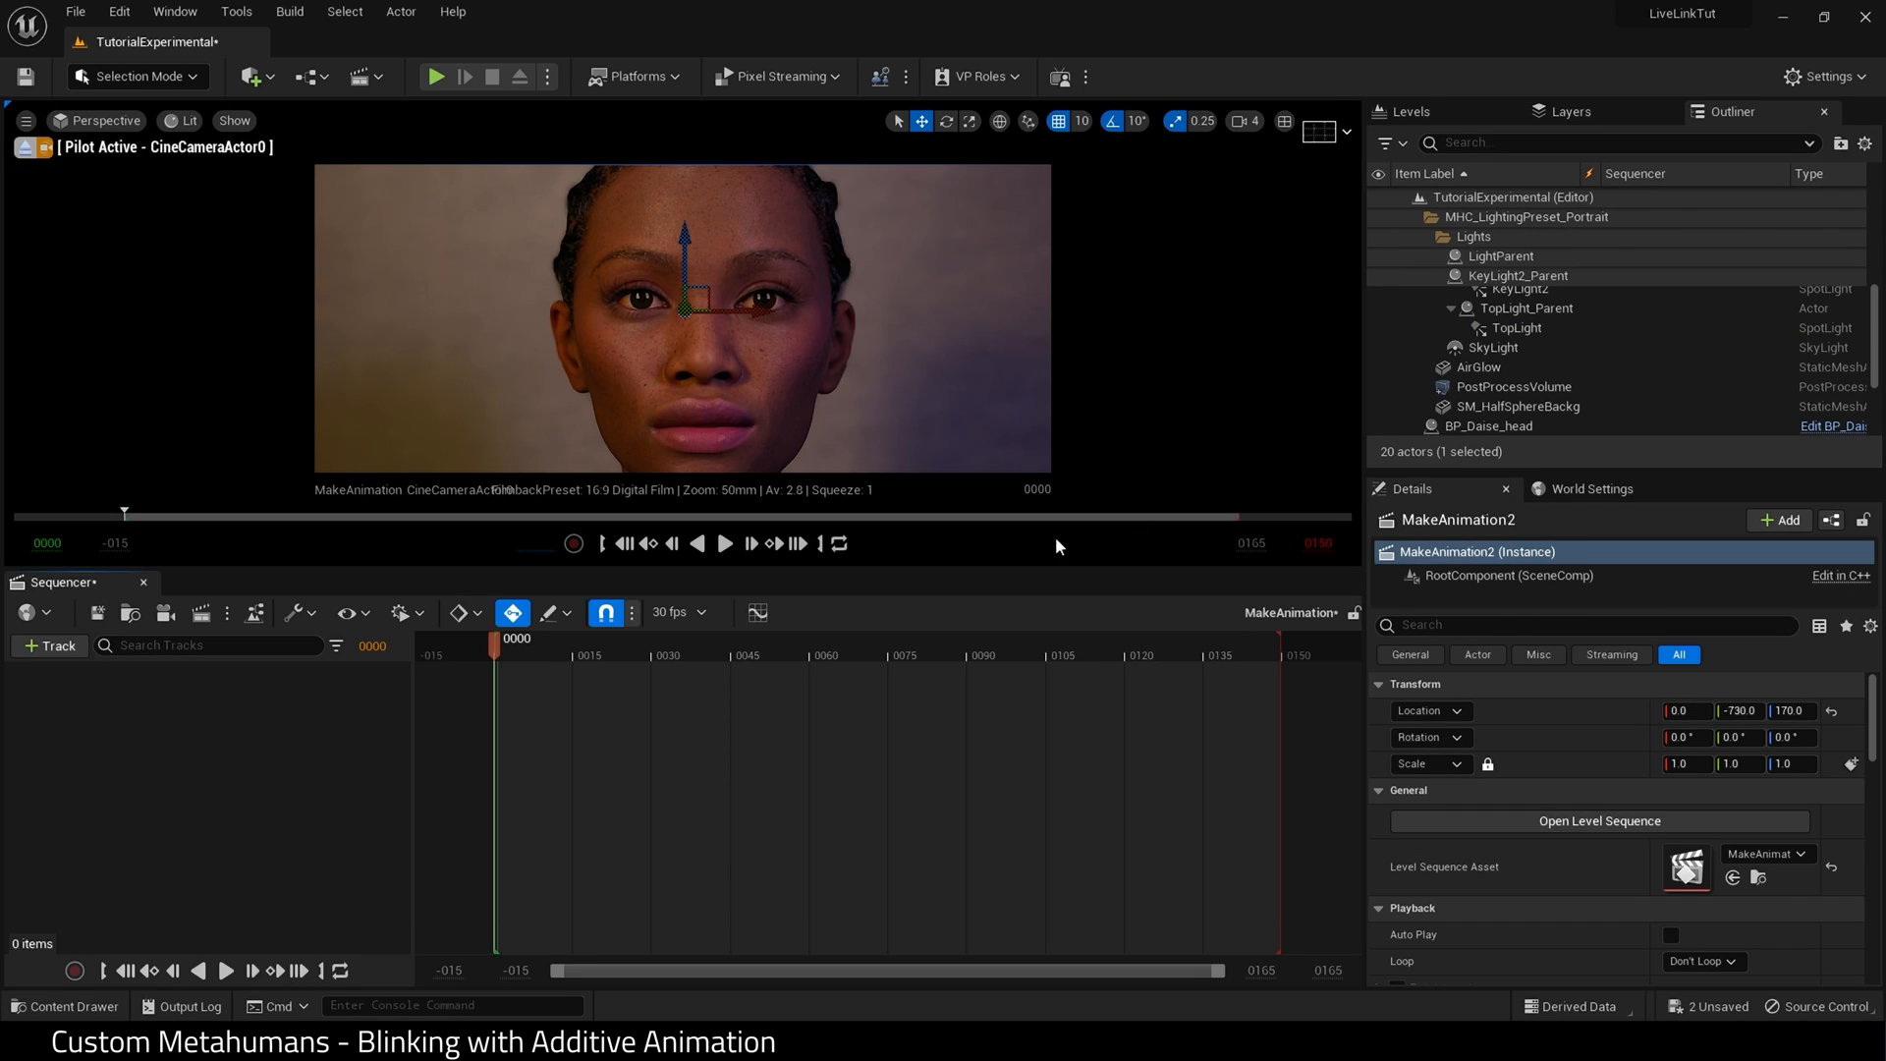
Add BP_Daise_head to the sequence and remove its body MetaHuman_ControlRig track.
click(47, 644)
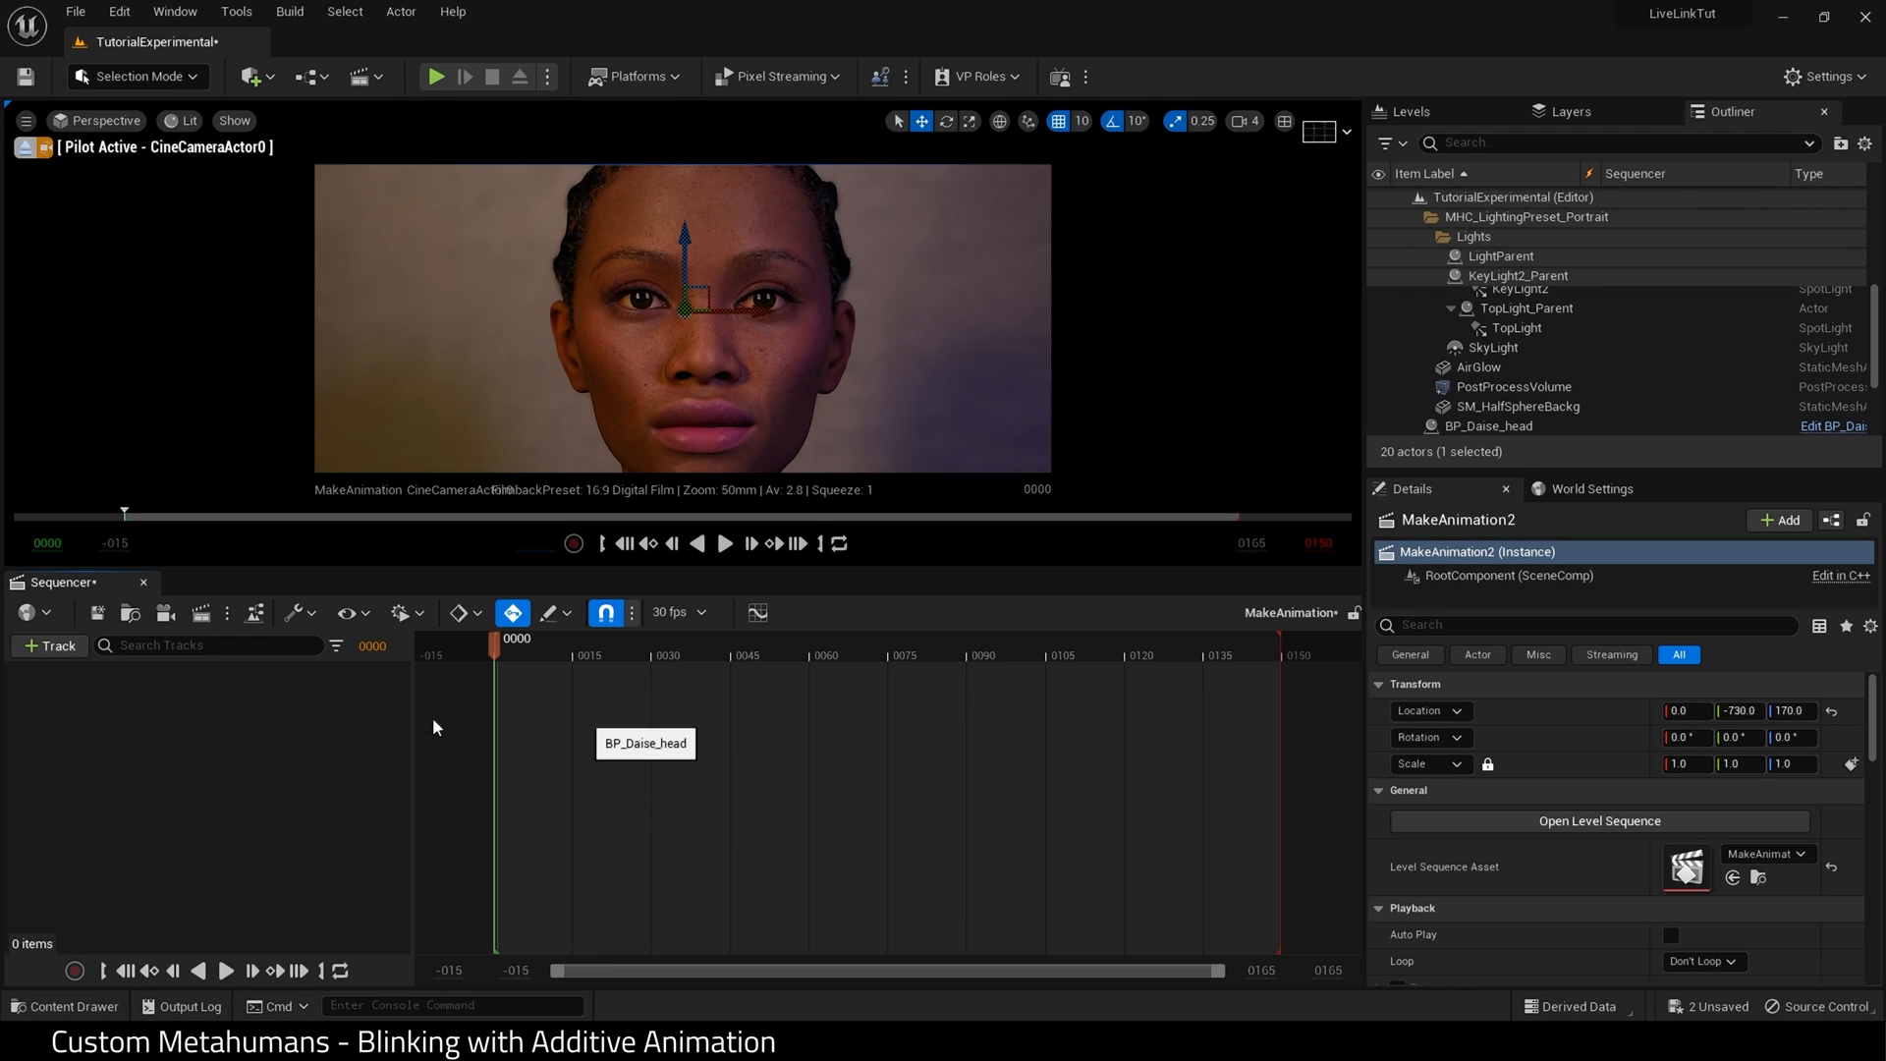
click(138, 77)
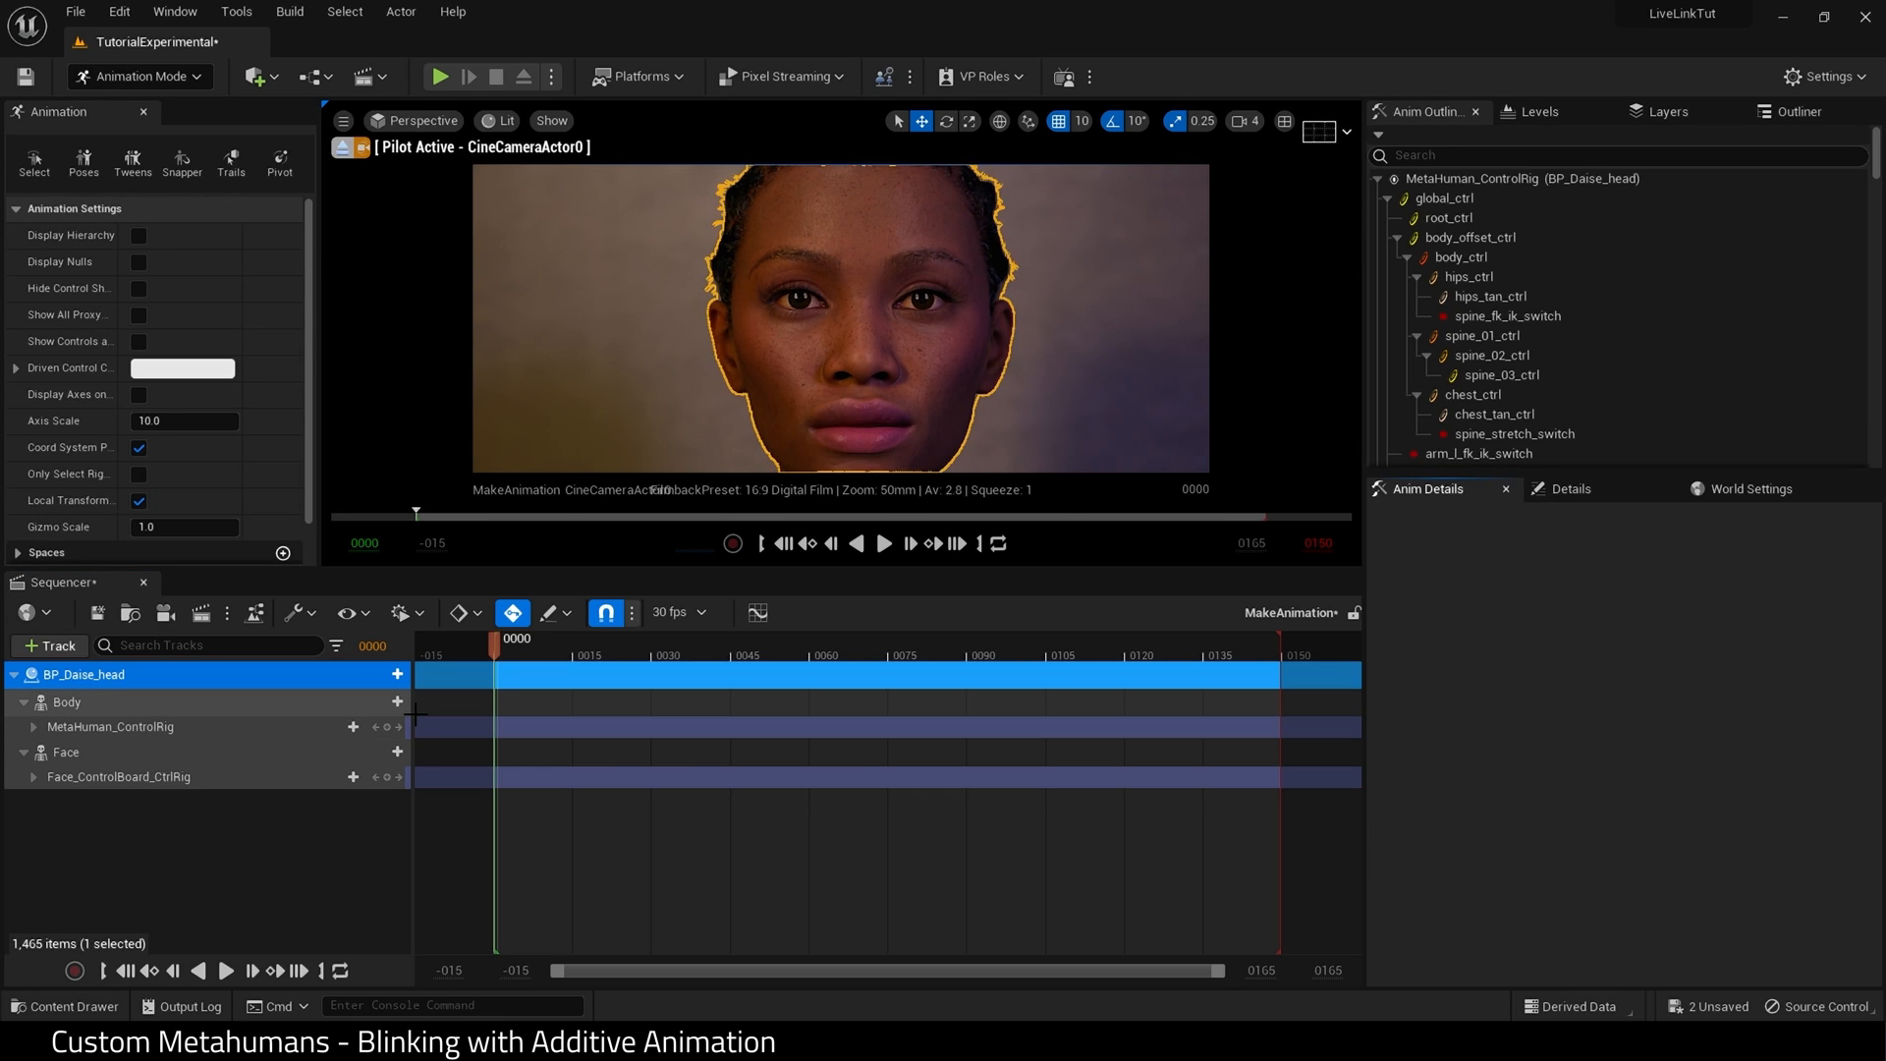
click(110, 727)
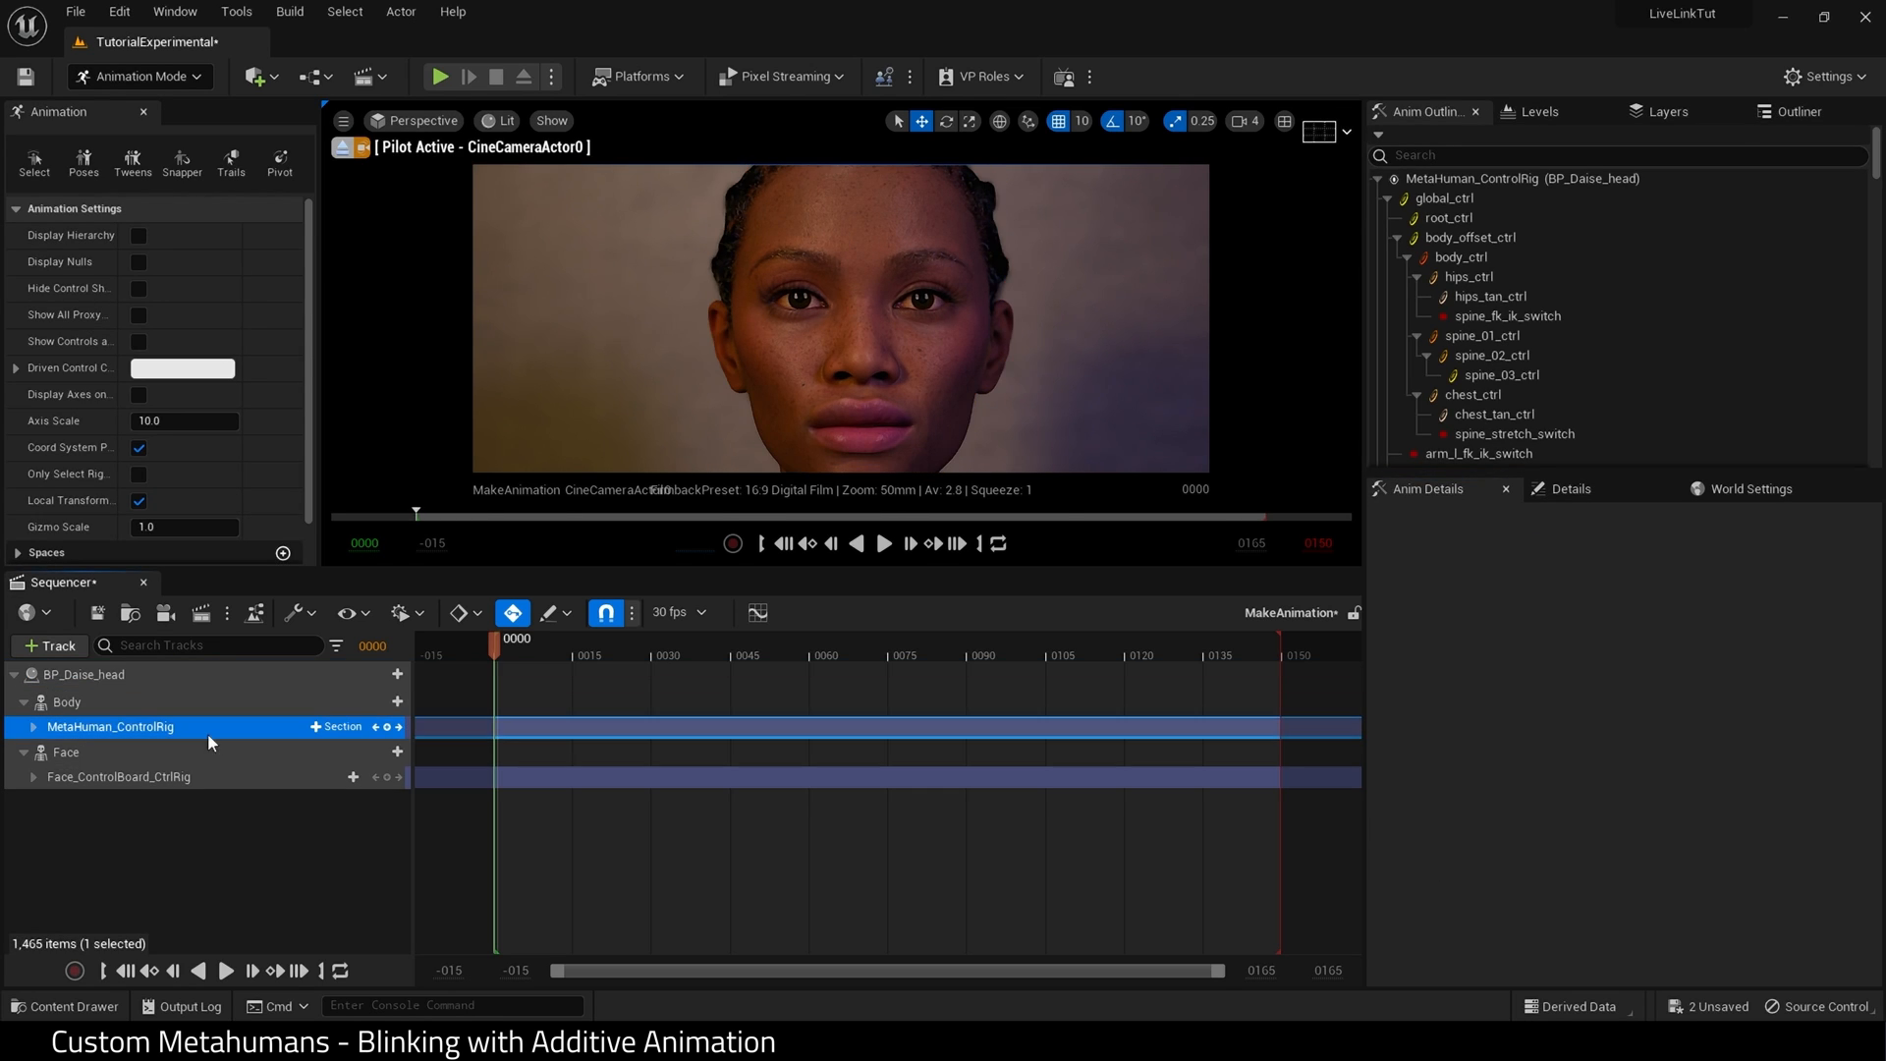
click(118, 755)
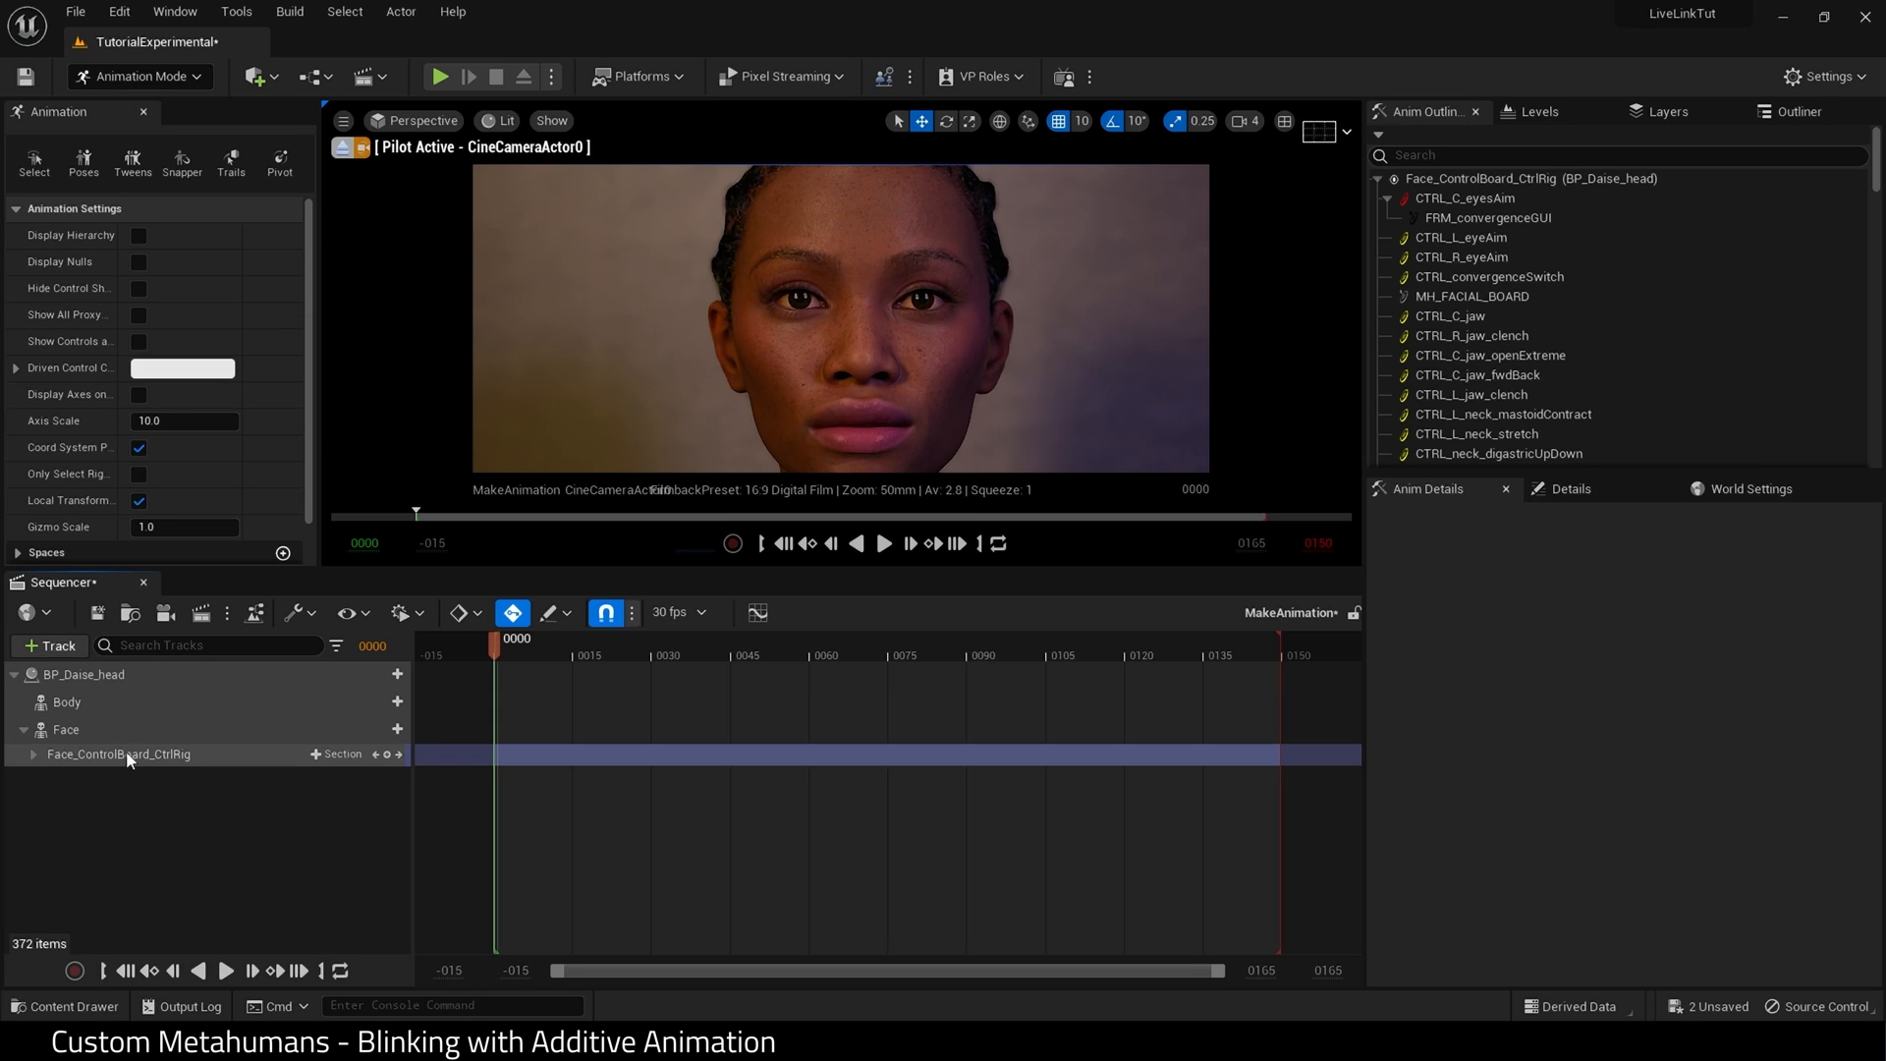
Select Face_ControlBoard_CtrlRig and expand its list of face controls.
click(122, 755)
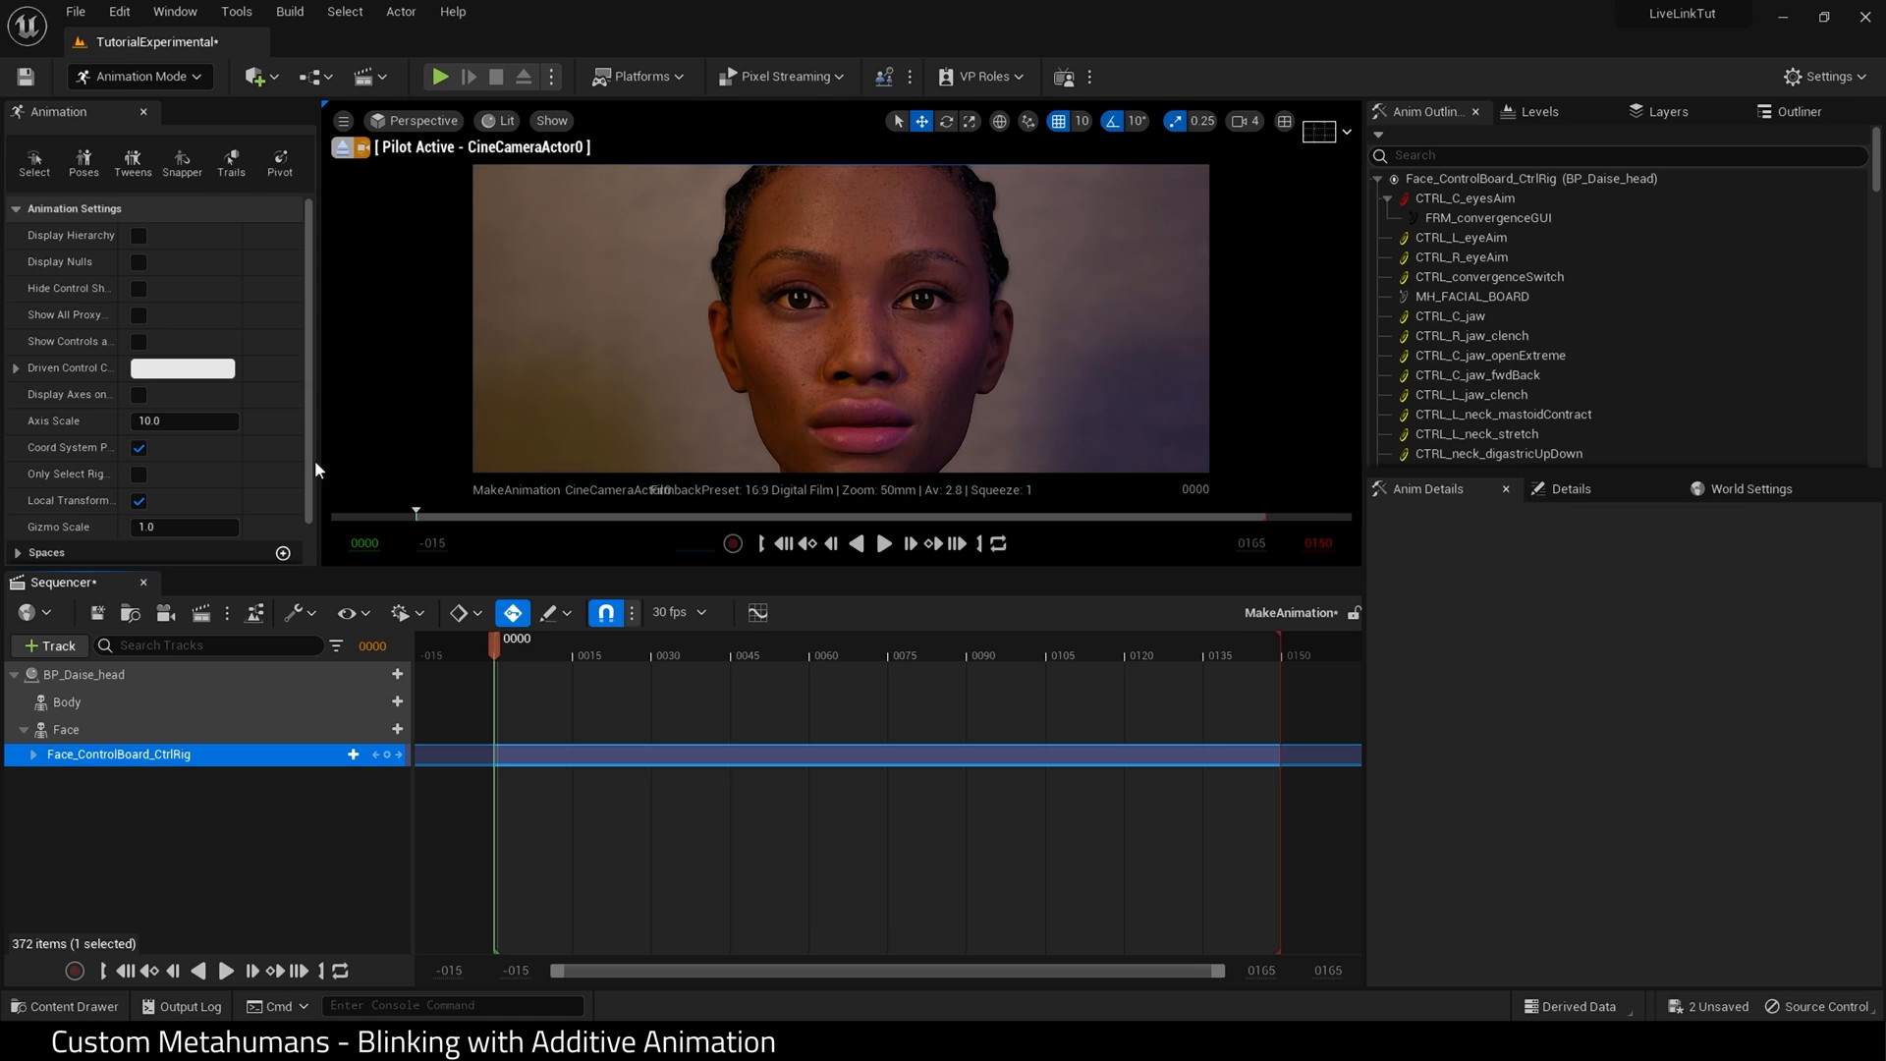
click(30, 755)
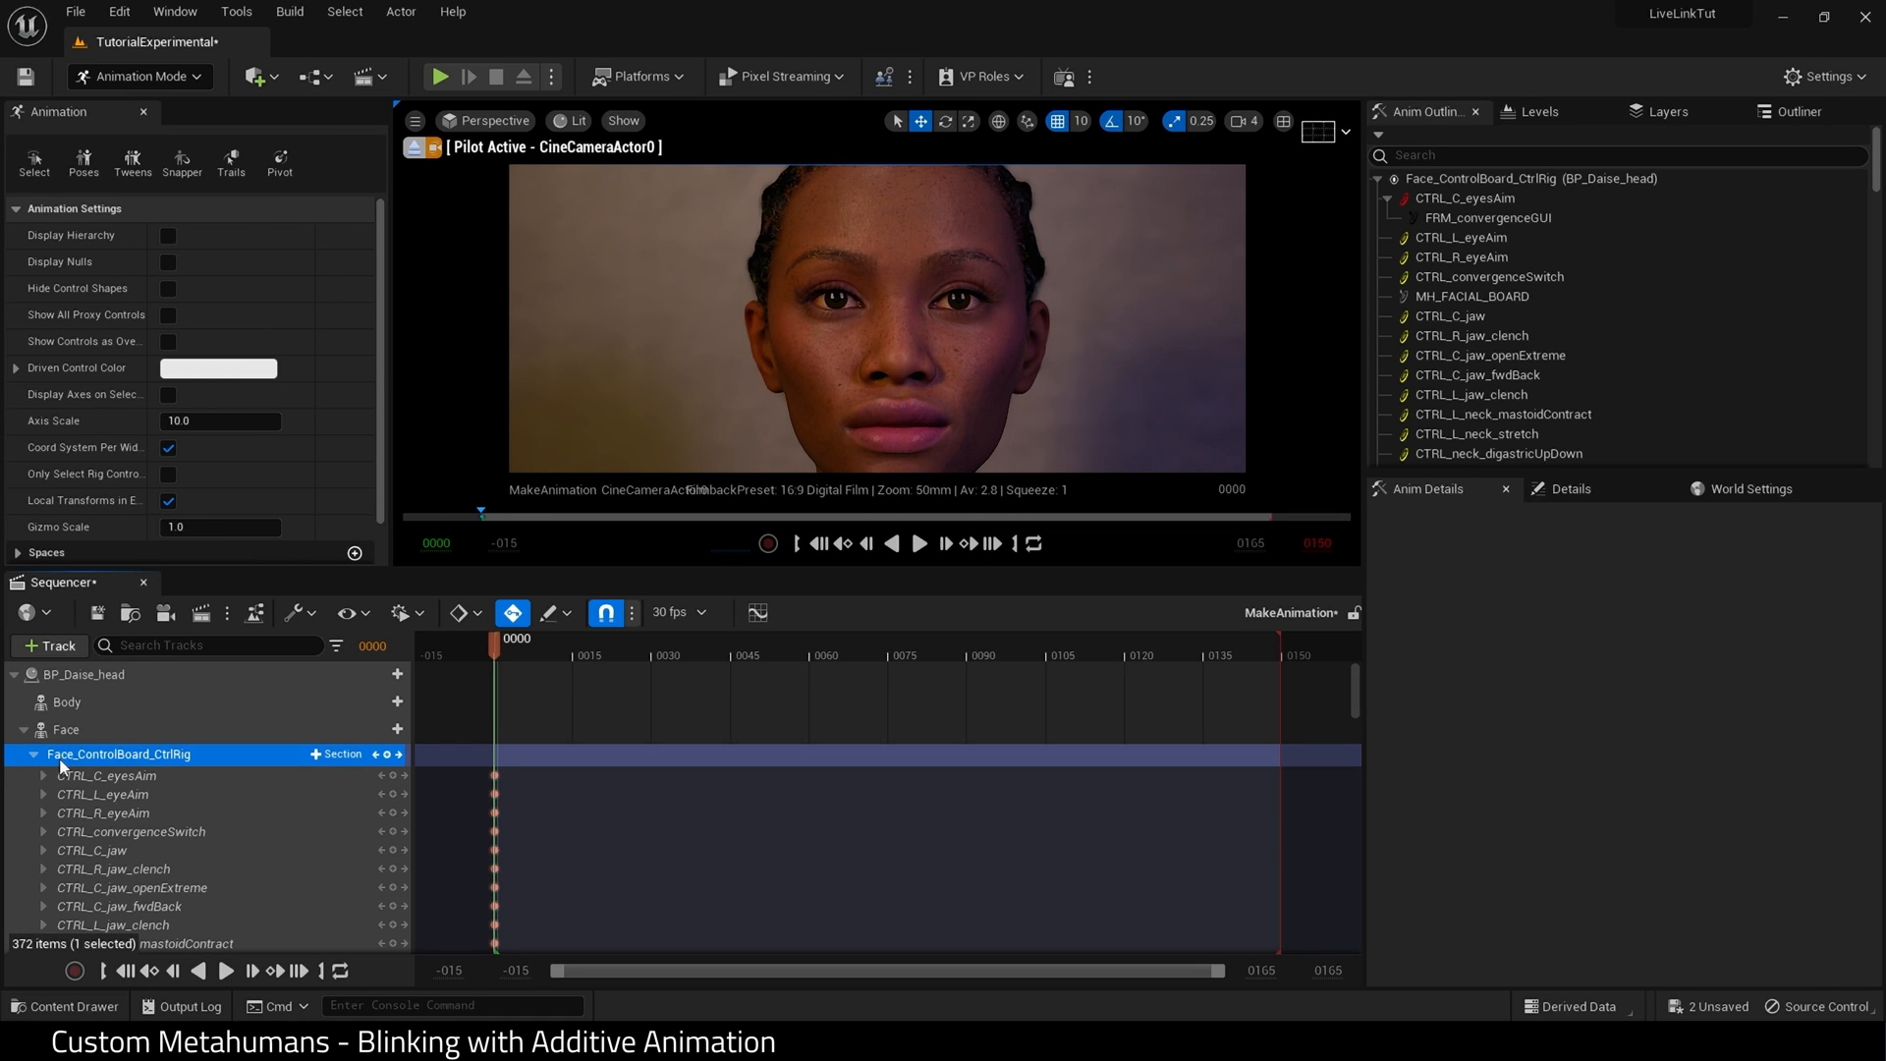
Filter tracks for 'blink' and key CTRL_L/R_eye_blink to 0.9, adjusting key interpolation.
click(206, 644)
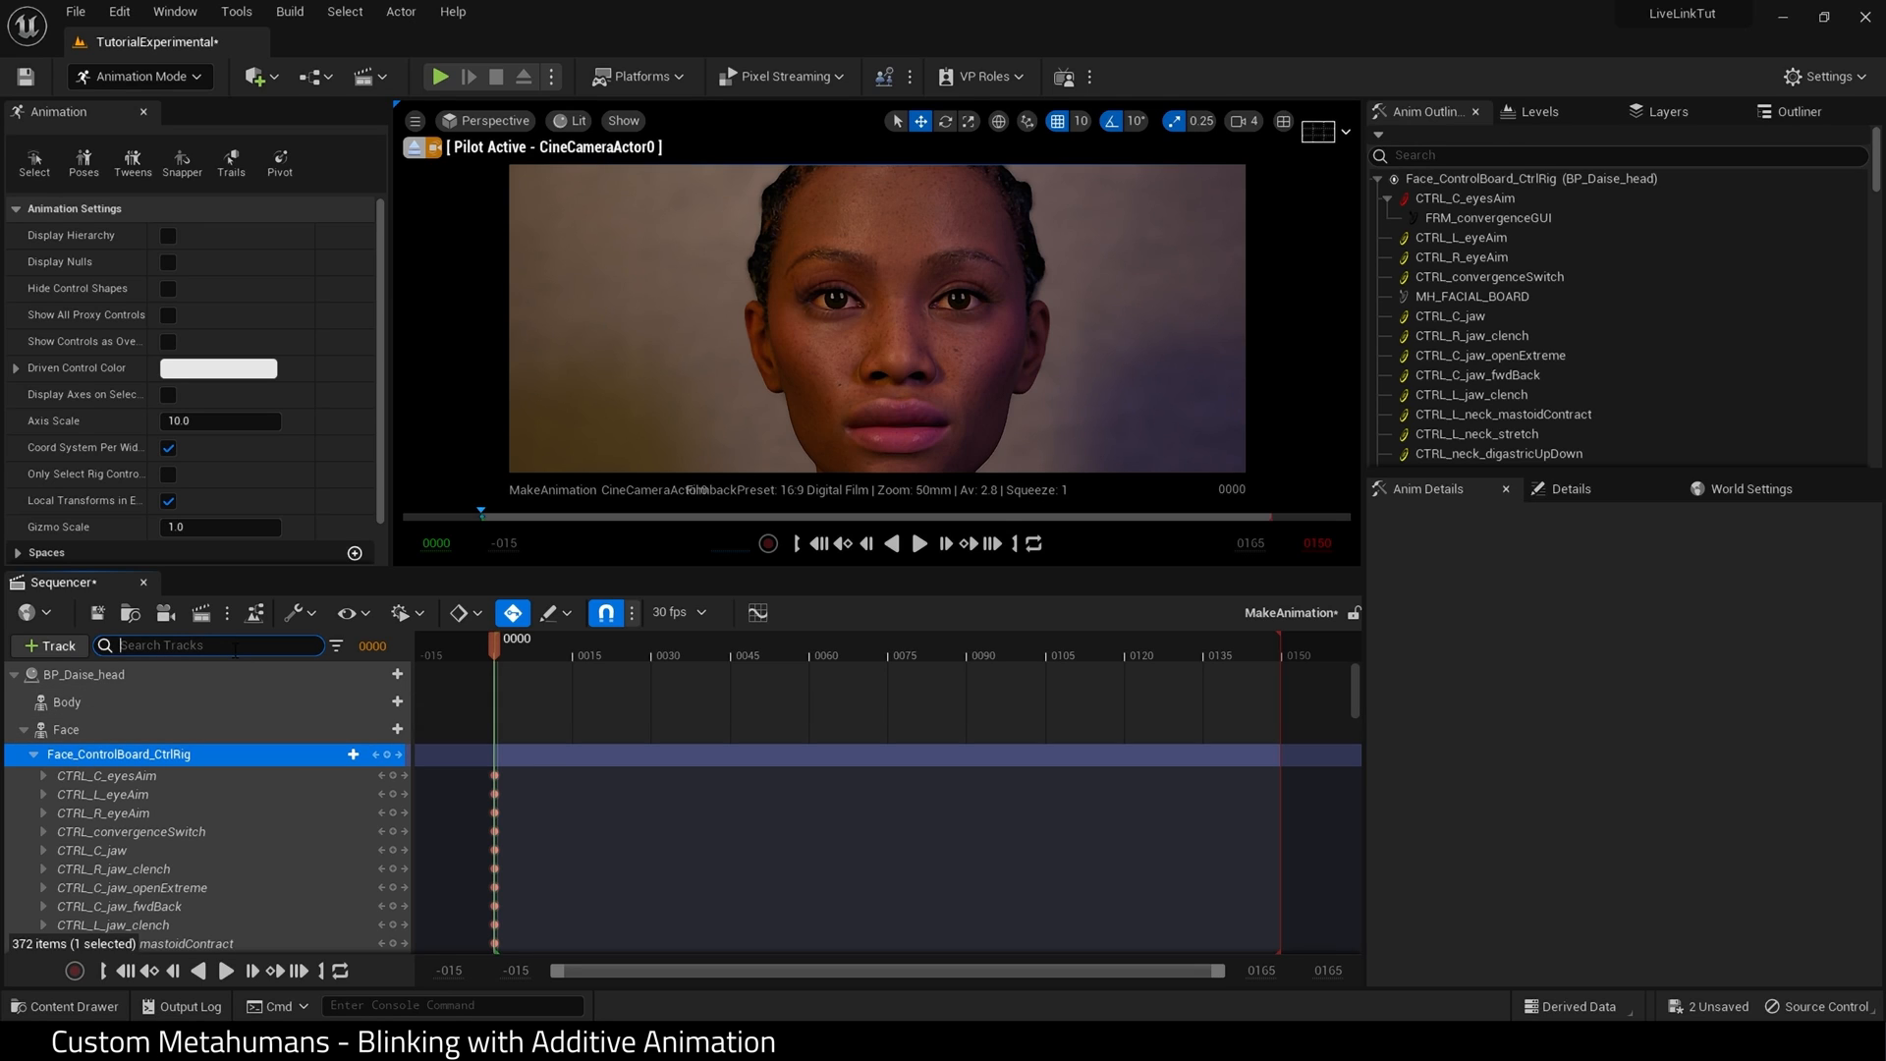
text(blink)
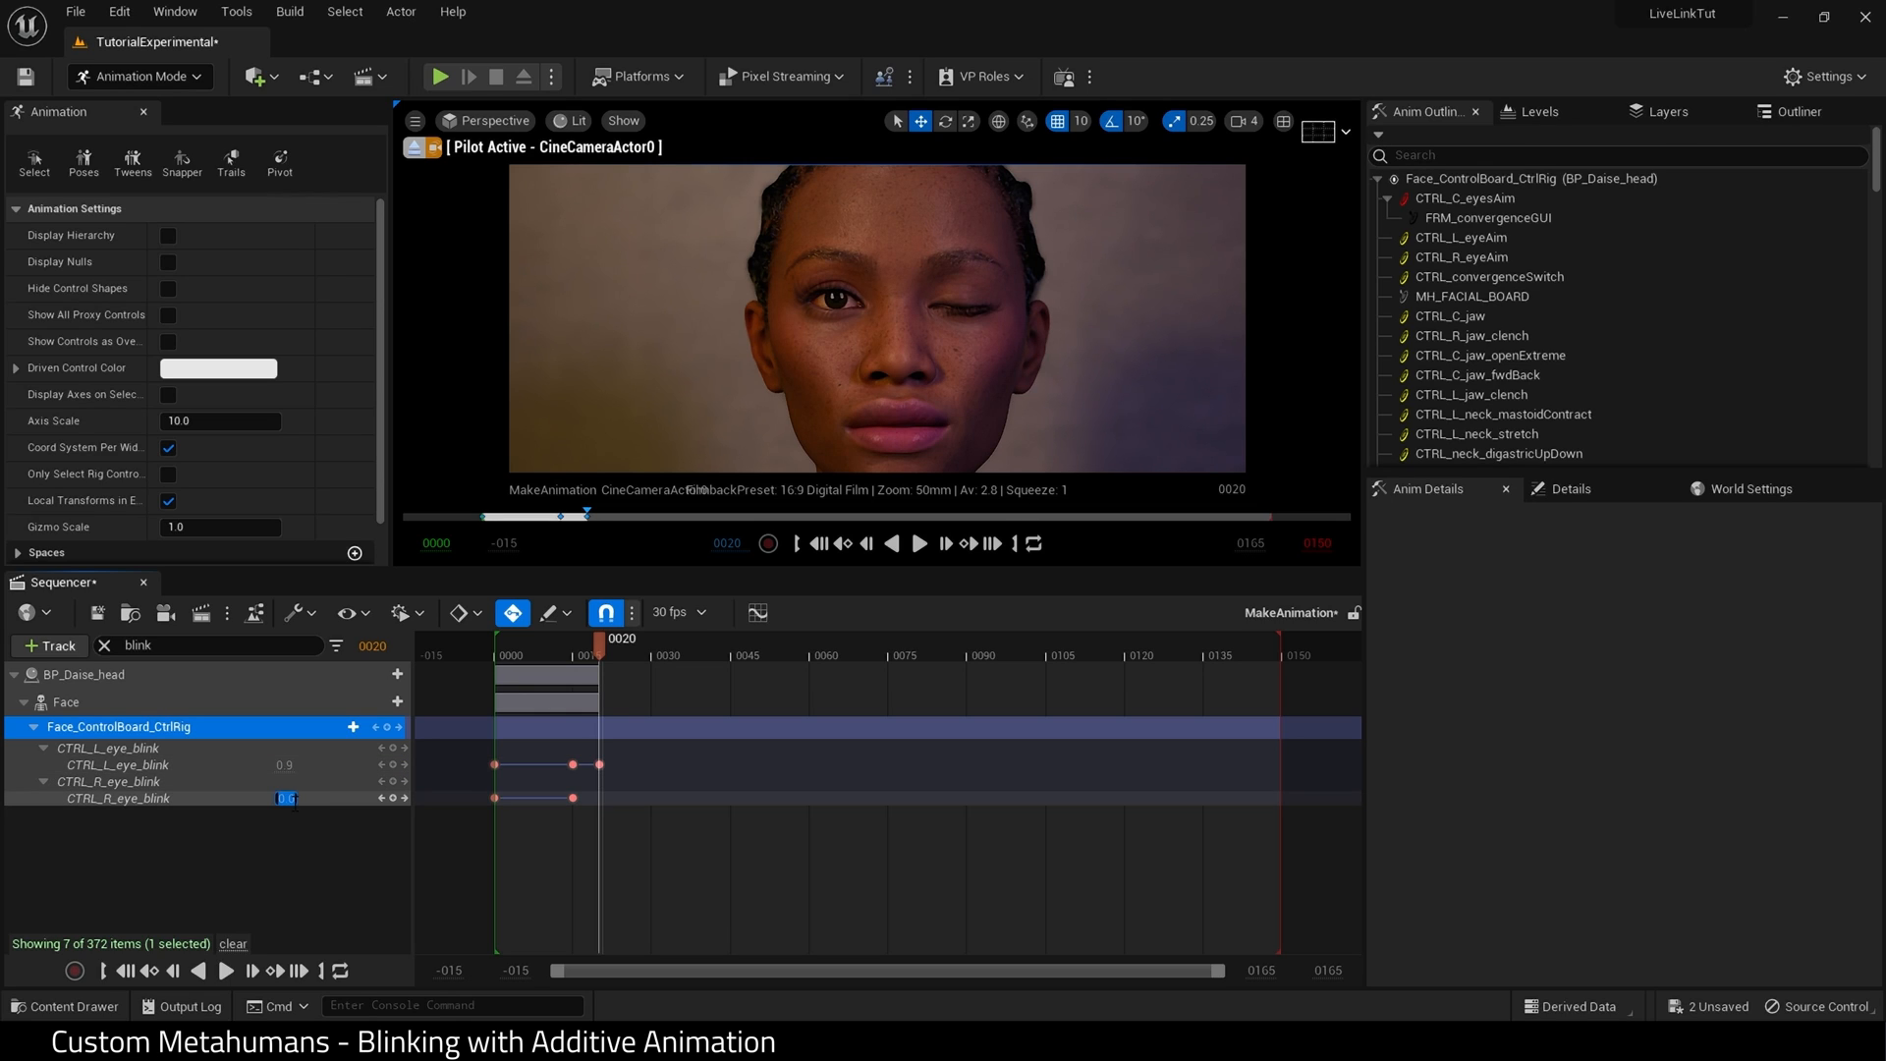
text(0.9)
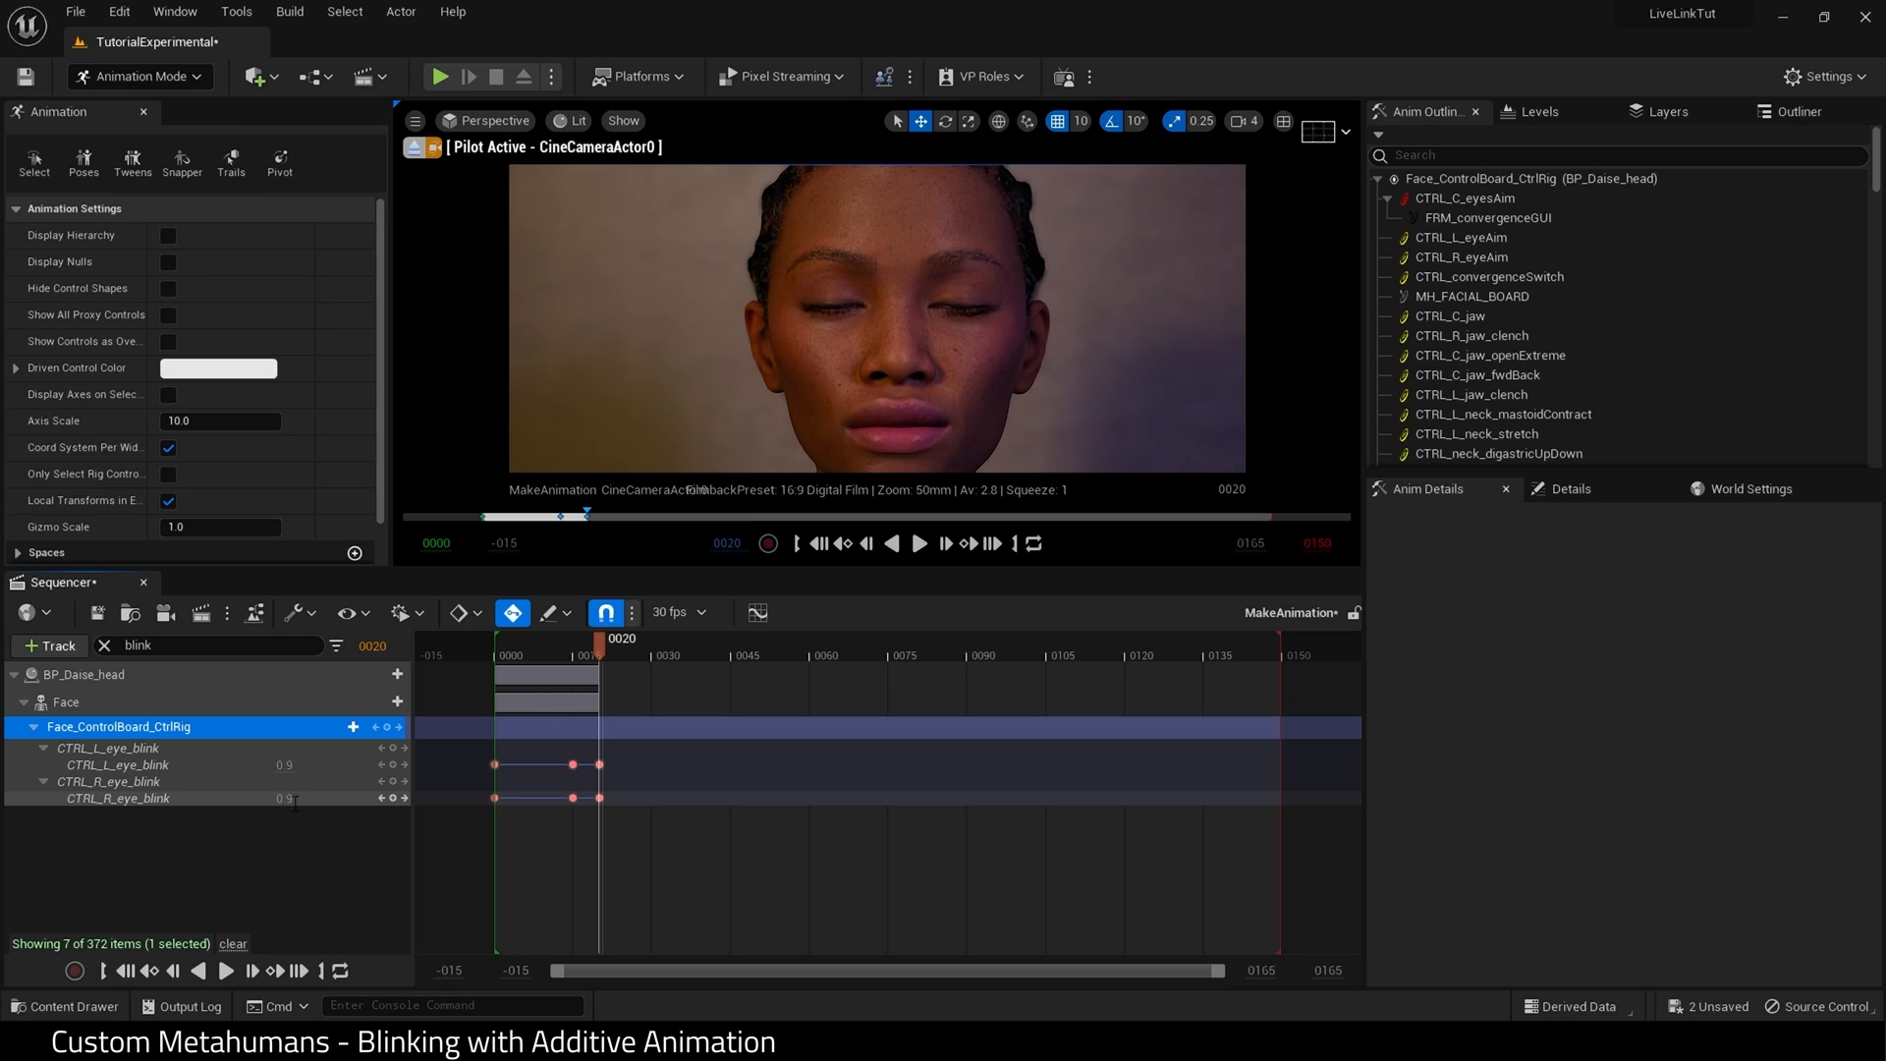
mouse_move(298, 790)
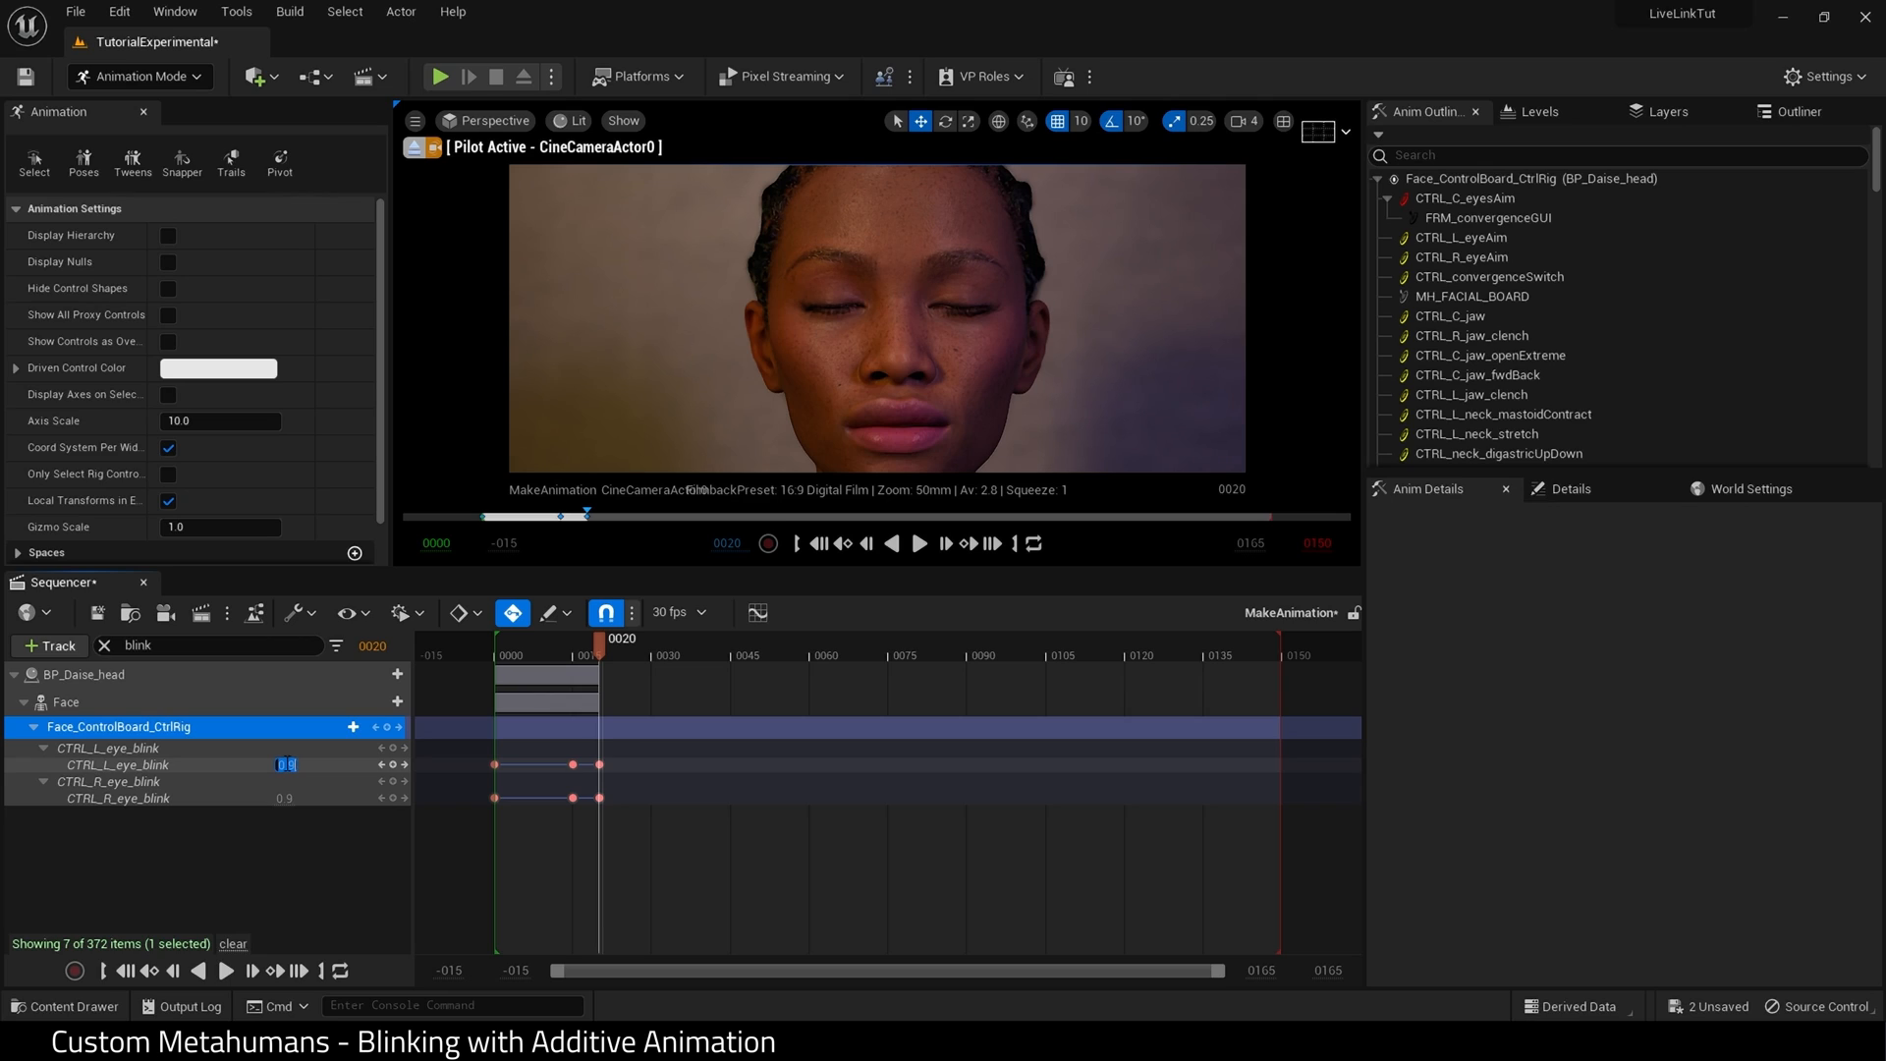
text(0.9)
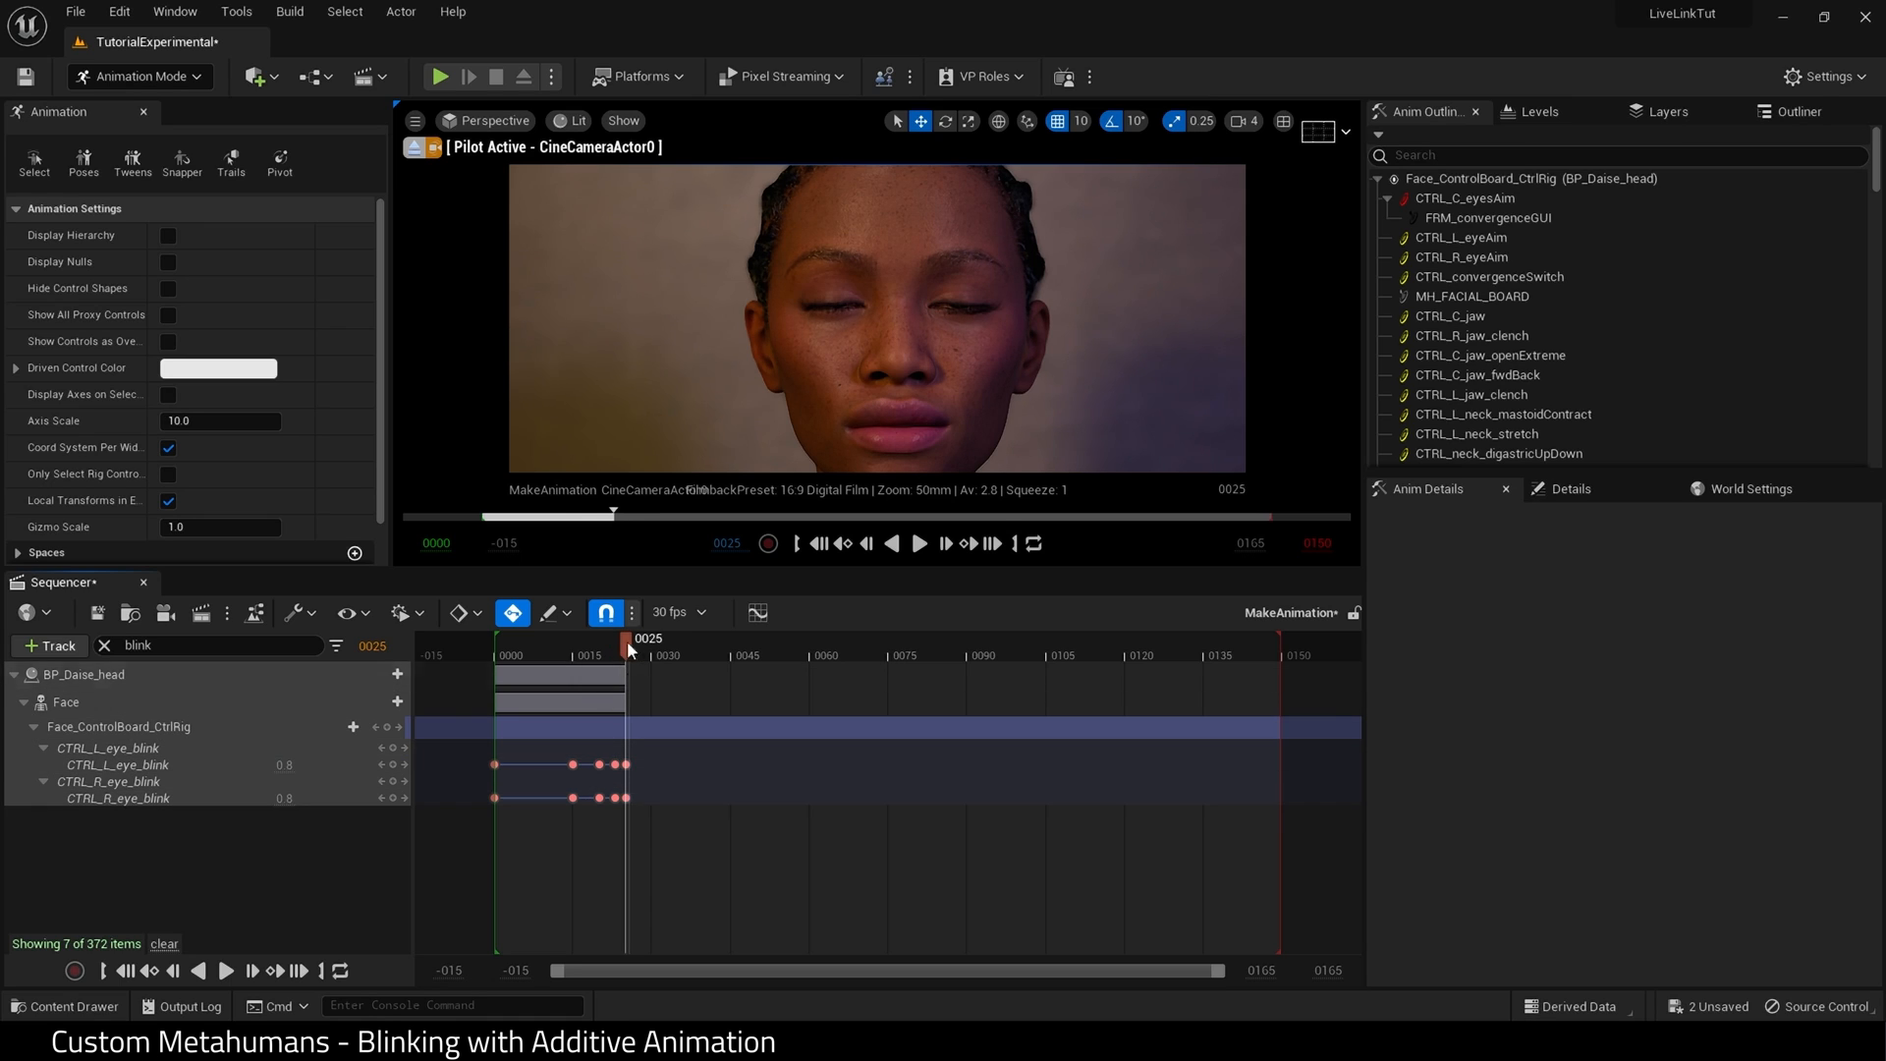
right_click(621, 762)
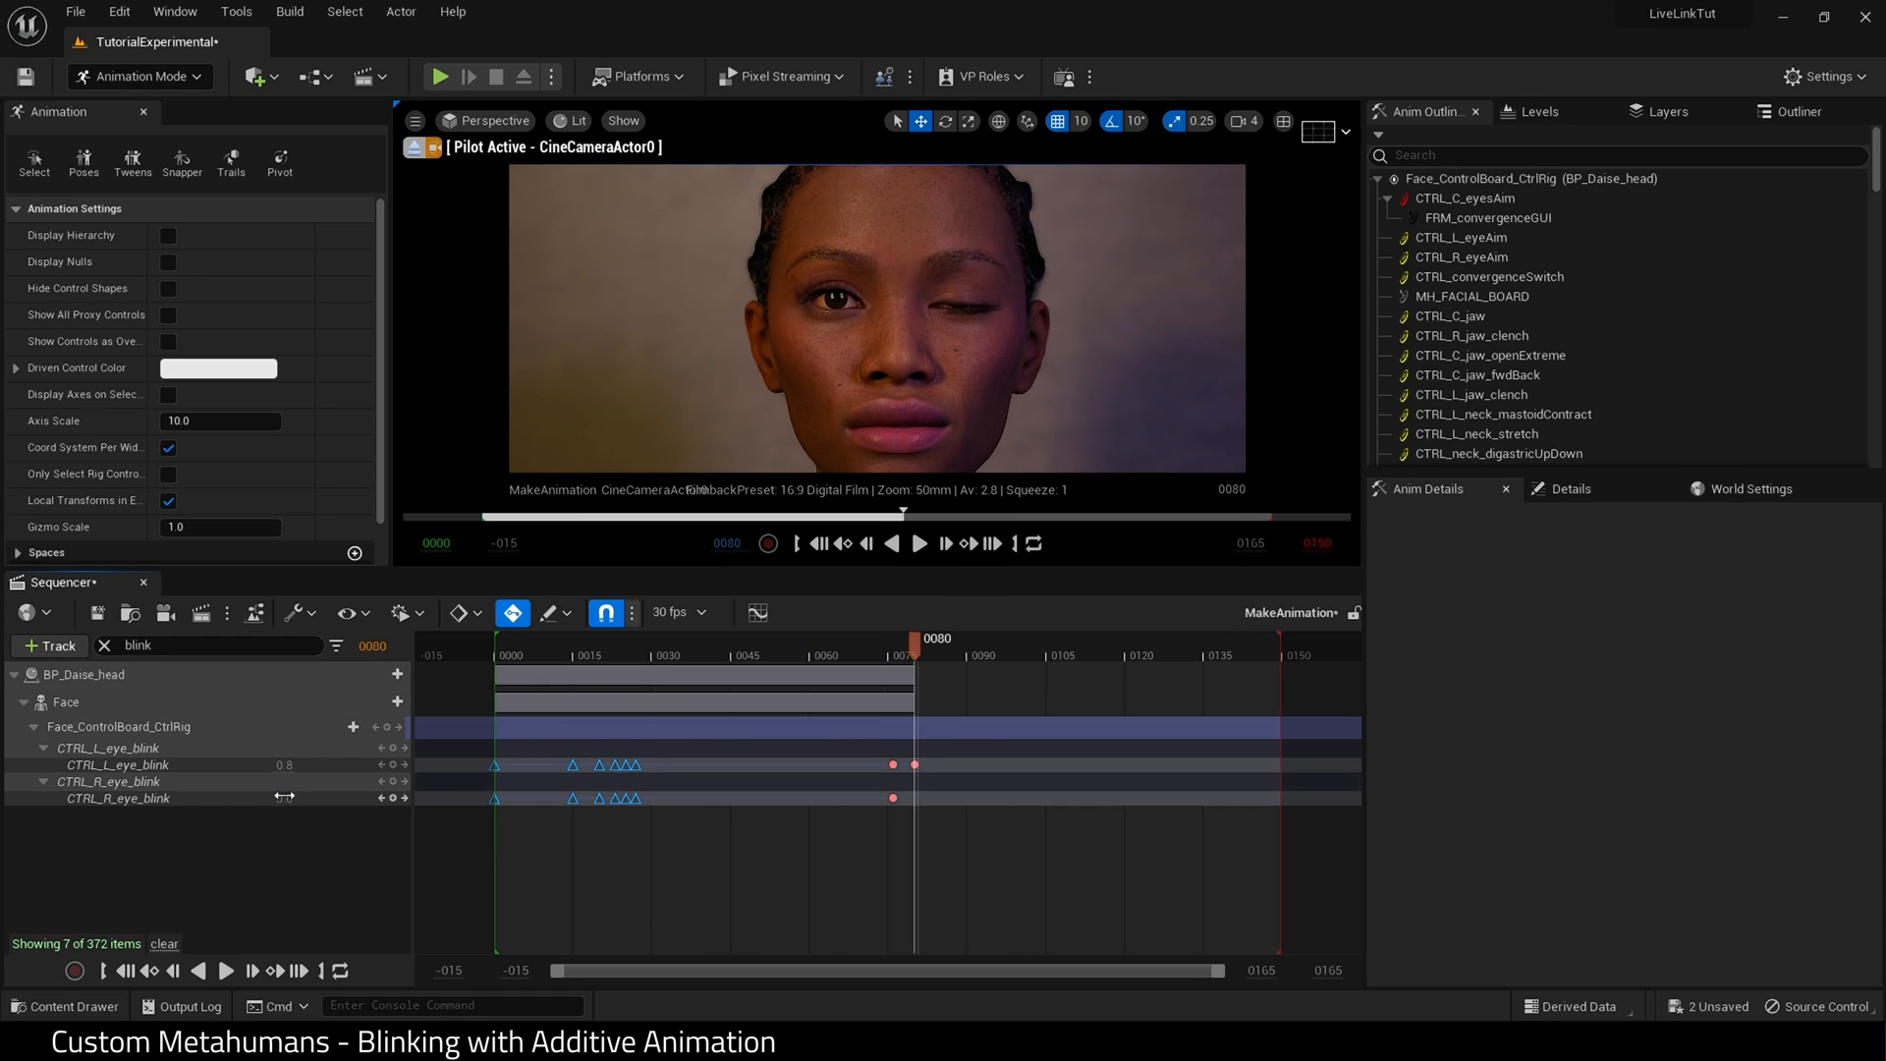
Shift the eye gaze control in the viewport and advance playback to frame 35.
click(490, 122)
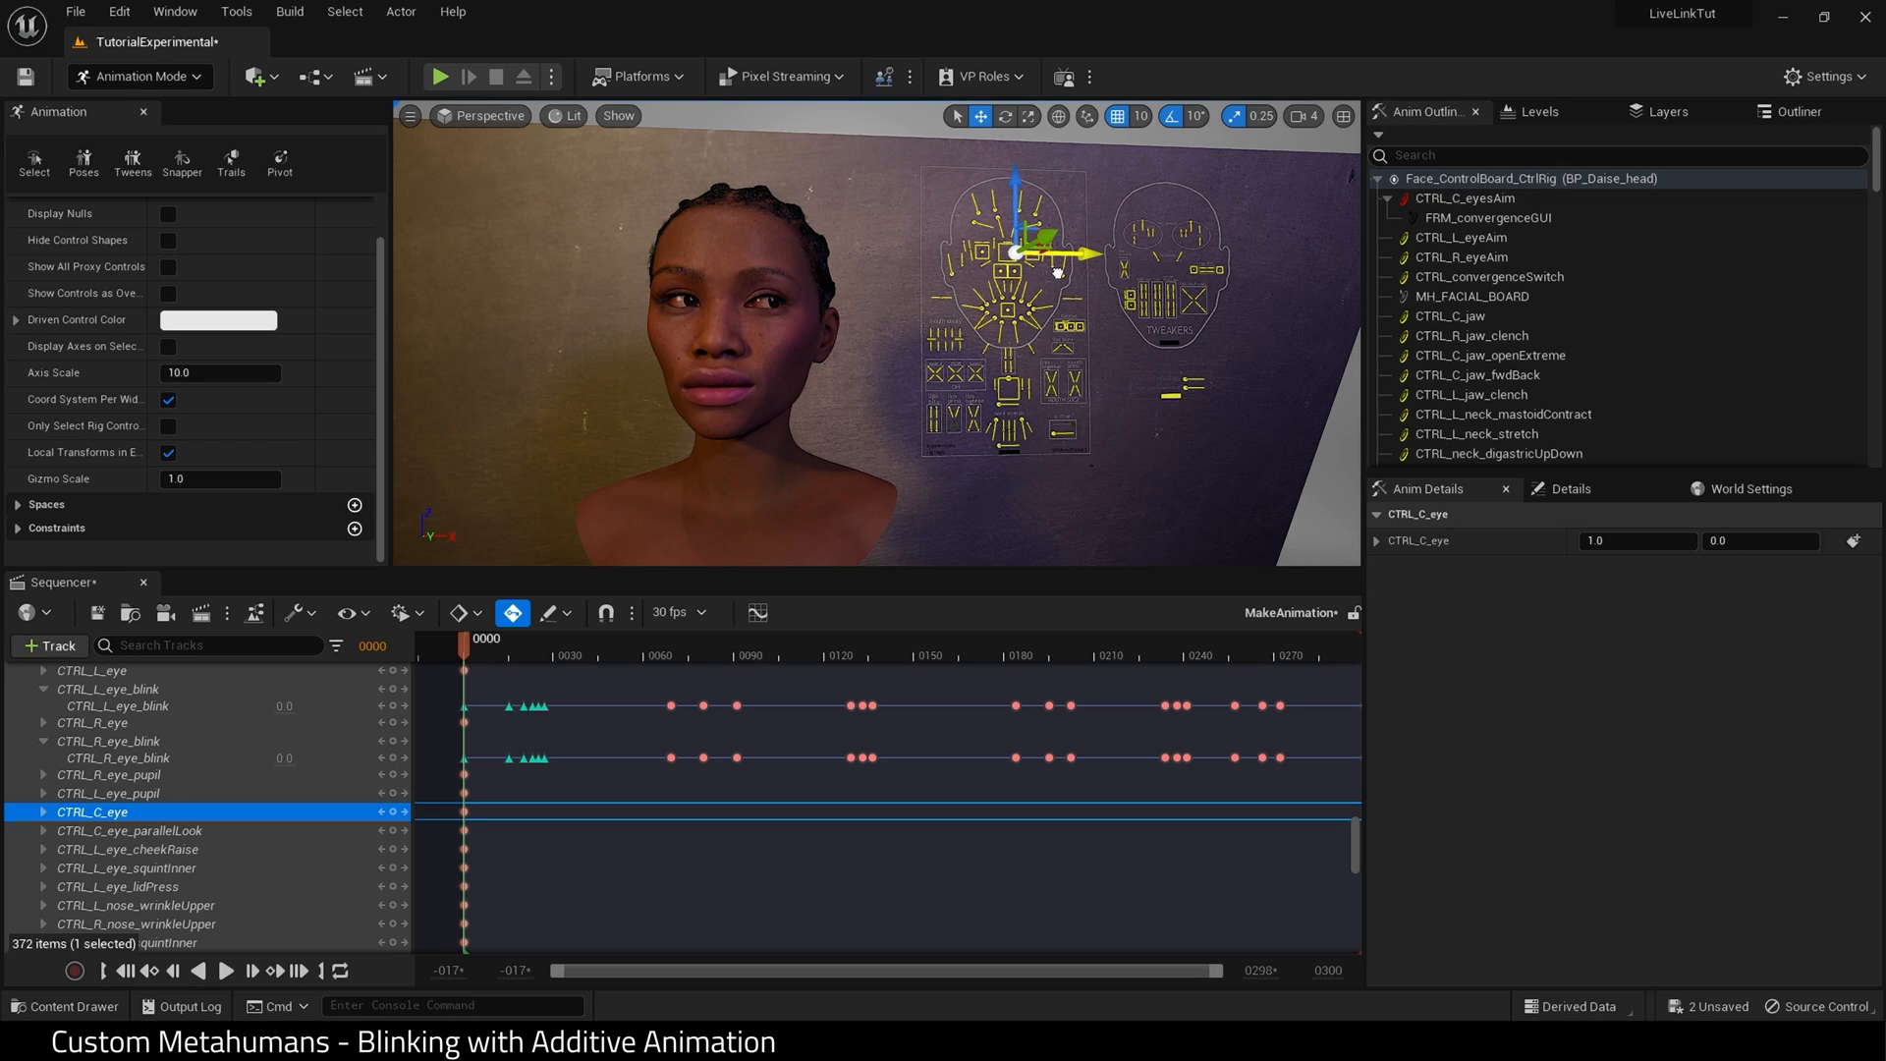
click(1488, 216)
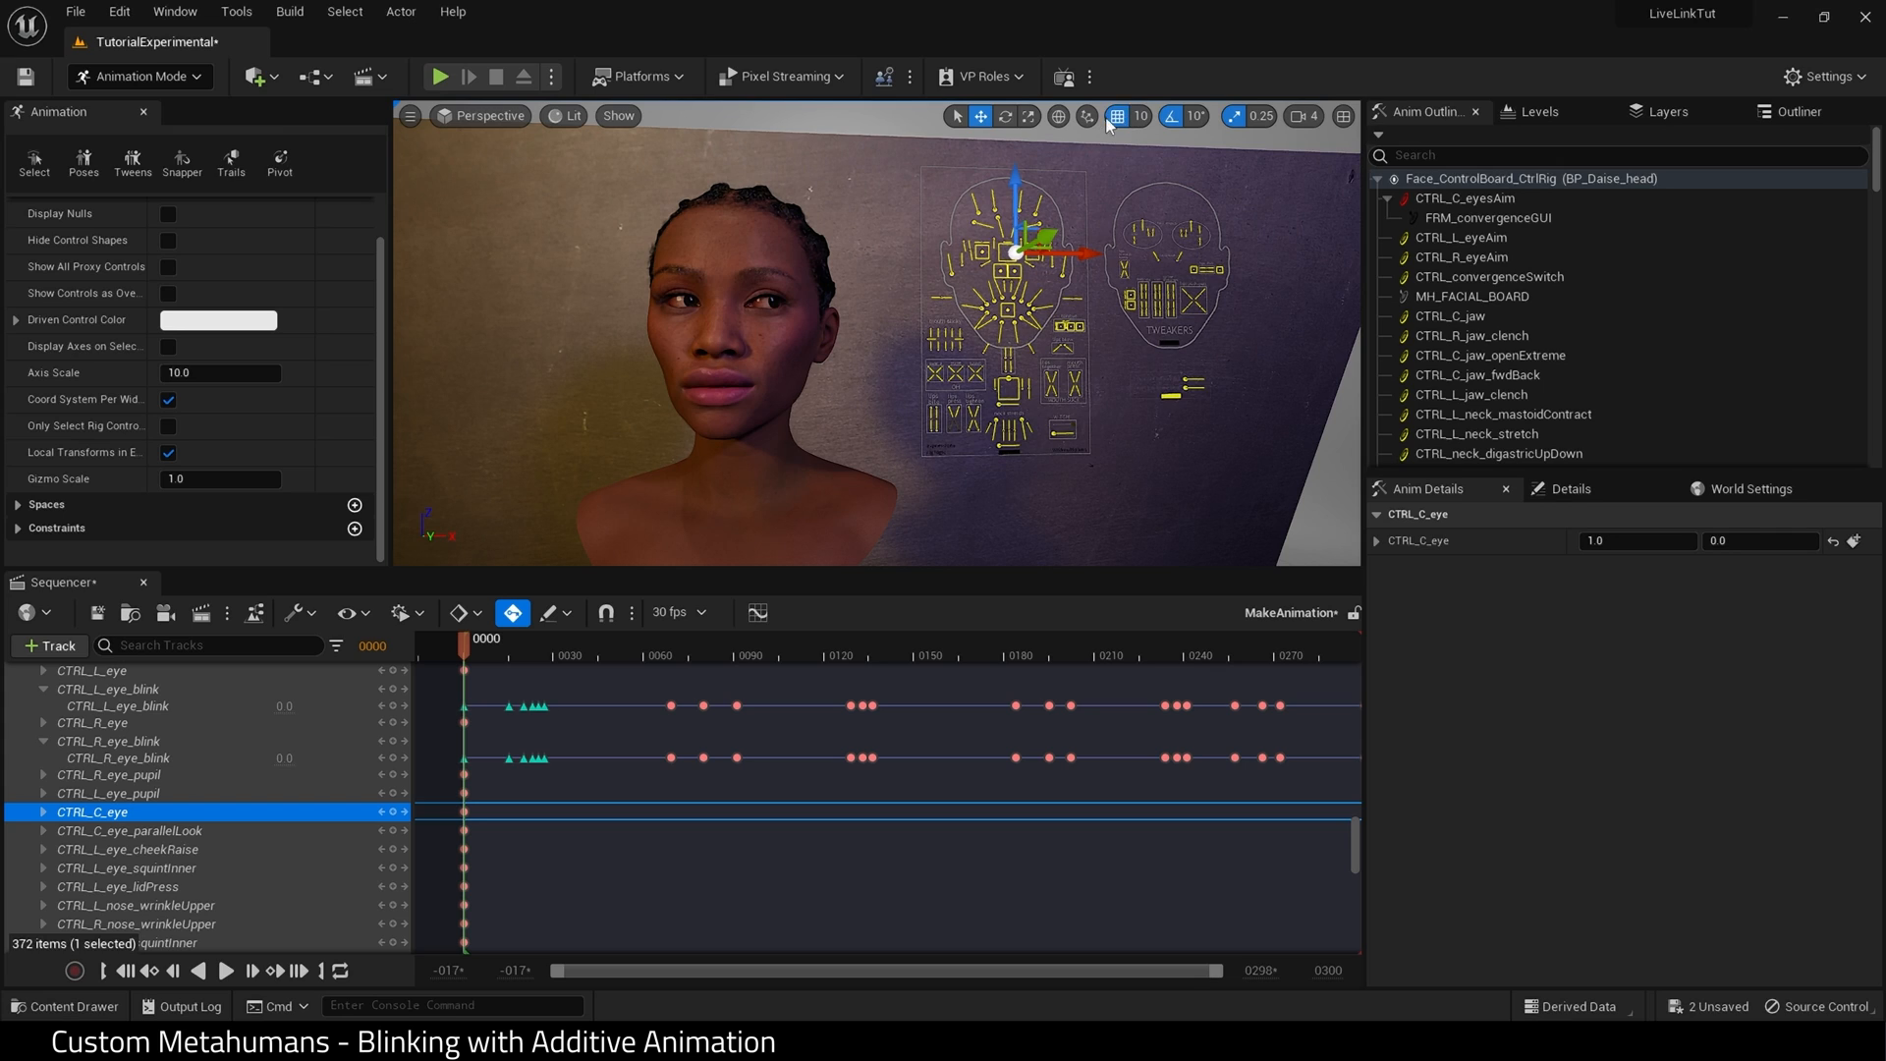
drag(1016, 243, 1077, 254)
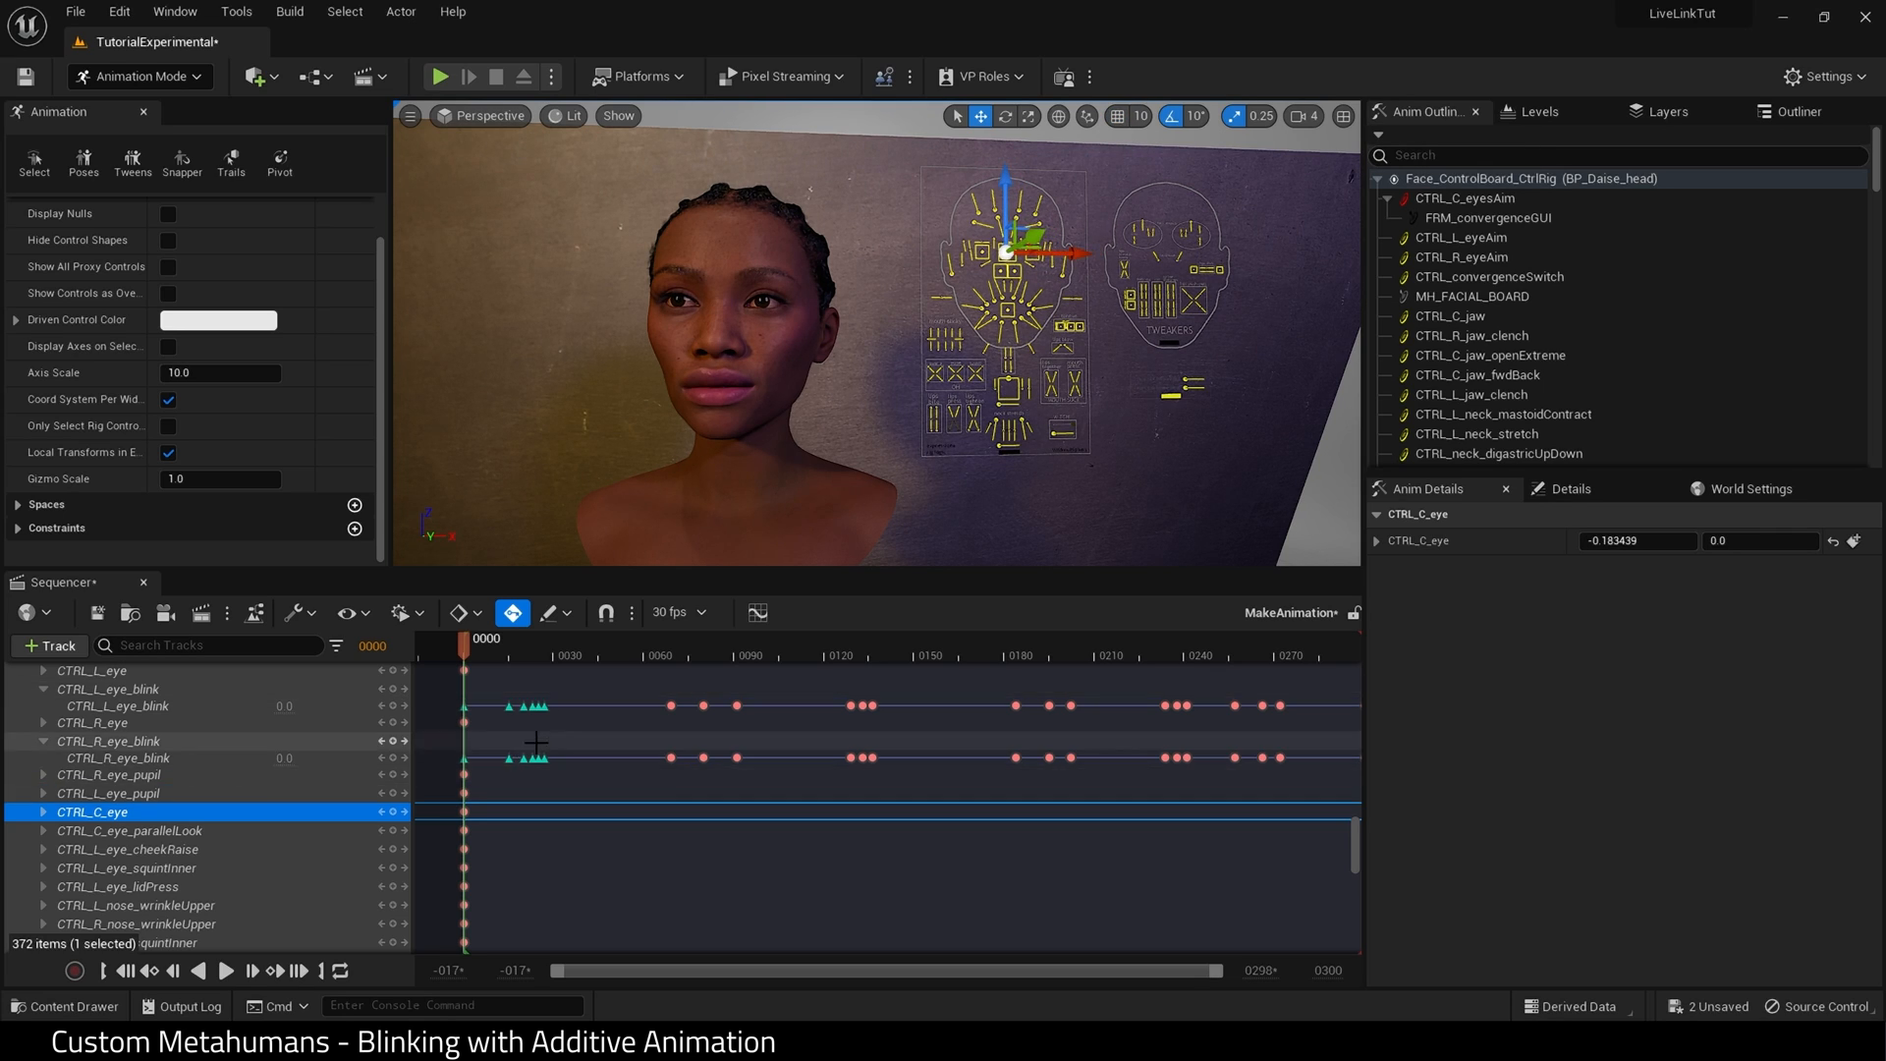
scroll(down, 3)
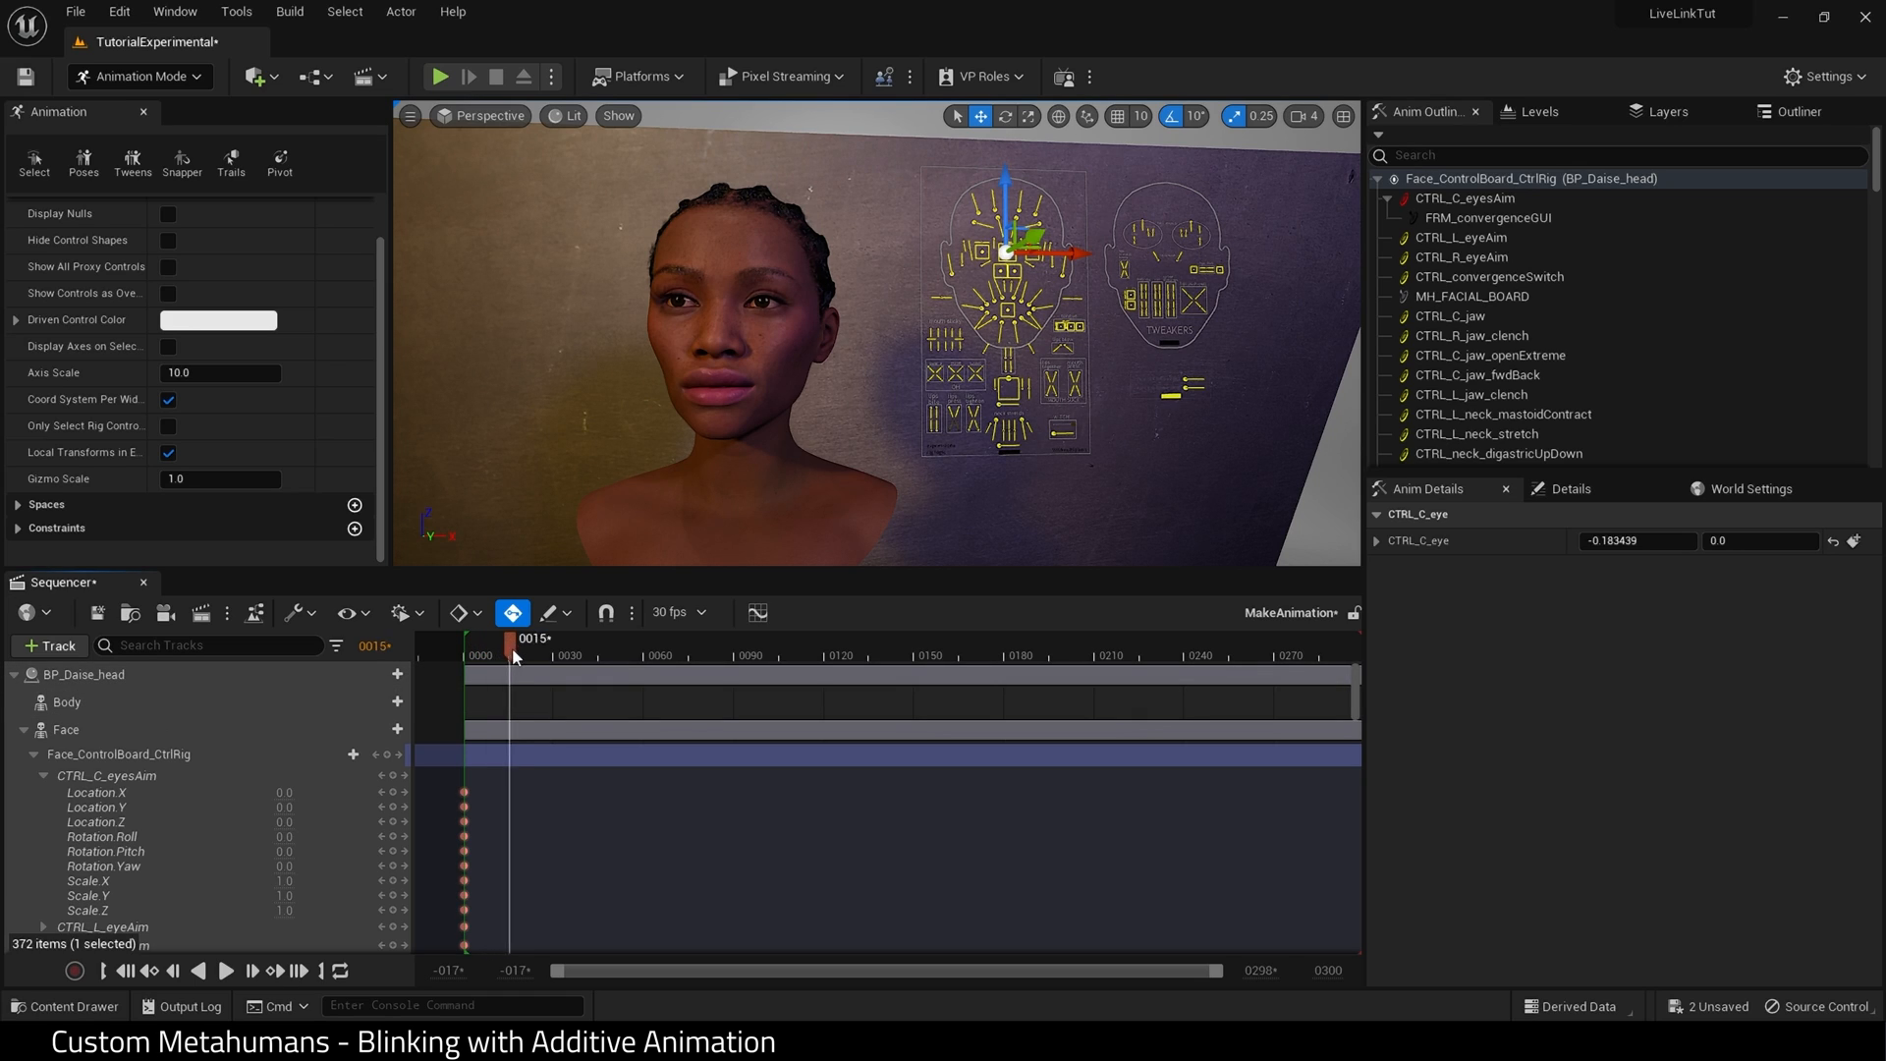
drag(513, 656, 566, 656)
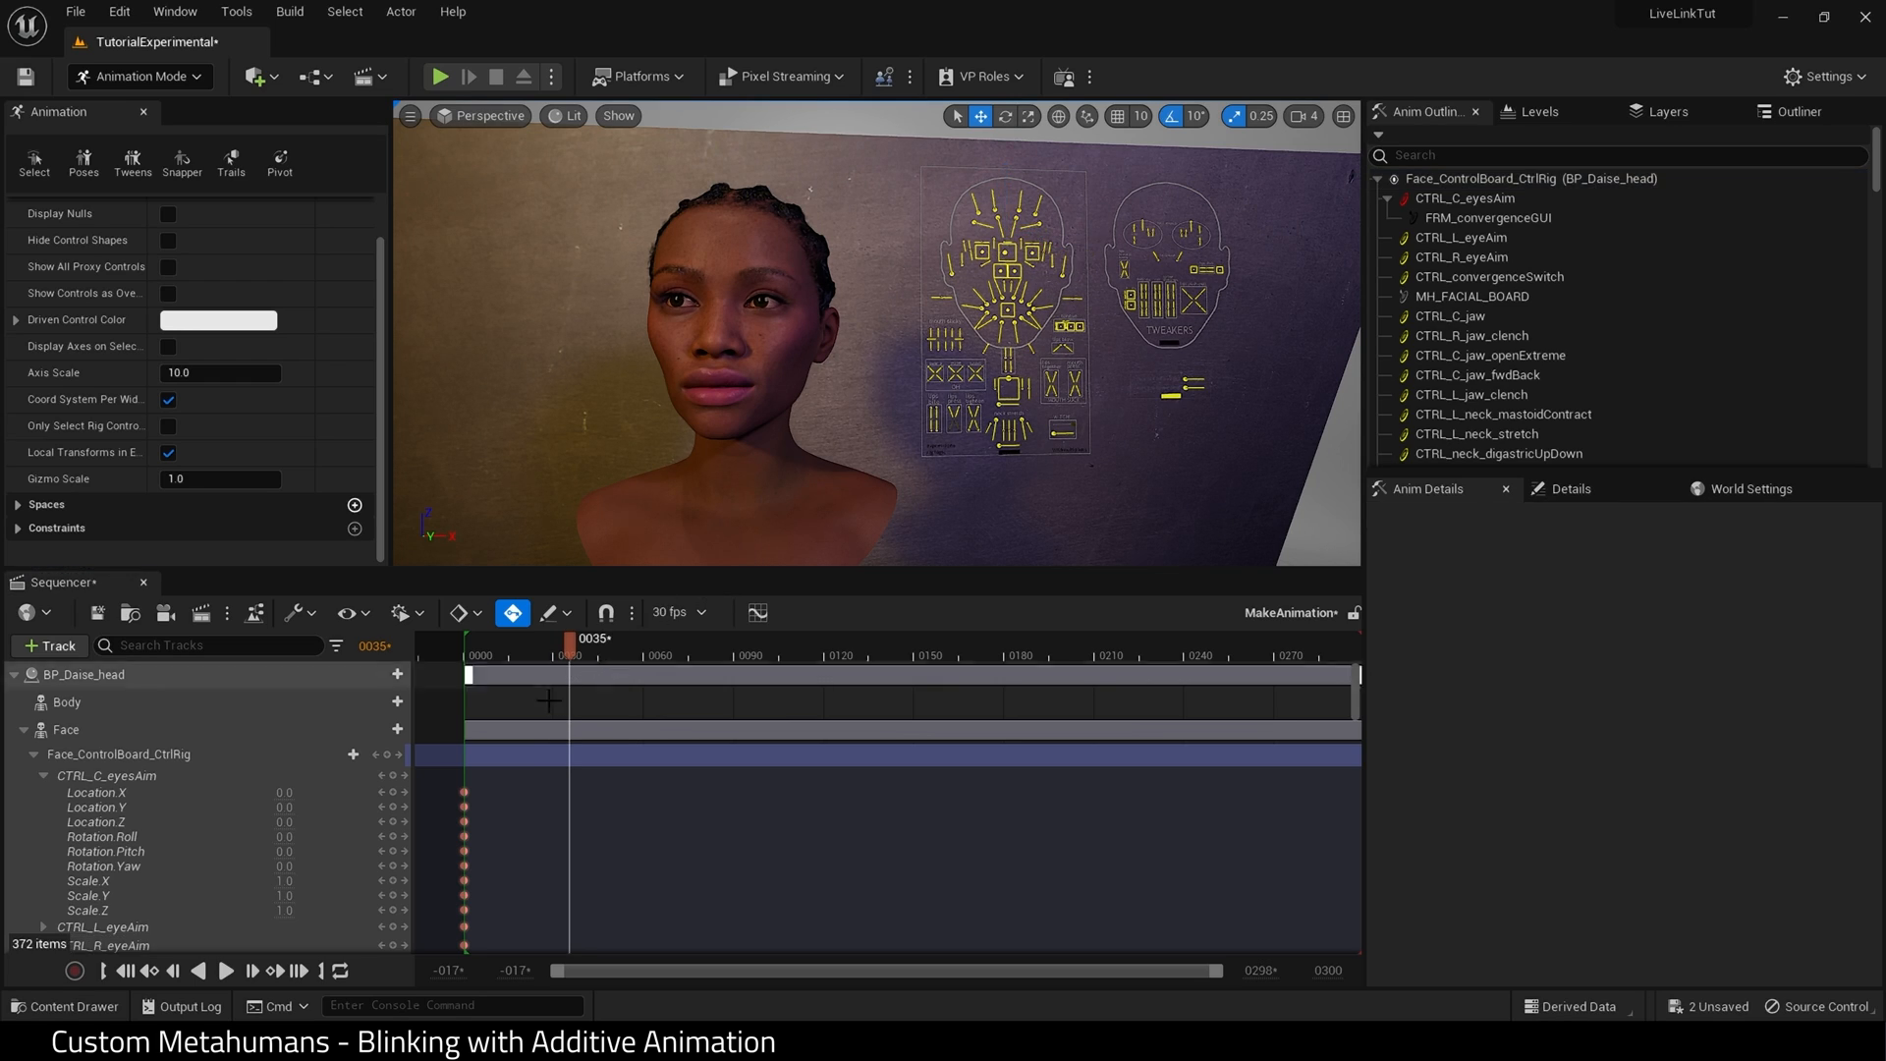
mouse_move(393, 791)
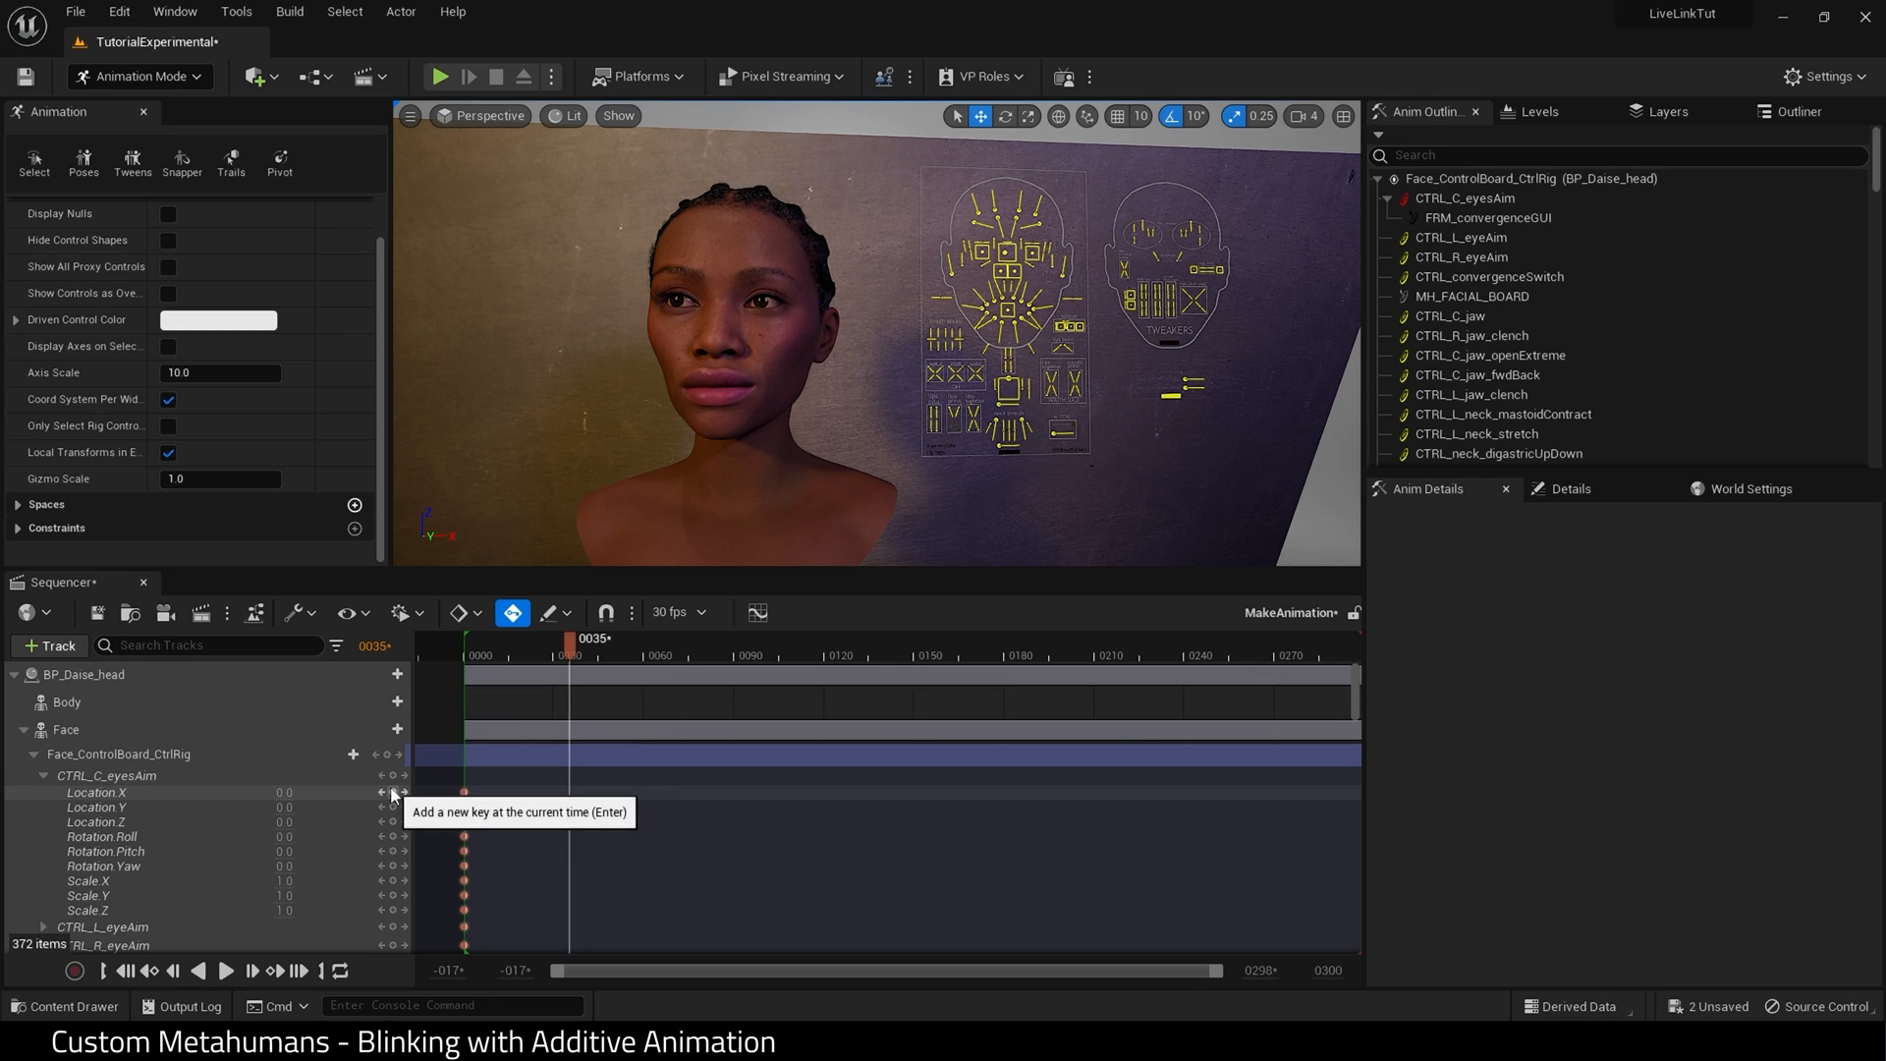
scroll(down, 3)
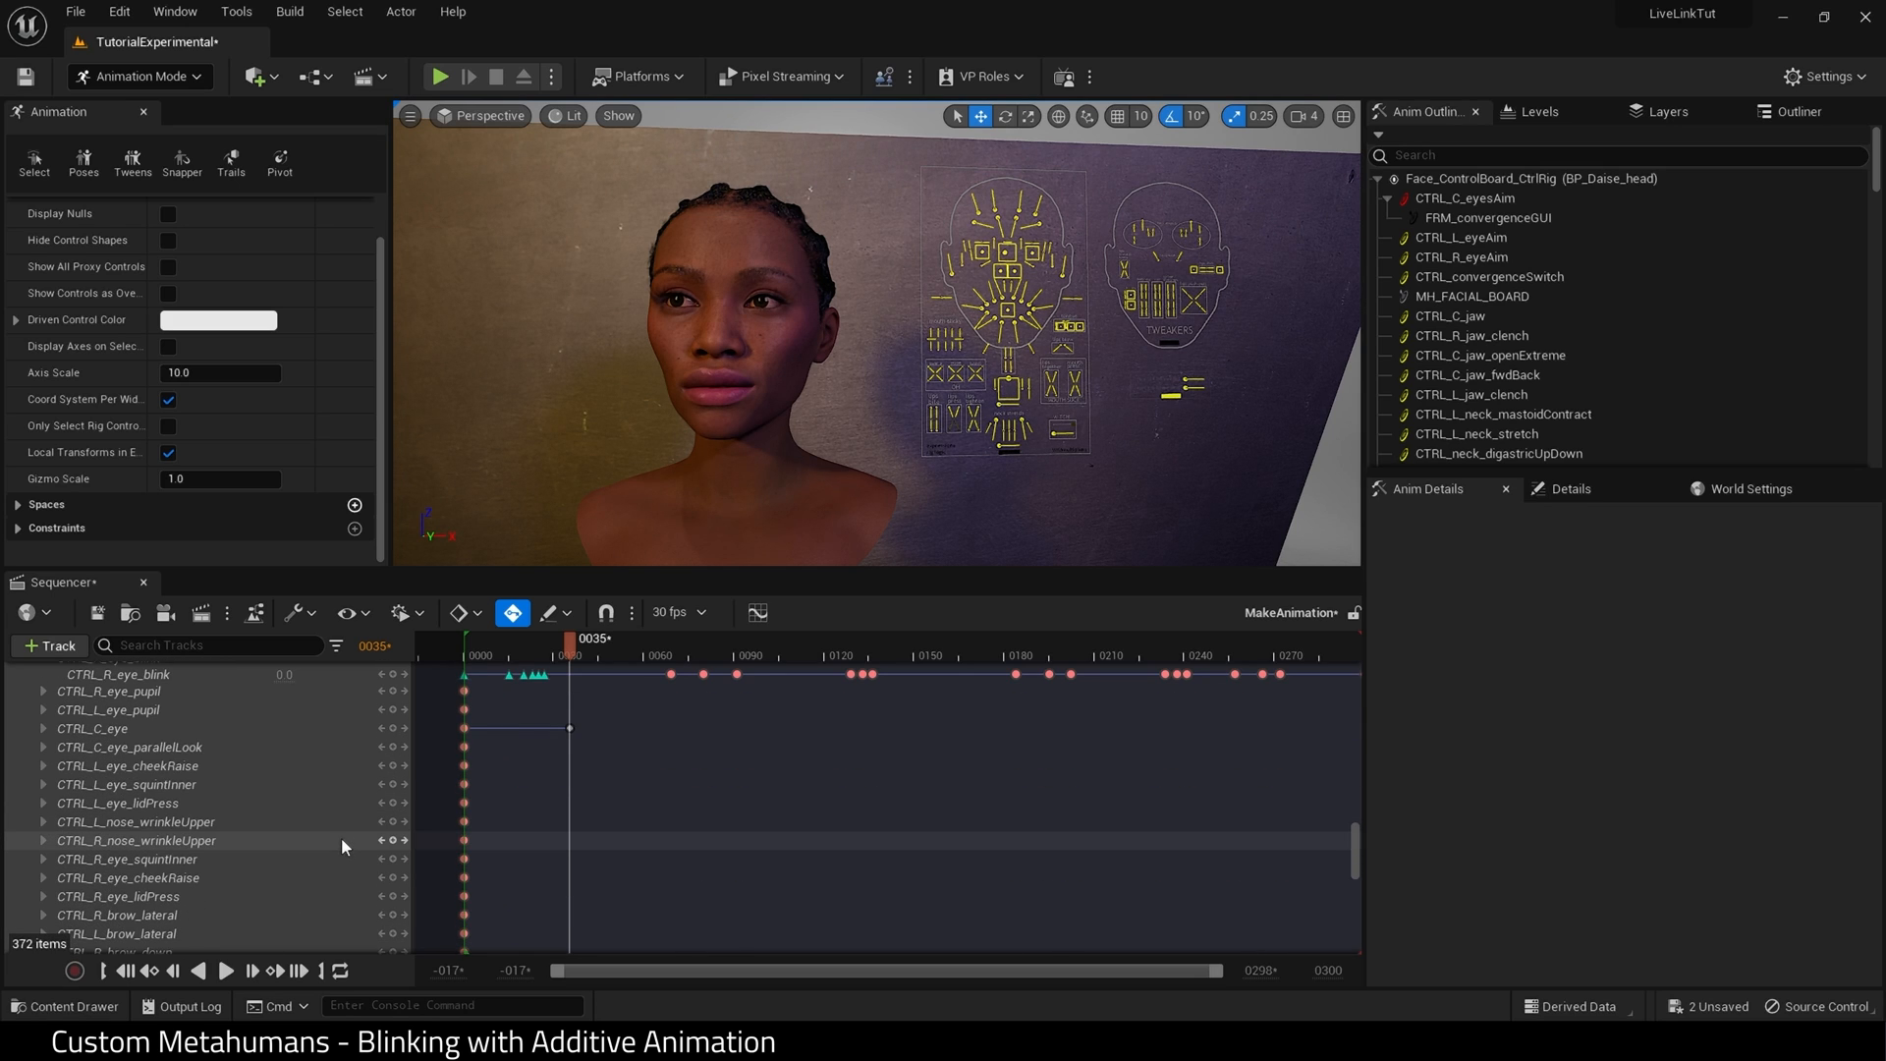
Key the central CTRL_C_eye gaze control in new directions at later frames.
click(128, 747)
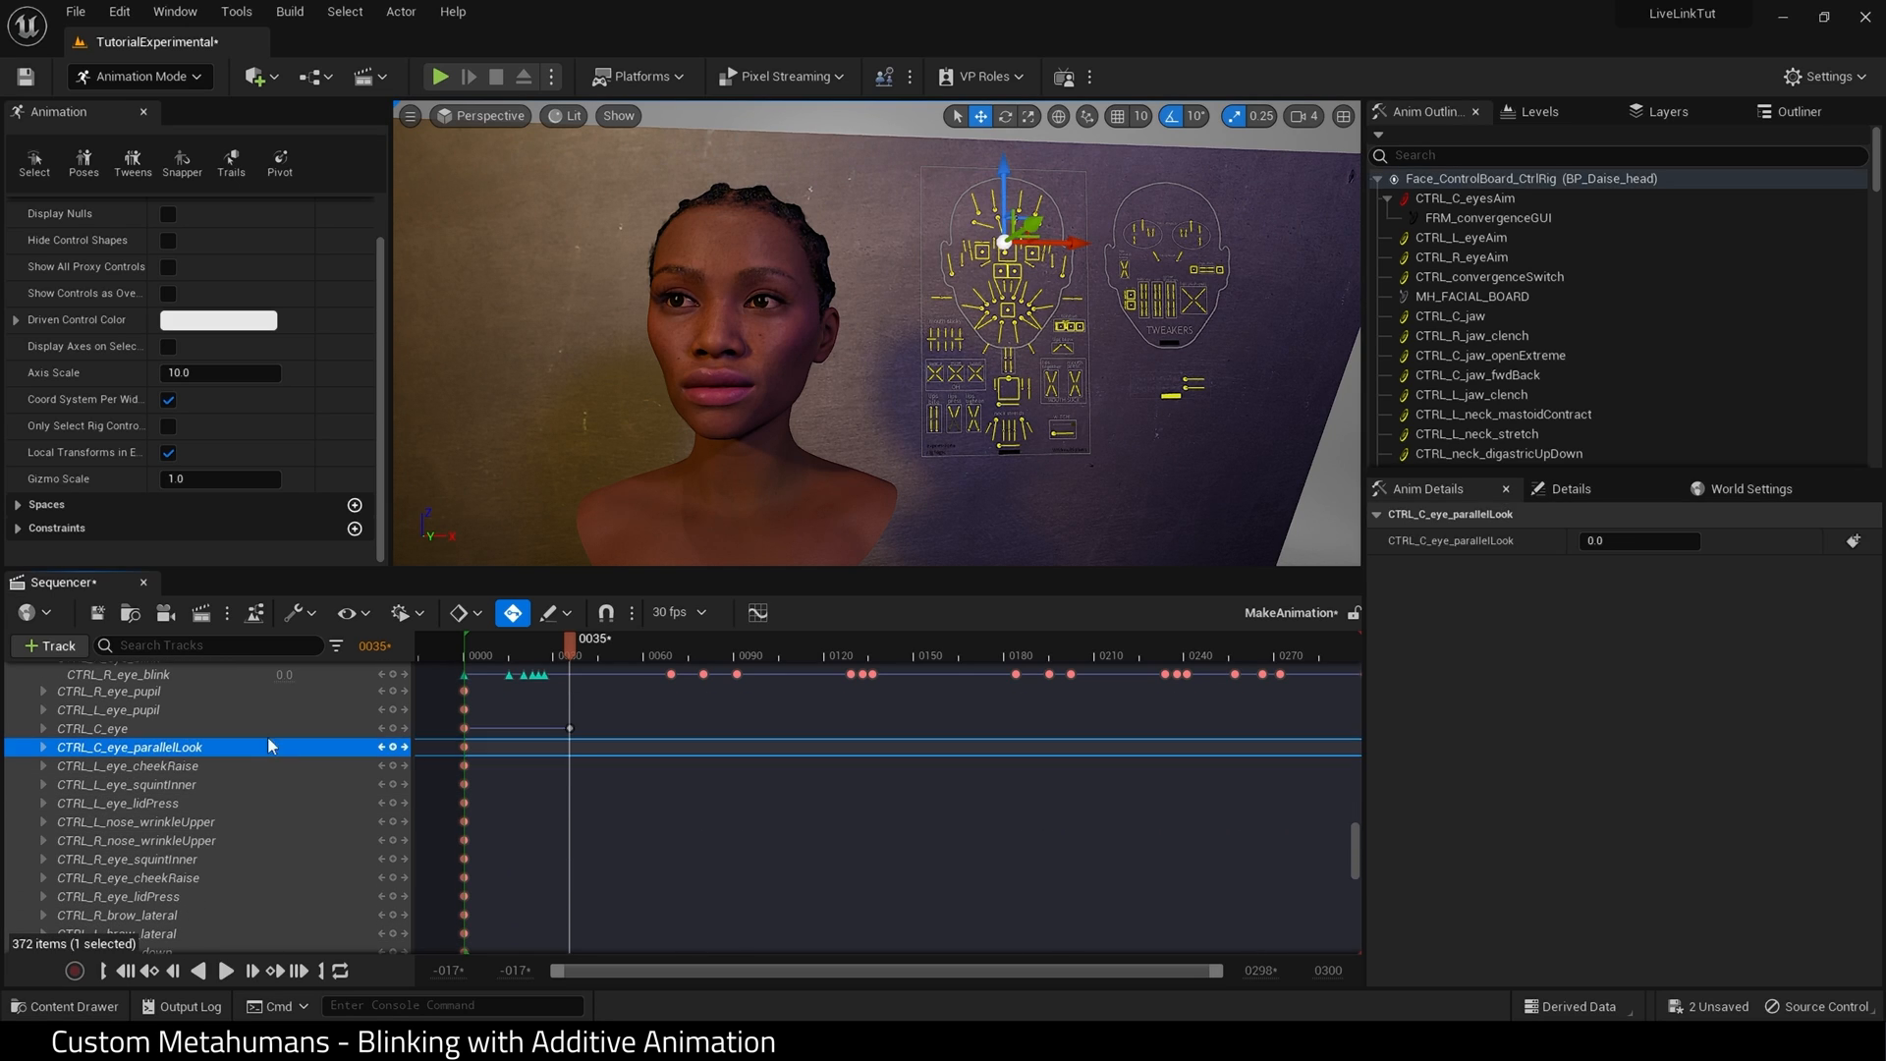
click(91, 727)
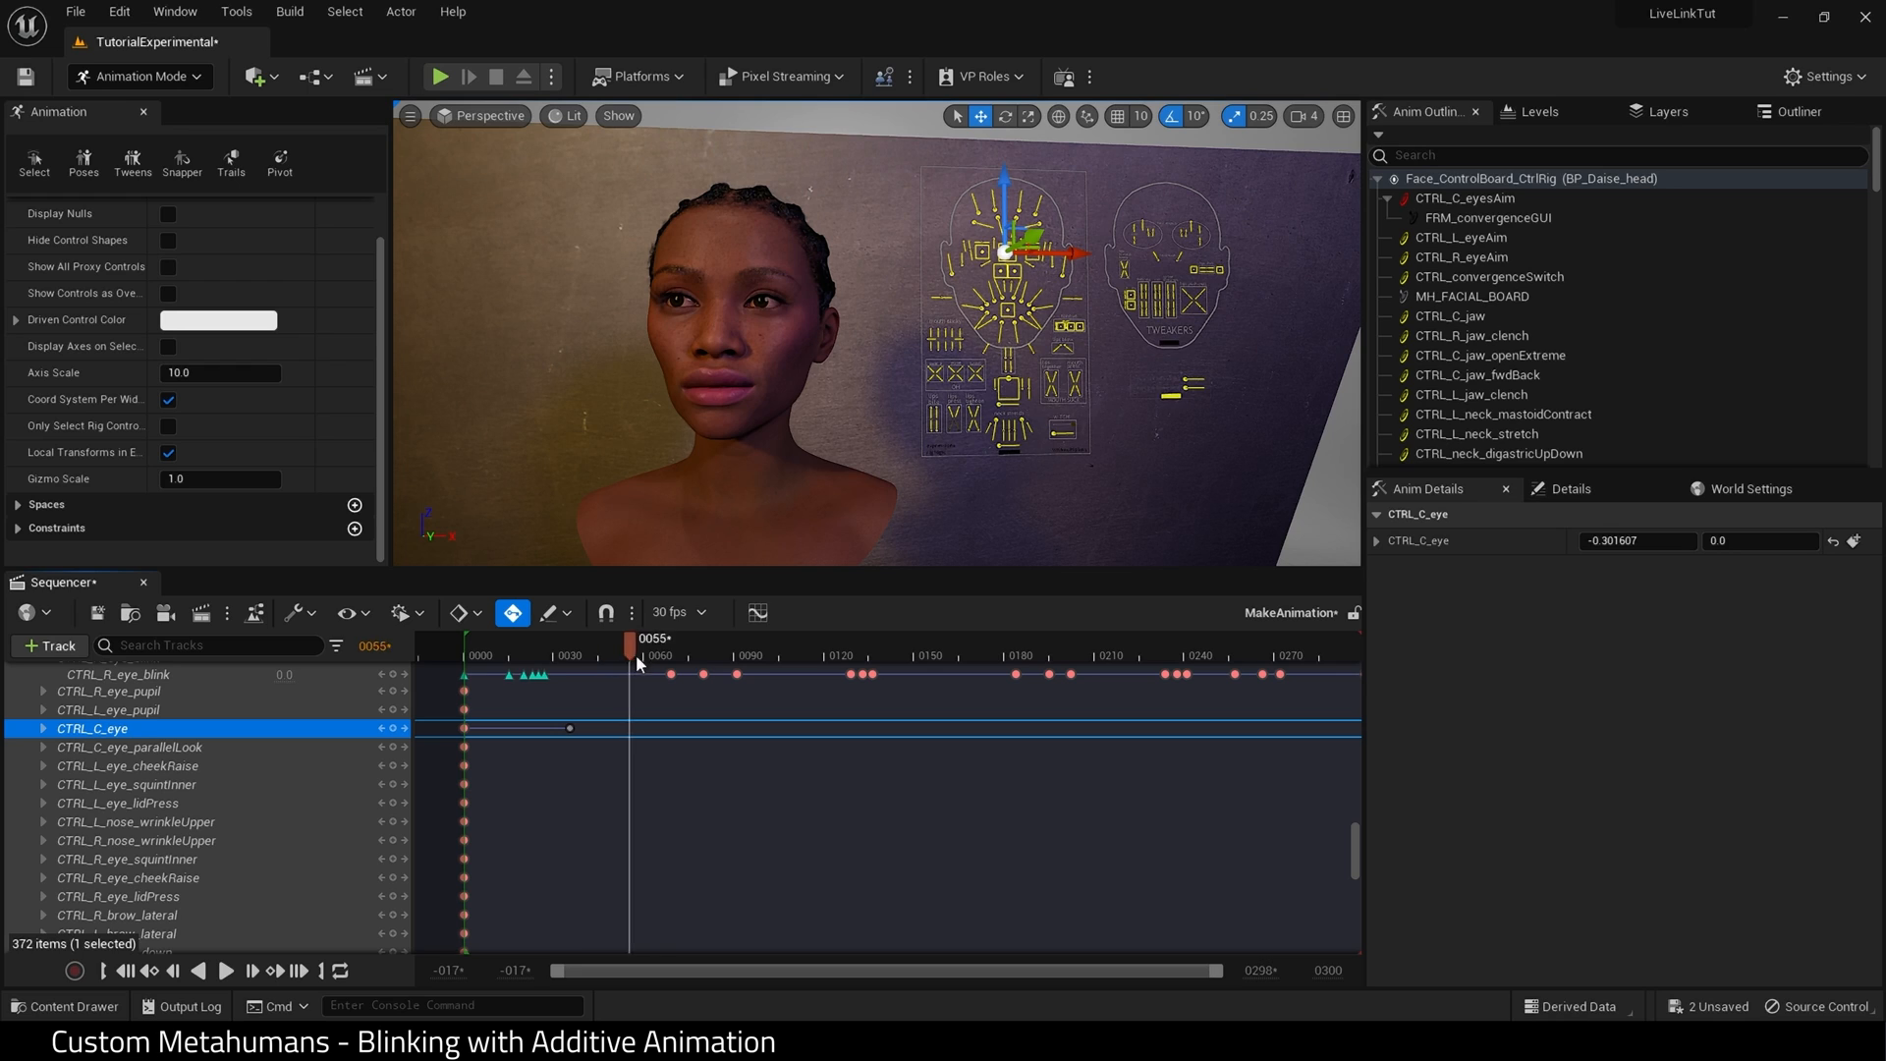
drag(635, 656, 811, 656)
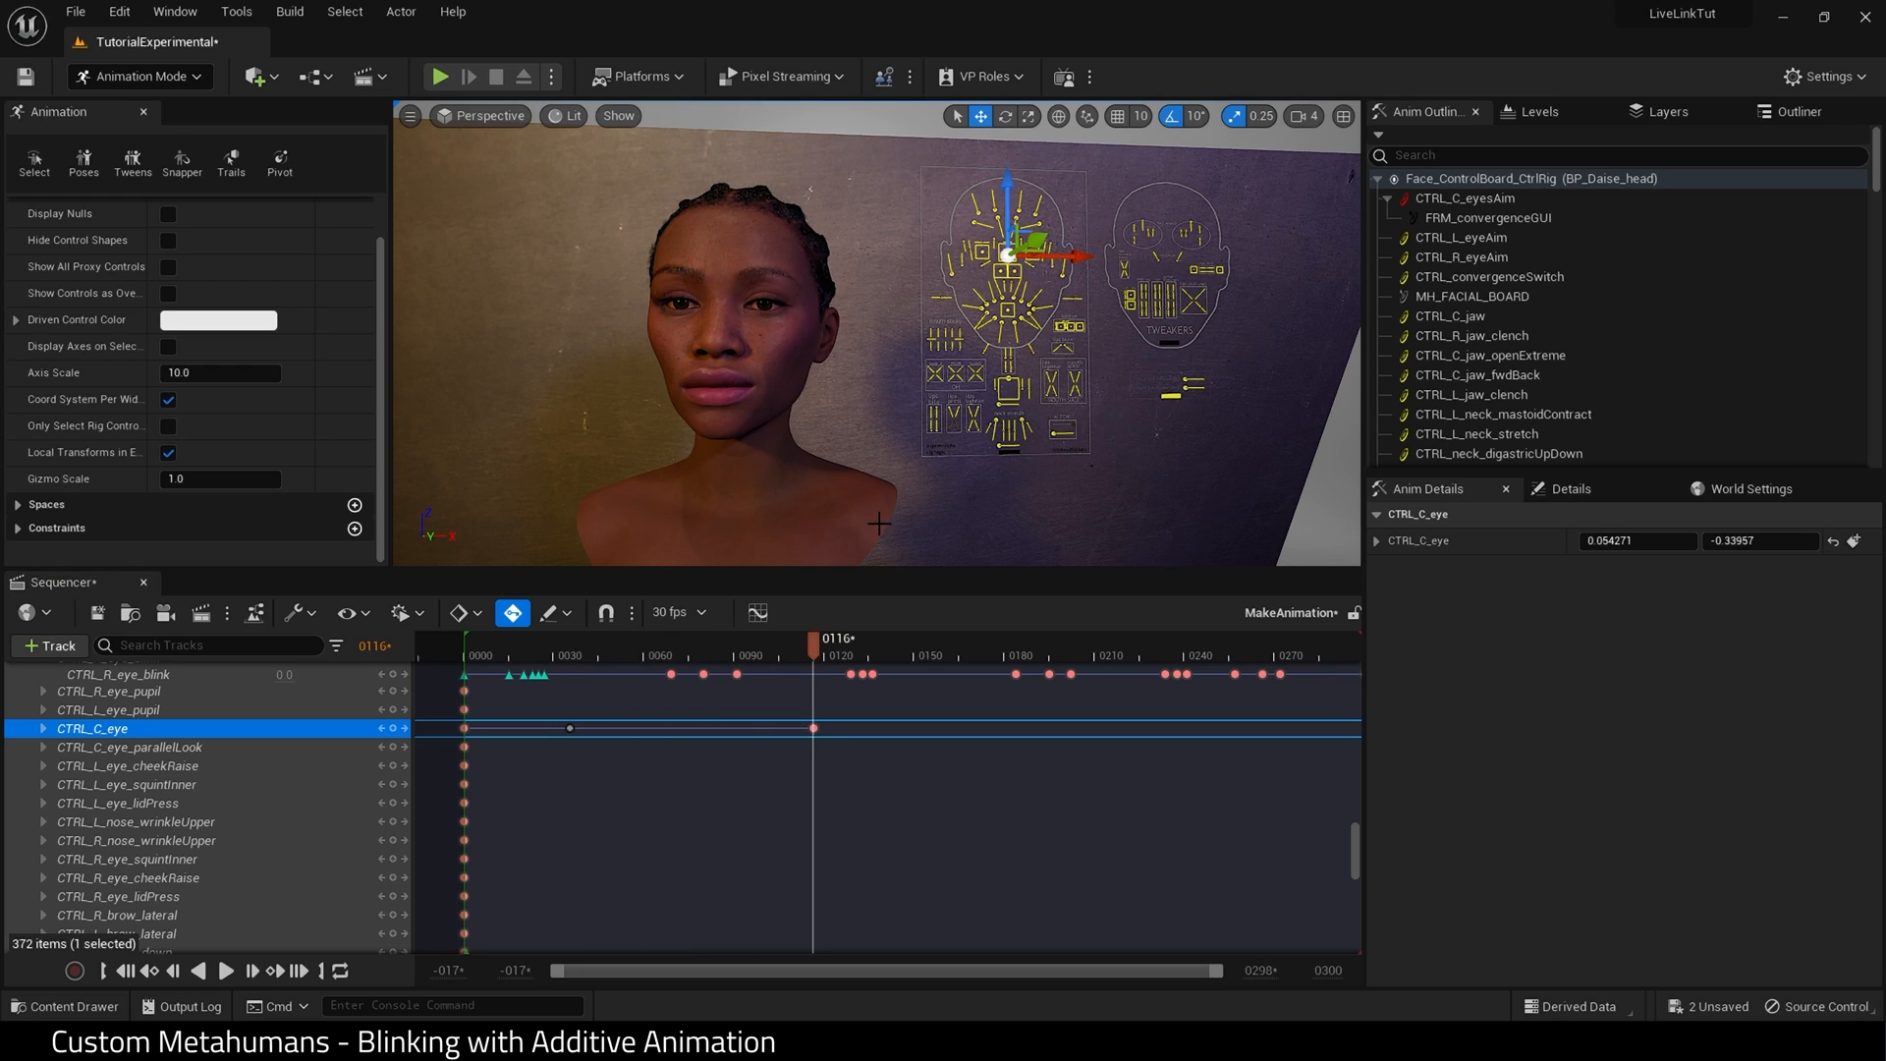
click(228, 970)
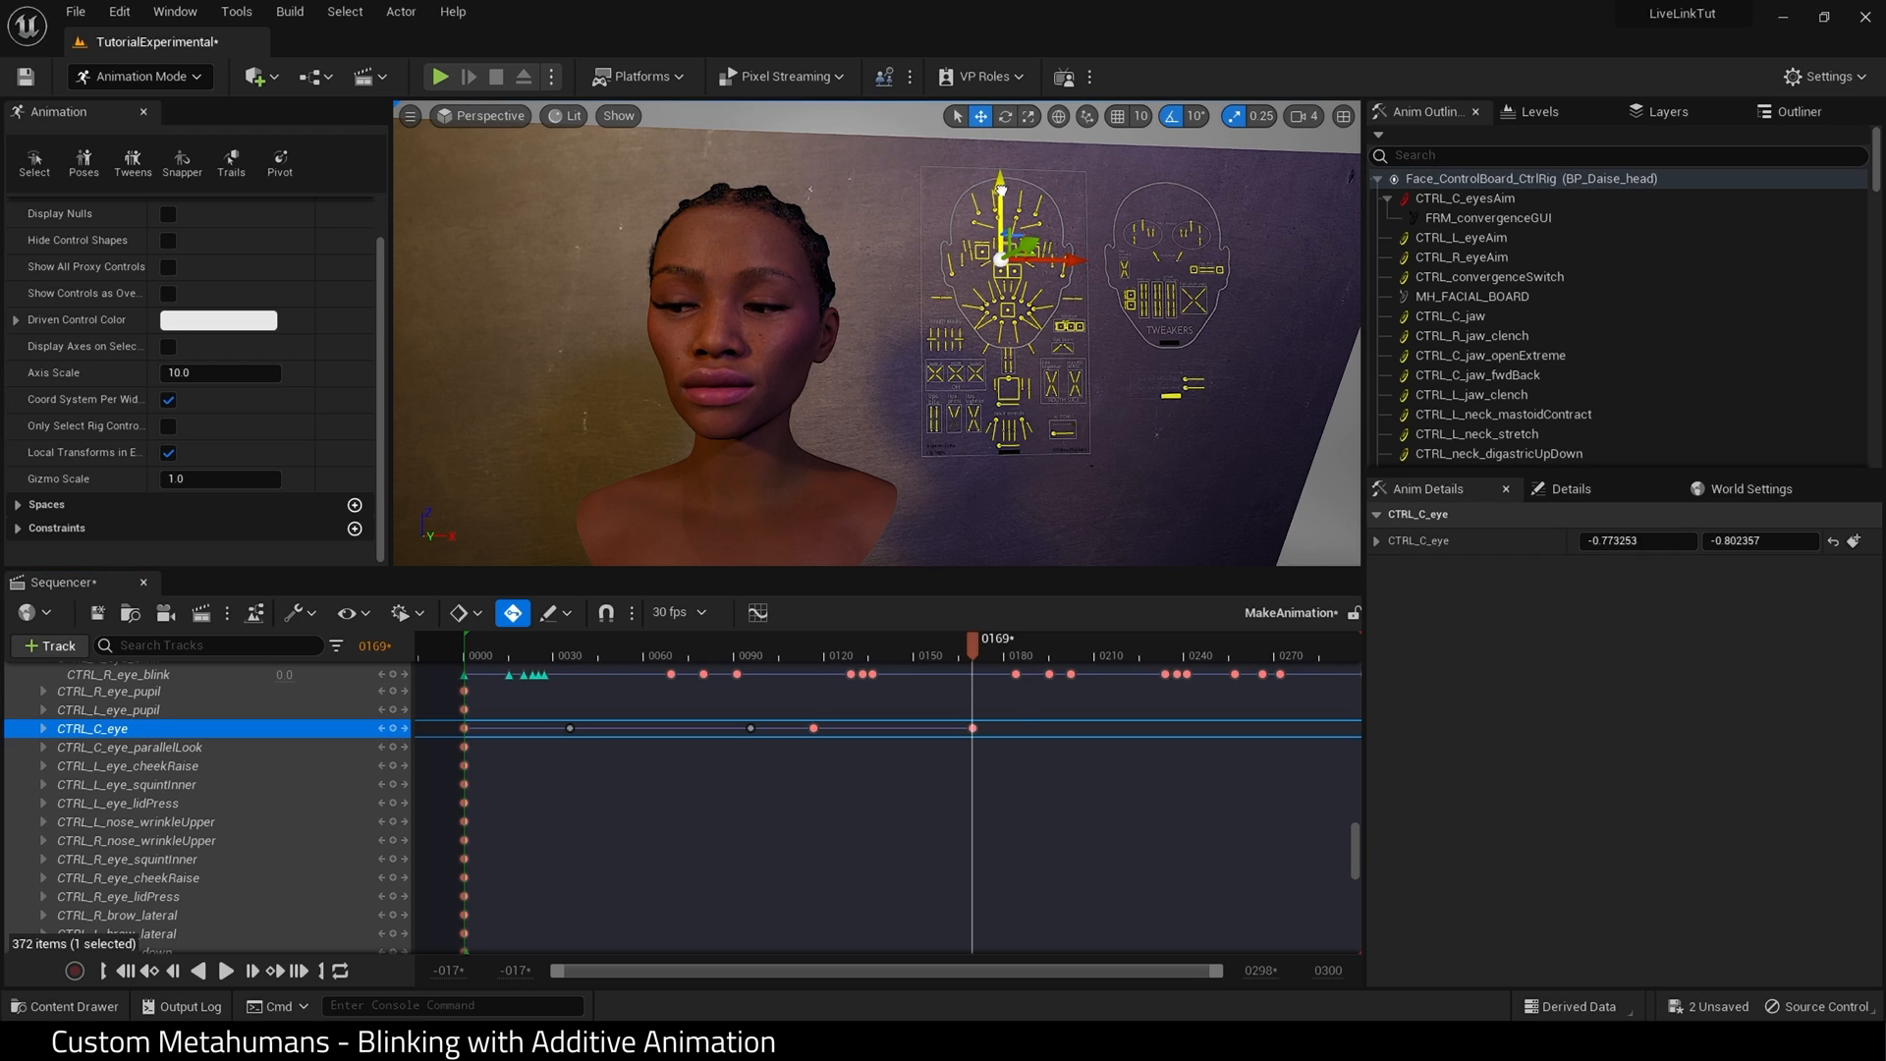
click(1022, 655)
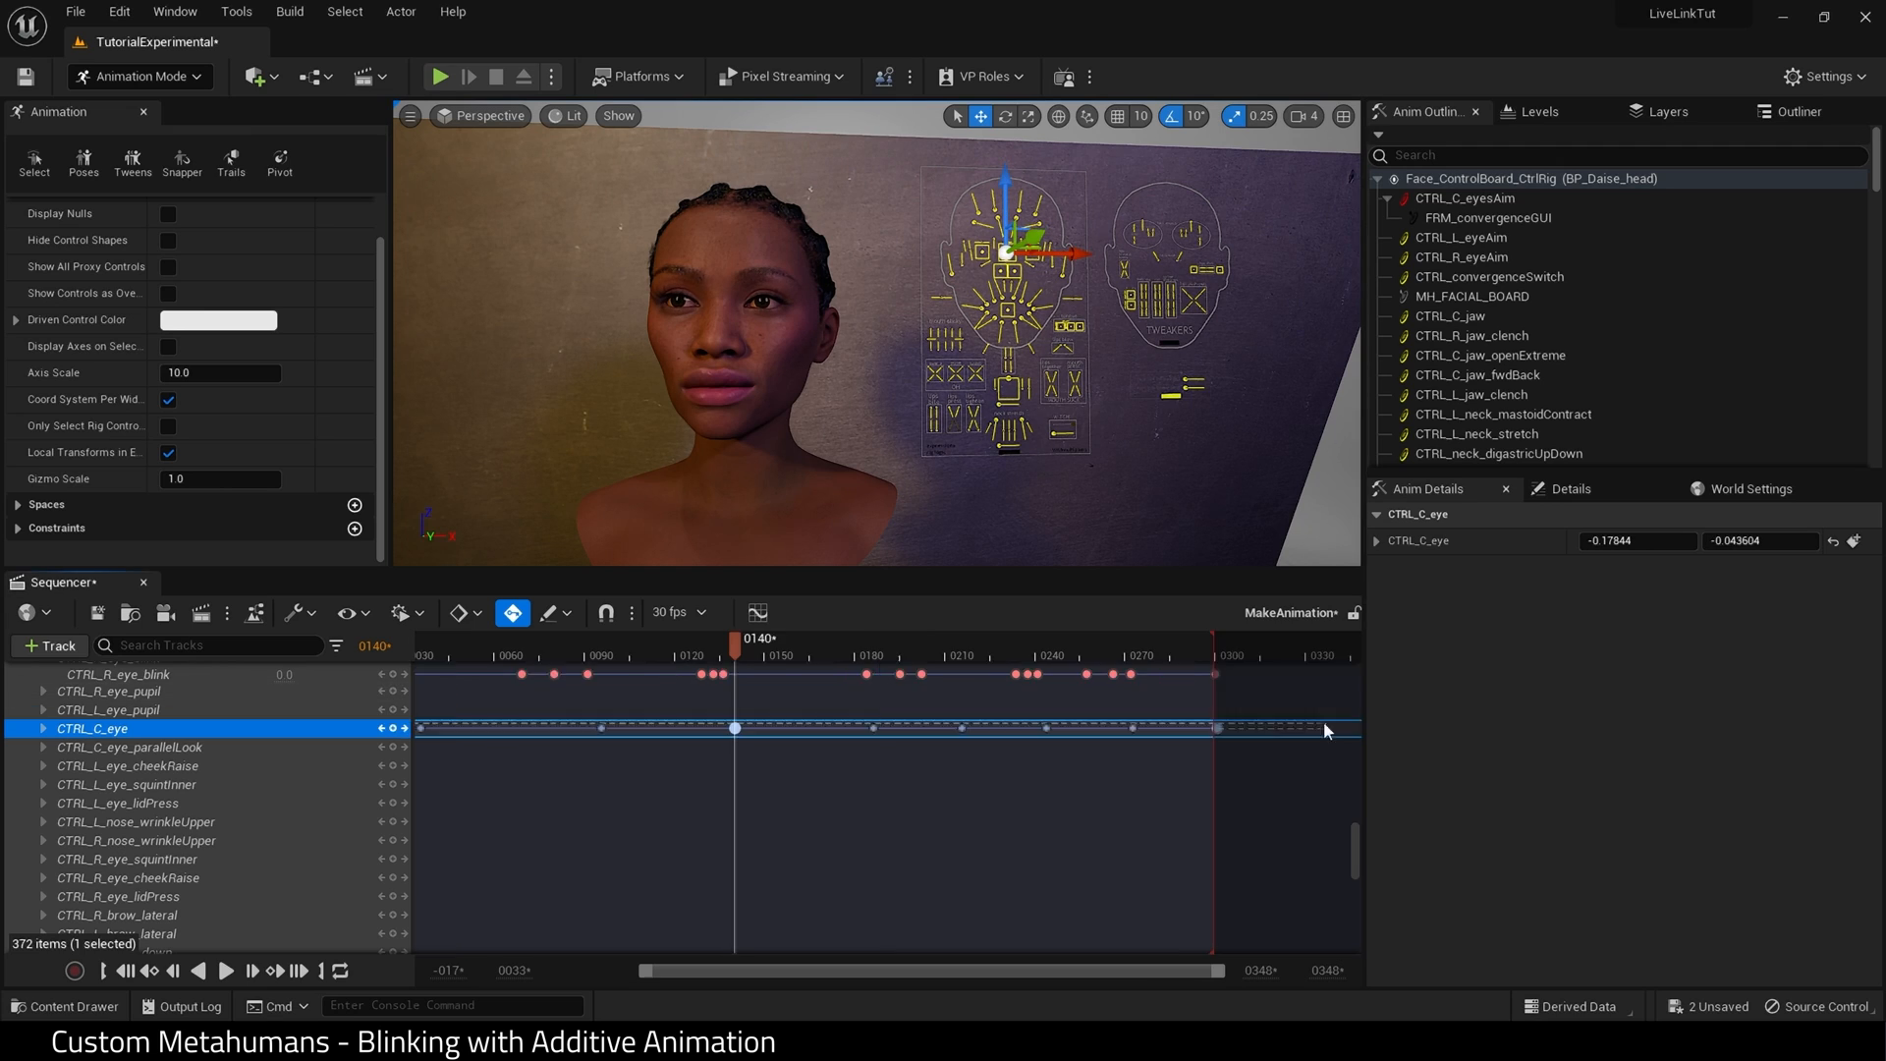
Play back the keyed blink and gaze animation, then stop.
click(151, 971)
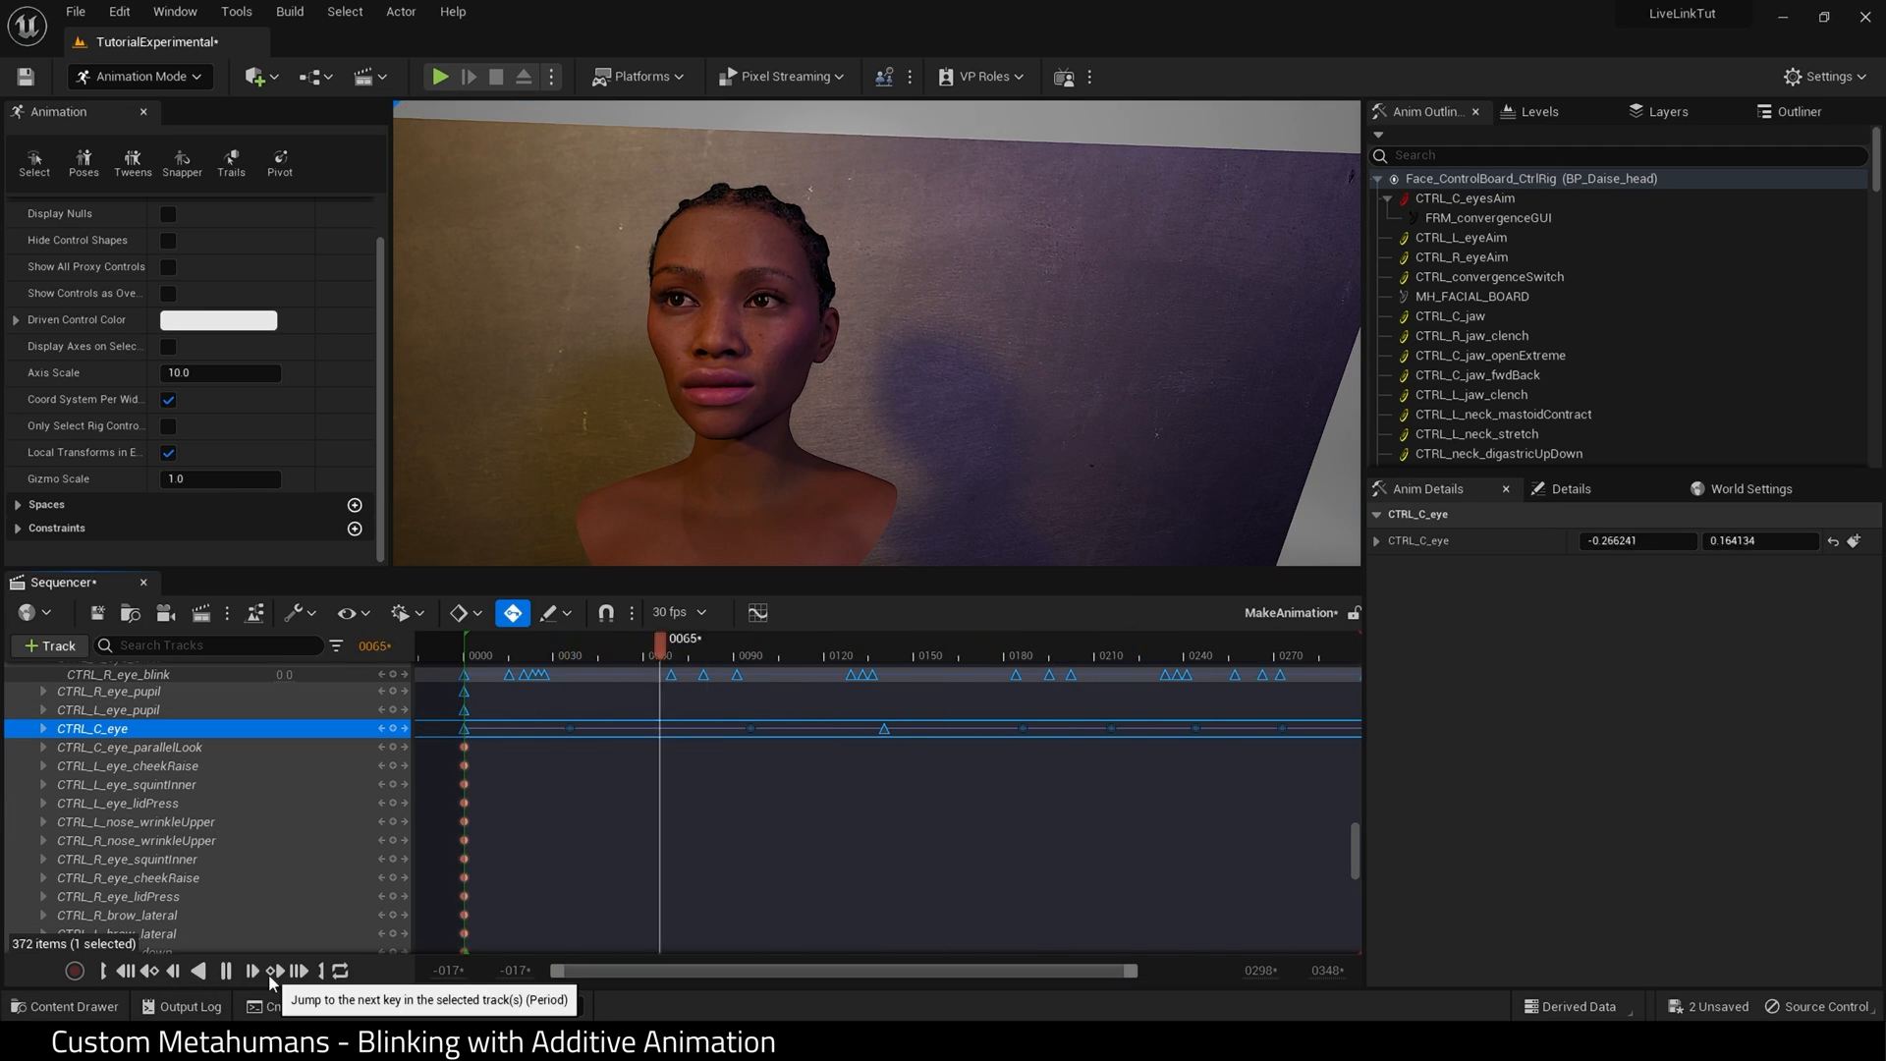
click(253, 971)
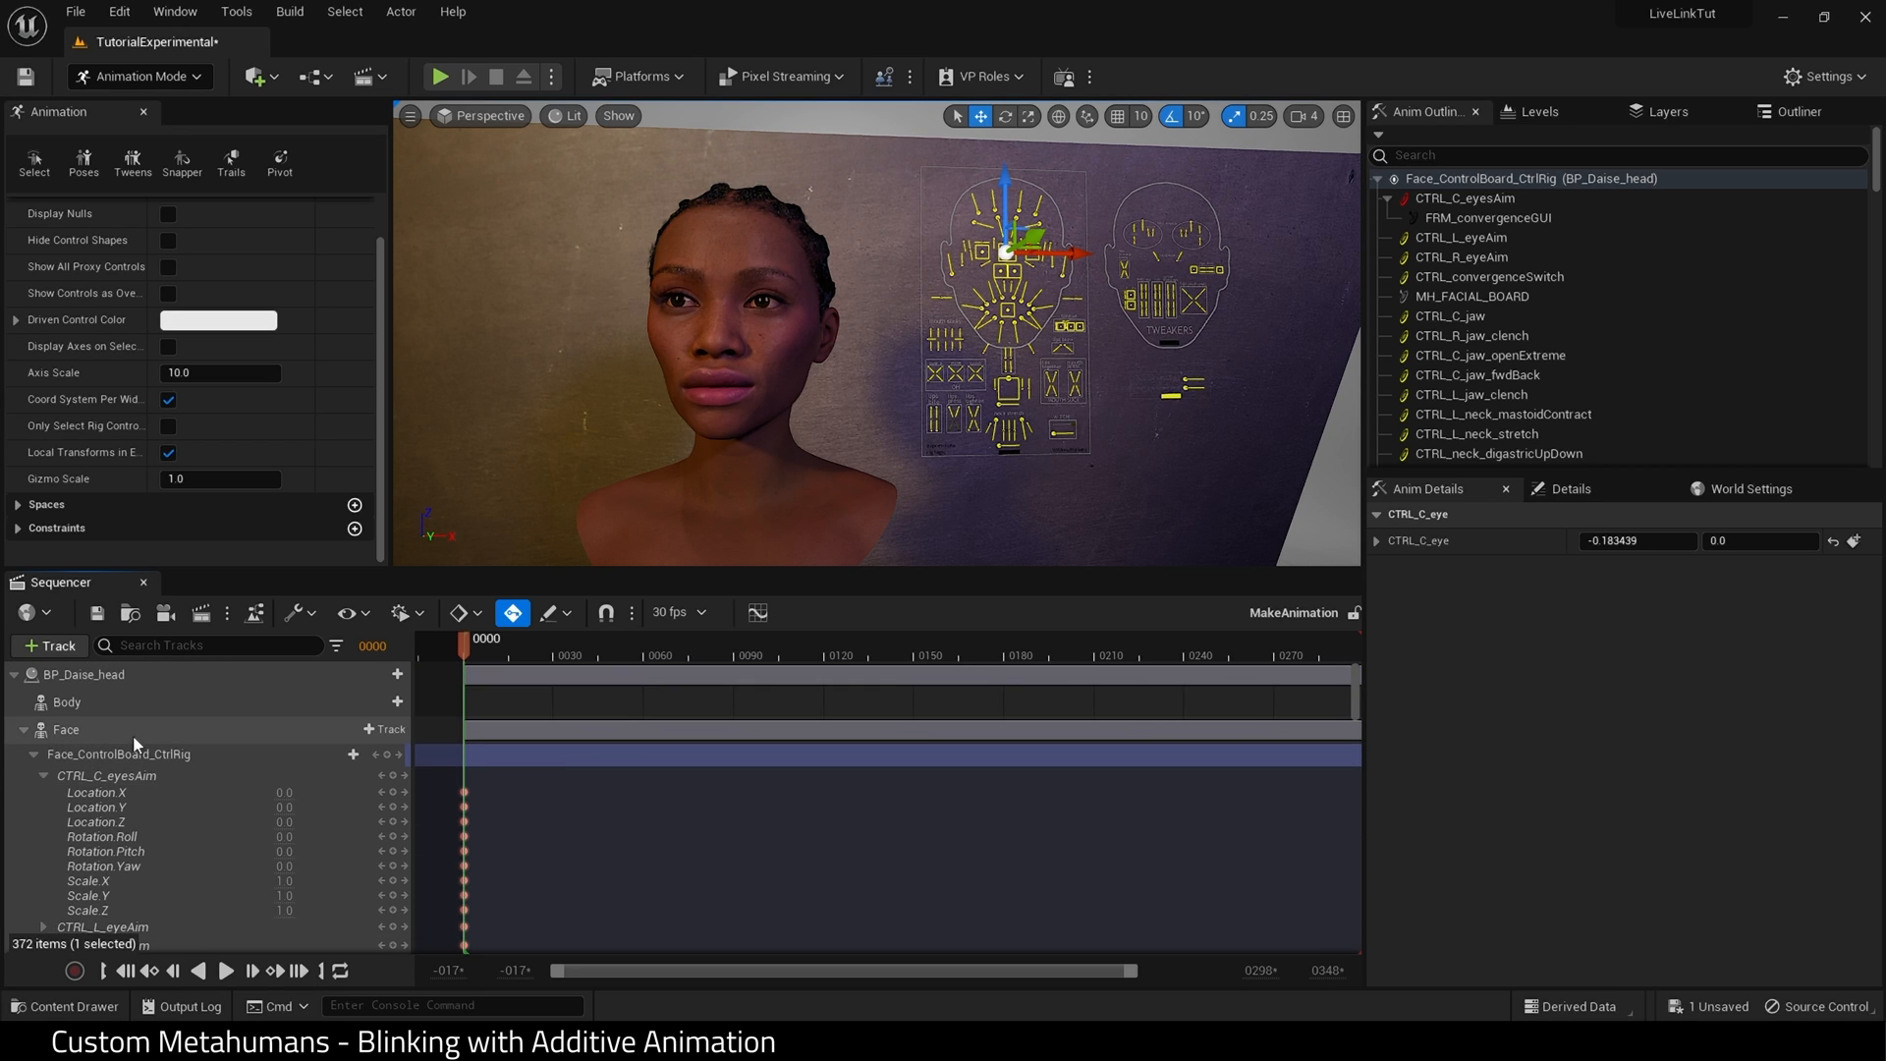
Bake the Face track to an animation named BlinkTutorial in MetaHumans/Animations.
right_click(67, 729)
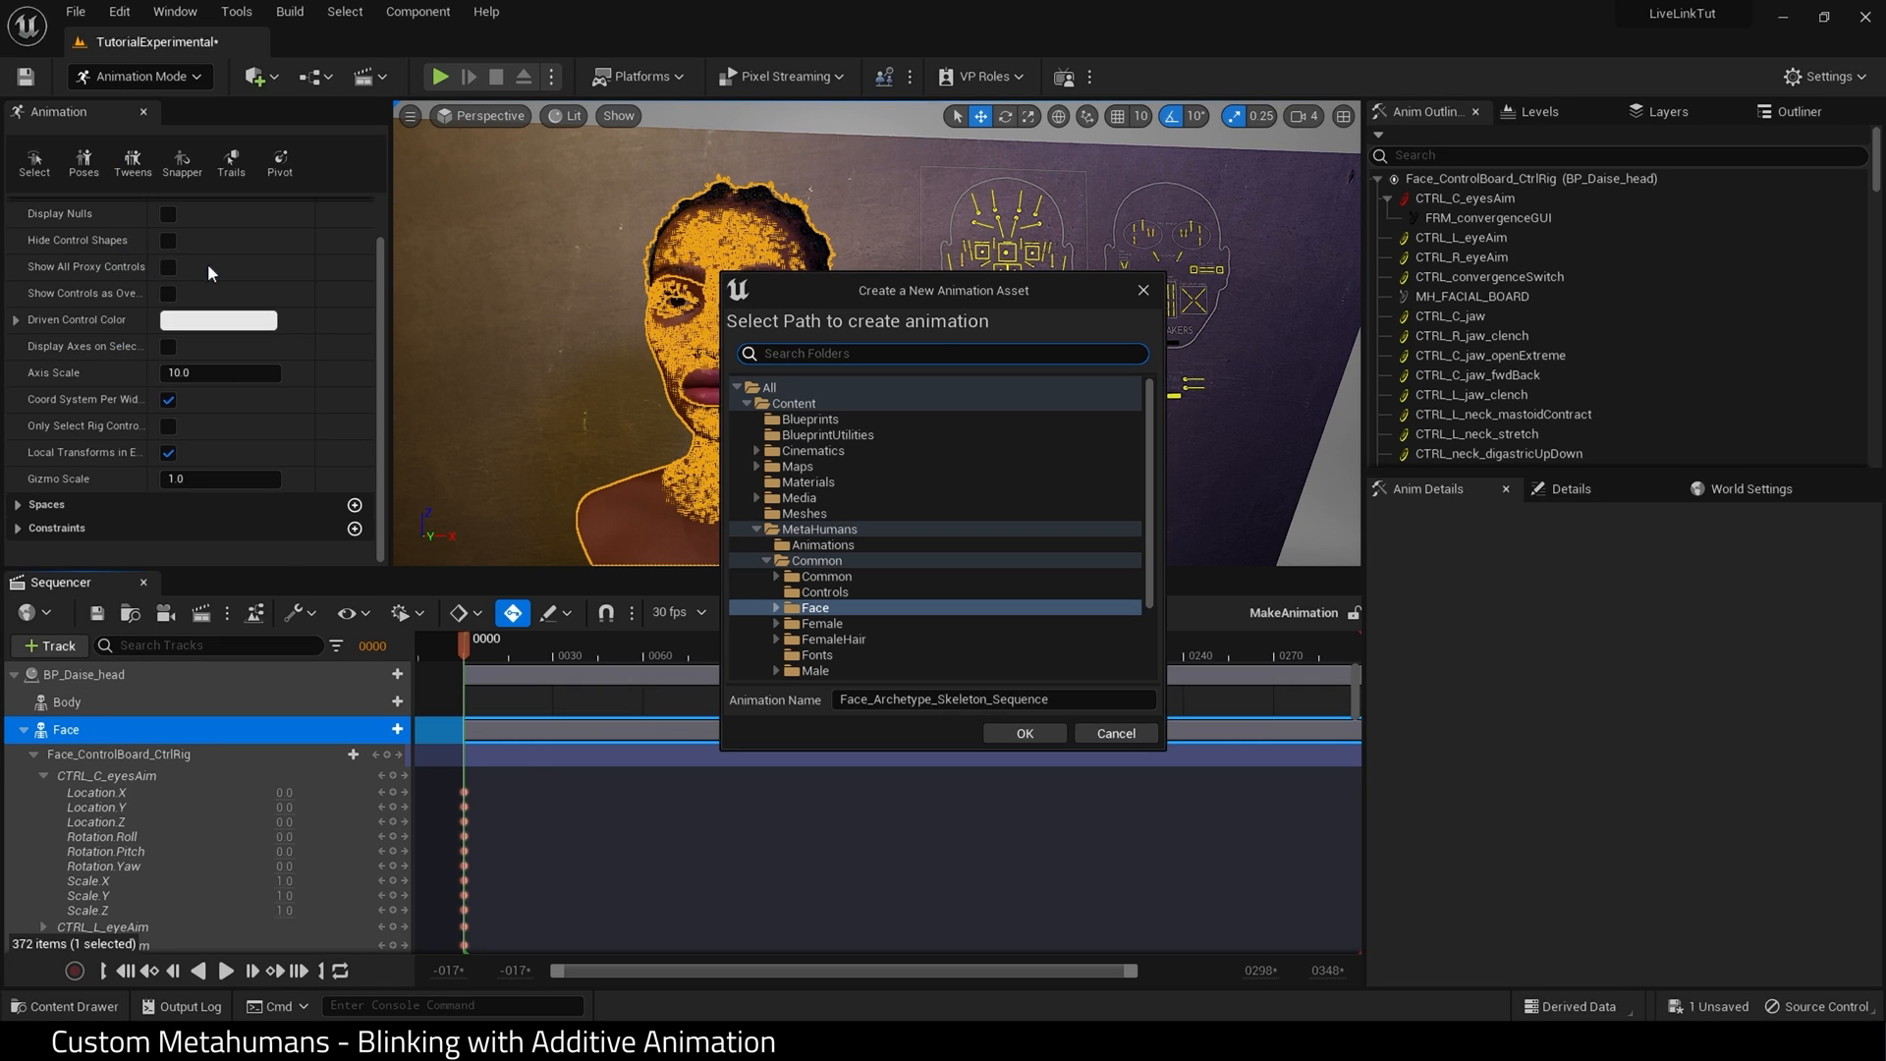
click(821, 544)
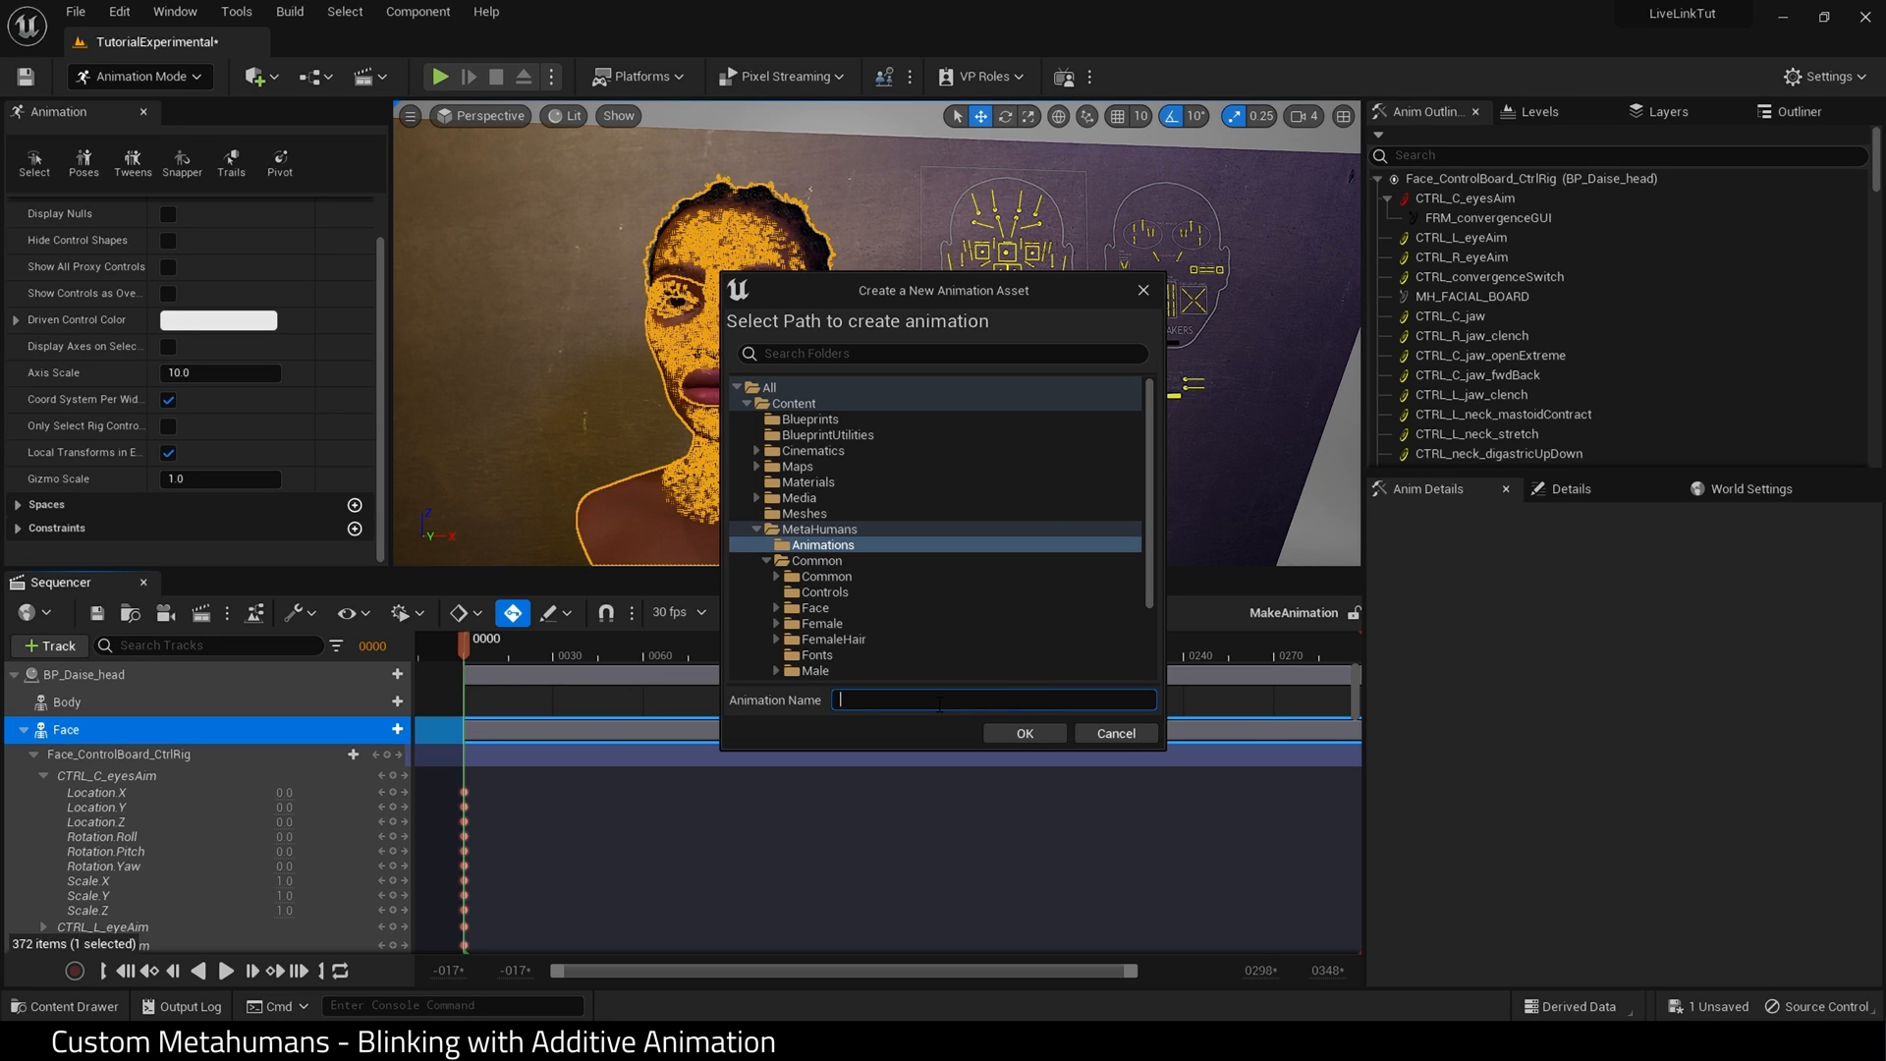
text(BlinkTut)
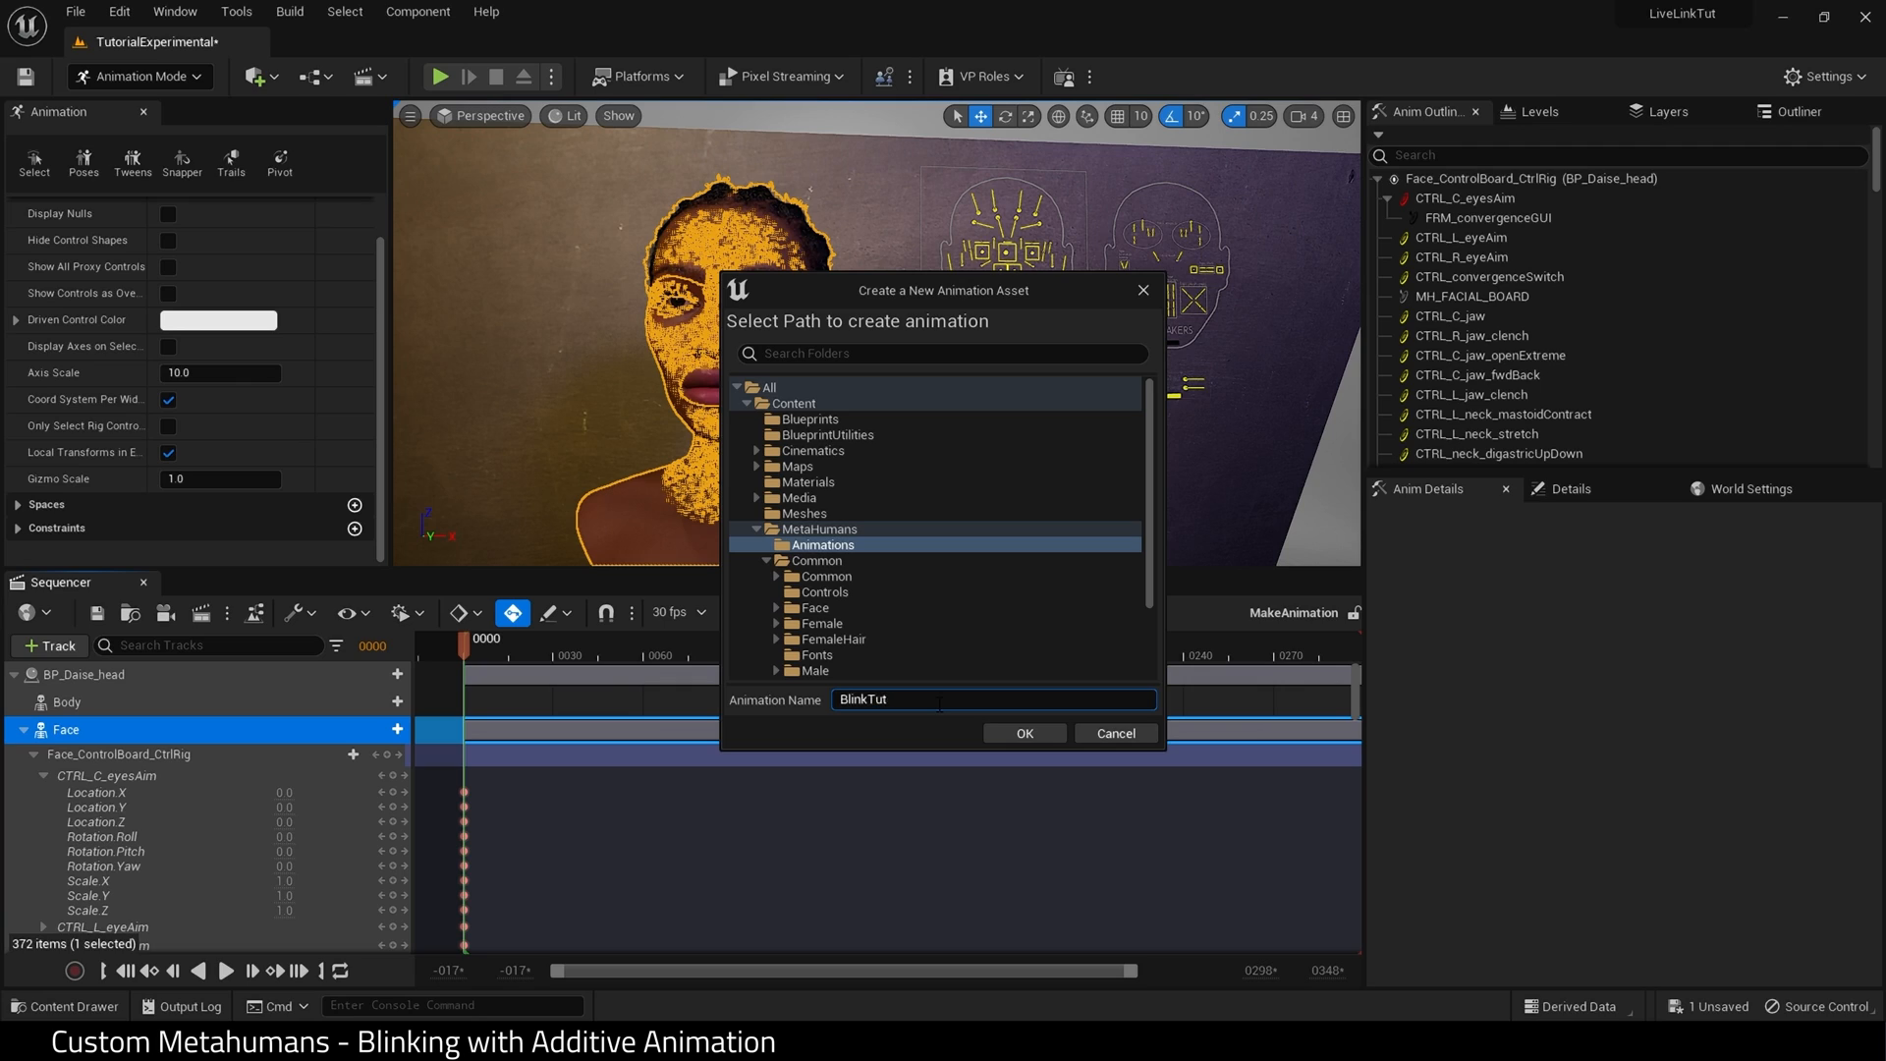
text(orial)
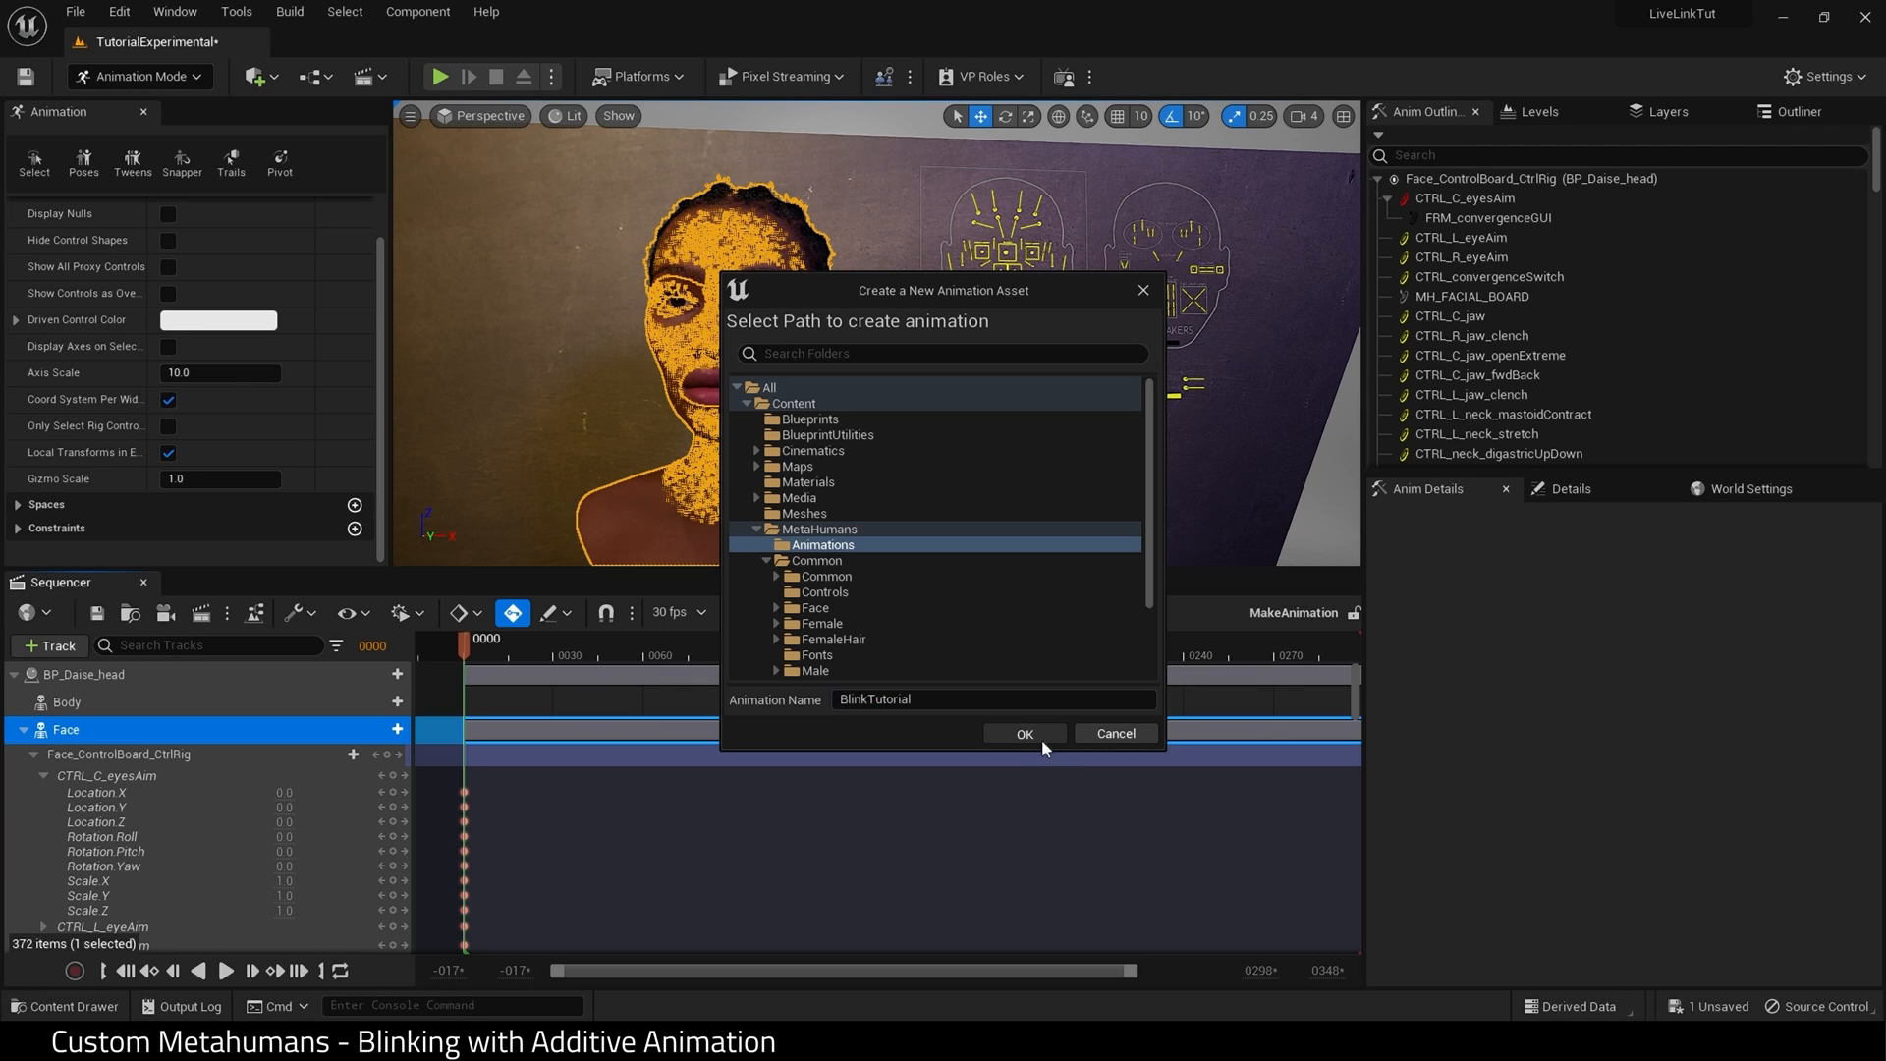
click(1026, 733)
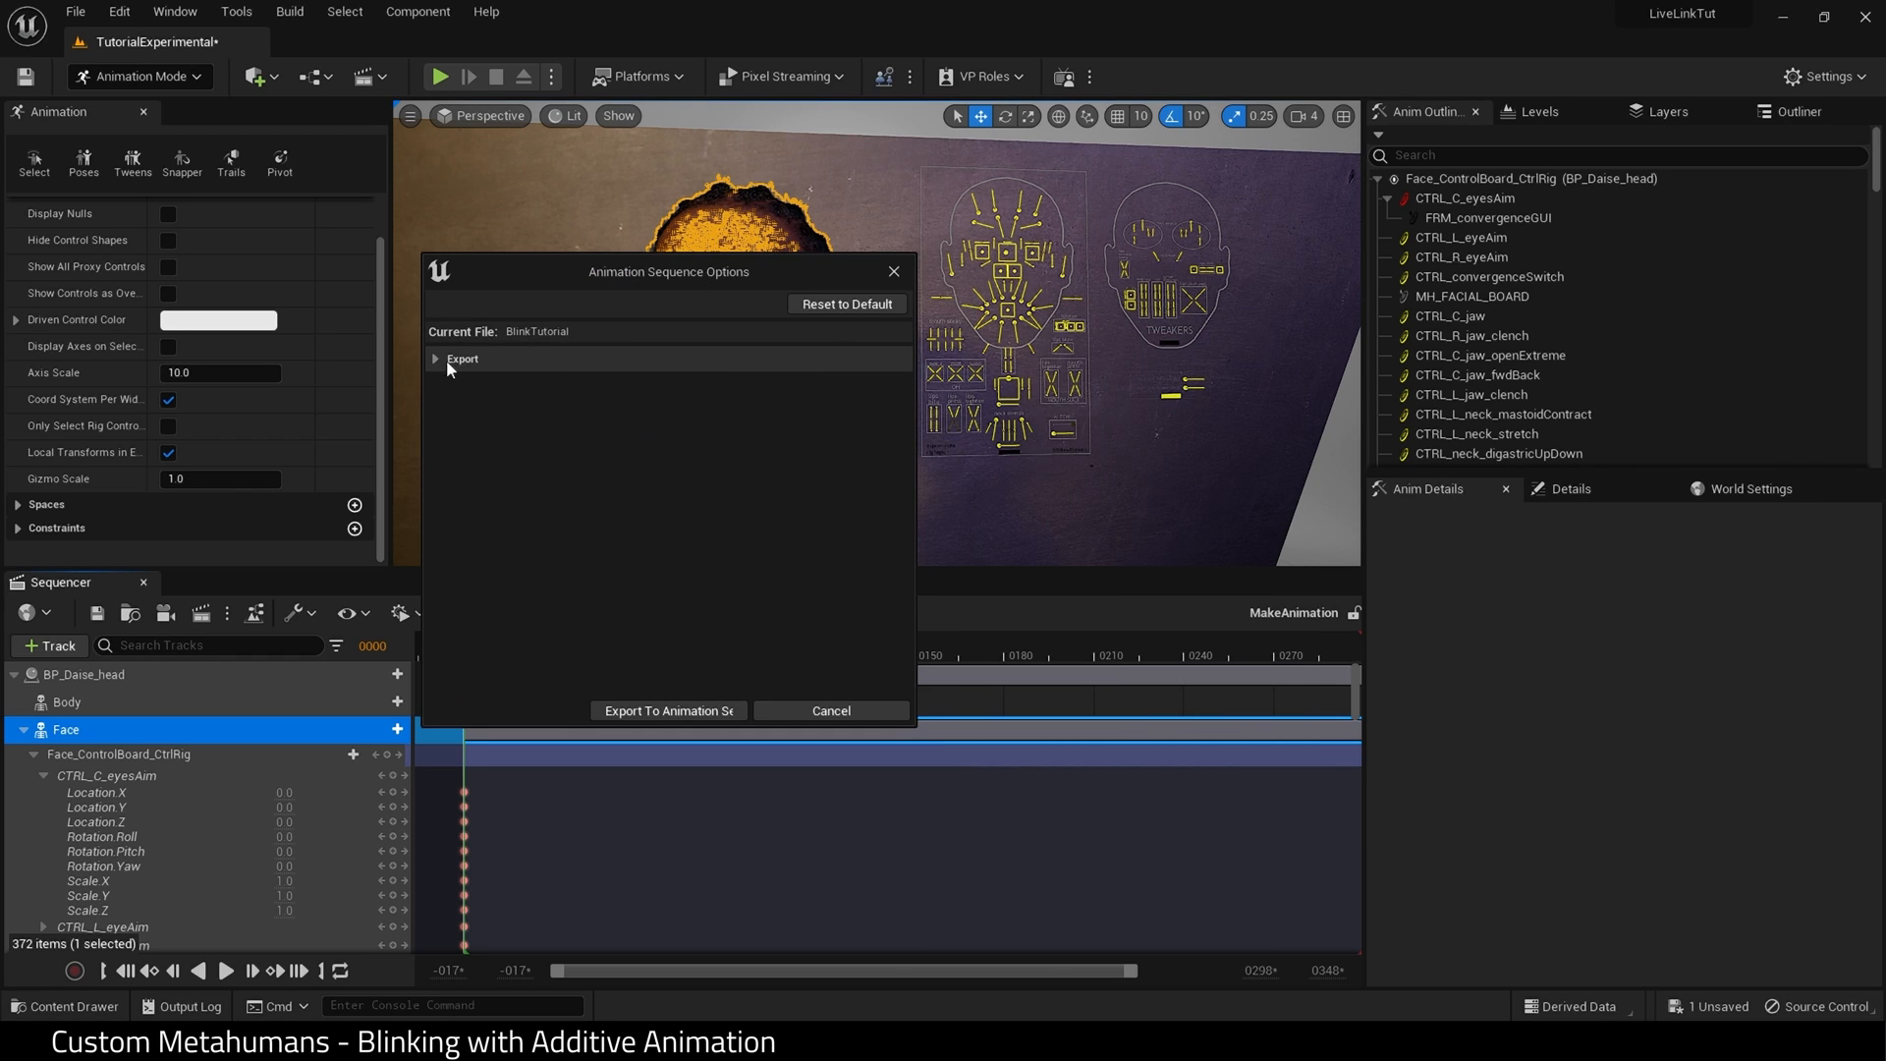
Export to Animation Sequence with expanded export settings and open BlinkTutorial.
click(436, 358)
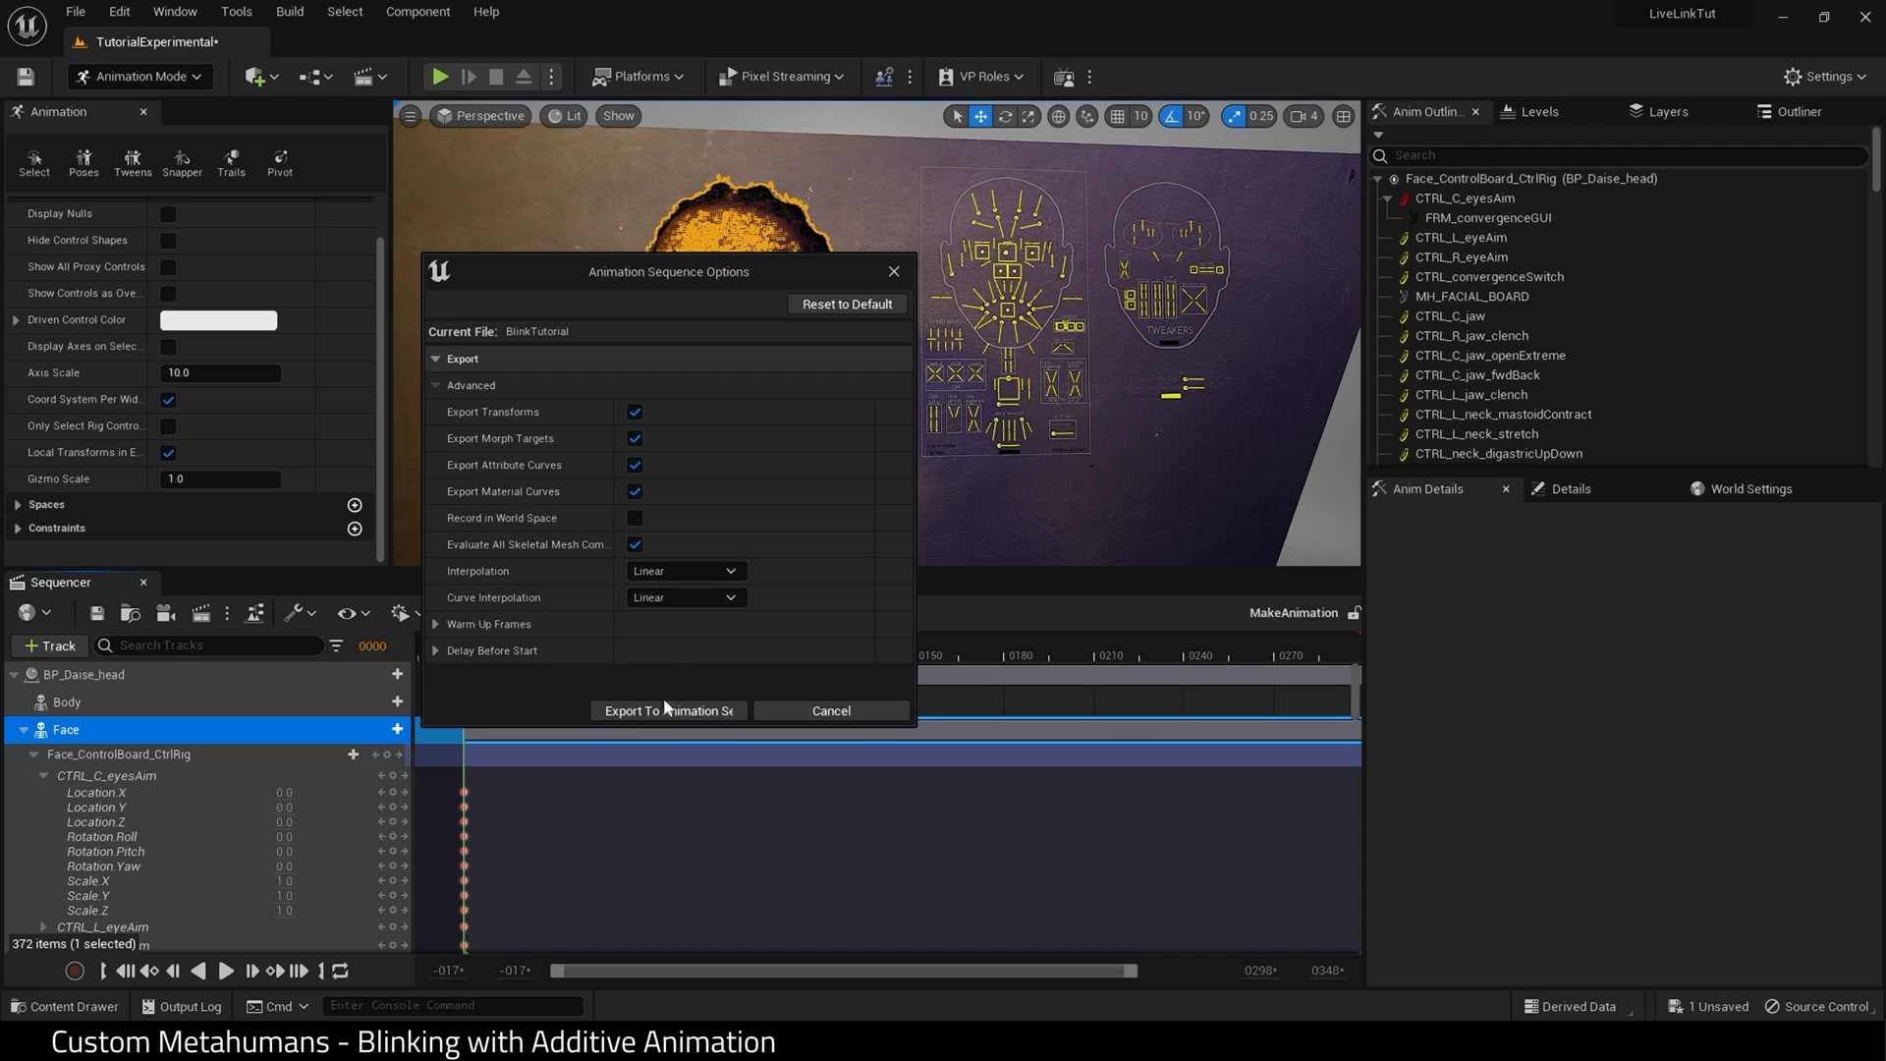
click(668, 711)
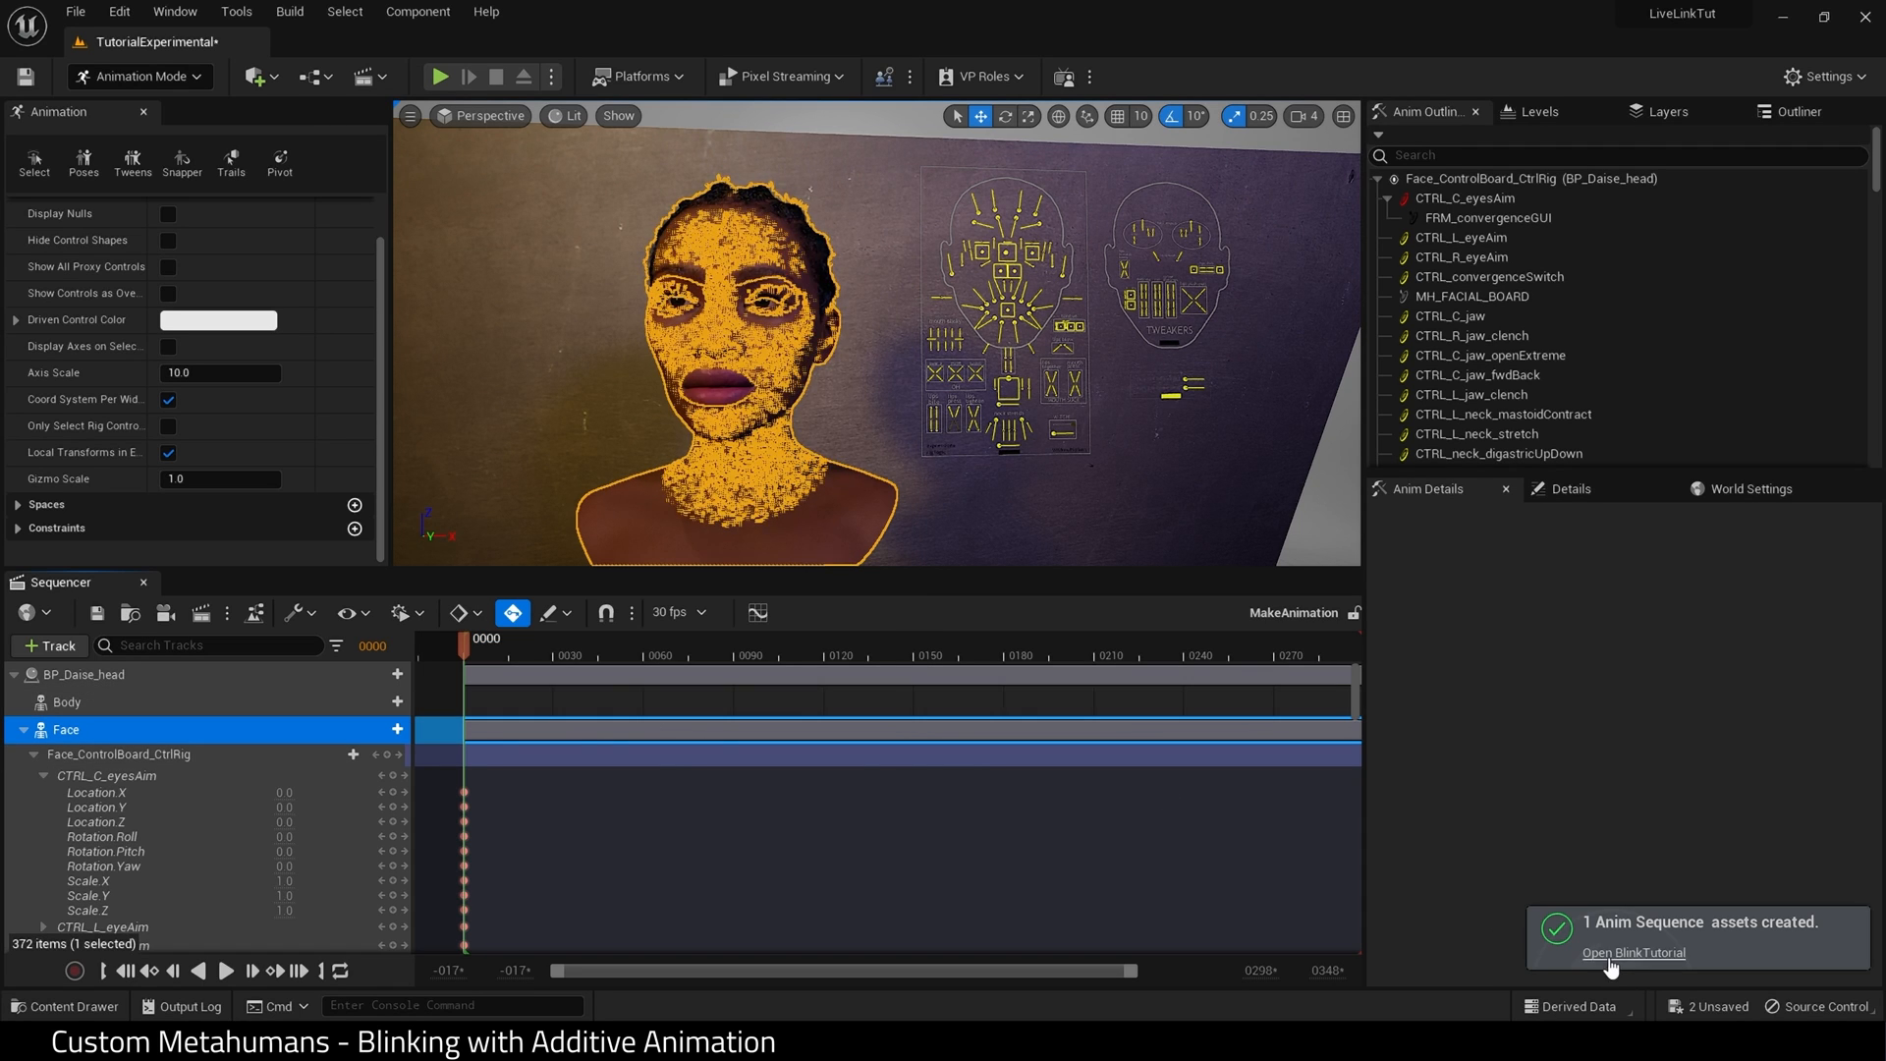
click(1635, 951)
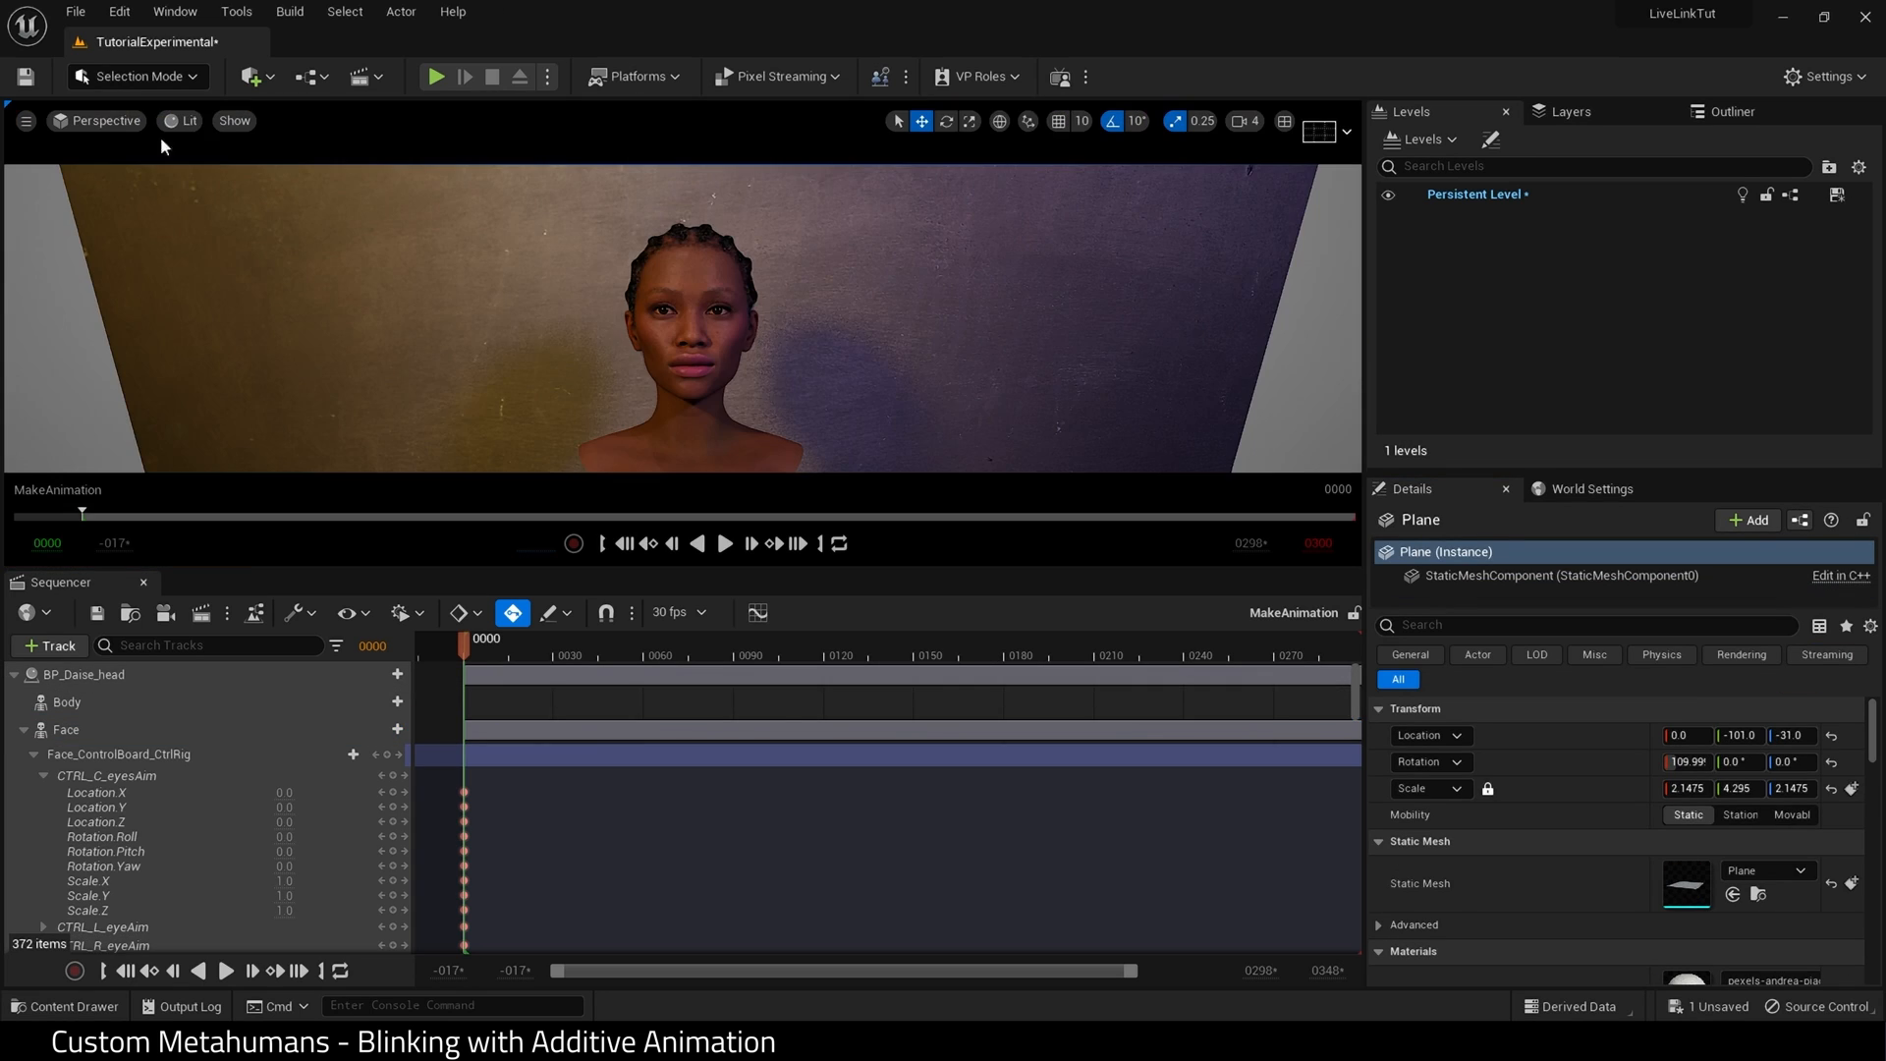
Exit Animation Mode and open the TutorialExperimentalSHot level sequence from the Outliner.
click(102, 120)
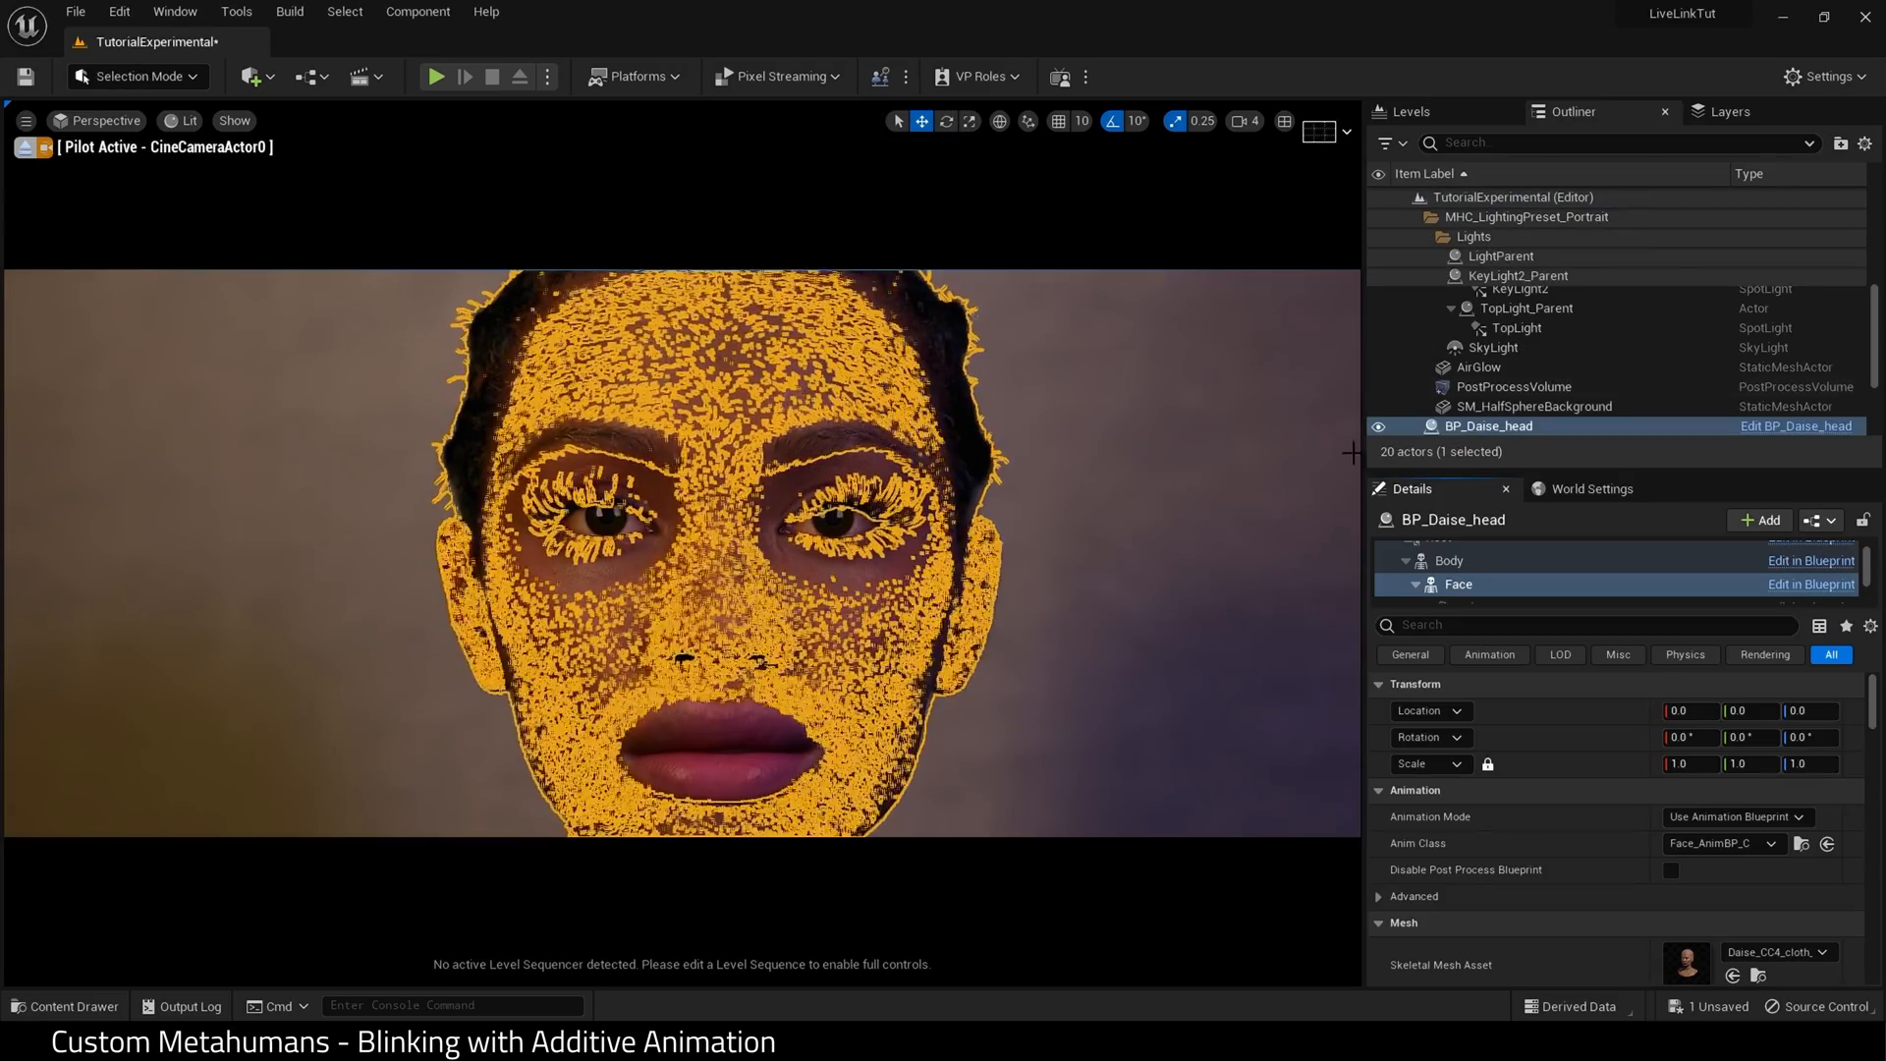
scroll(down, 3)
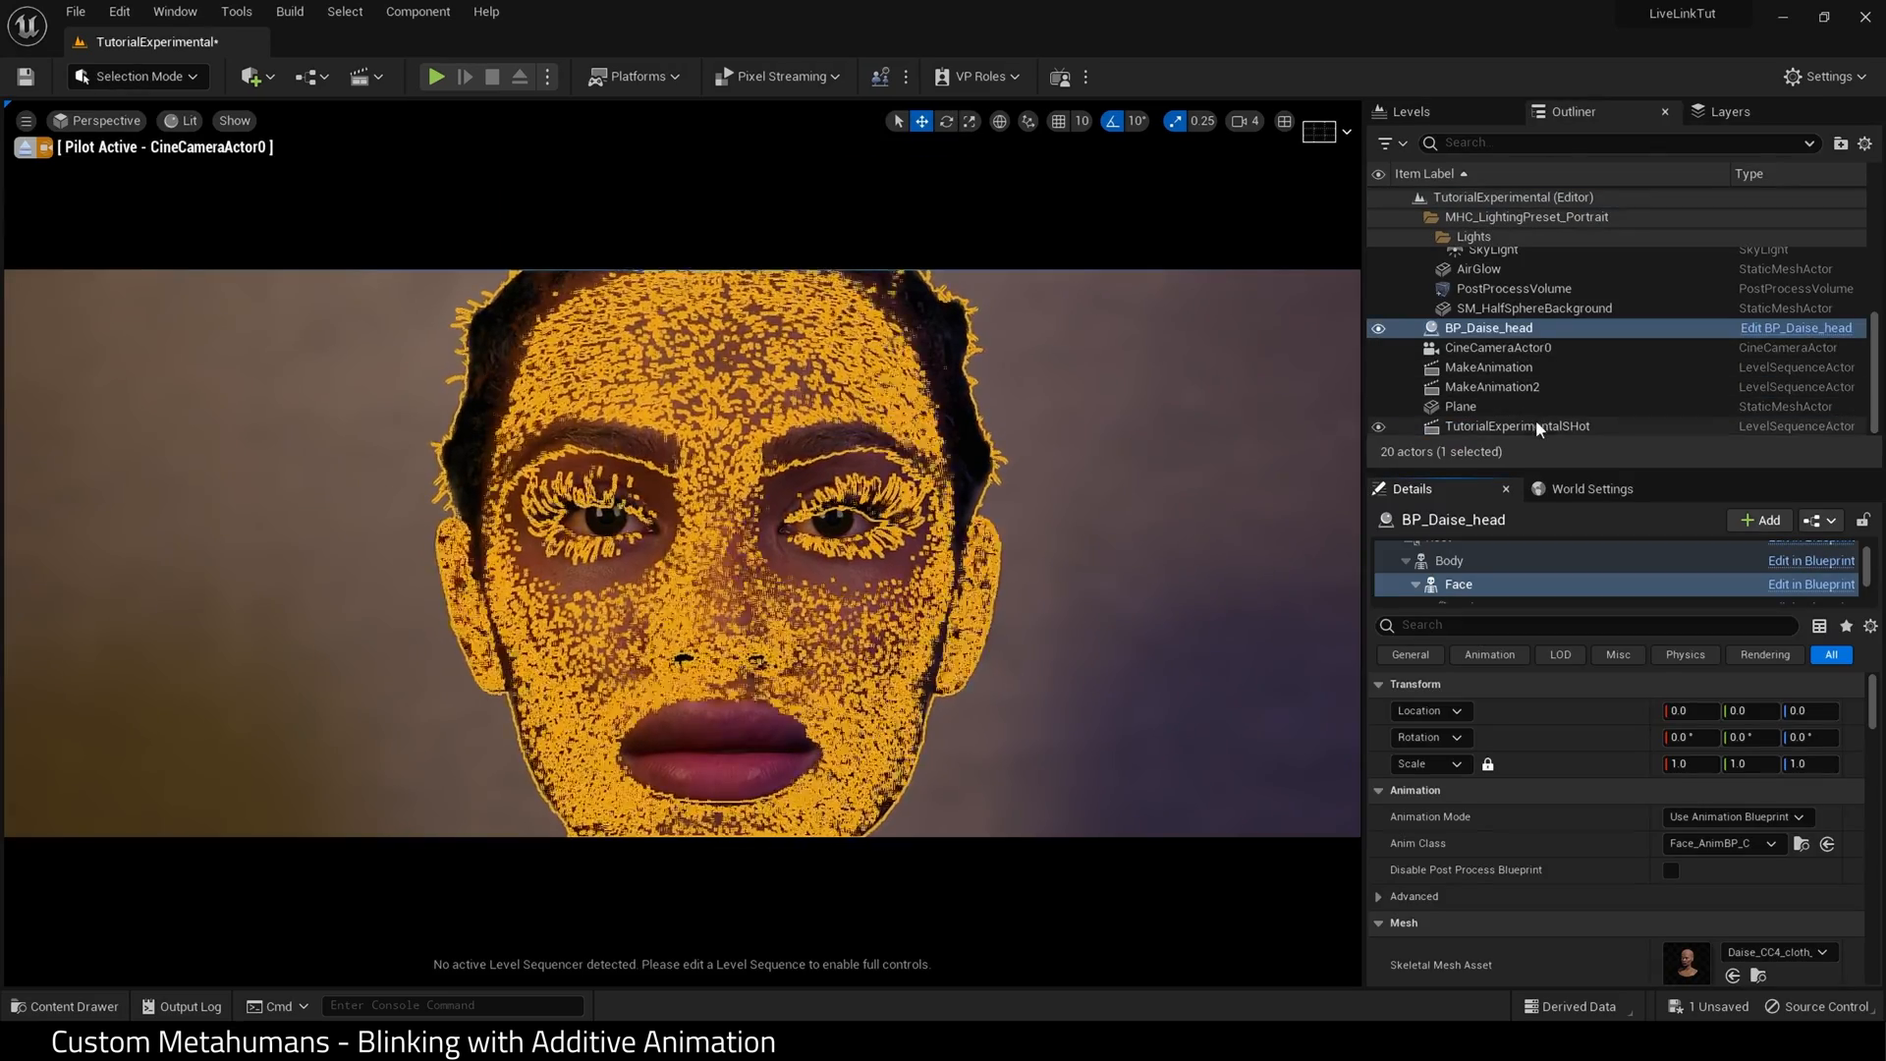
click(1517, 426)
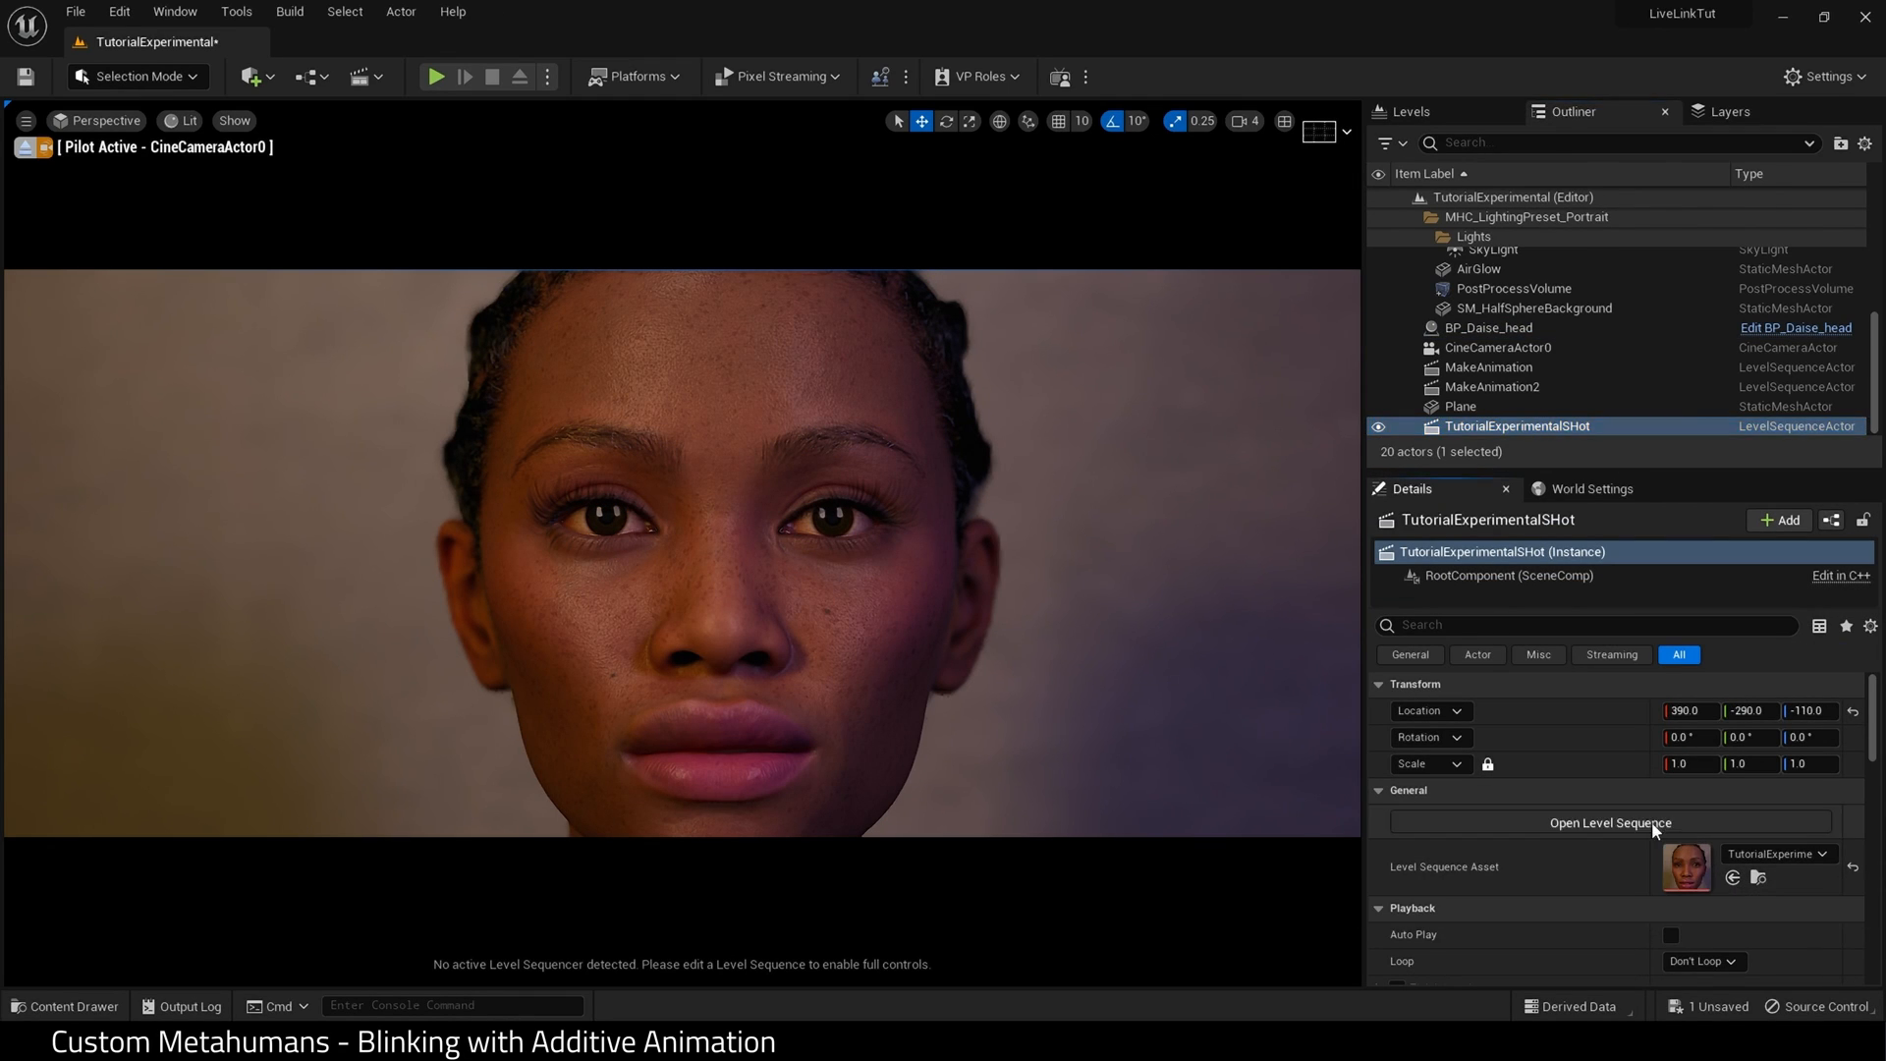
click(1609, 821)
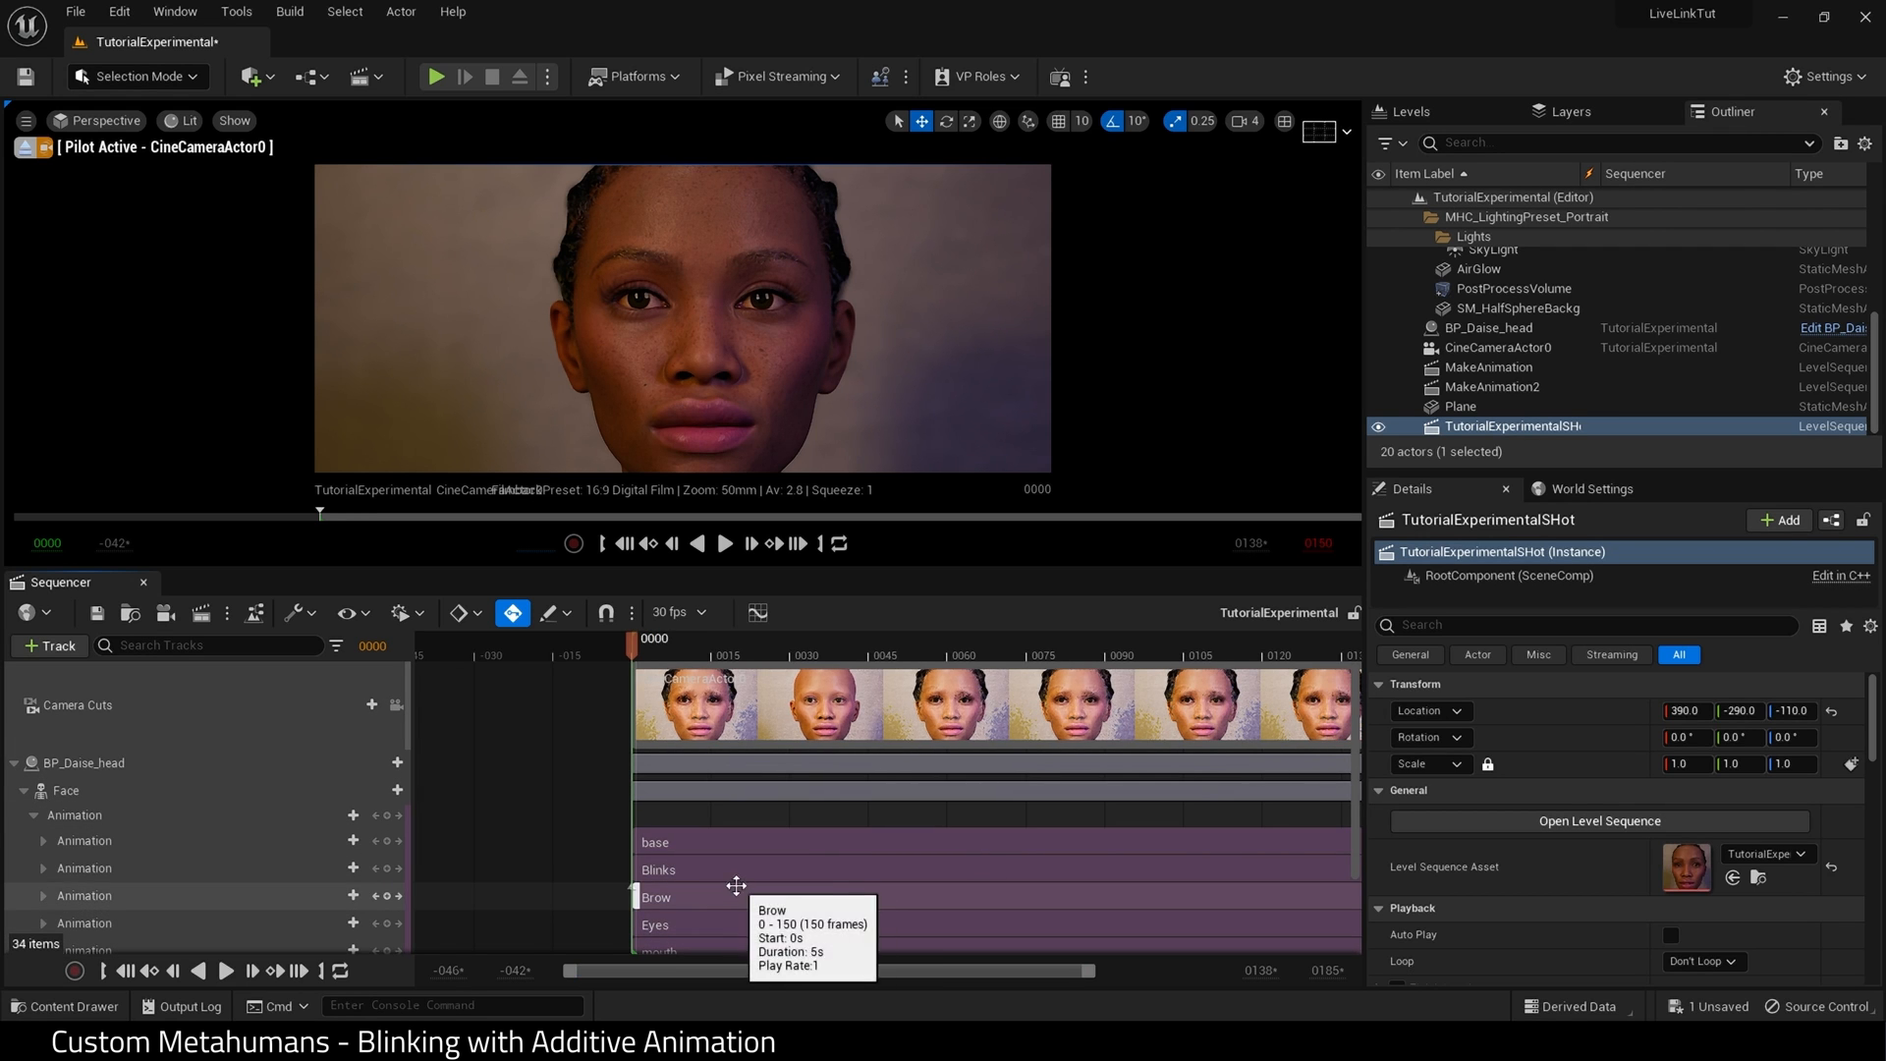
Reduce the face track to its base animation section, edit it, and close the editor.
click(1490, 326)
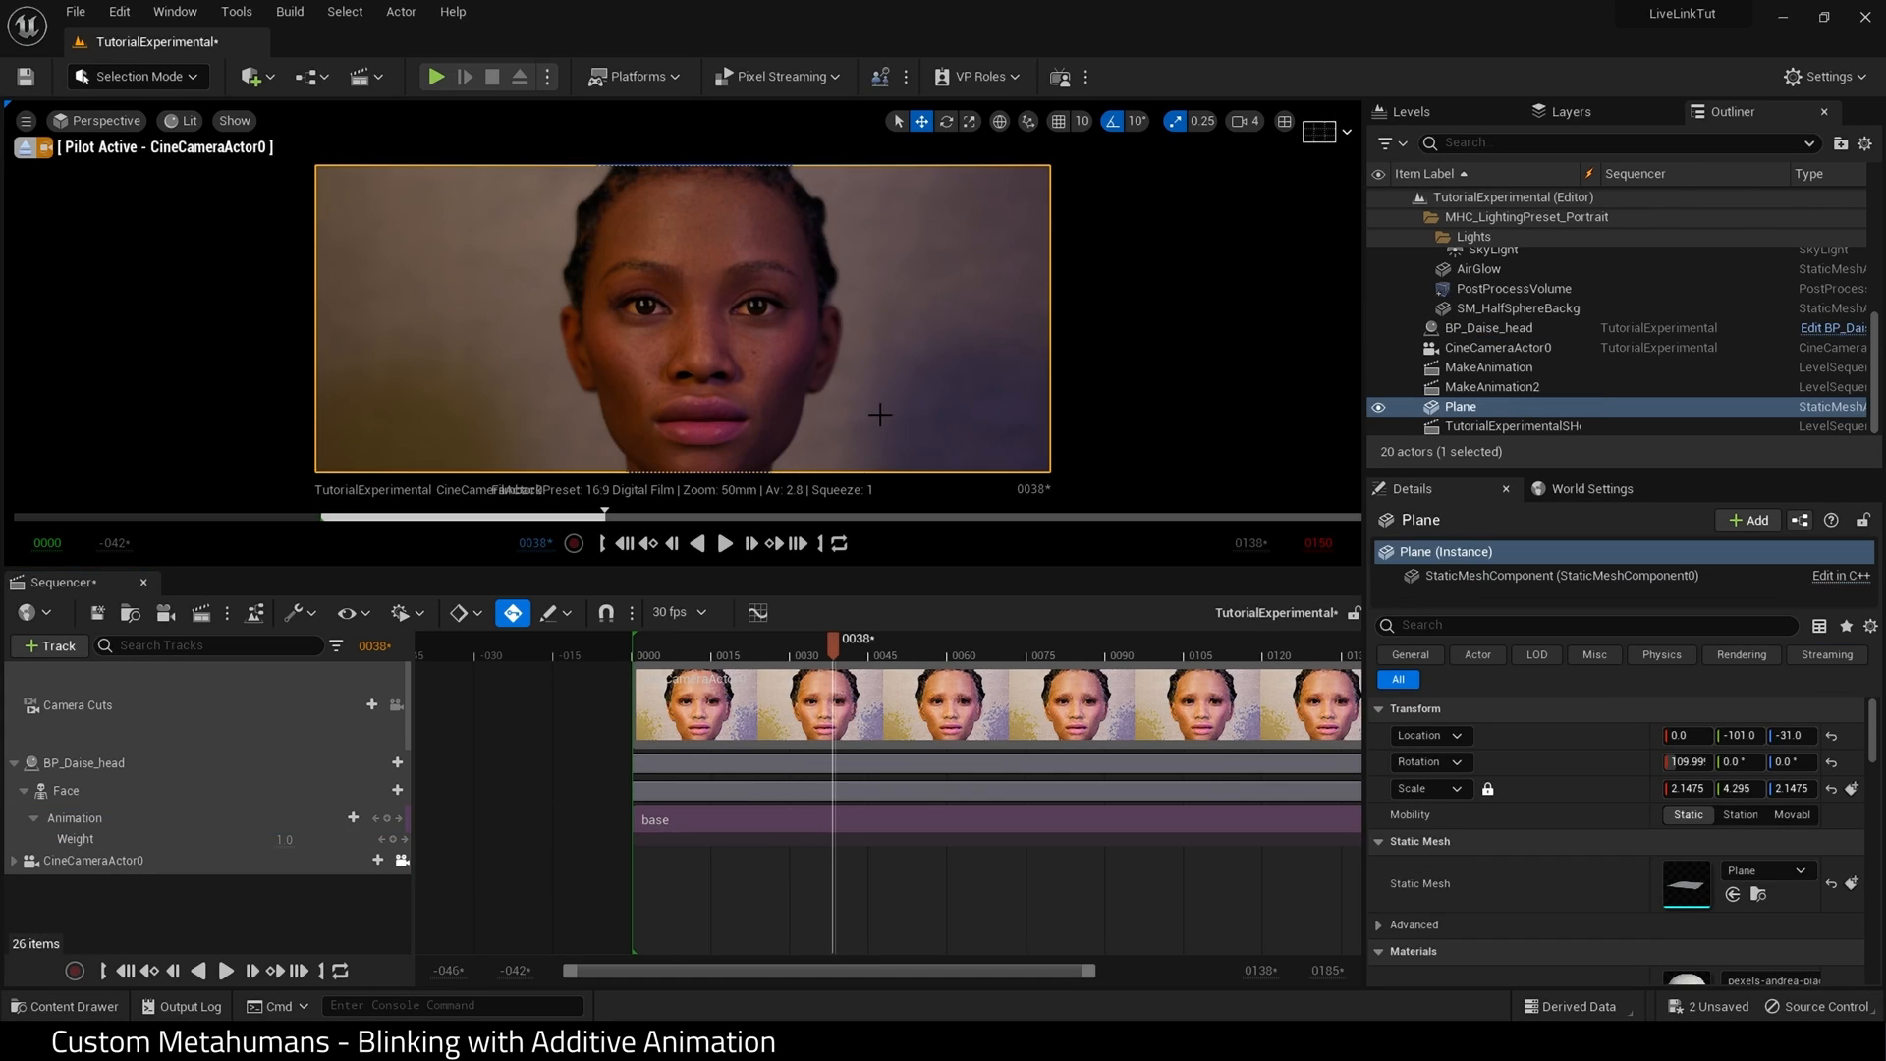
right_click(691, 819)
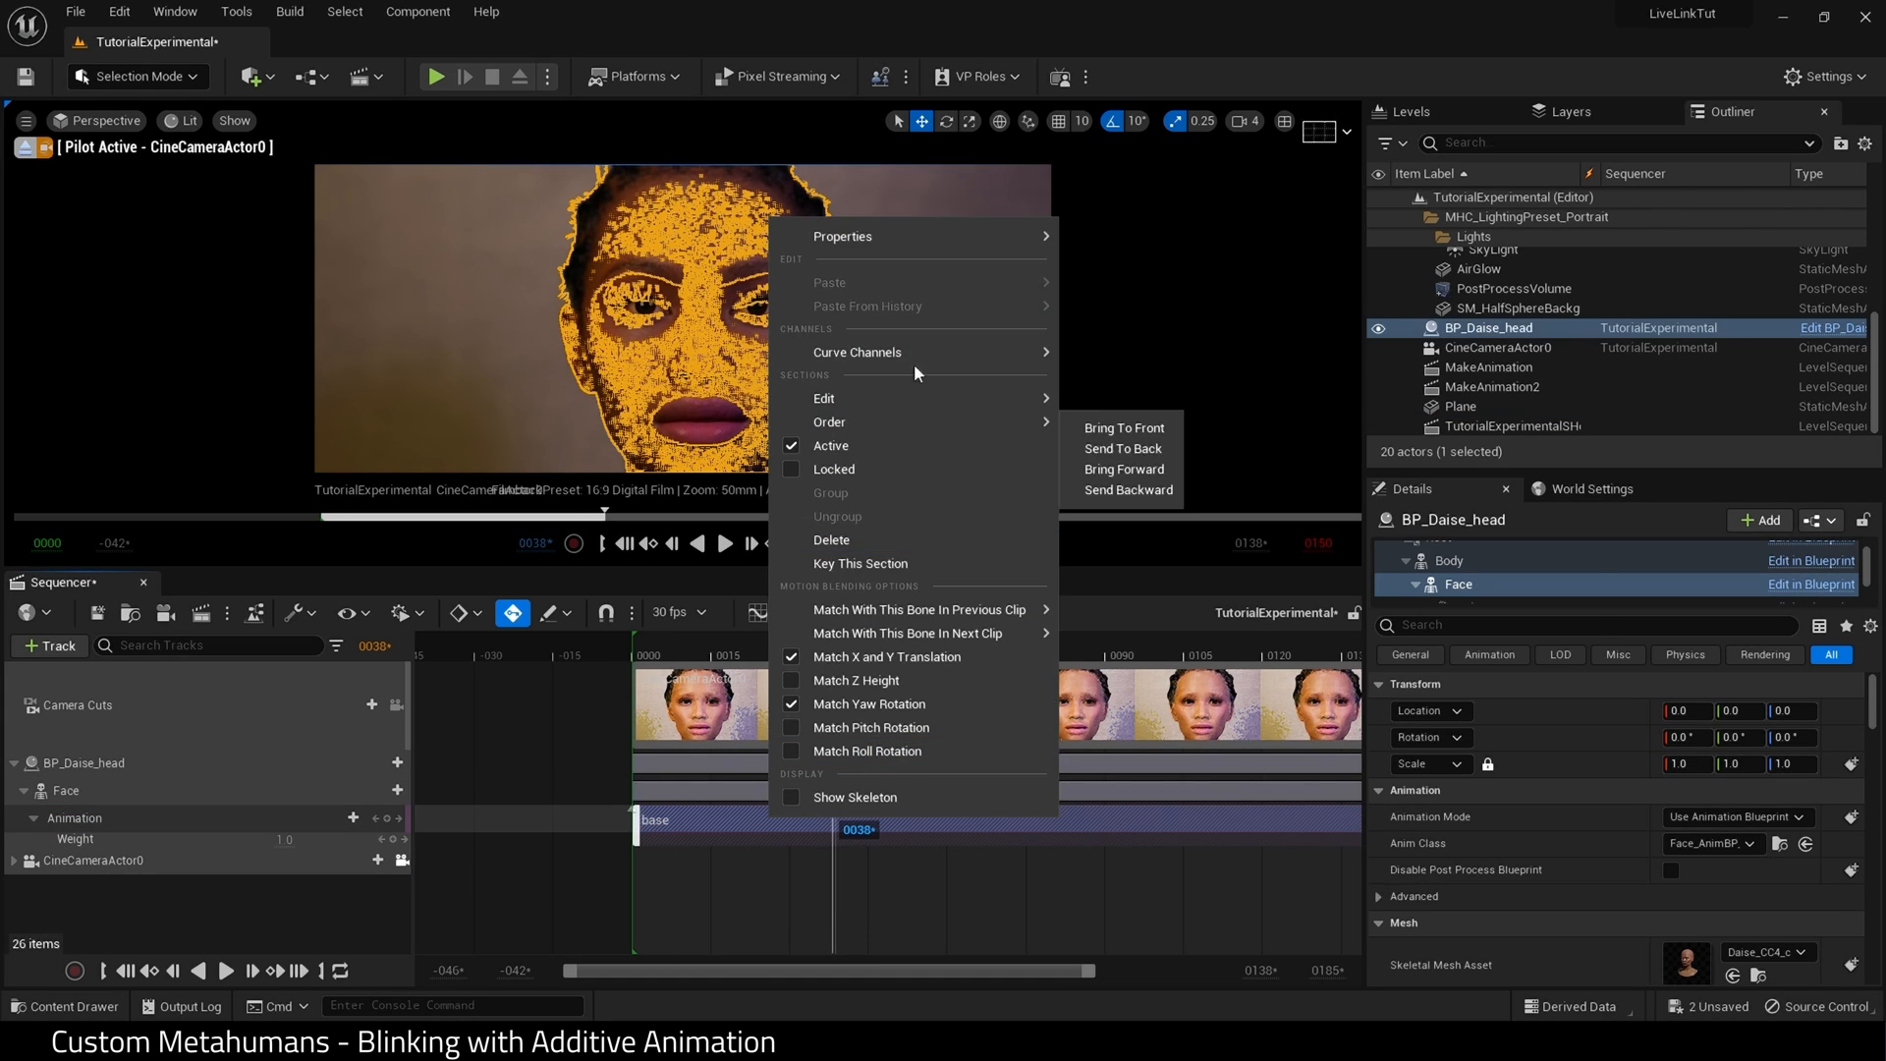
click(880, 236)
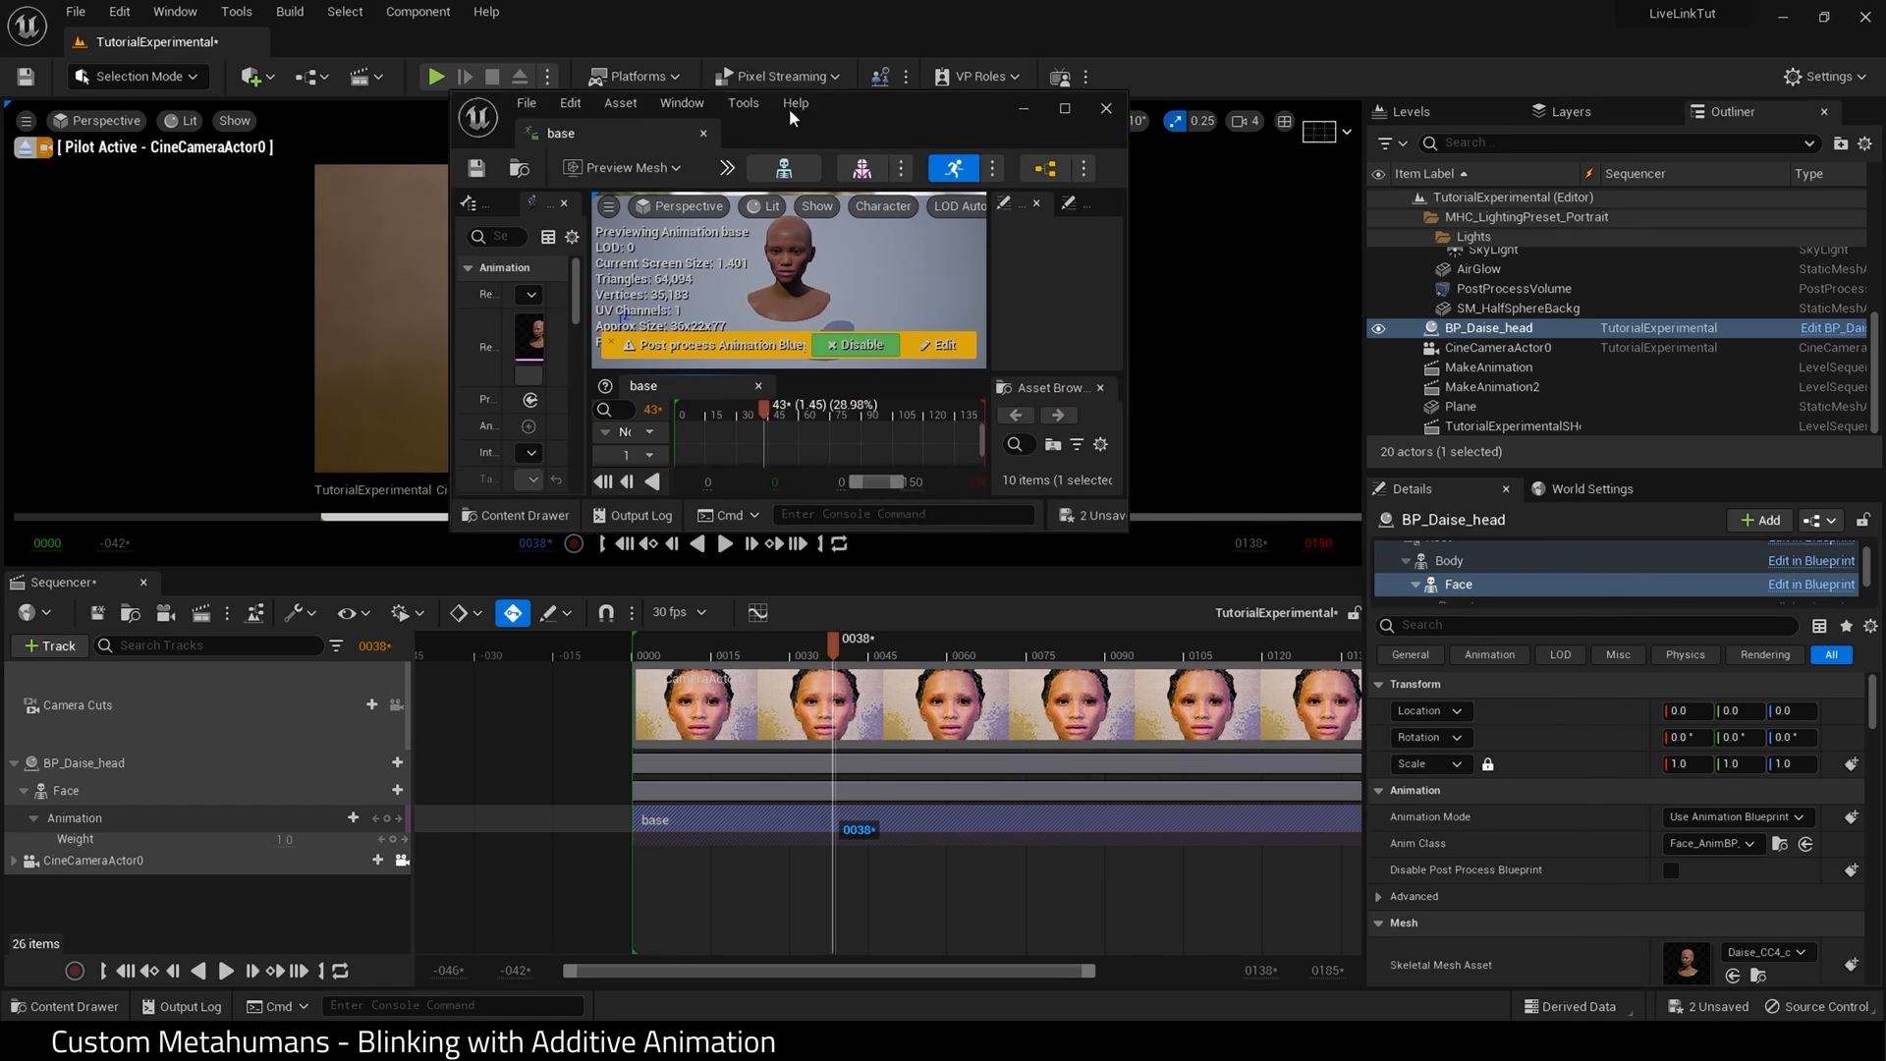
click(1064, 108)
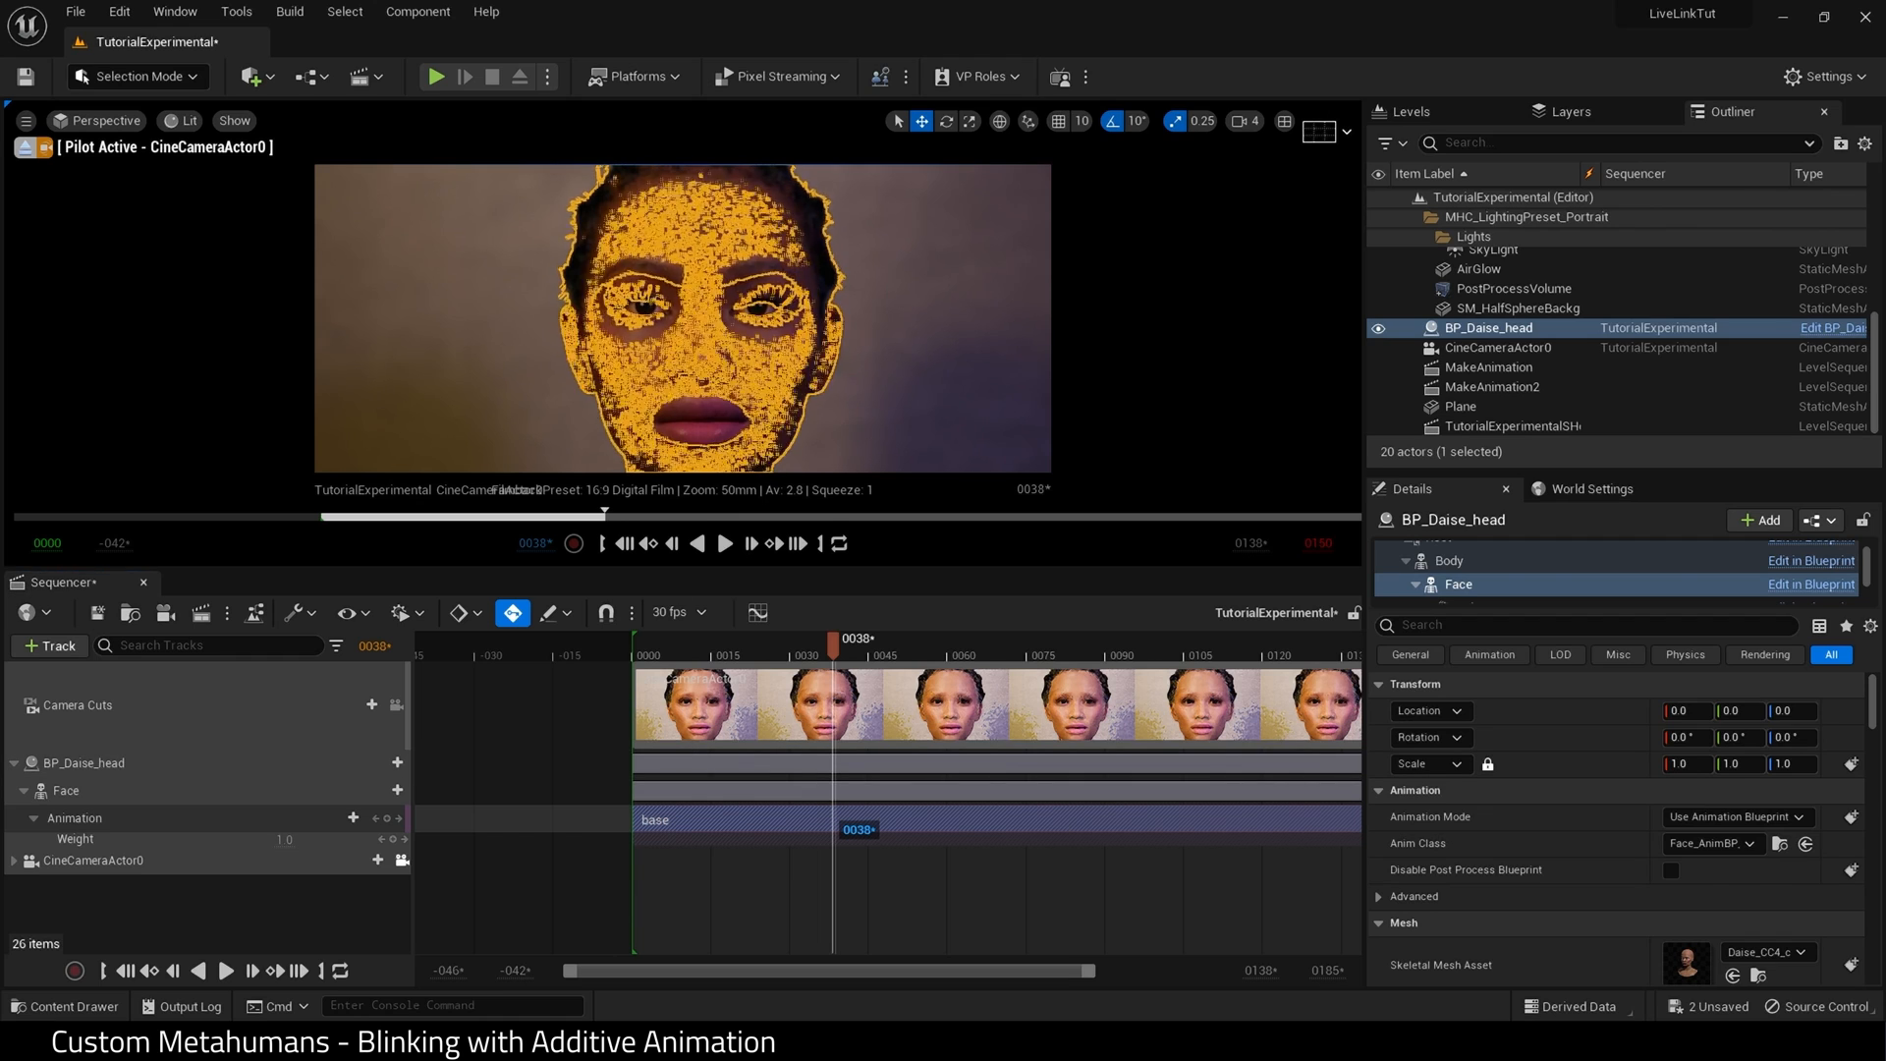
click(1462, 405)
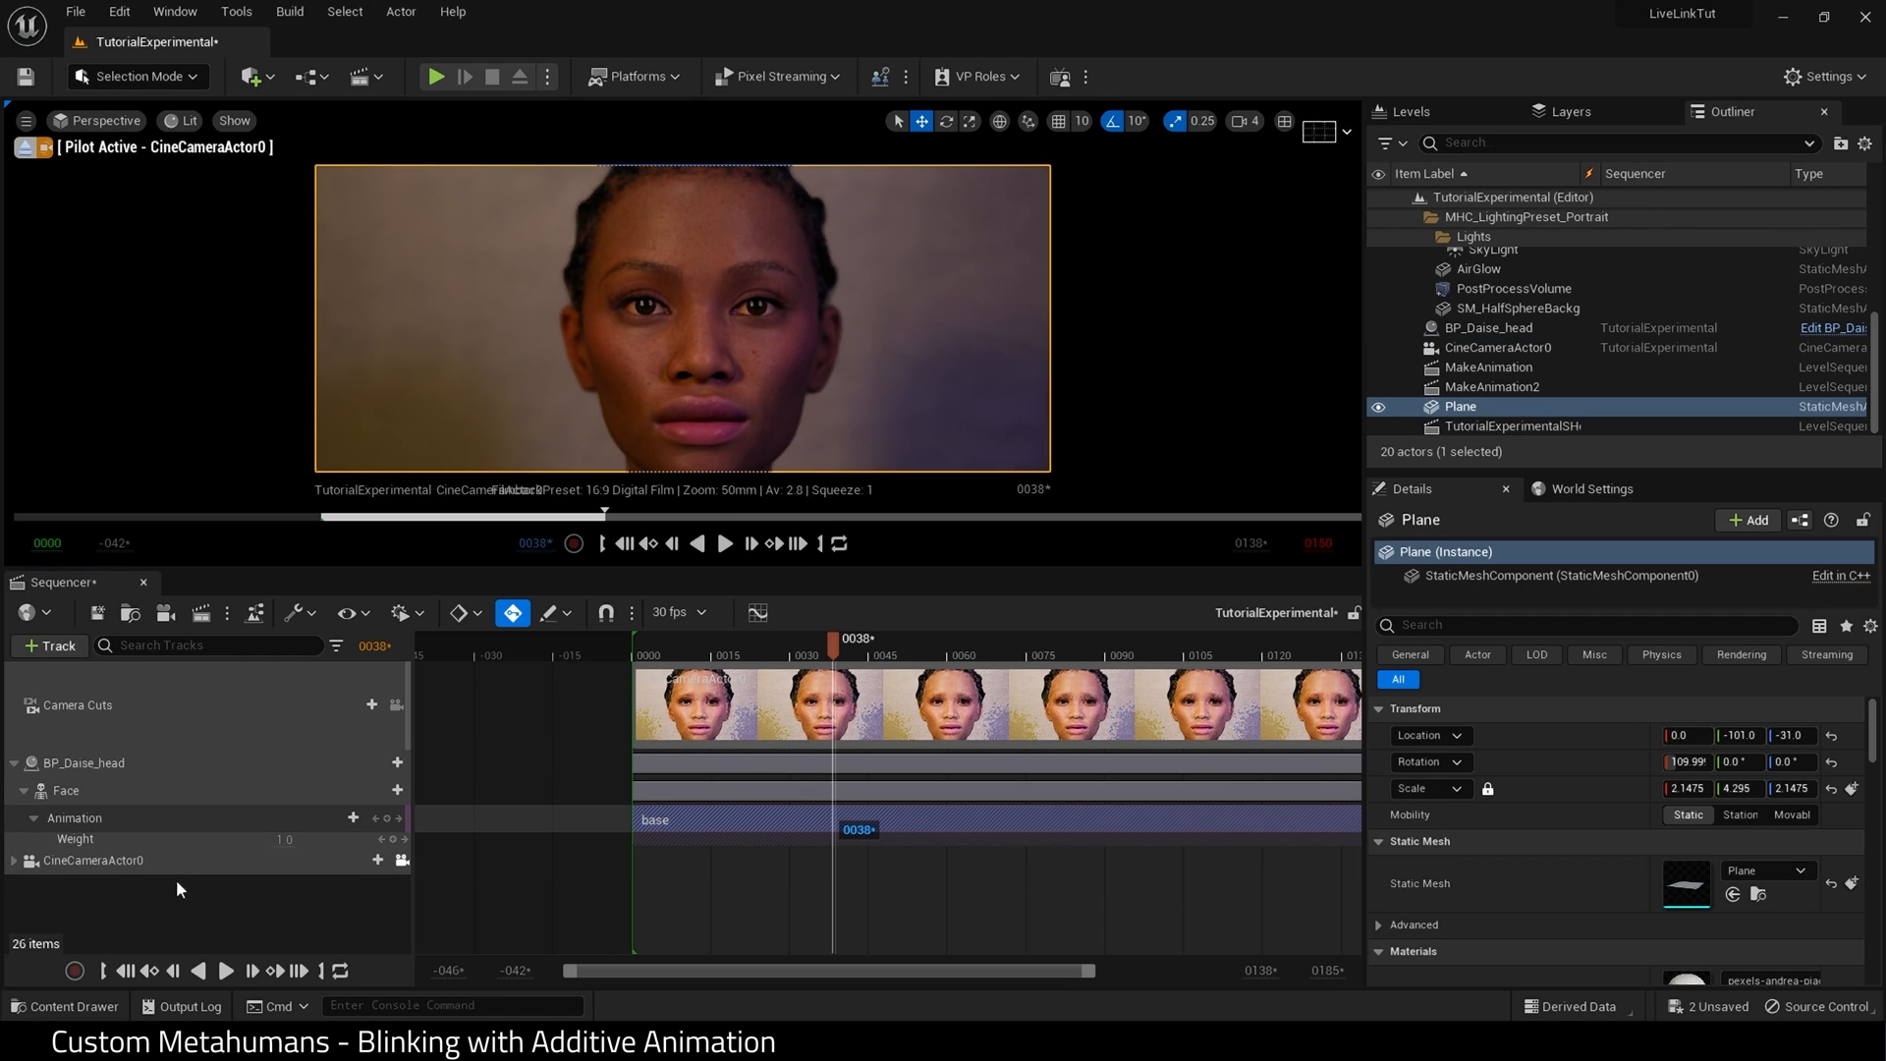
mouse_move(161, 856)
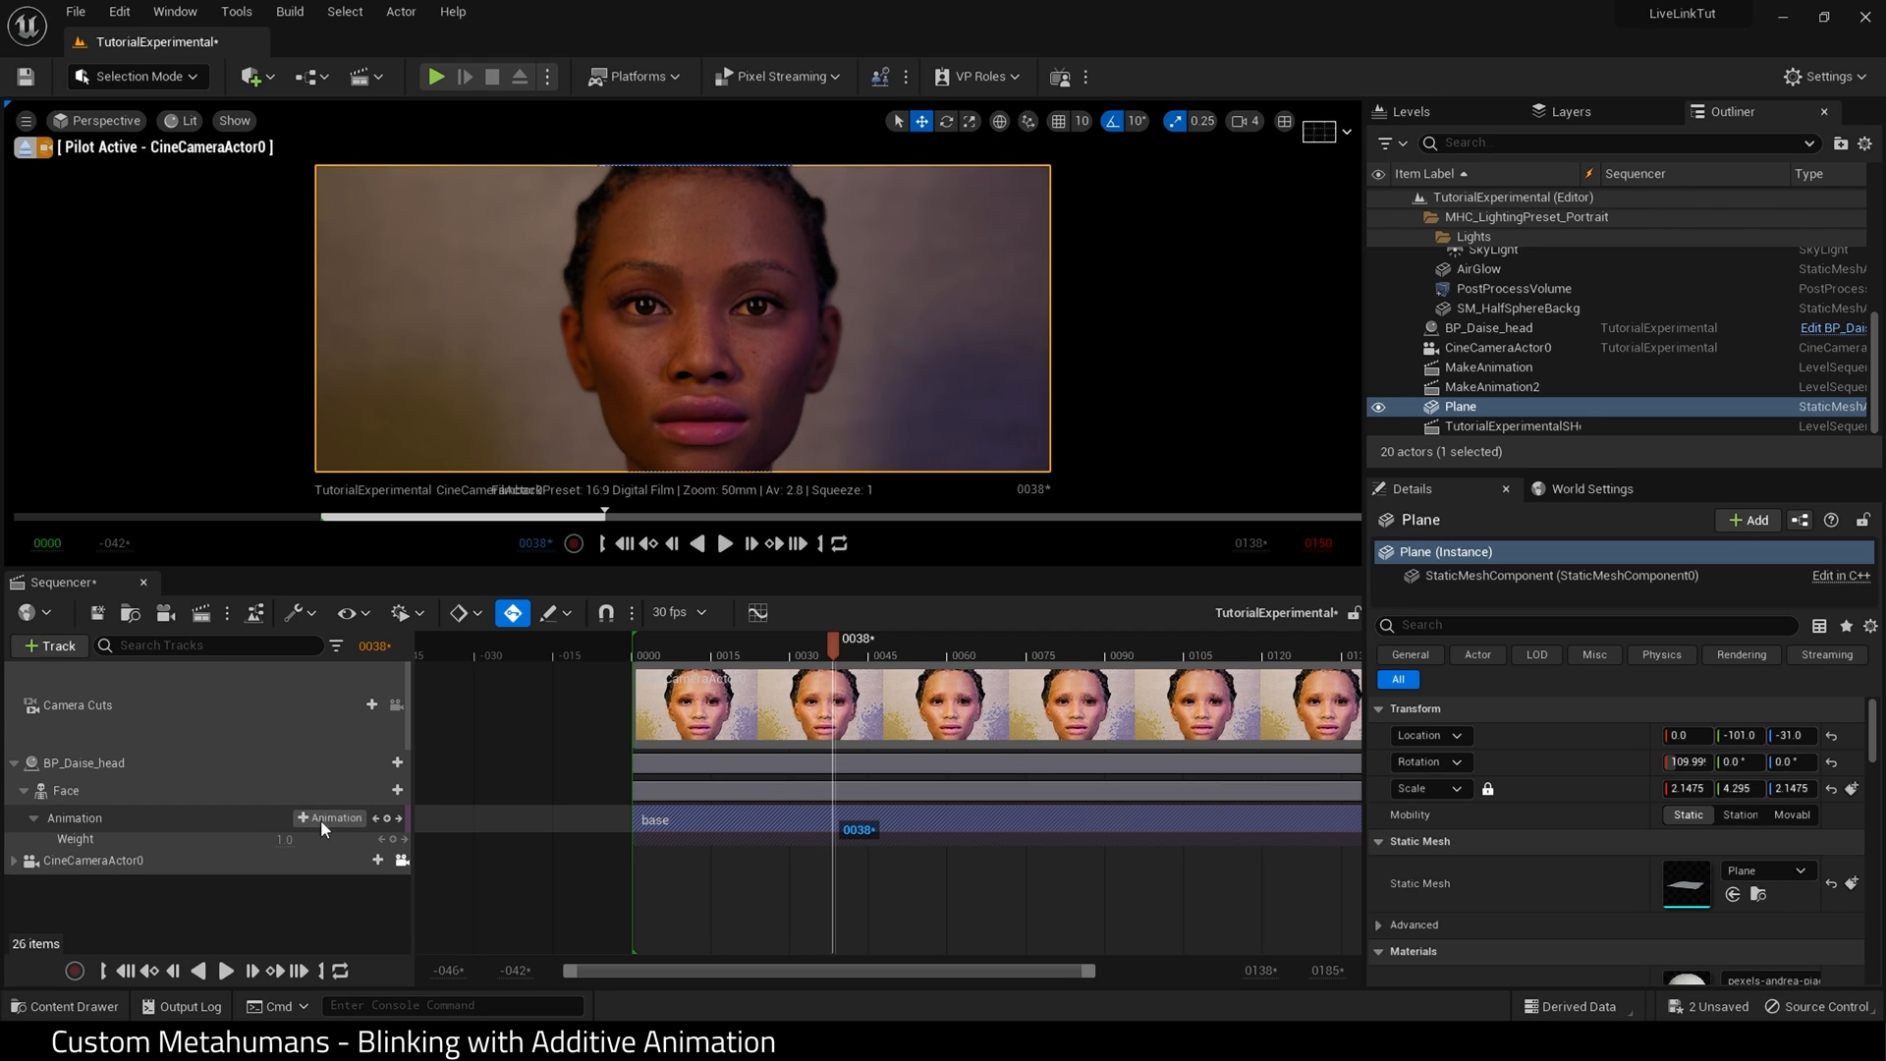
click(330, 817)
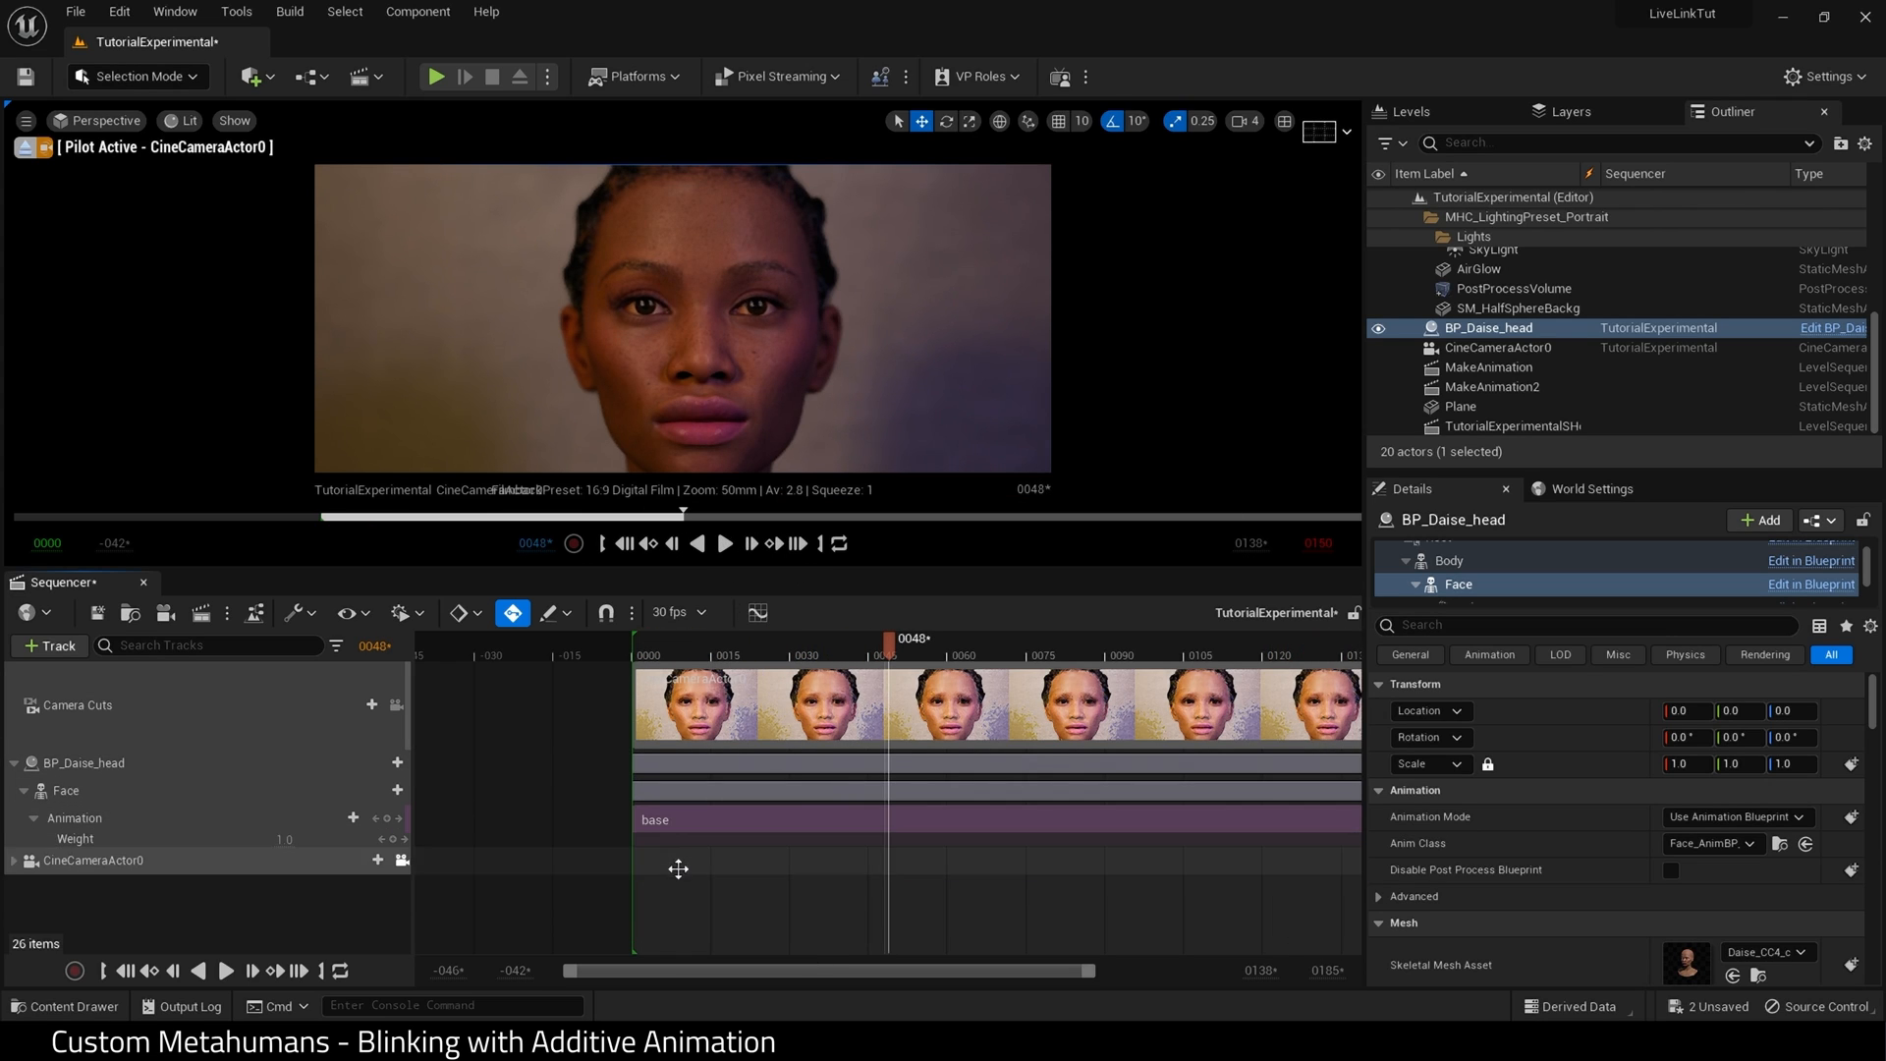
mouse_move(130, 613)
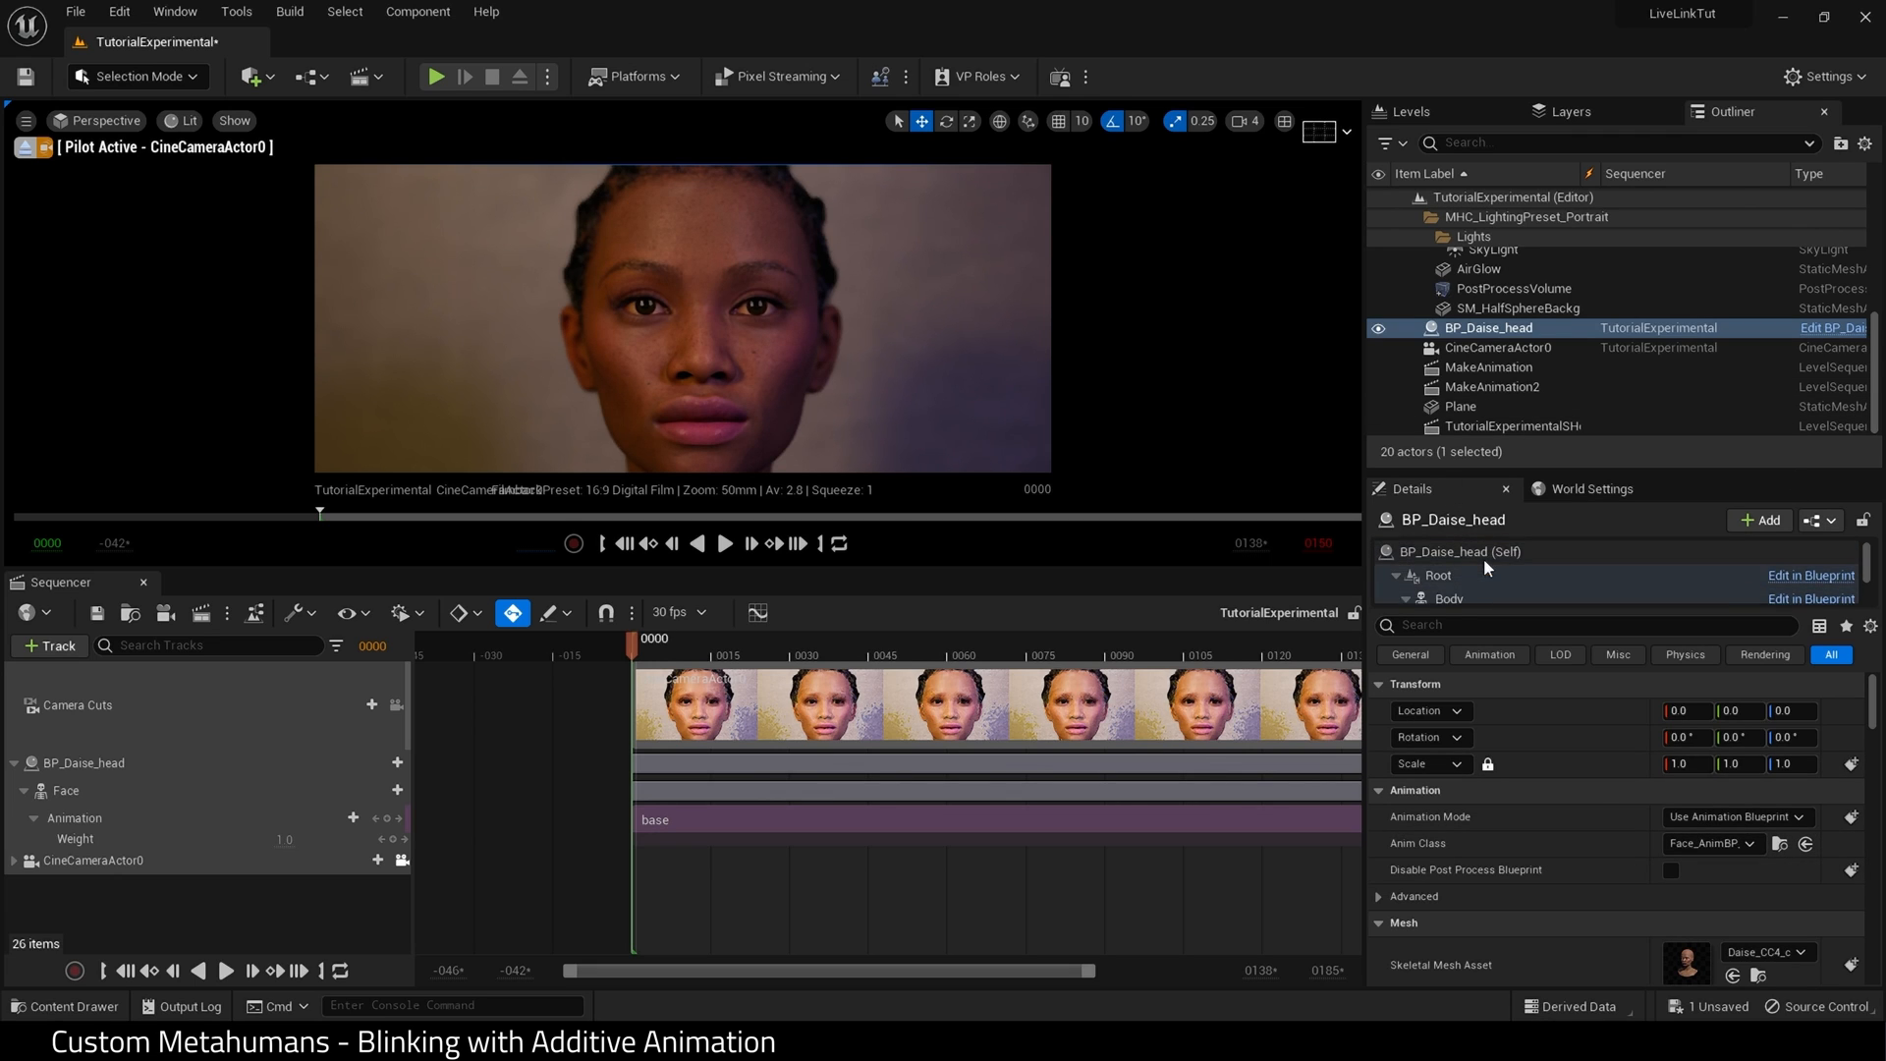
From the Face component's Anim Class, browse to and open Face_AnimBP.
click(1458, 562)
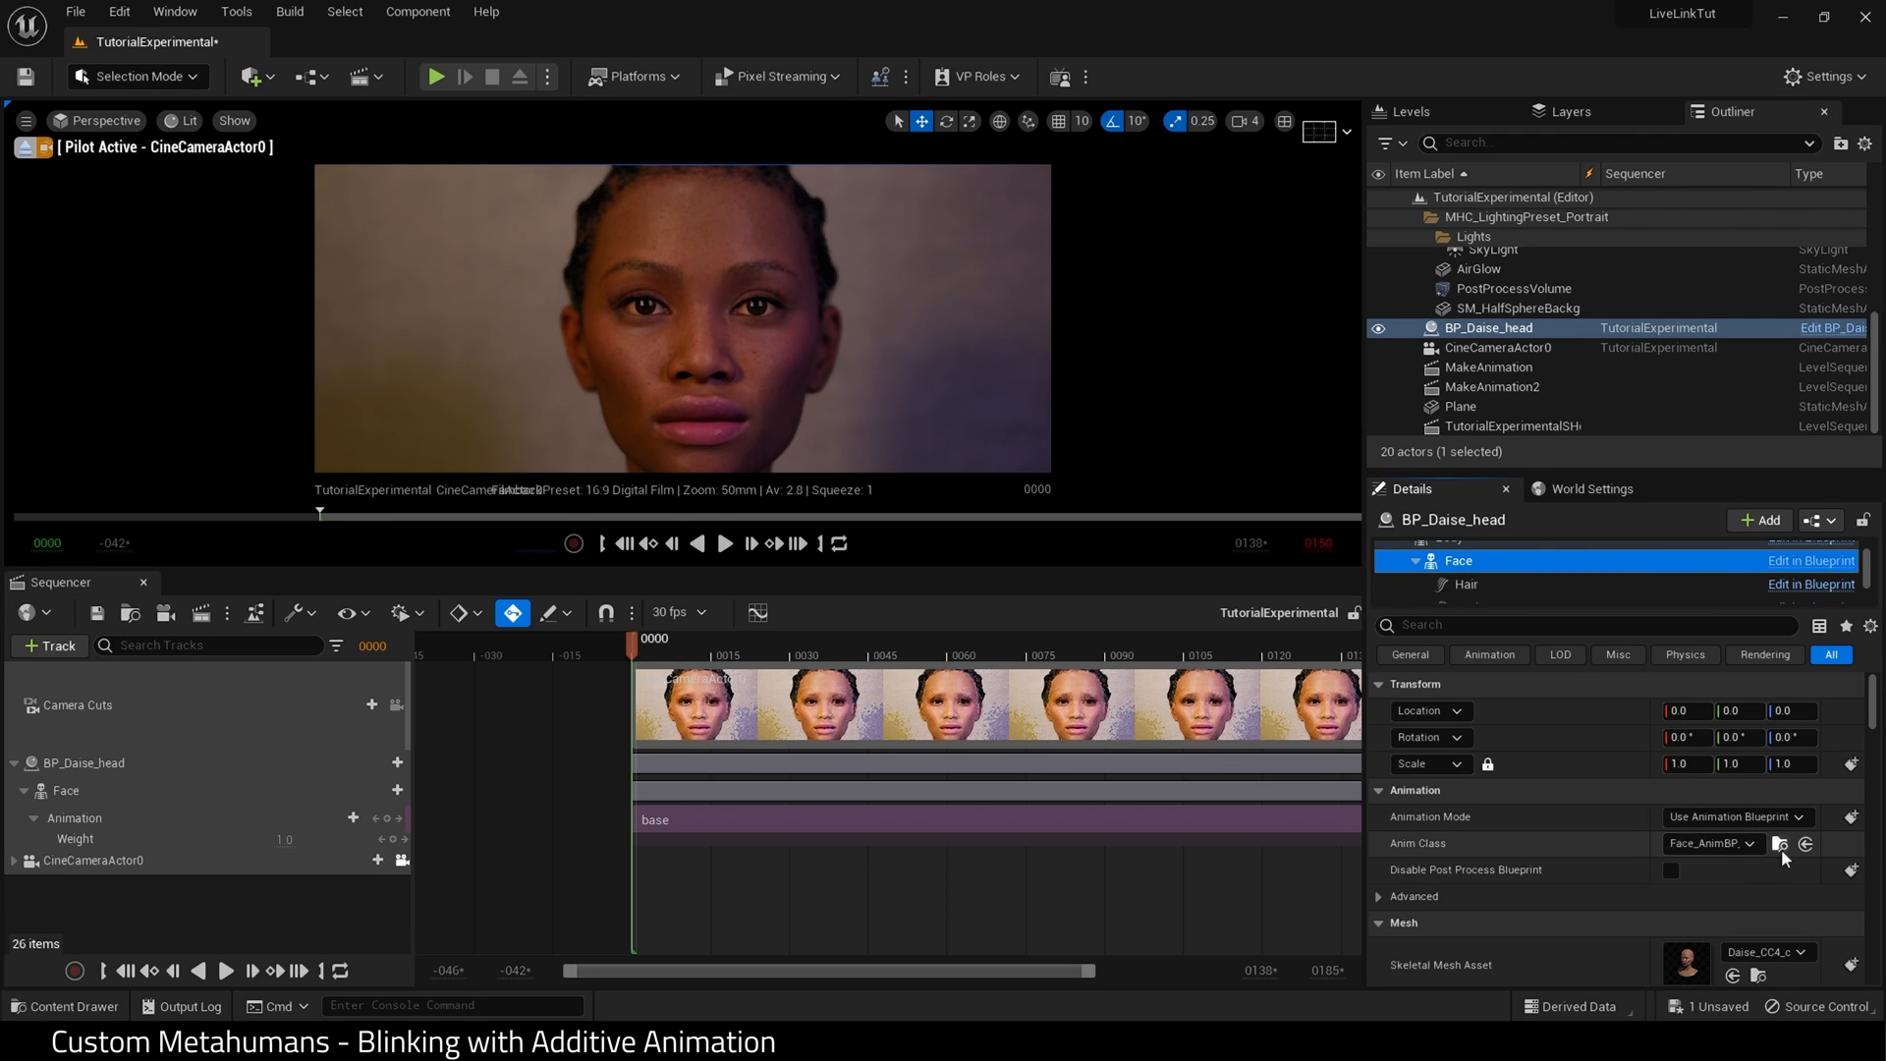
mouse_move(1780, 845)
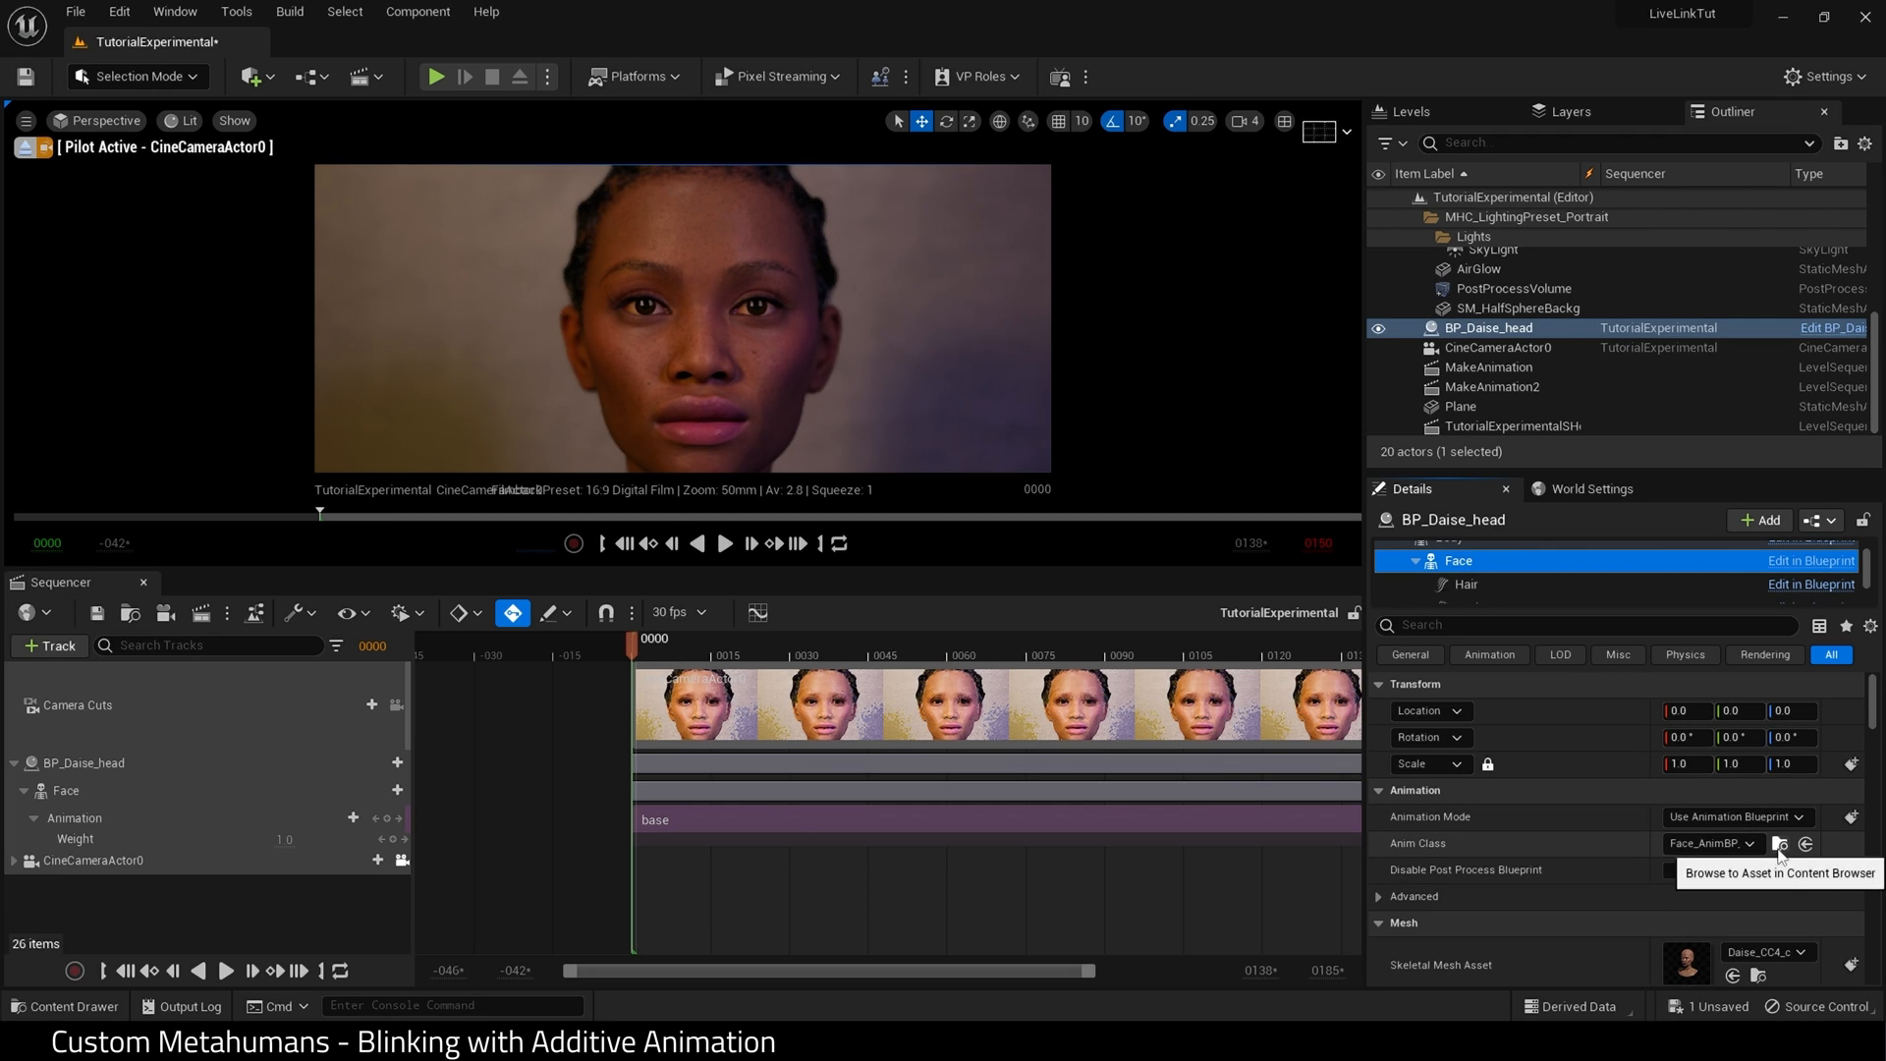
click(1790, 845)
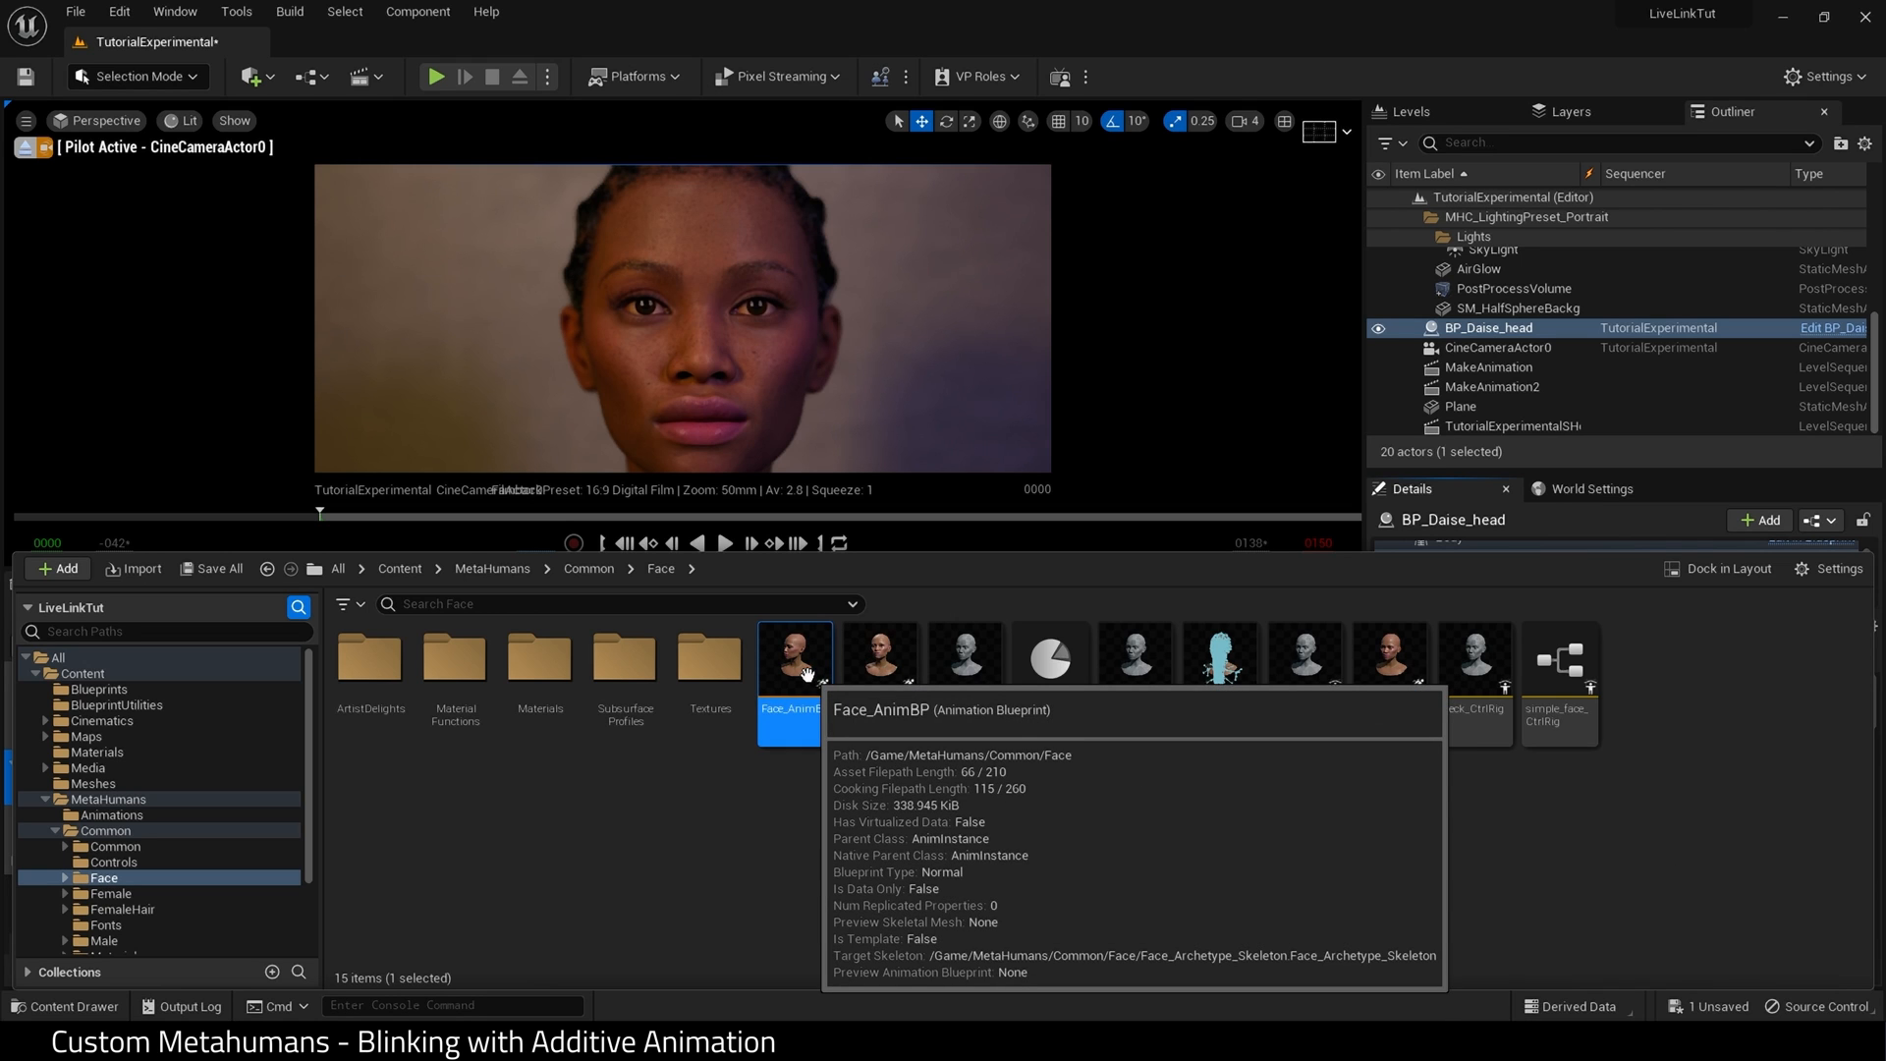
double_click(794, 658)
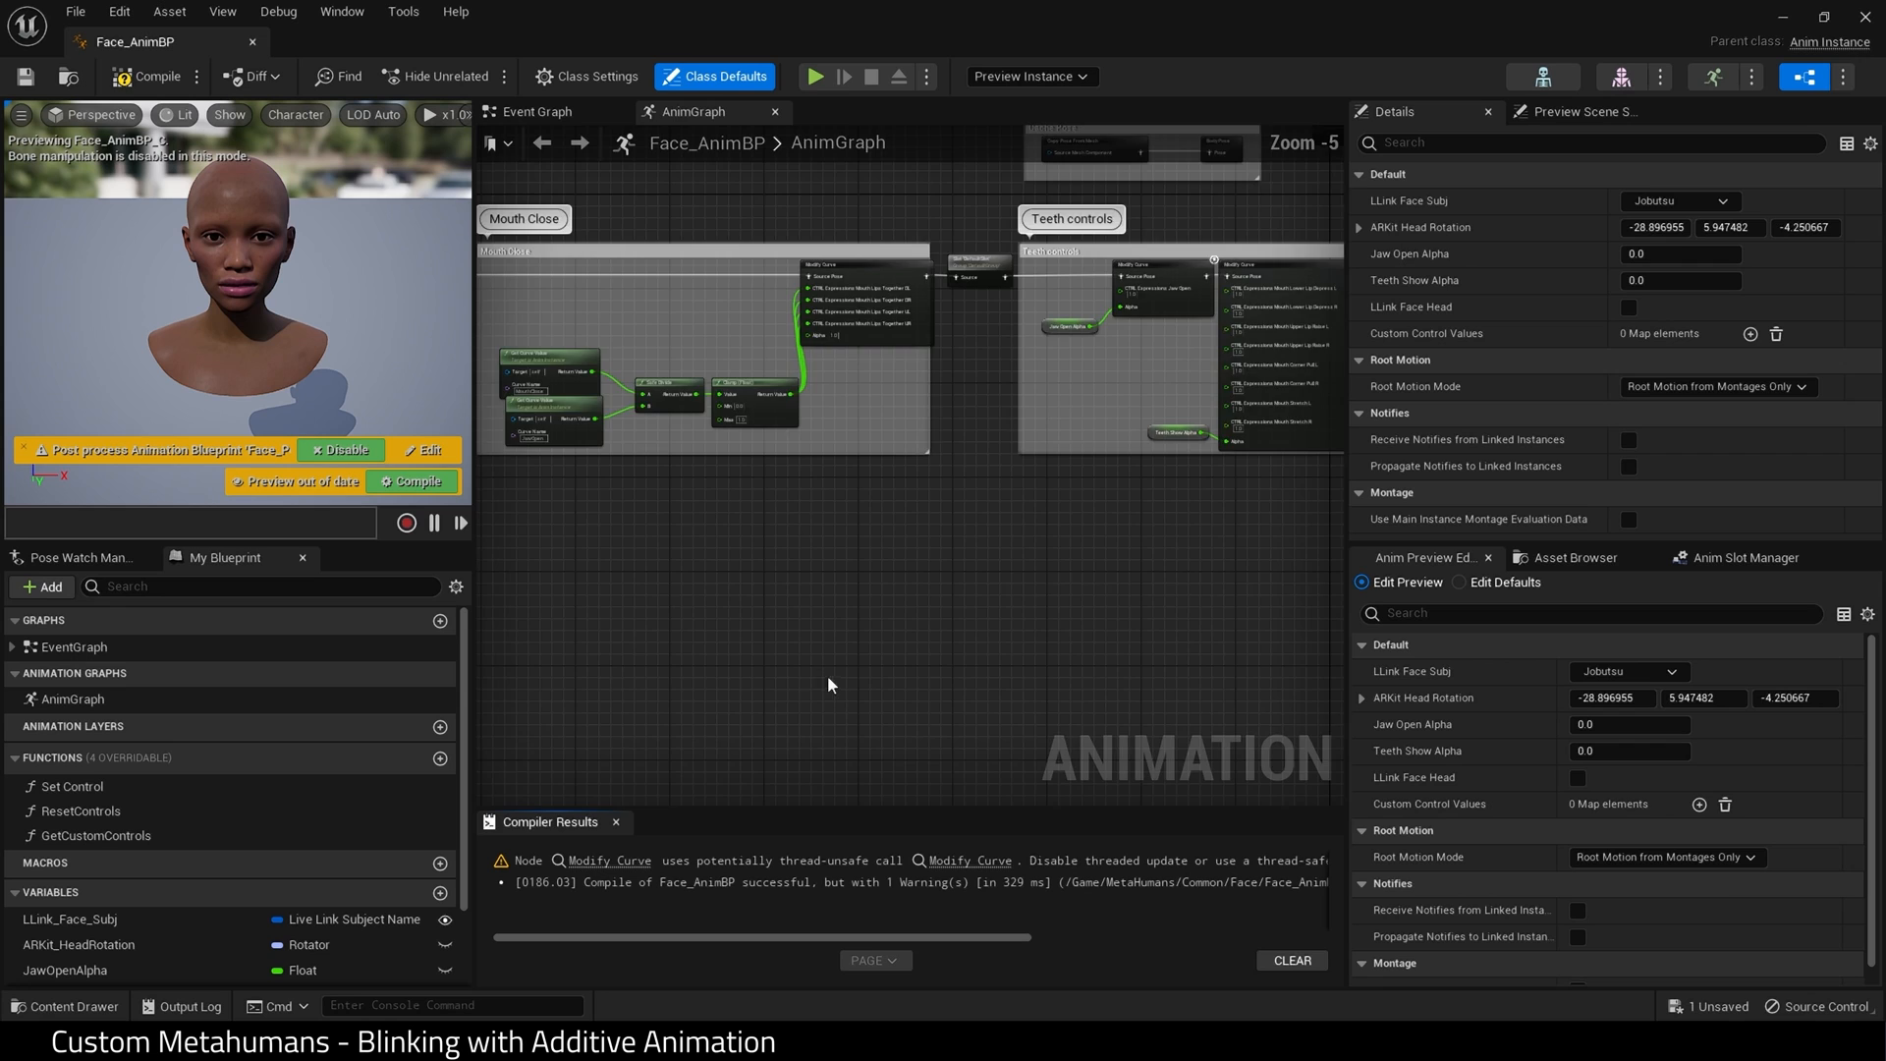
Add an Apply Additive node to the AnimGraph after the Layered blend per bone.
scroll(down, 3)
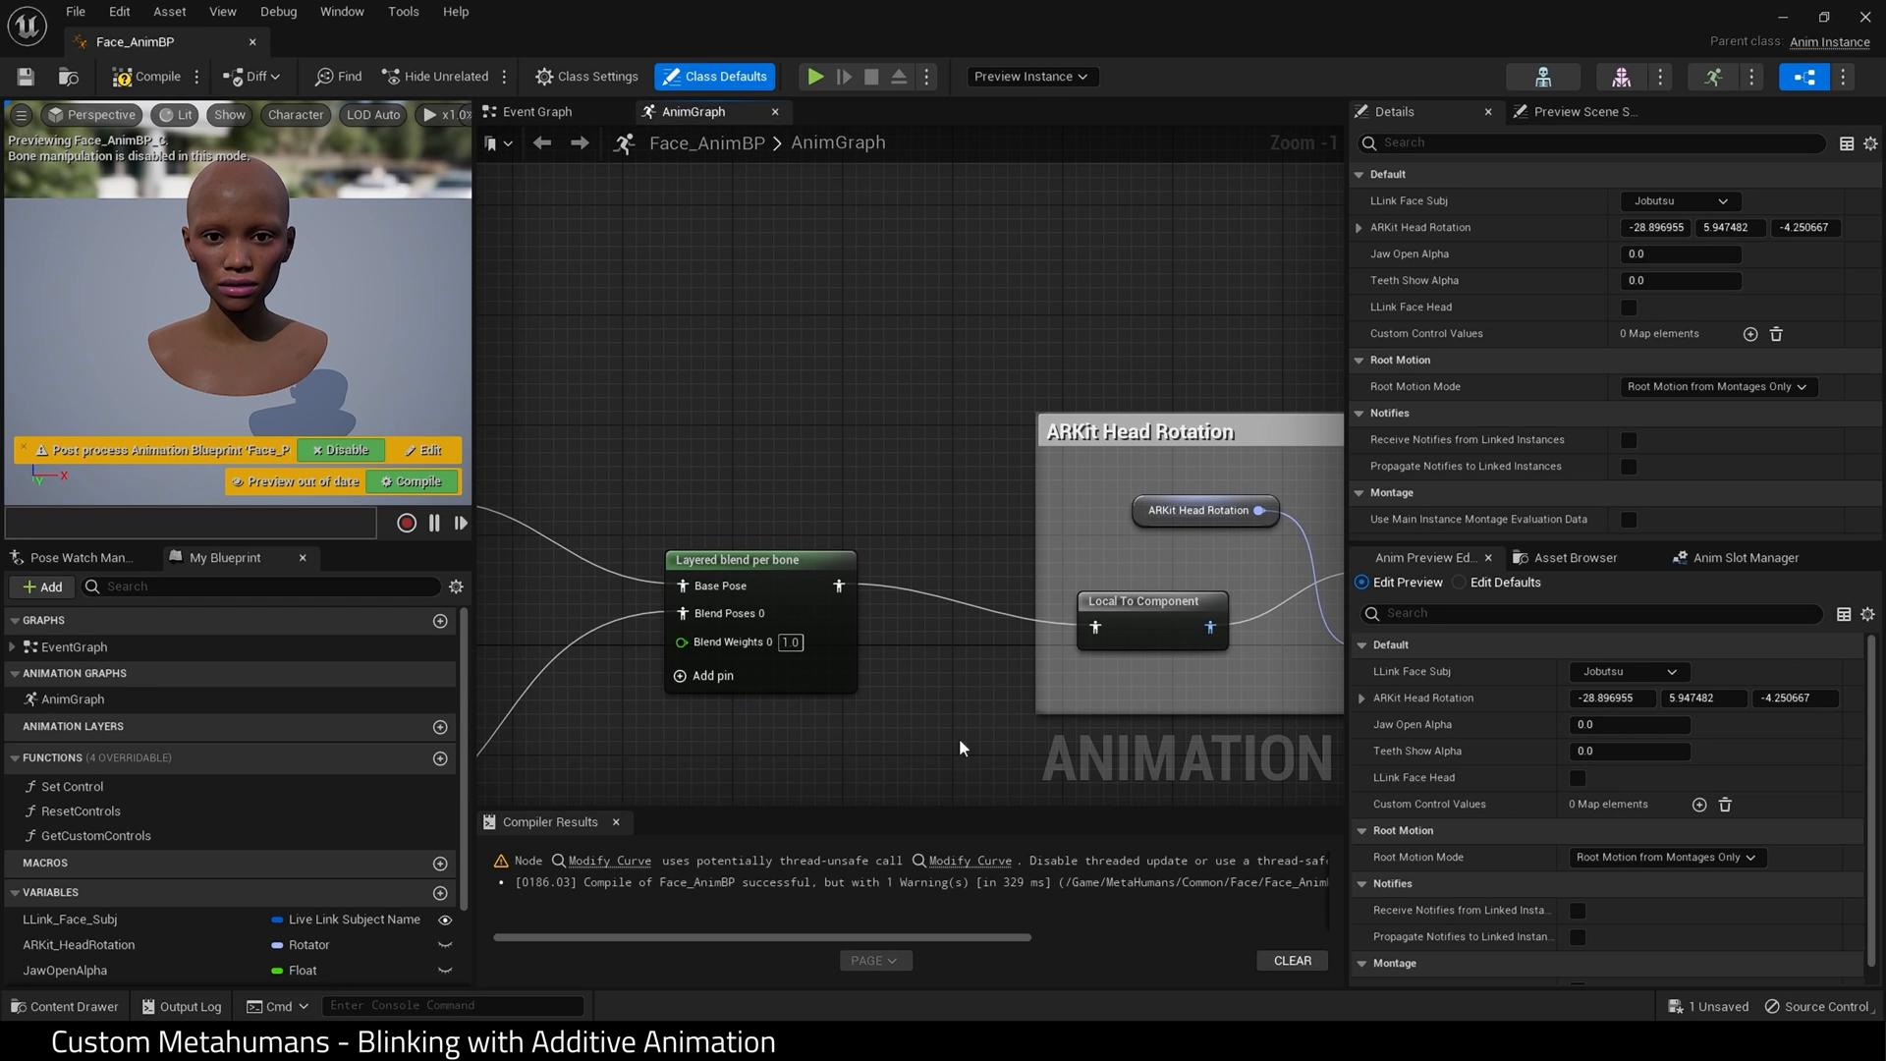
scroll(down, 3)
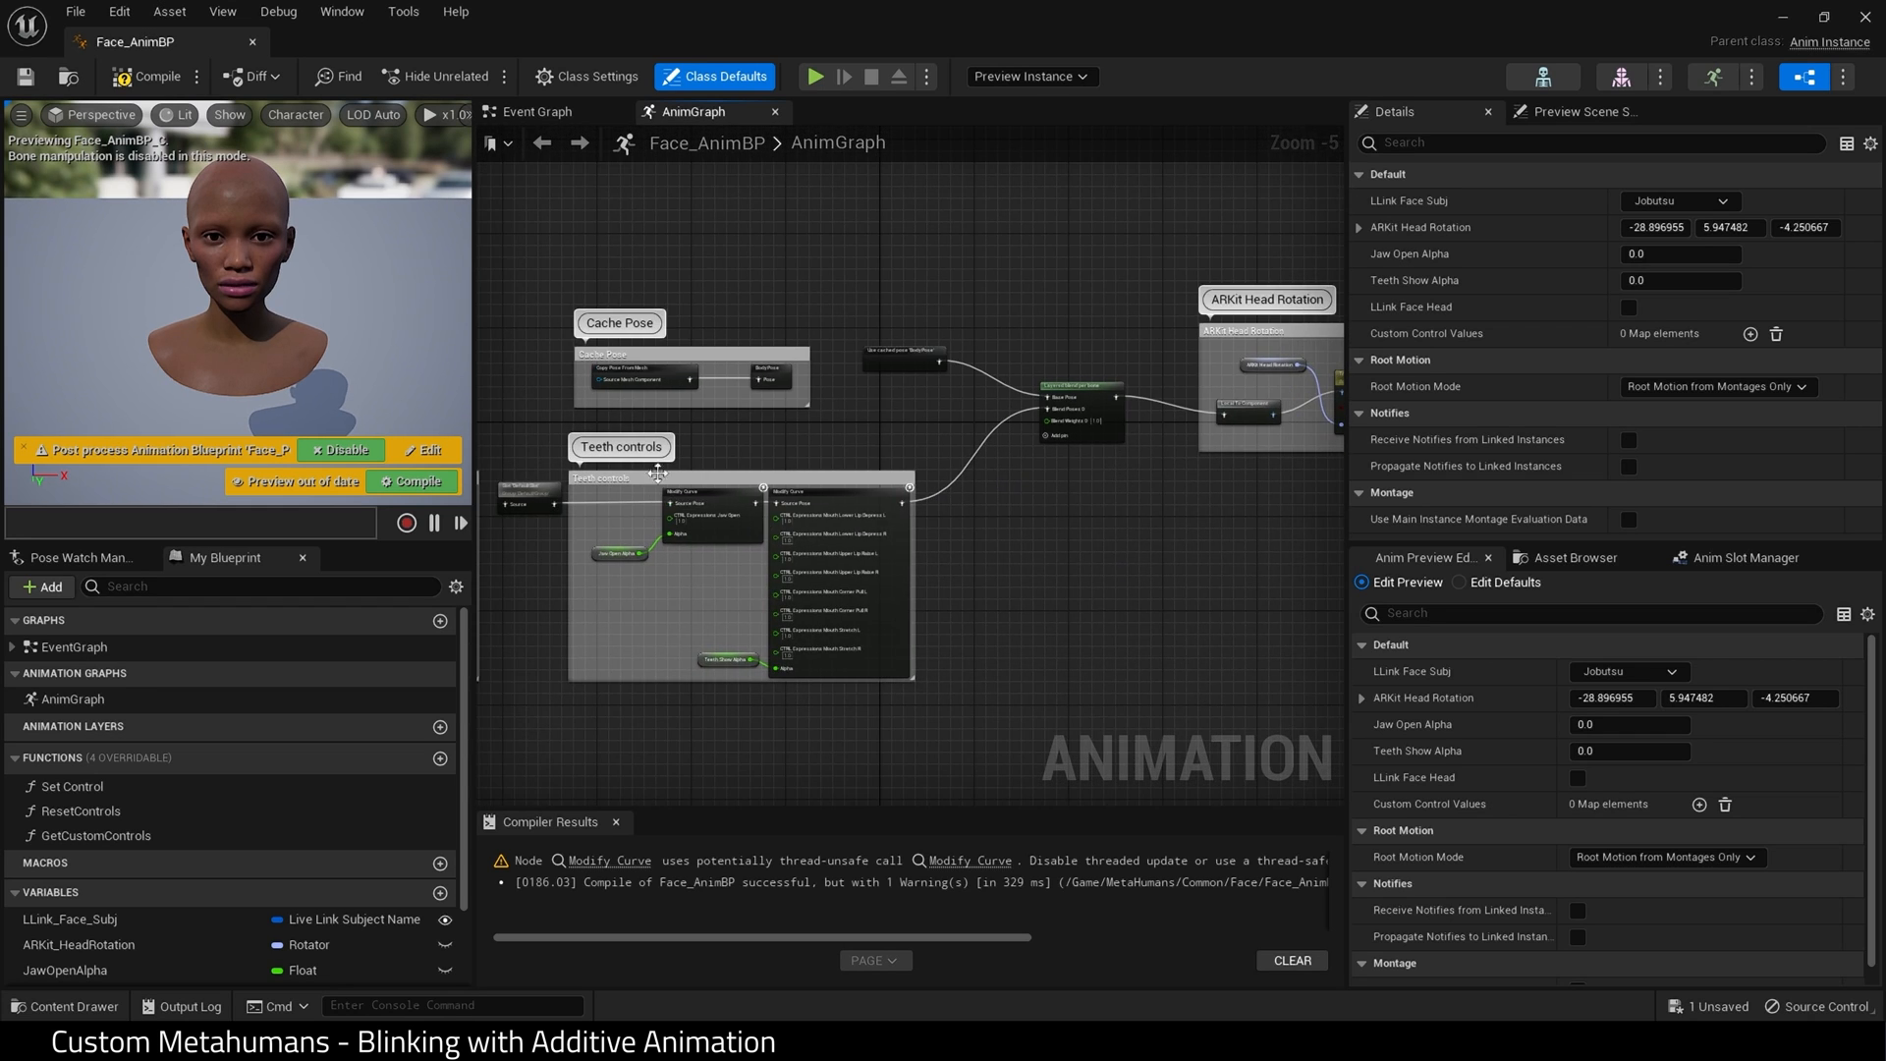
scroll(down, 3)
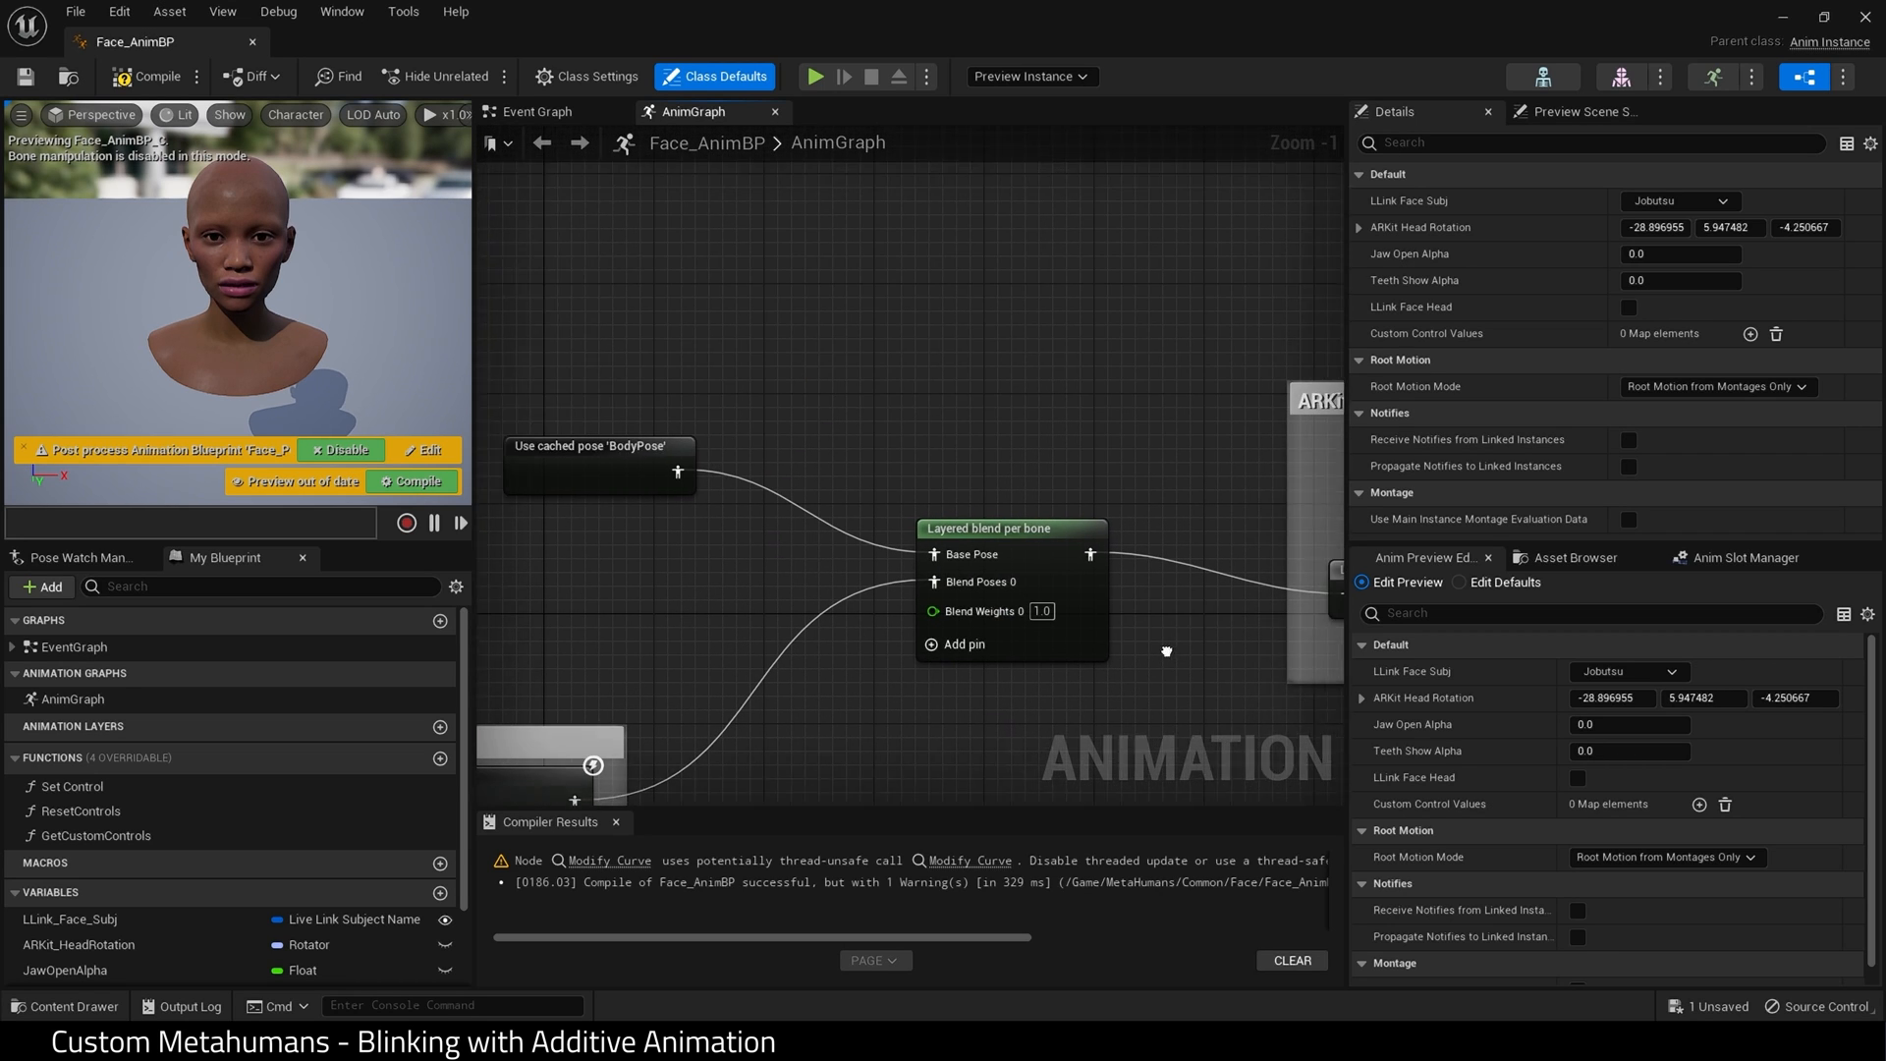
click(990, 528)
text(a)
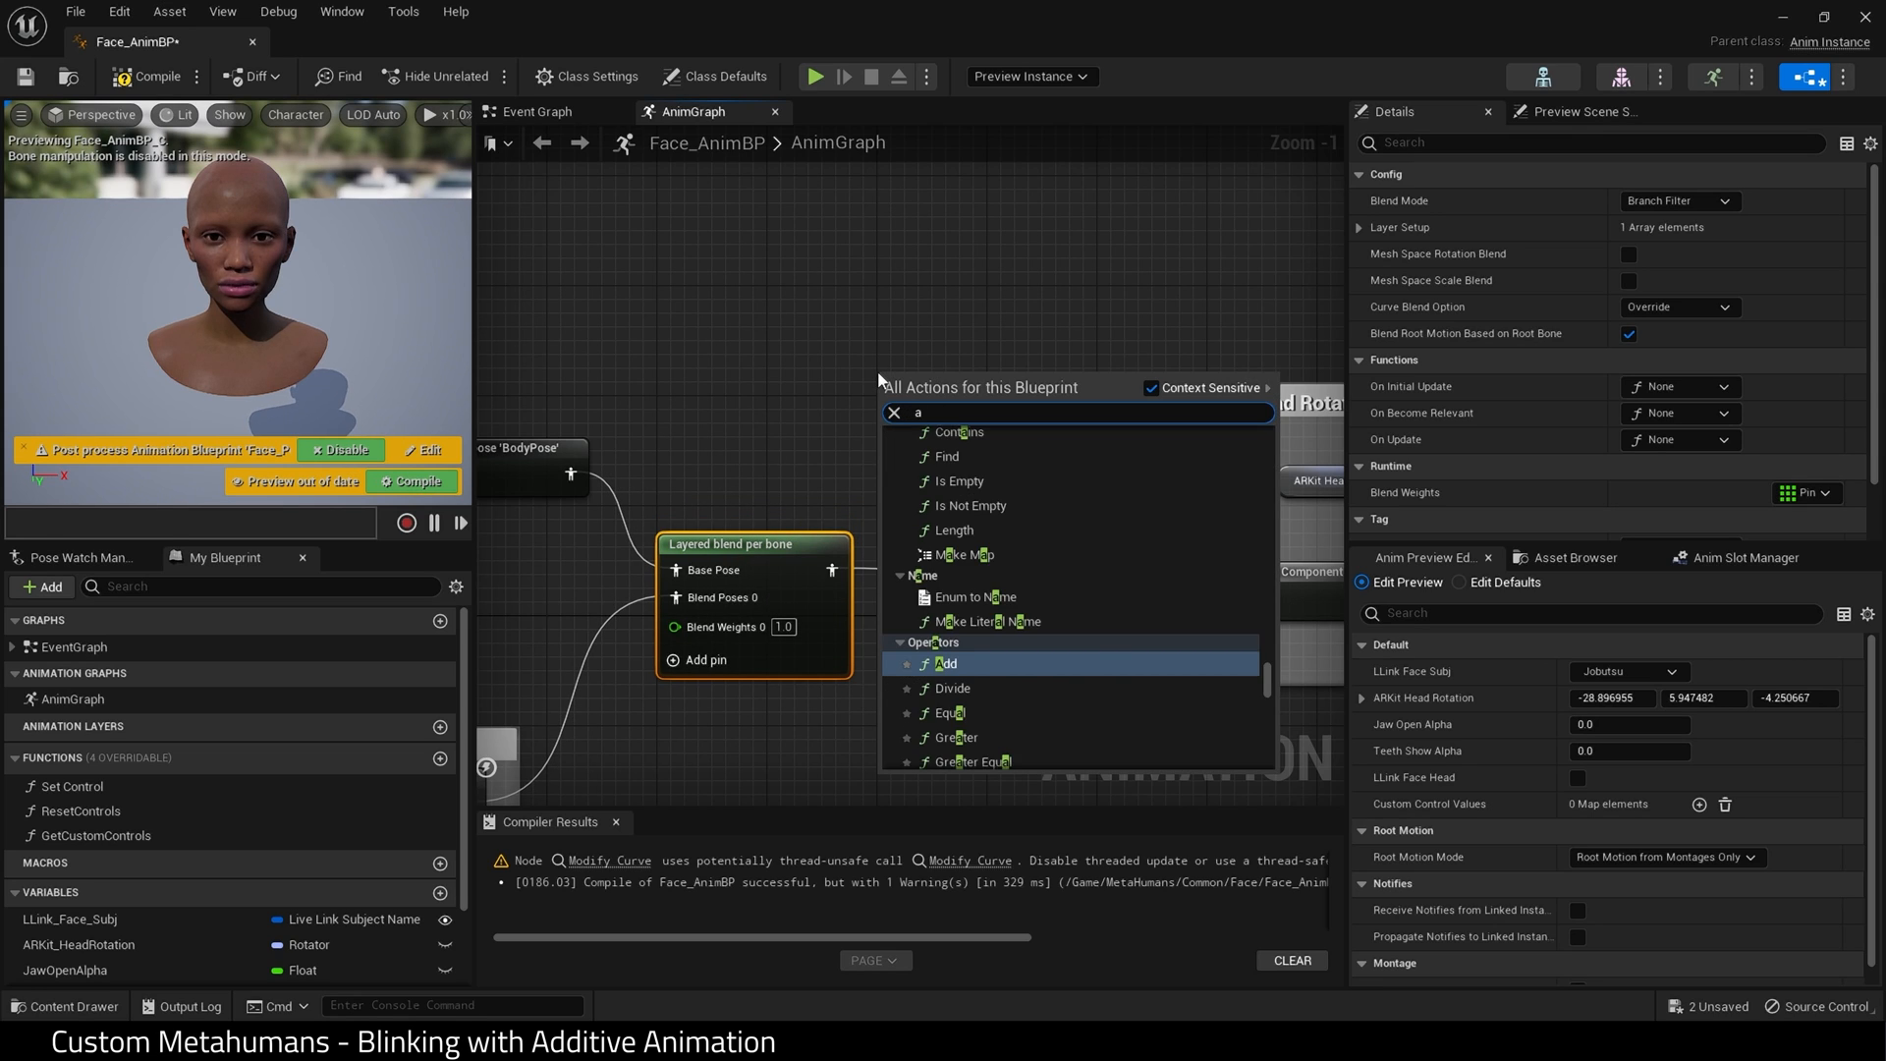
text(ddi)
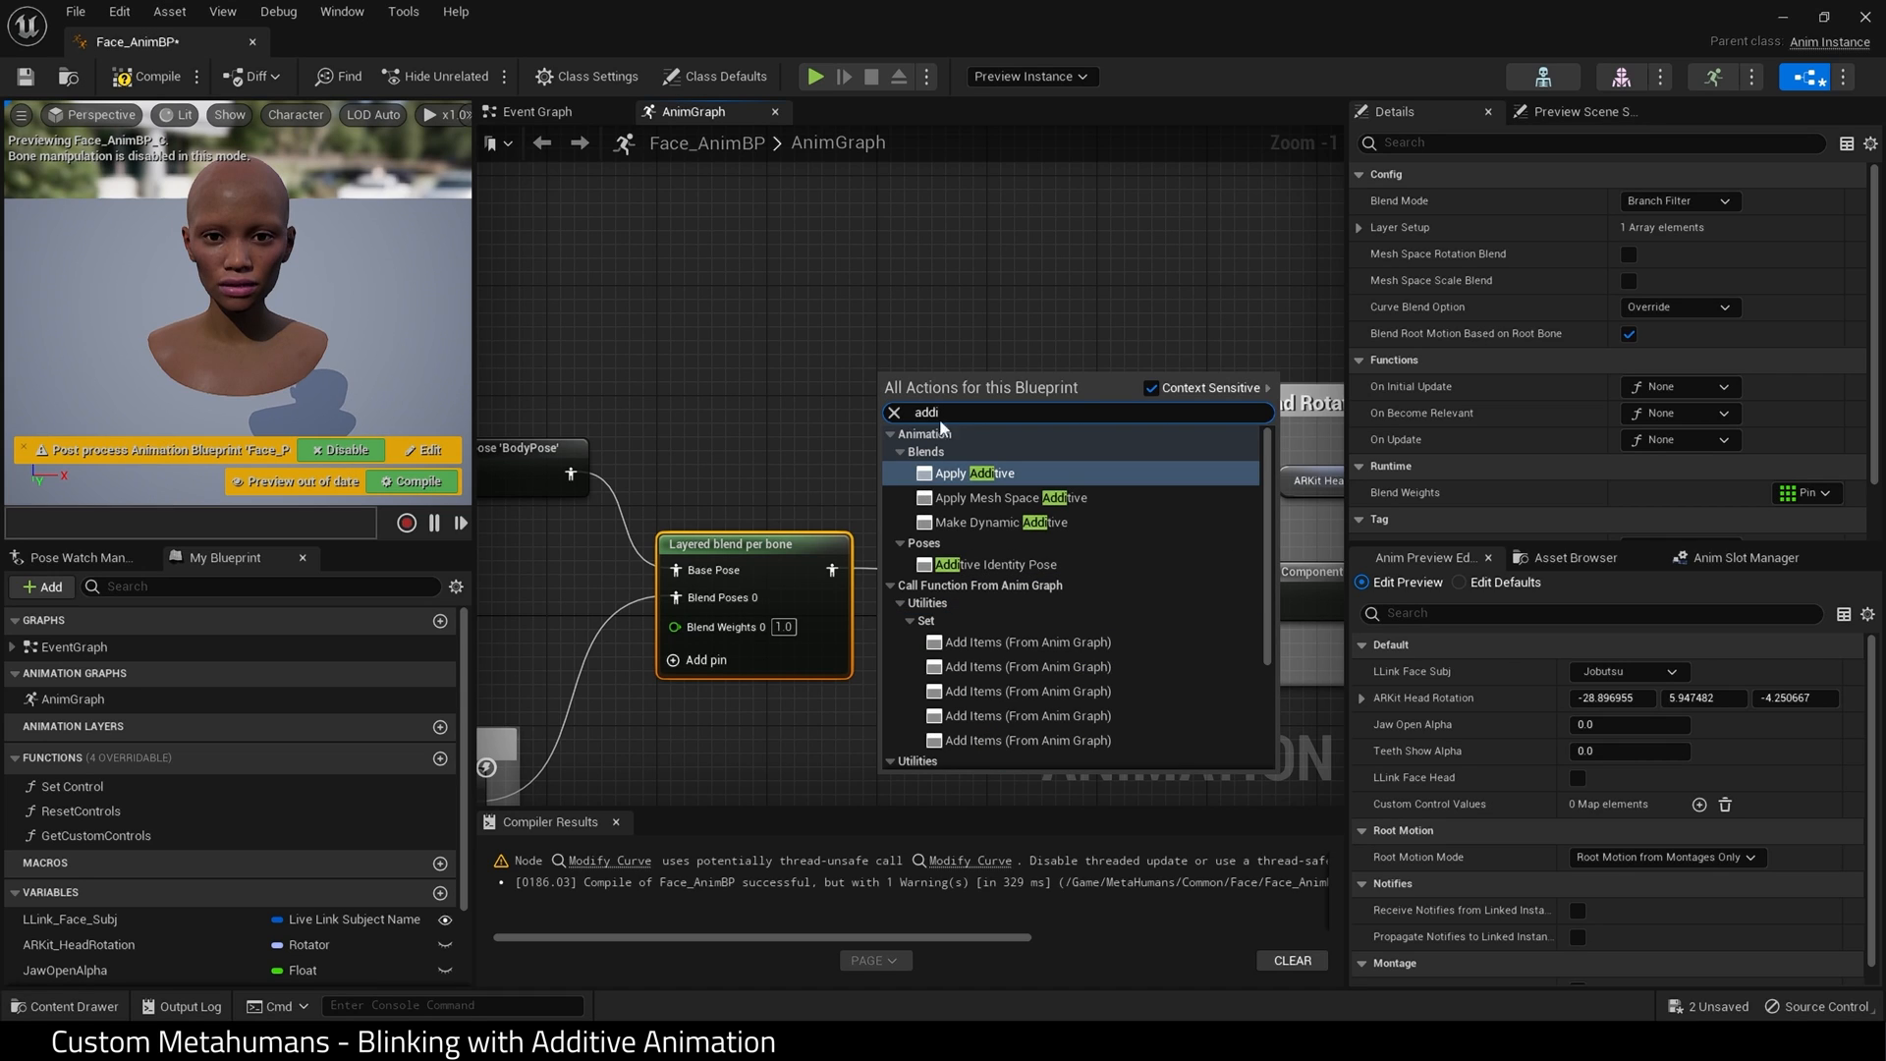
mouse_move(1038, 474)
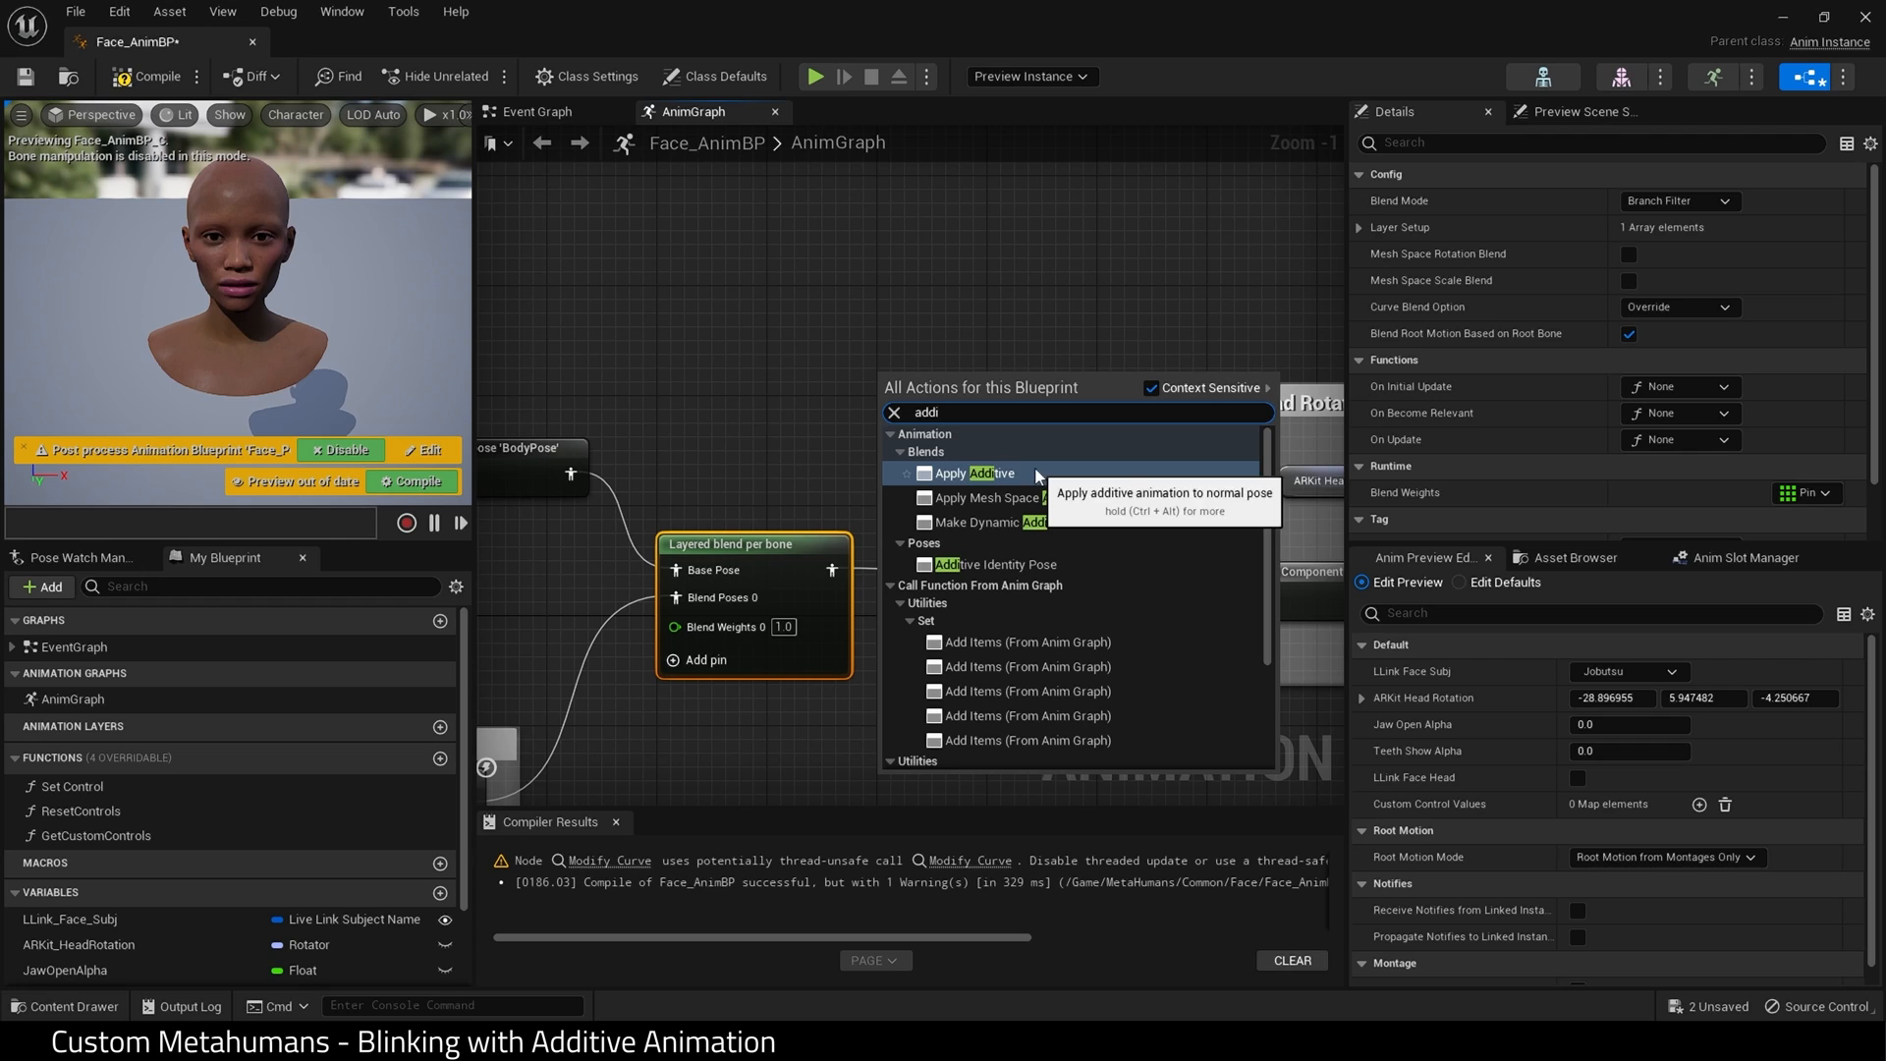
click(969, 472)
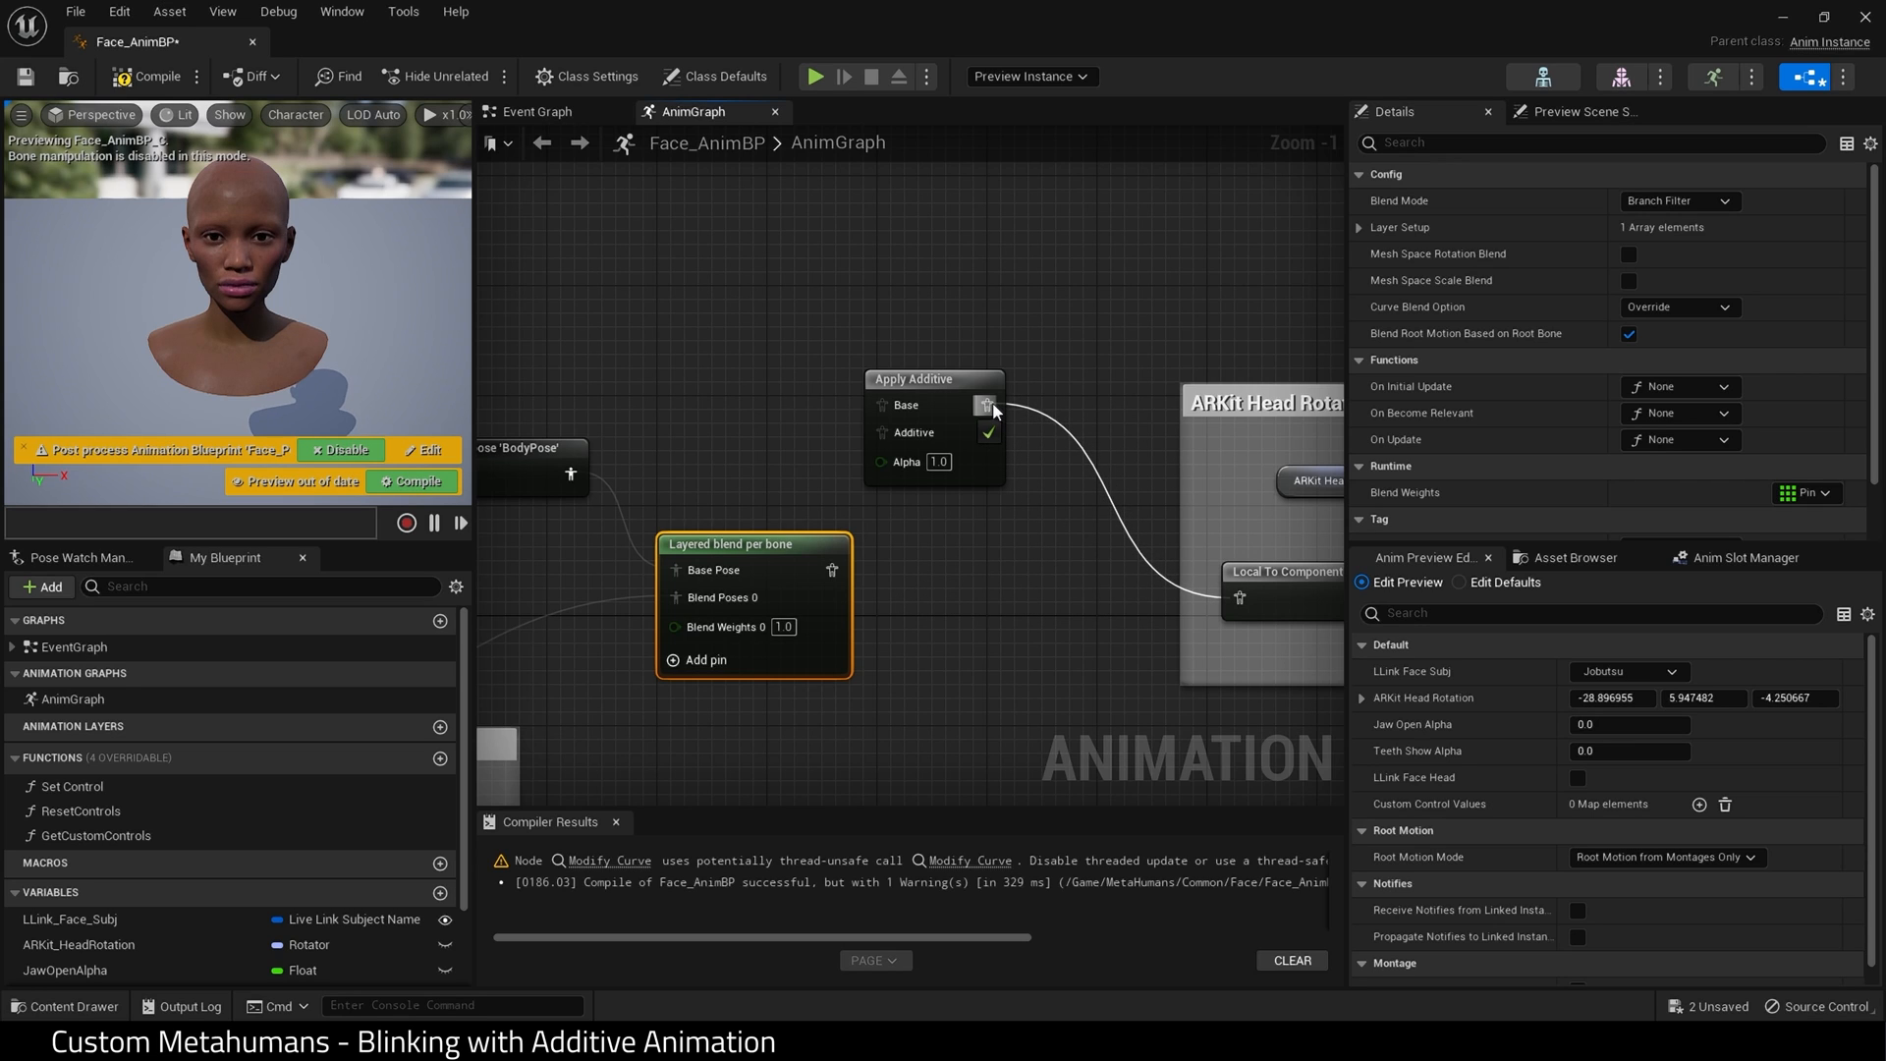
click(931, 380)
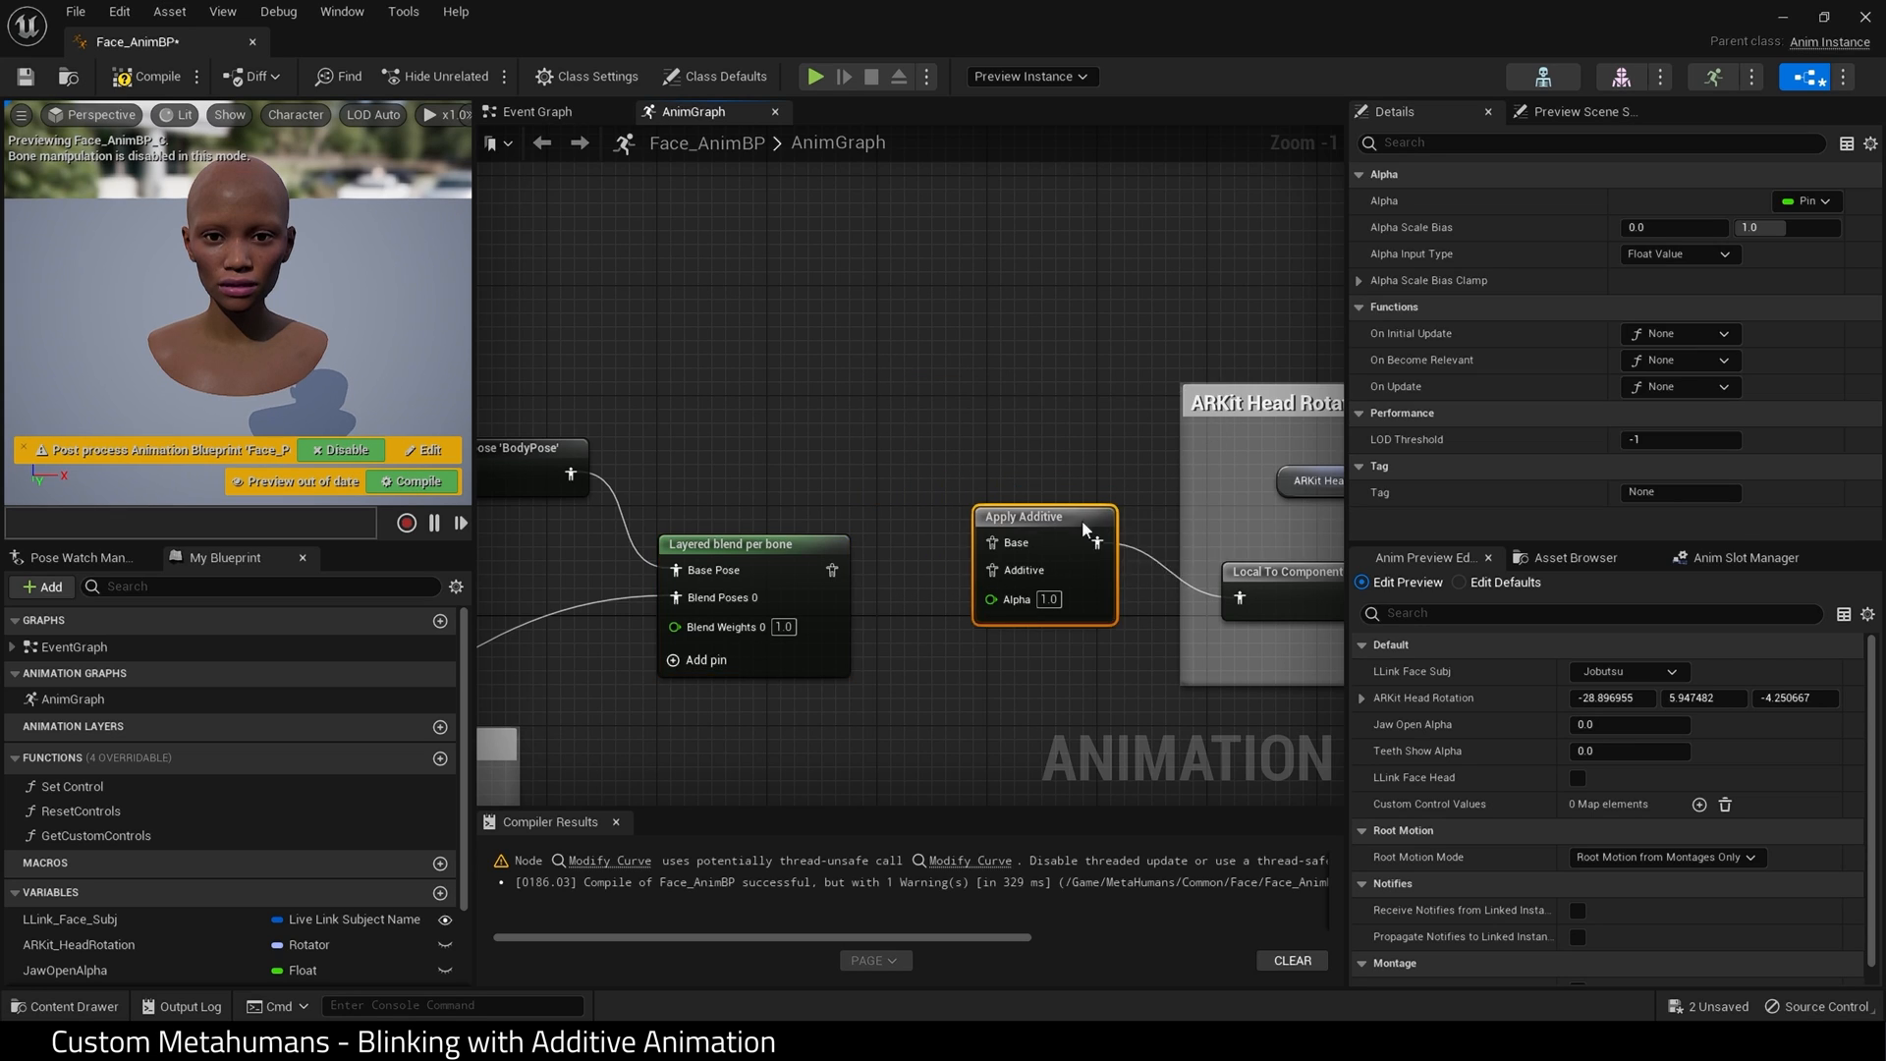
mouse_move(1085, 545)
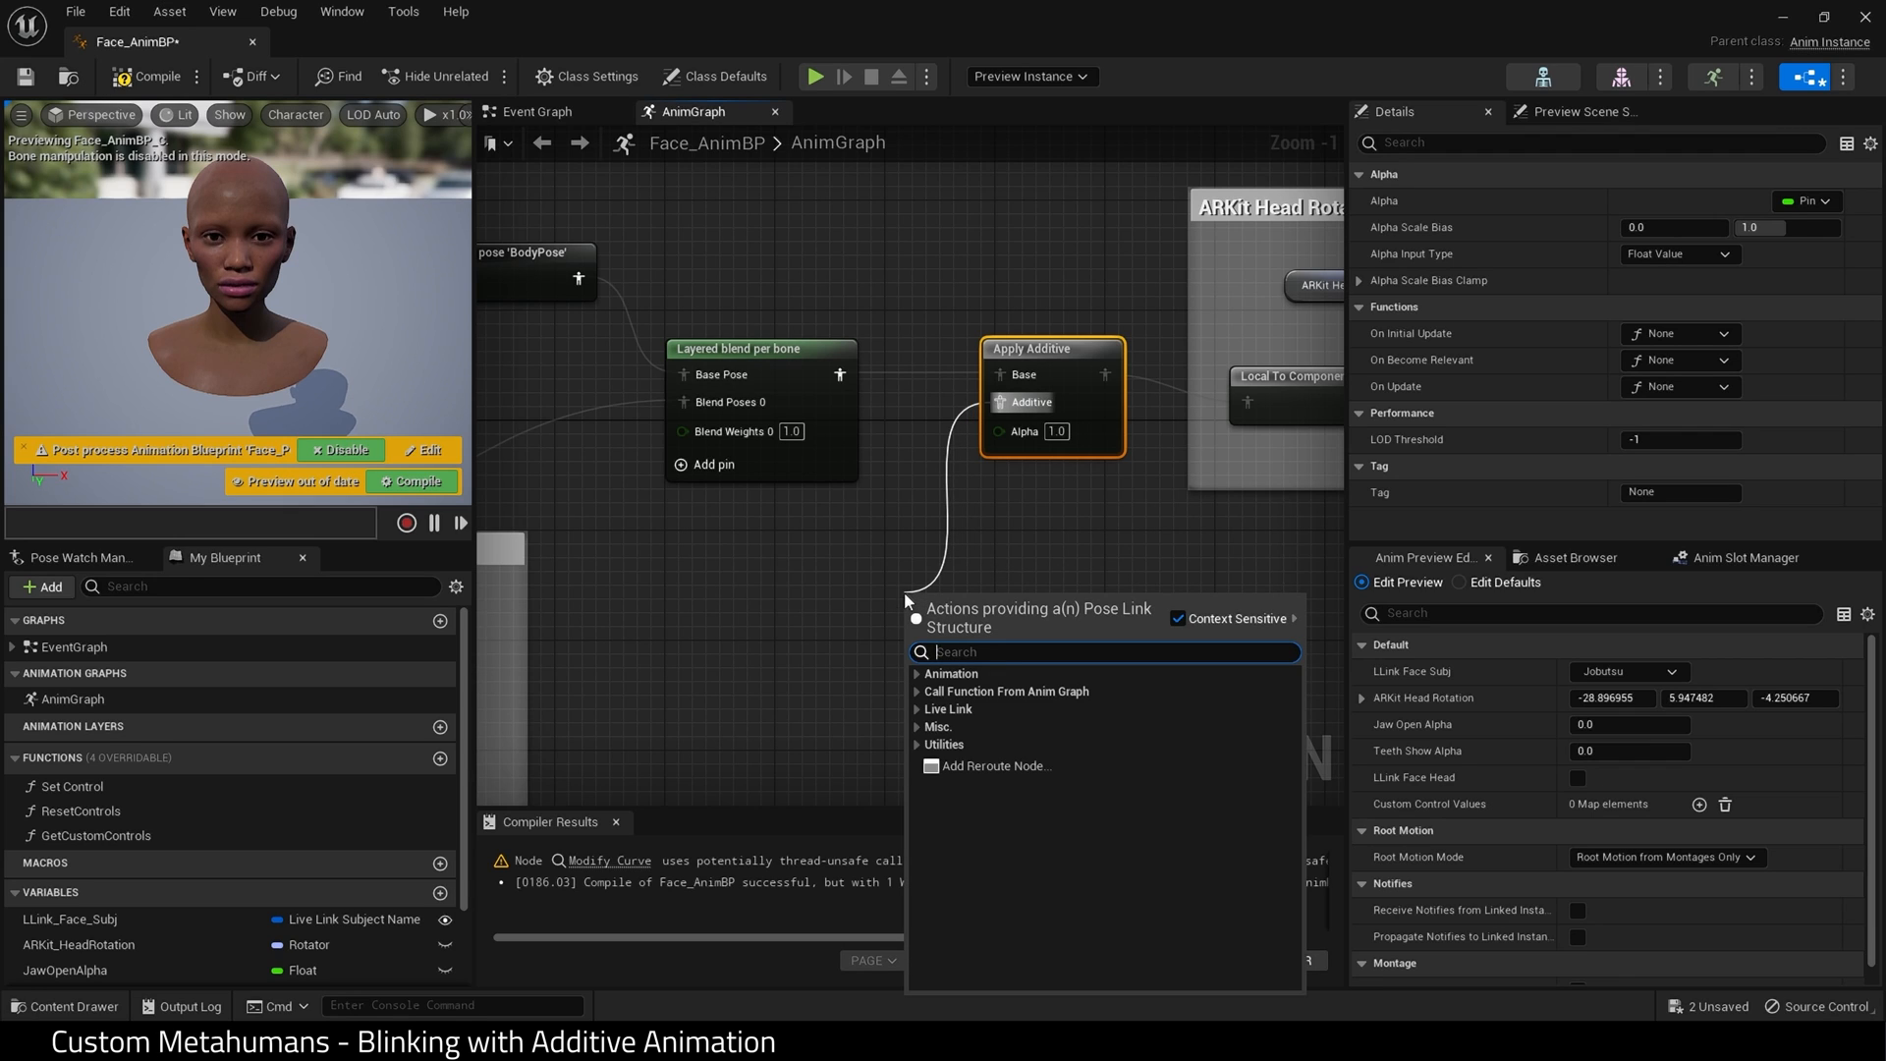
Feed a Play BlinkTutorial sequence player into the Additive input.
text(blinktut)
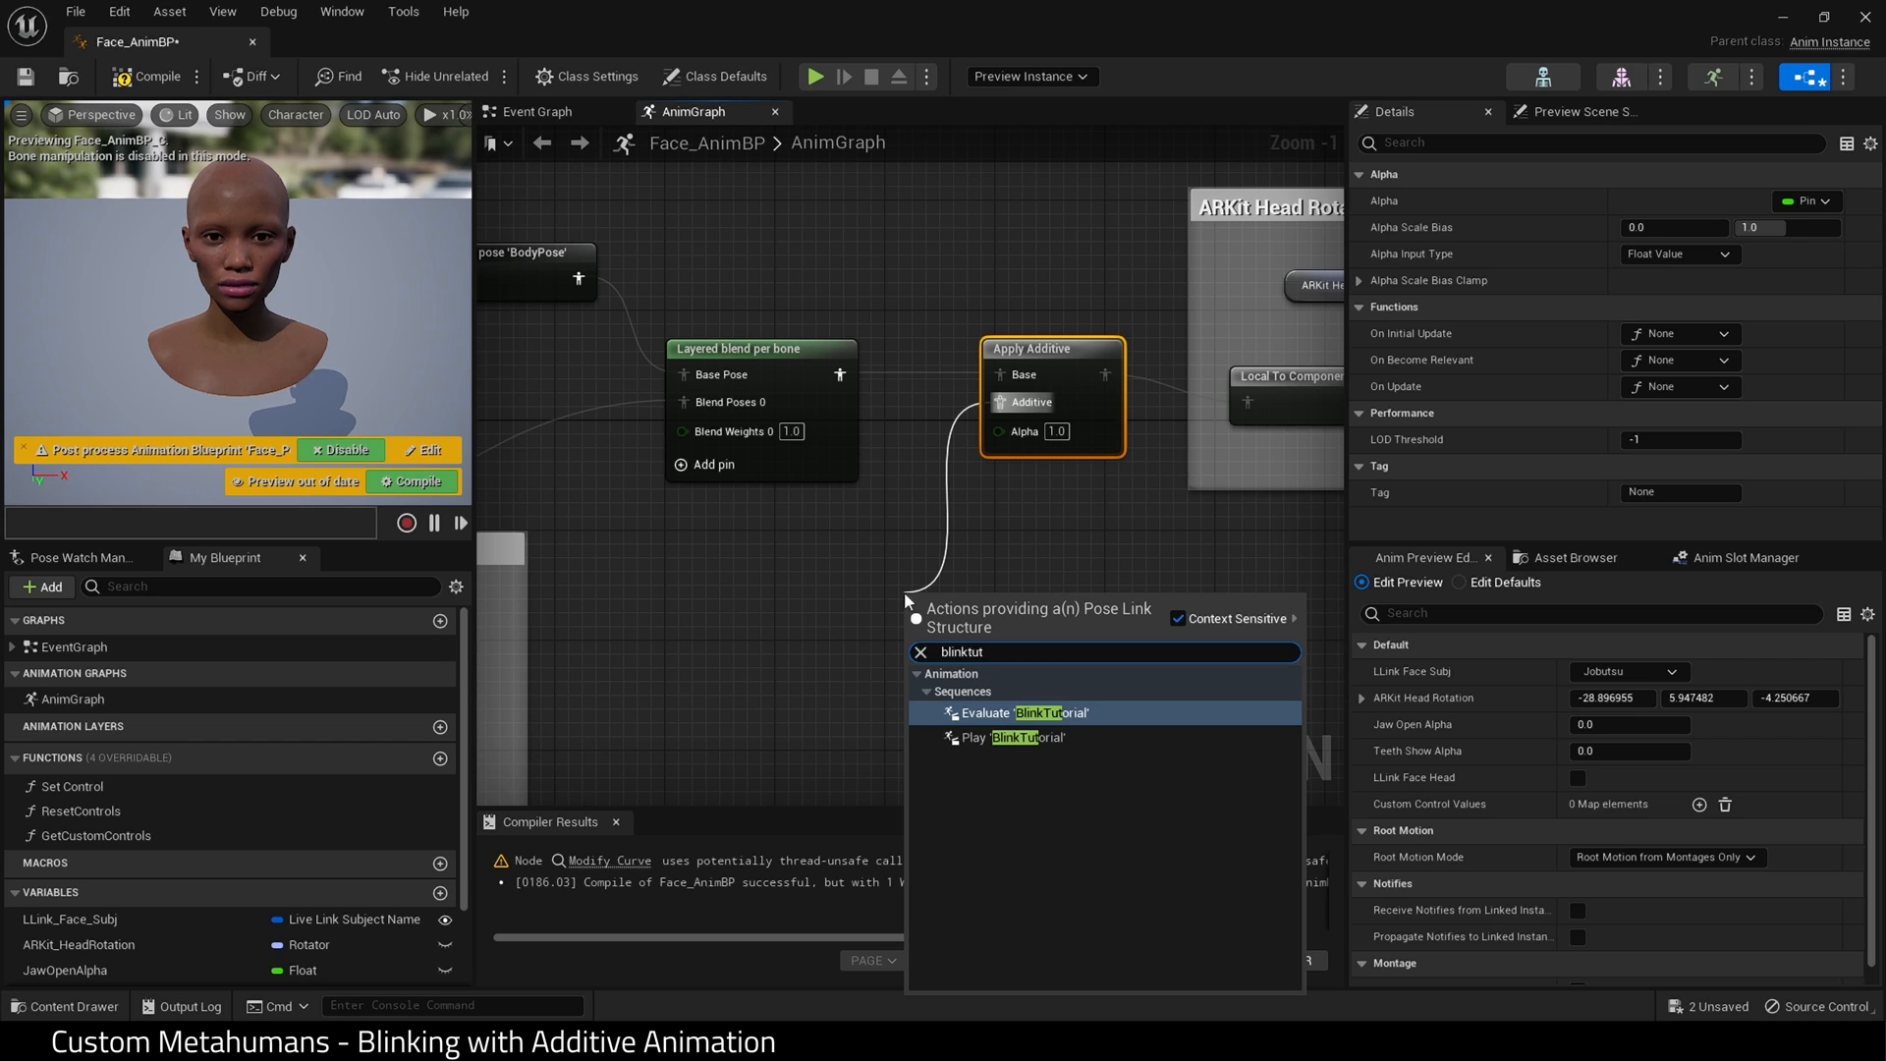
mouse_move(1001, 738)
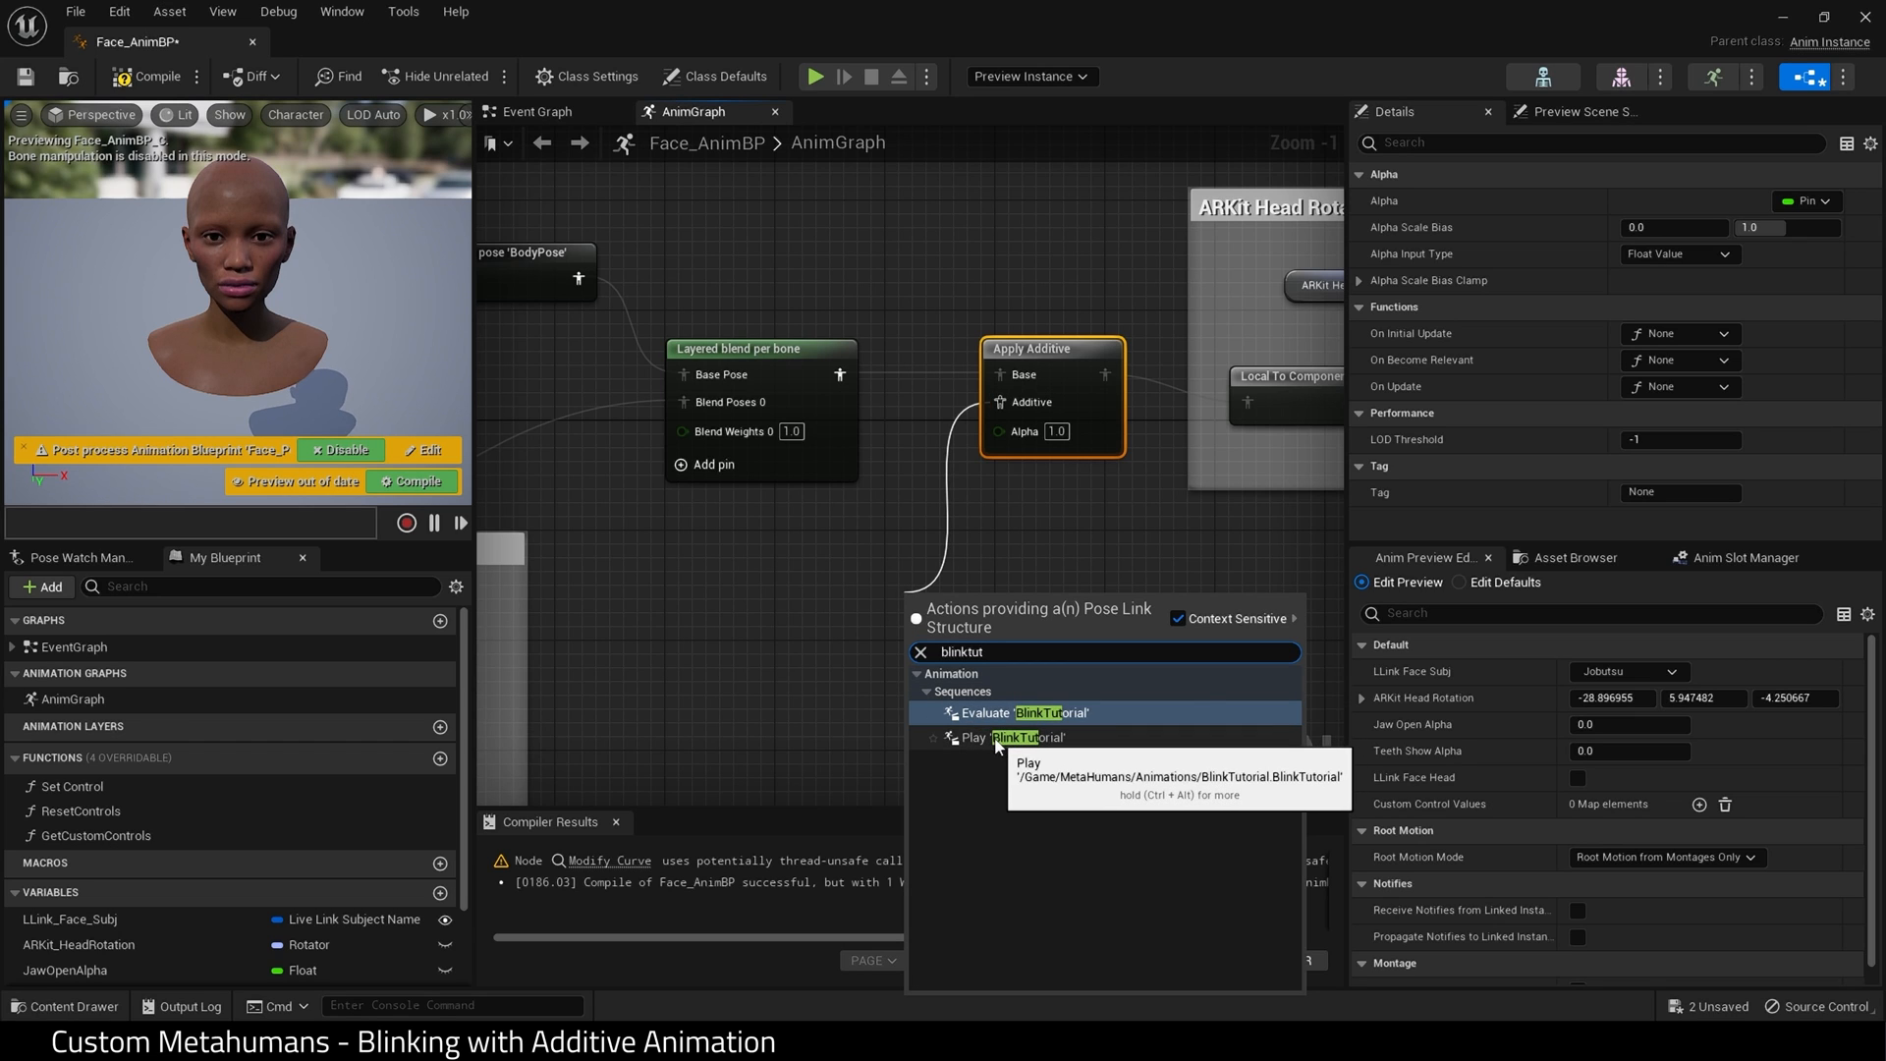
click(1028, 737)
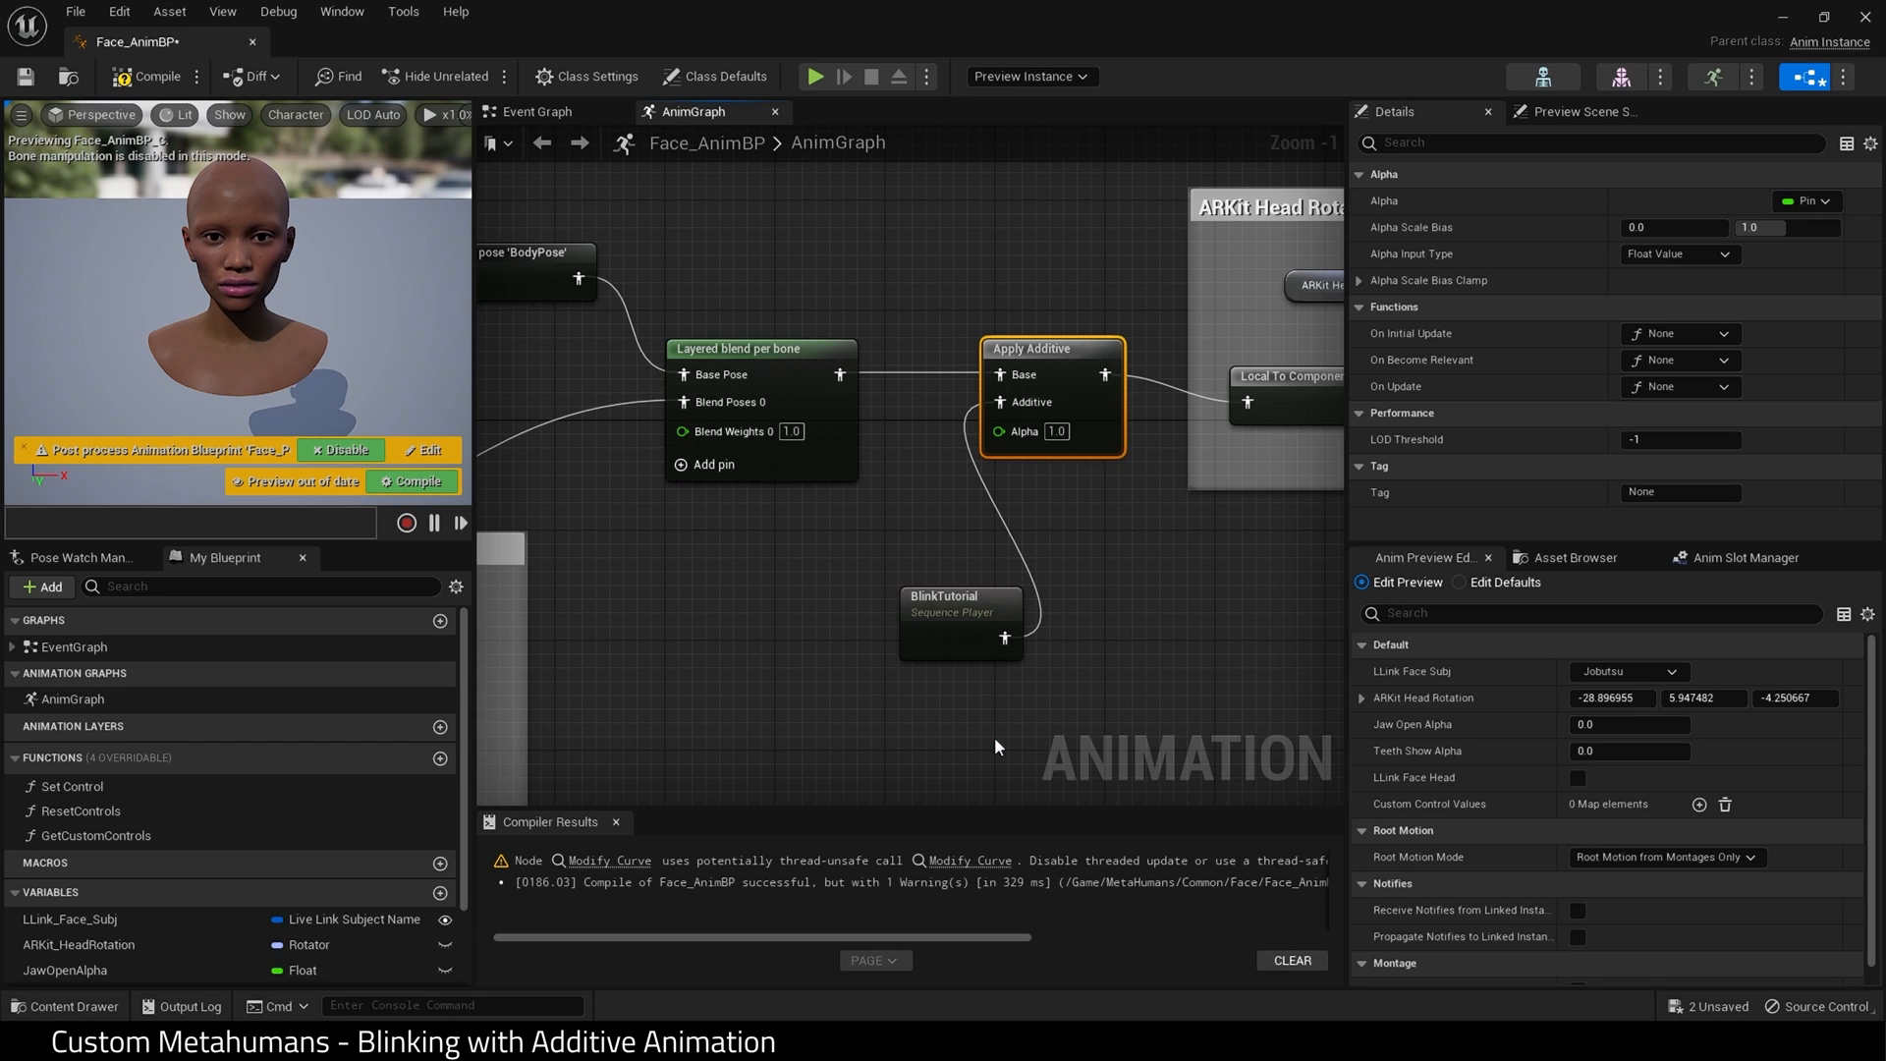
Compile Face_AnimBP and browse to the BlinkTutorial asset from the node's Sequence.
click(961, 598)
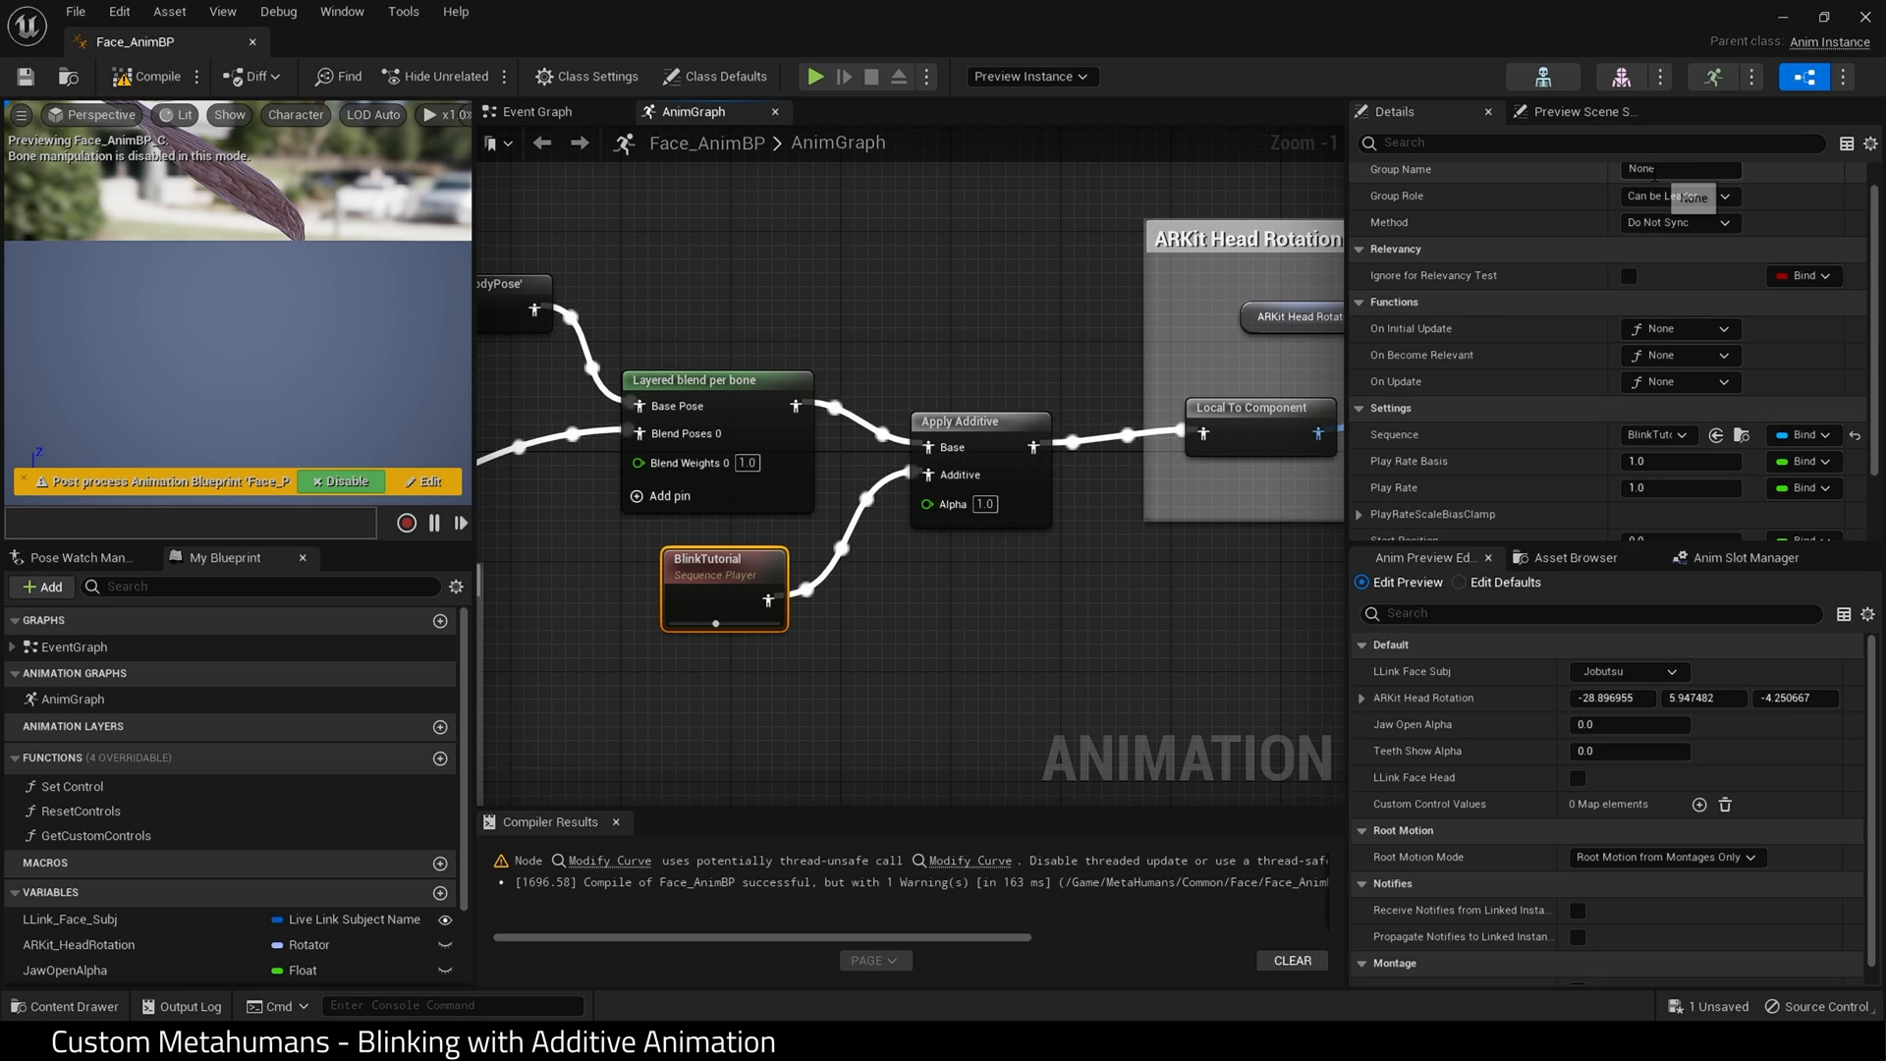
scroll(down, 3)
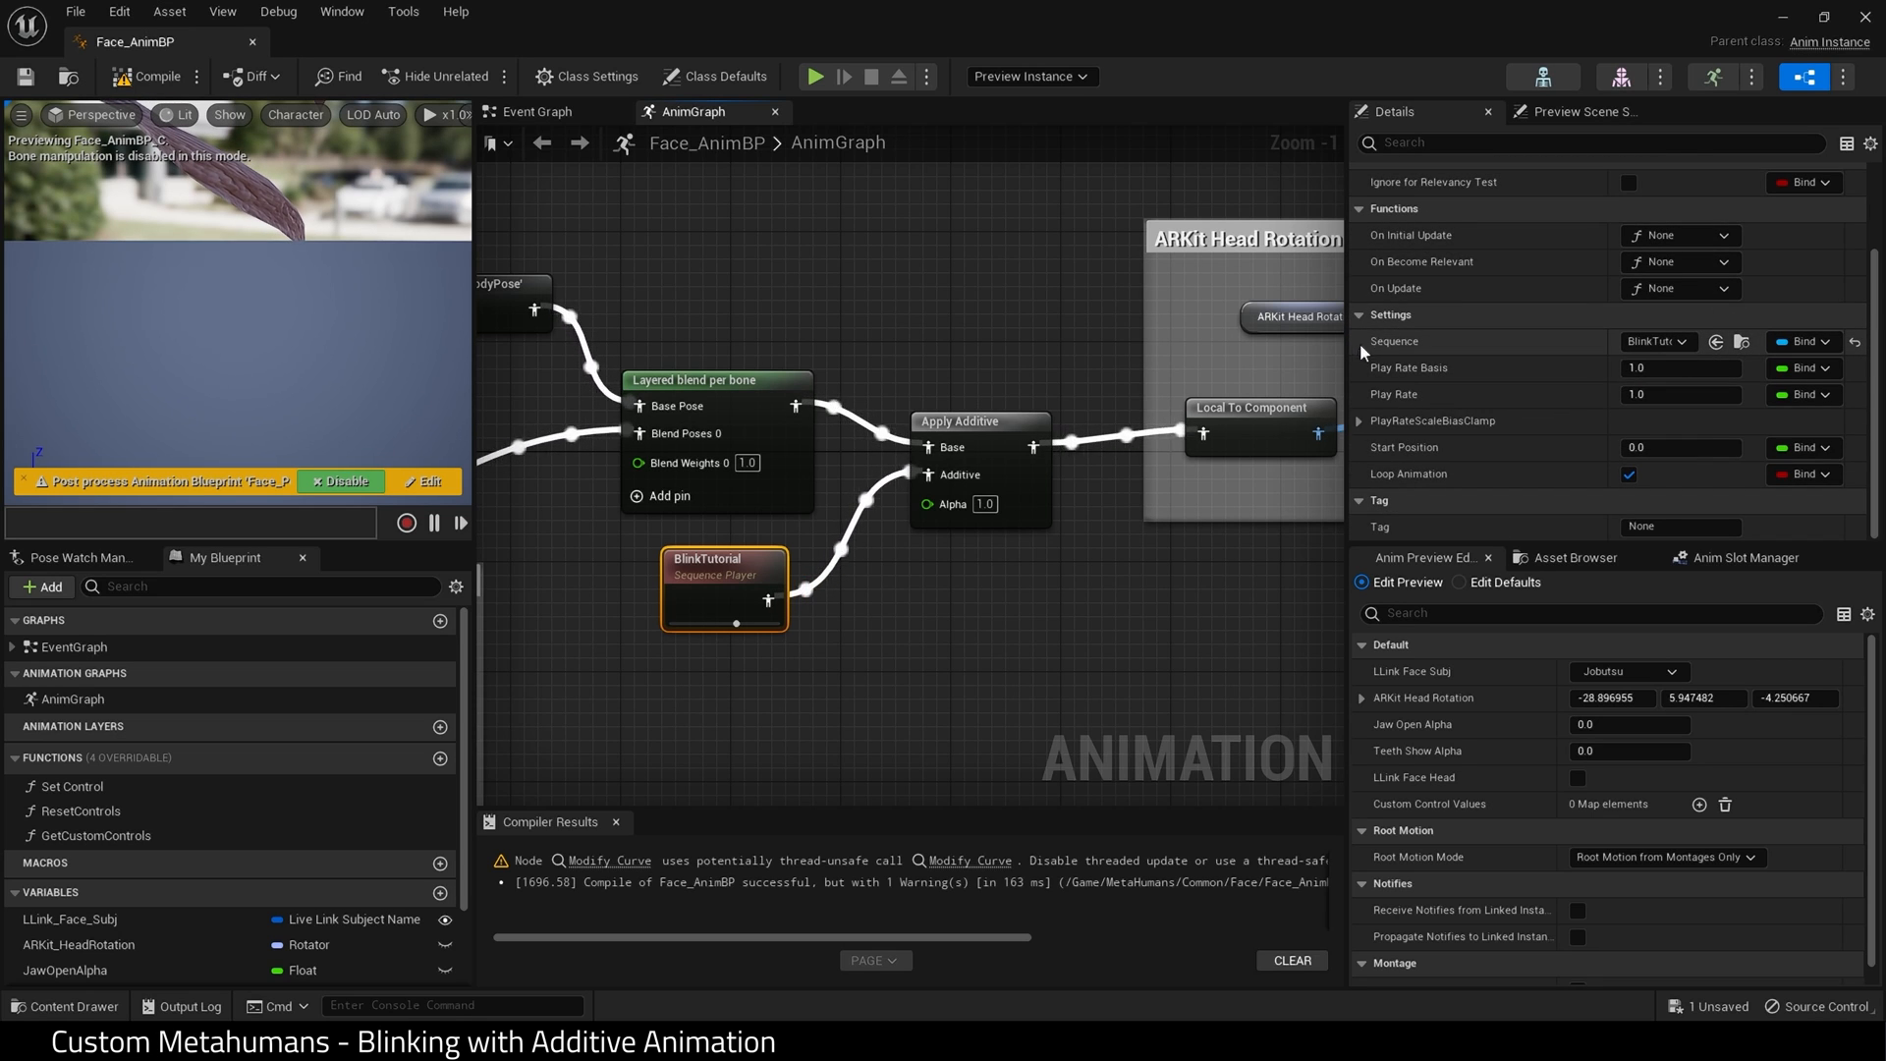
mouse_move(1741, 342)
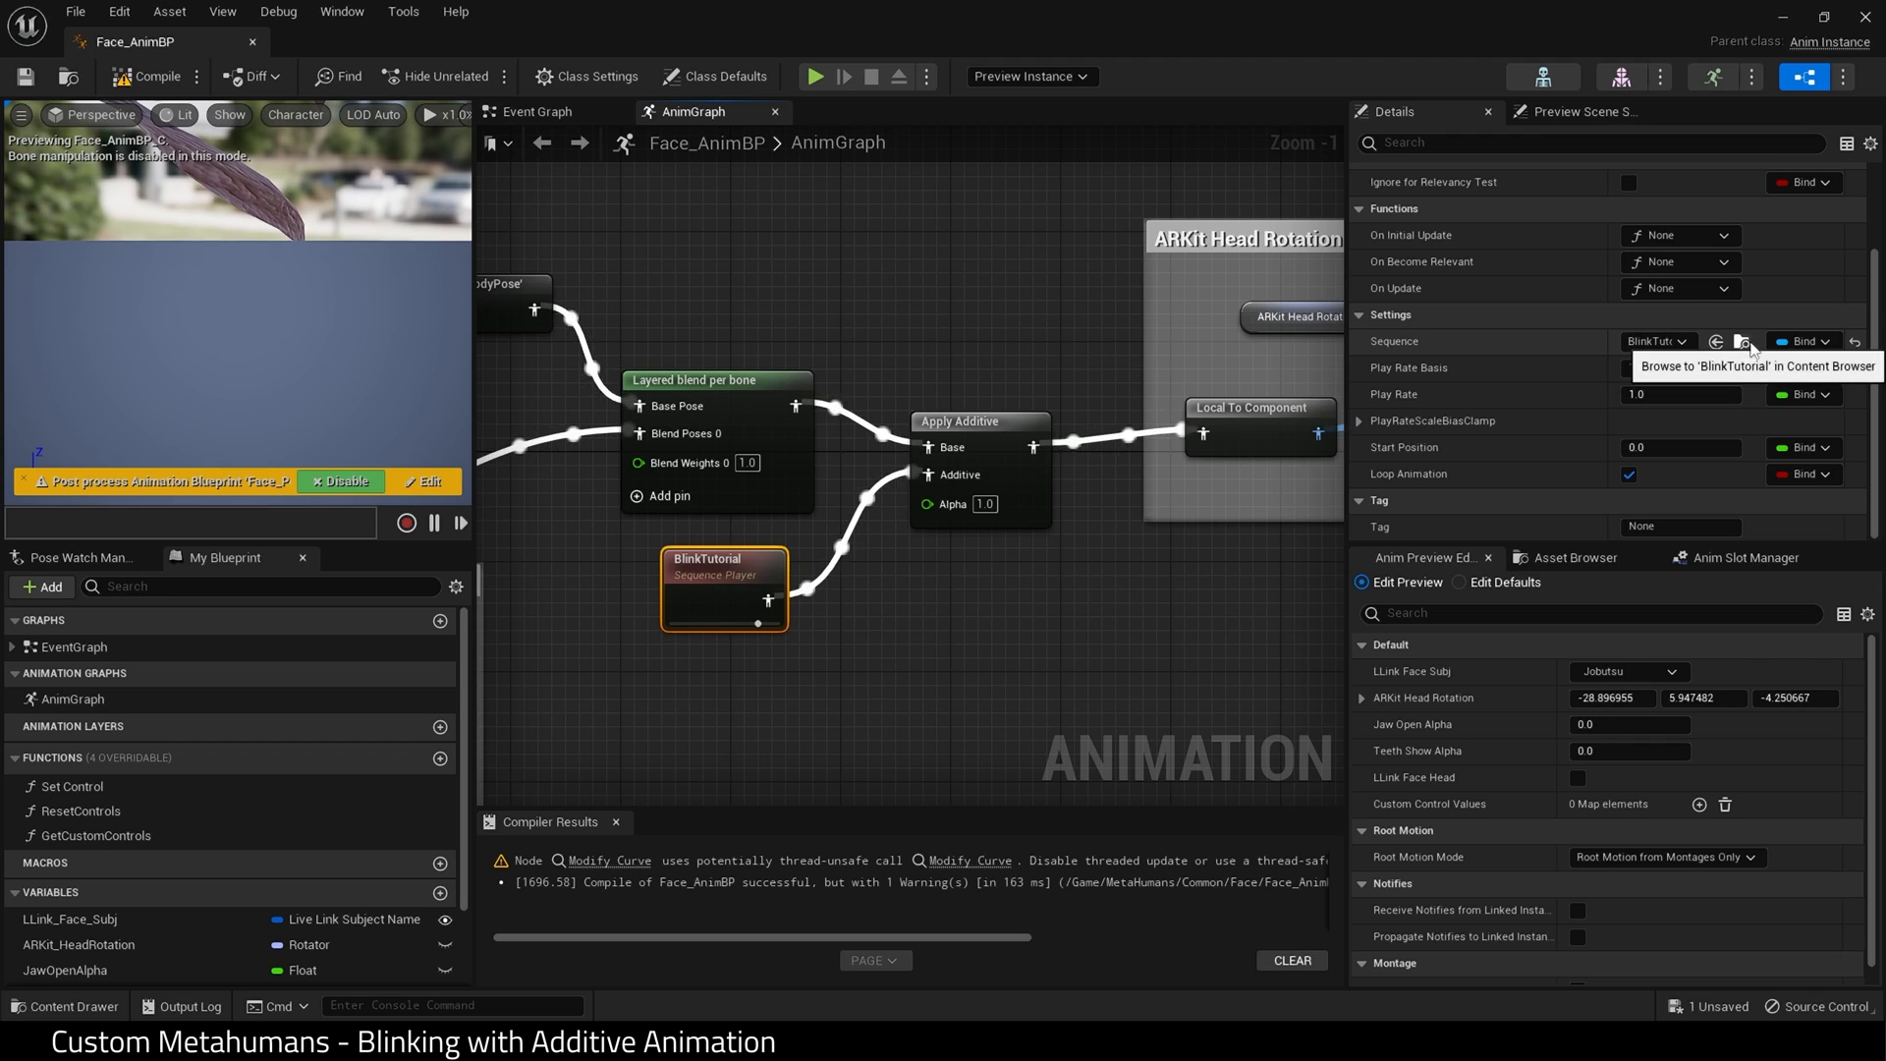
click(1741, 342)
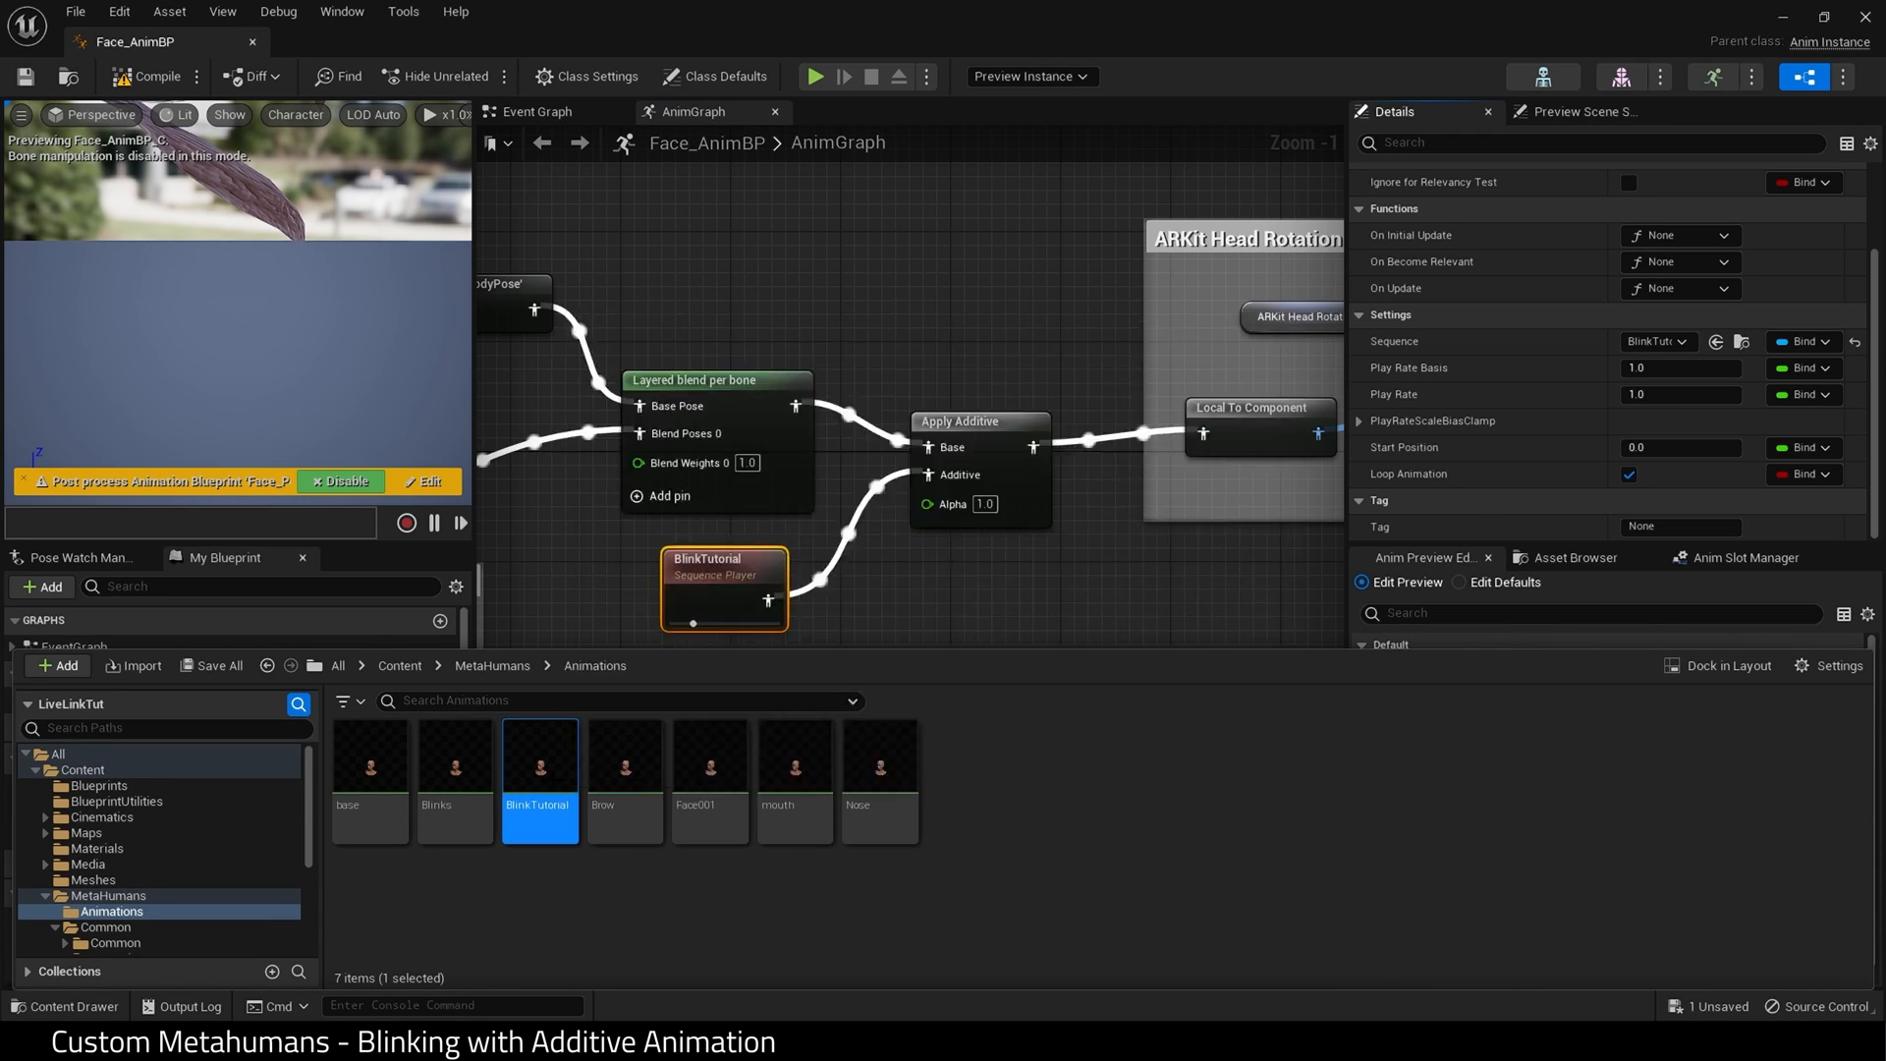
Set BlinkTutorial's Additive Anim Type to Local Space, trying skeleton reference pose as base.
double_click(538, 782)
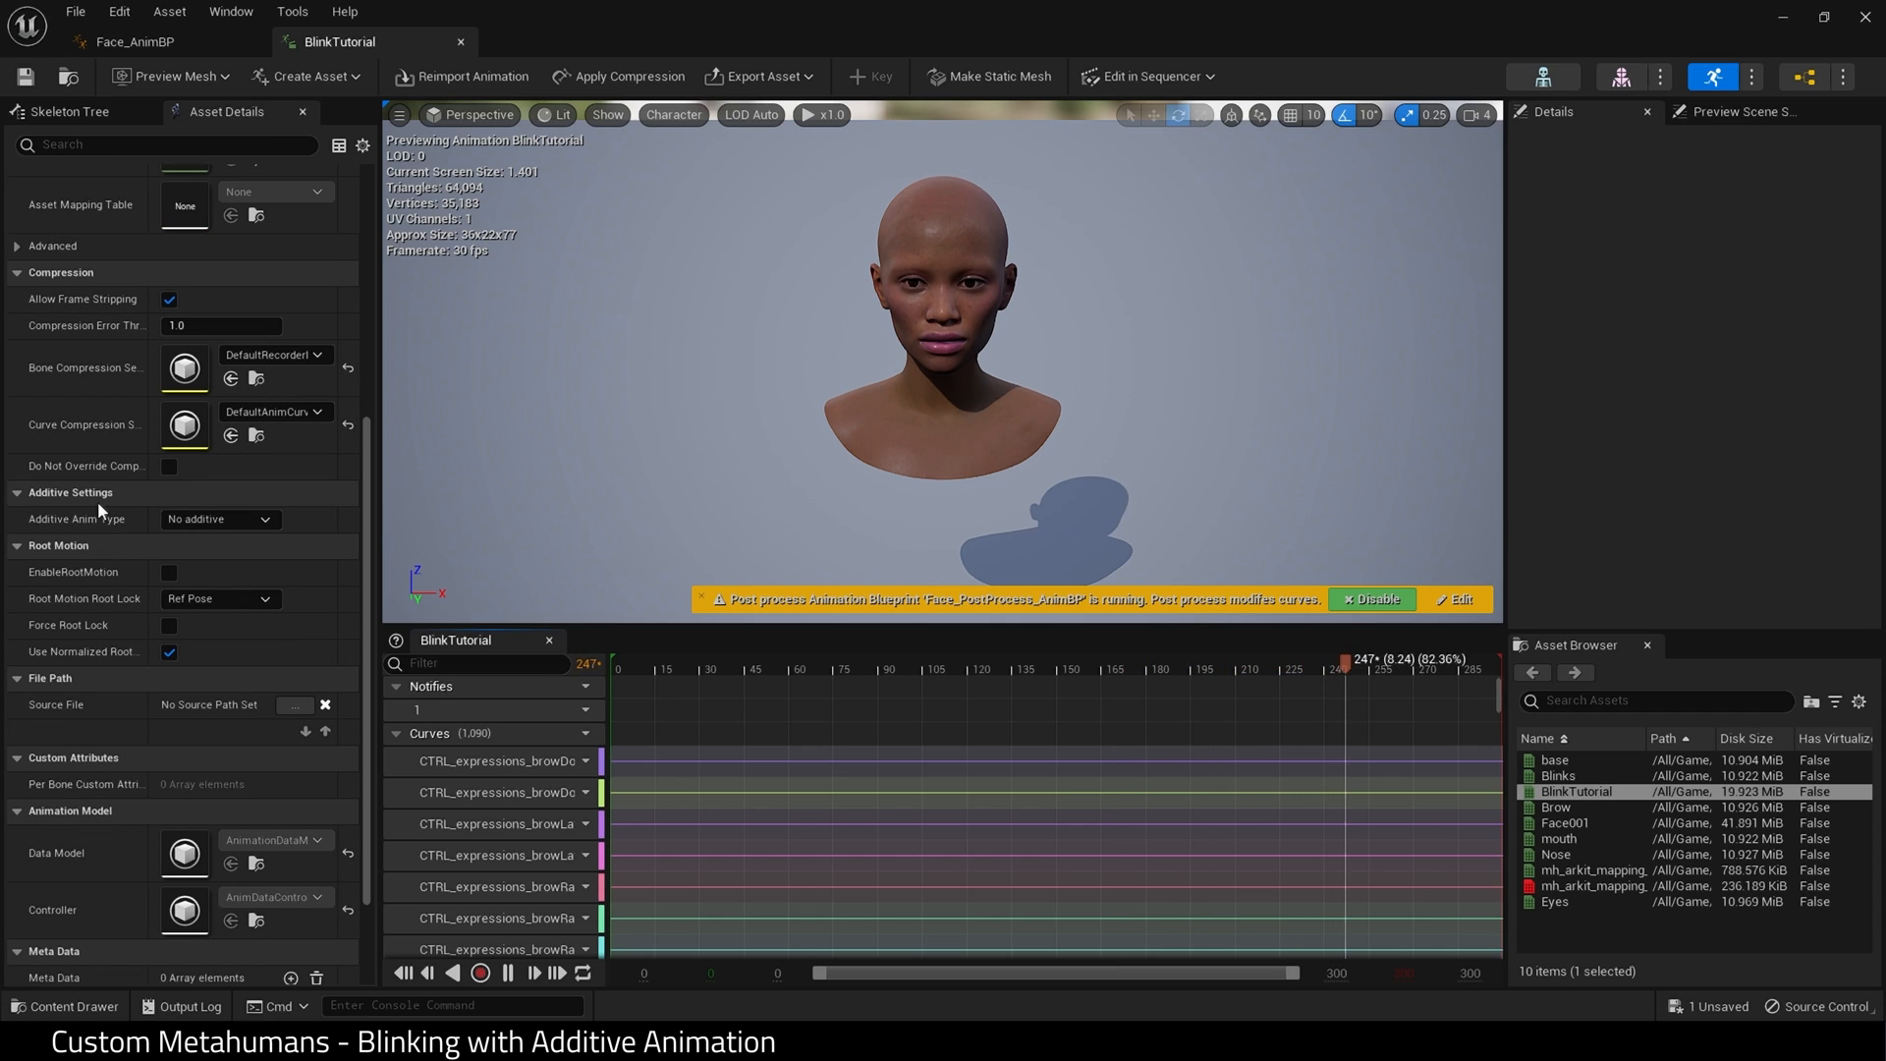
click(220, 519)
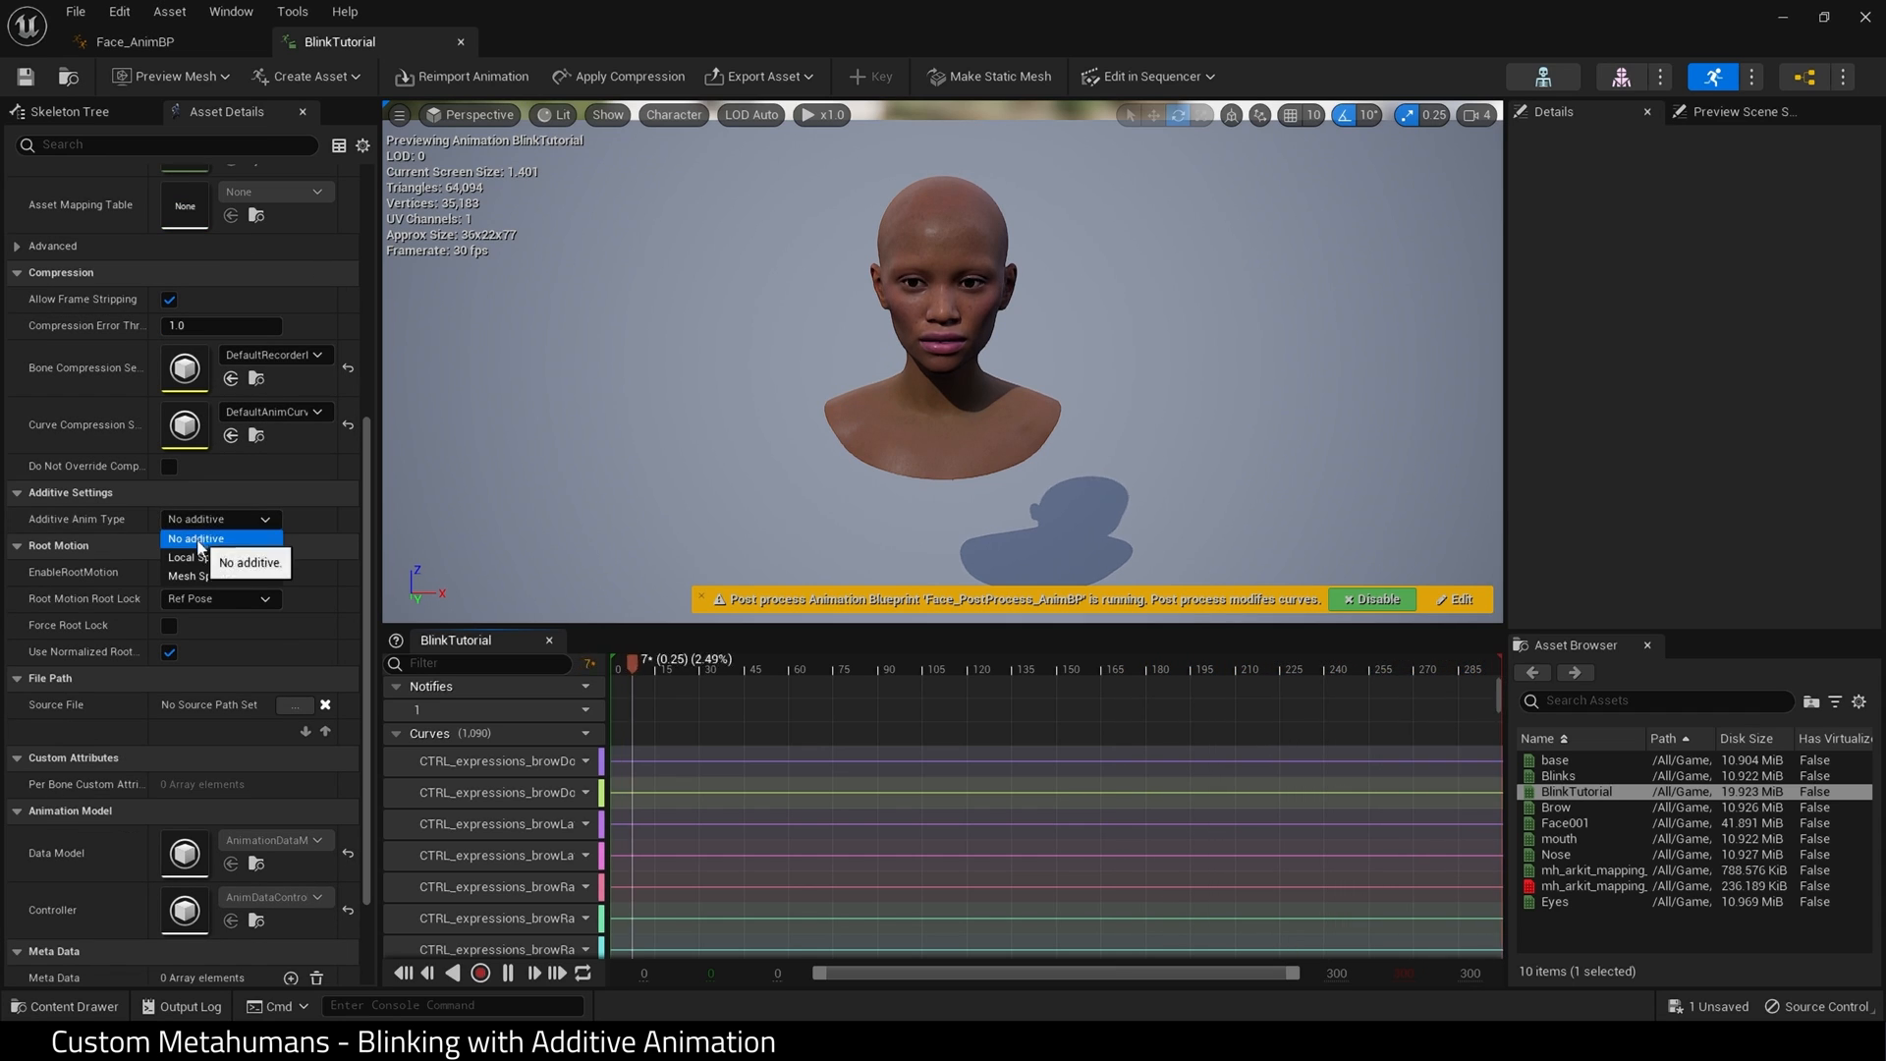
click(185, 558)
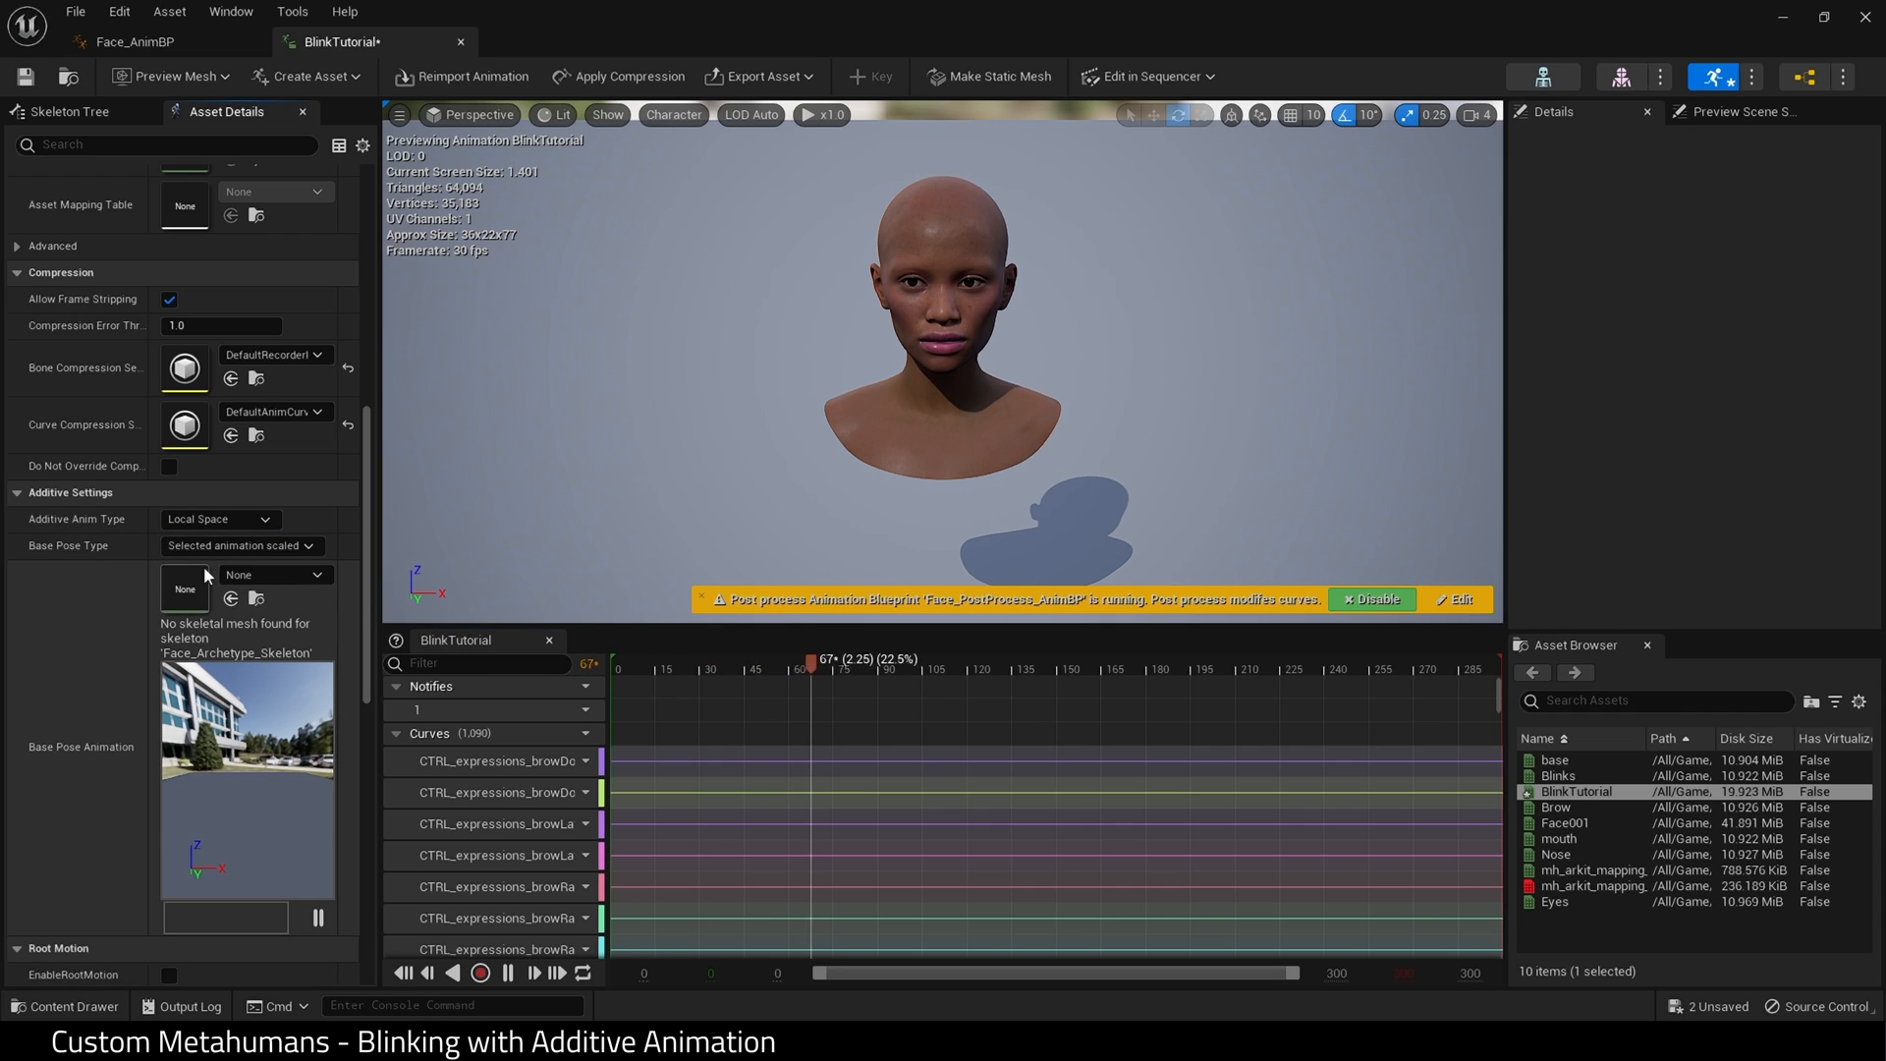
click(242, 546)
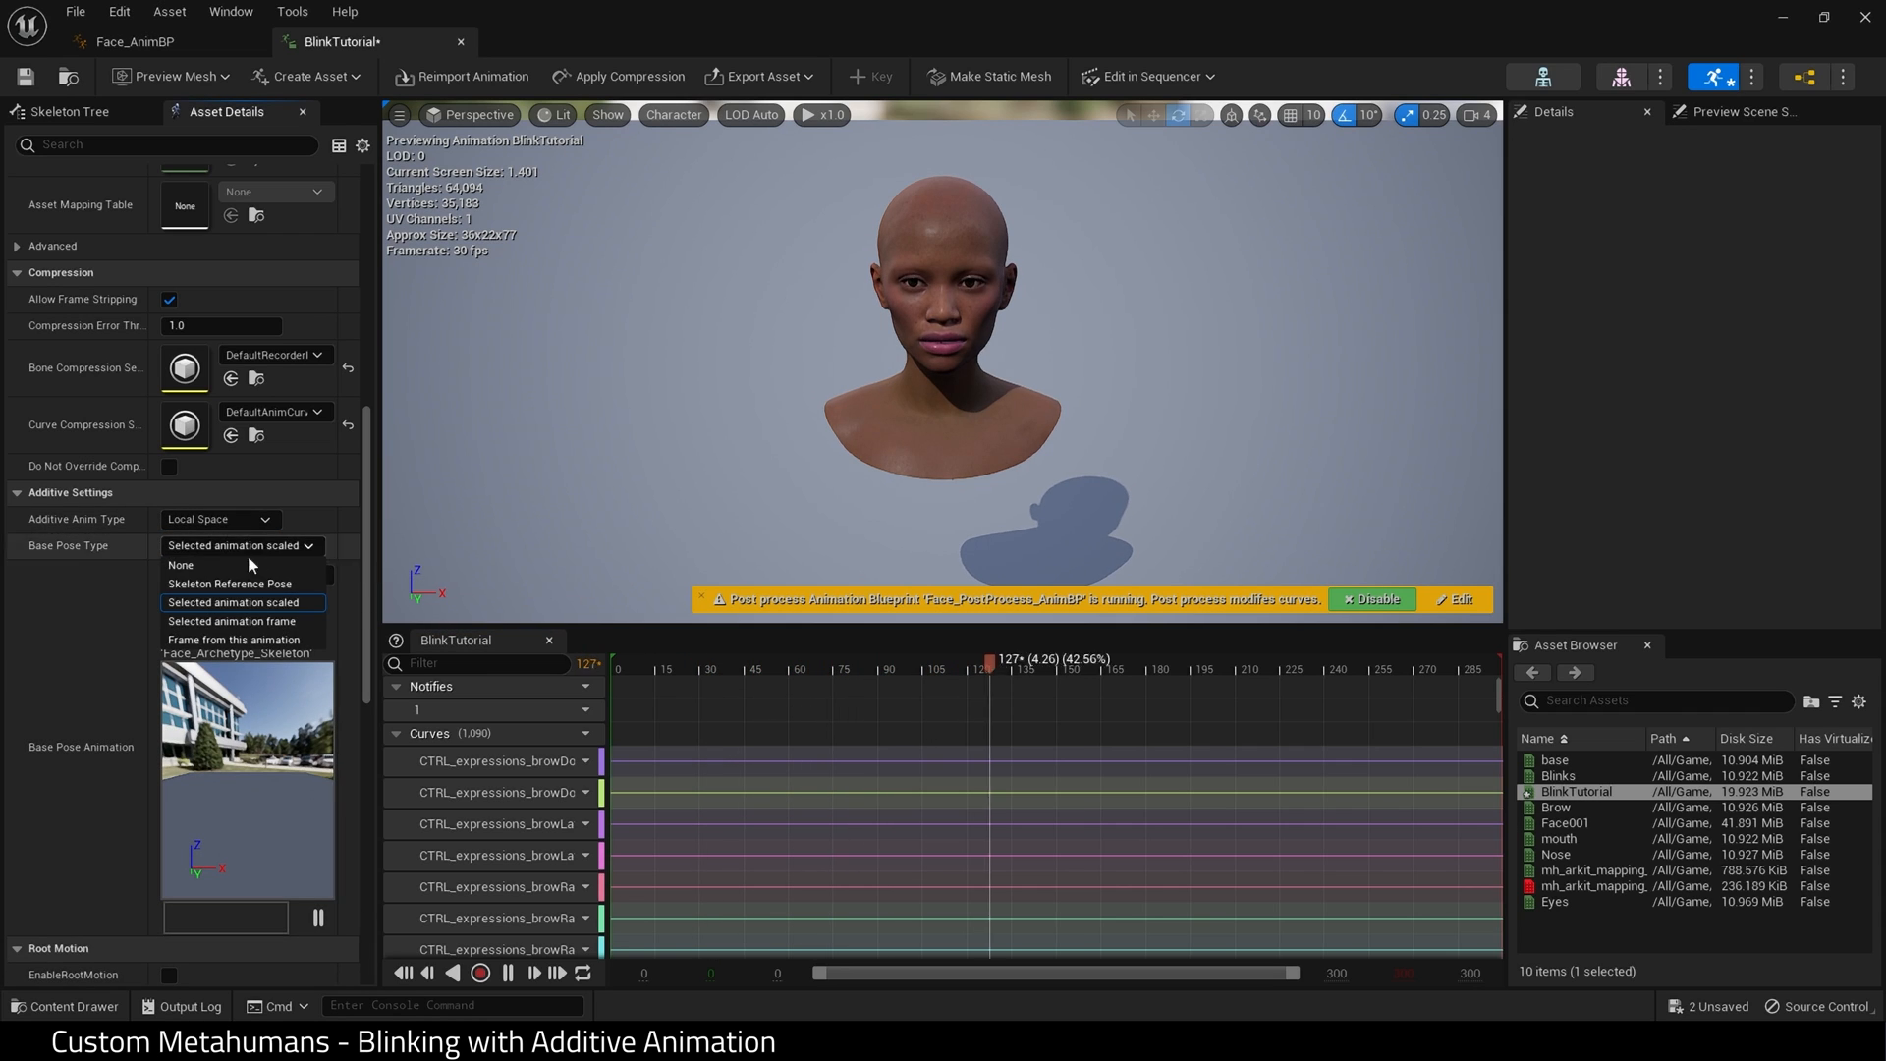
click(228, 584)
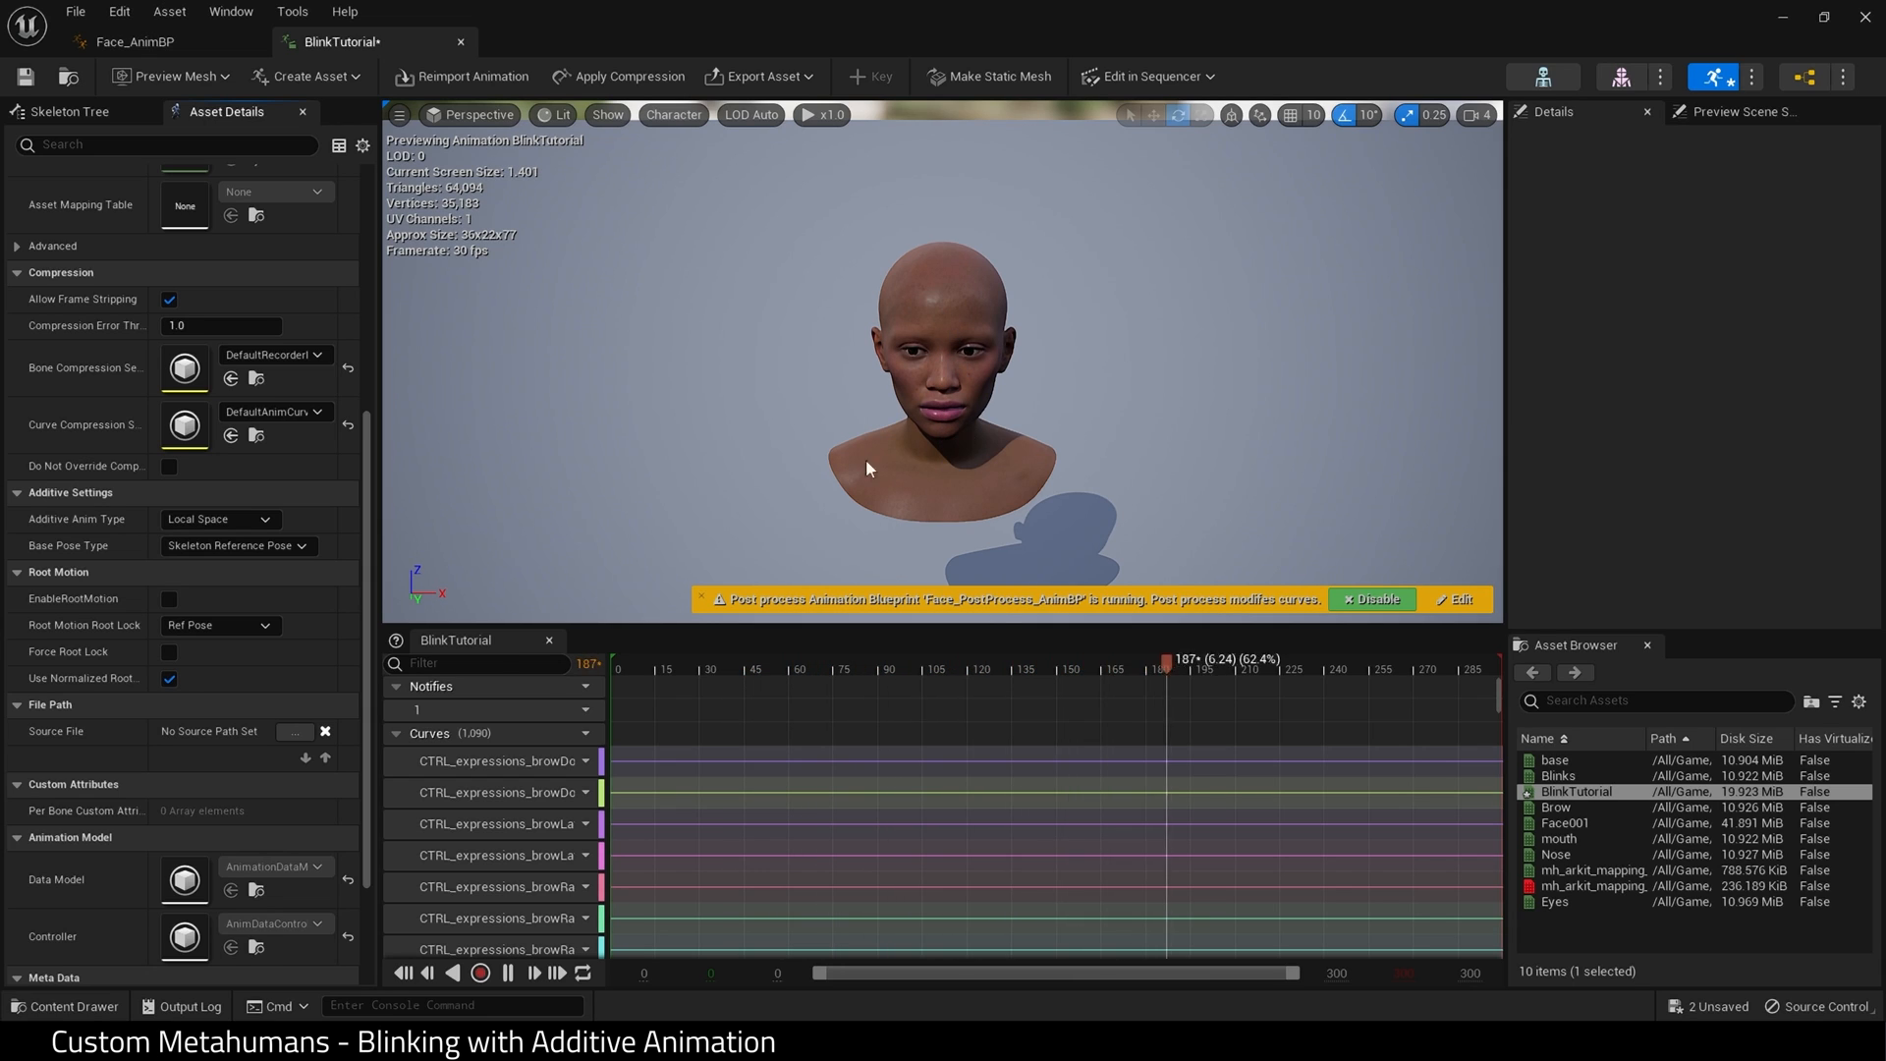
Switch Base Pose Type to Selected animation scaled using the base sequence, then return to Face_AnimBP.
click(236, 546)
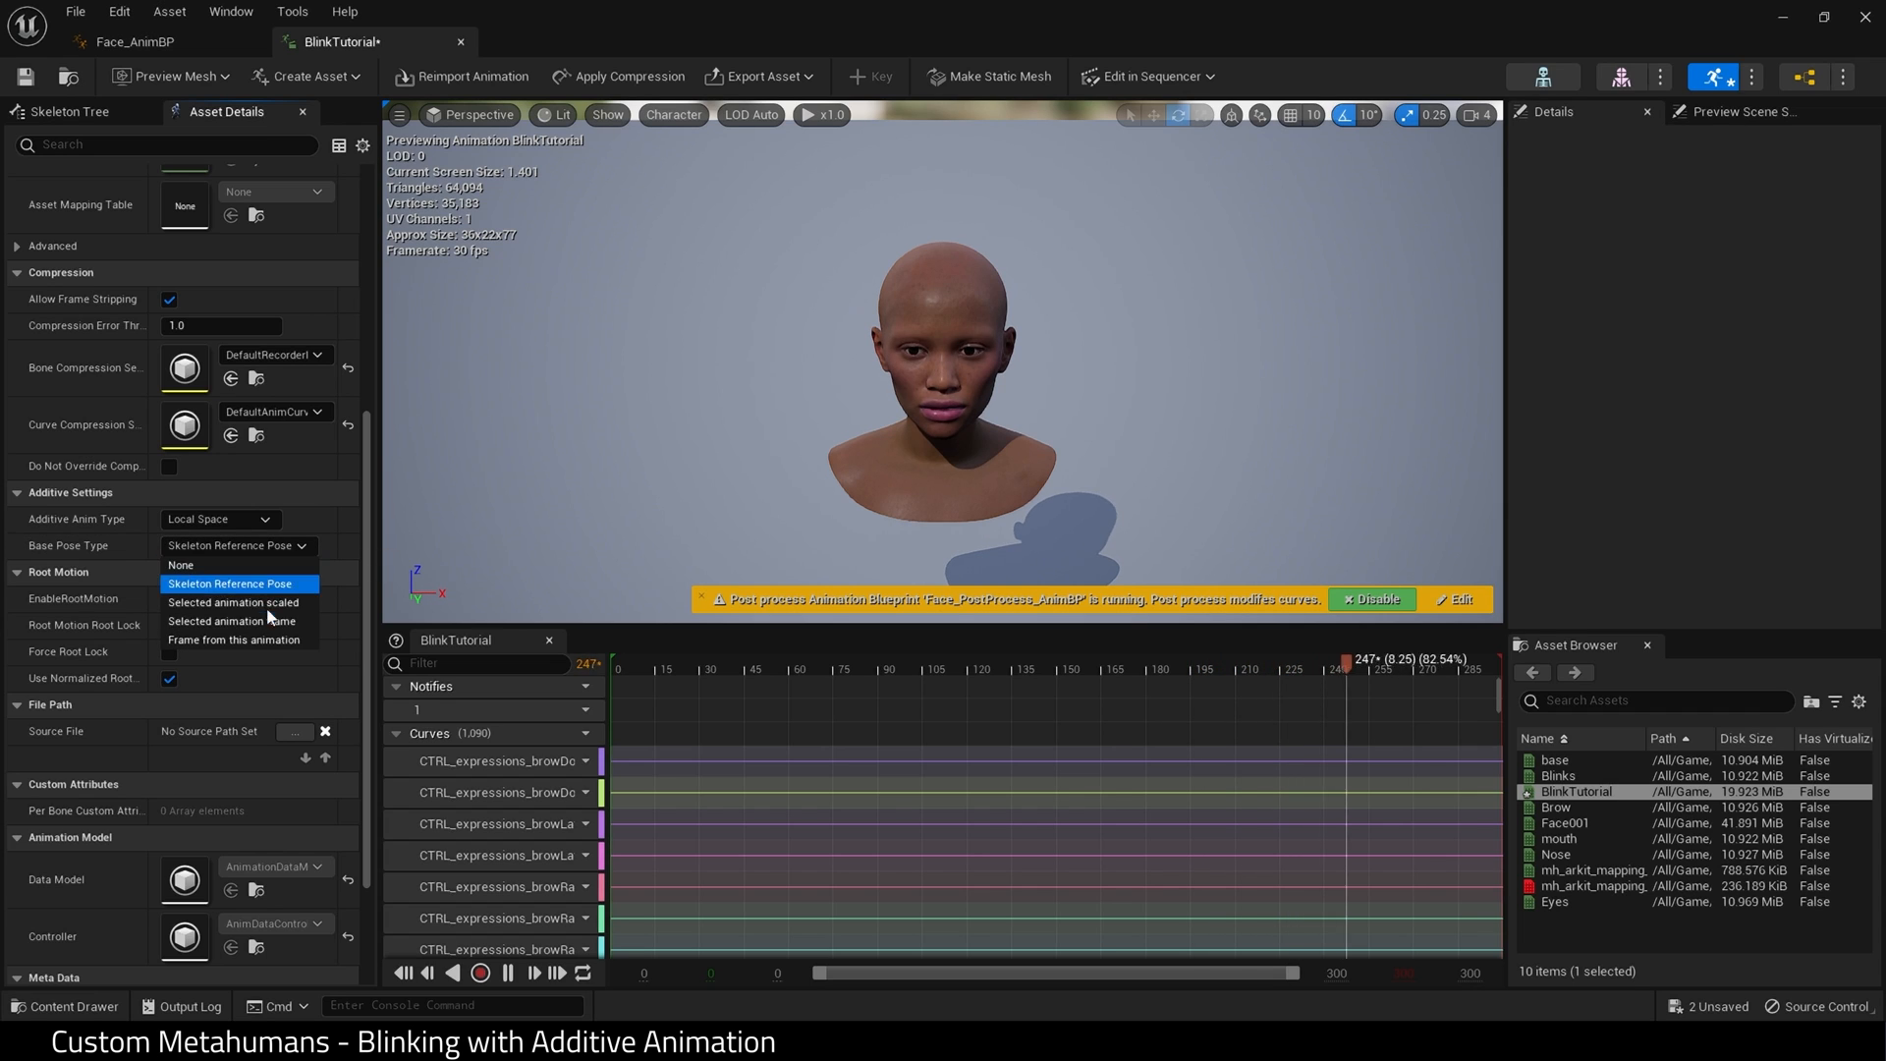
click(232, 604)
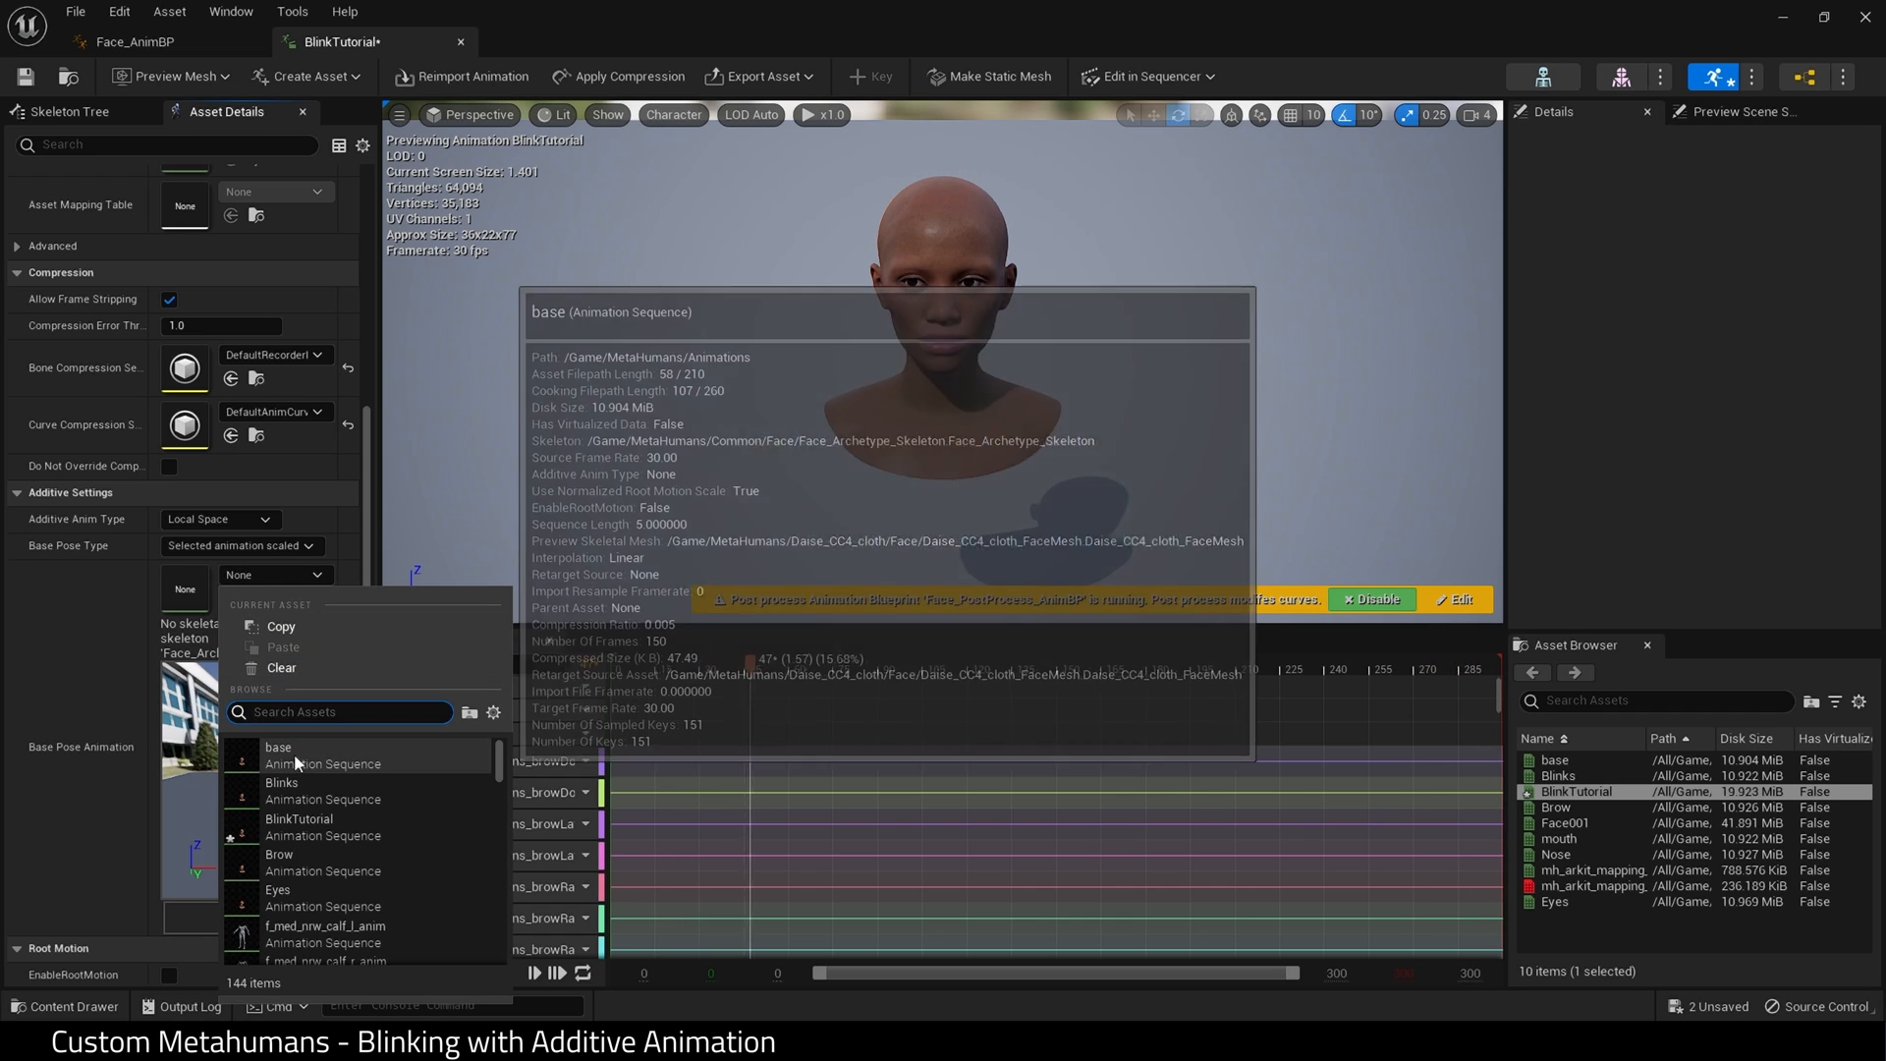
click(279, 747)
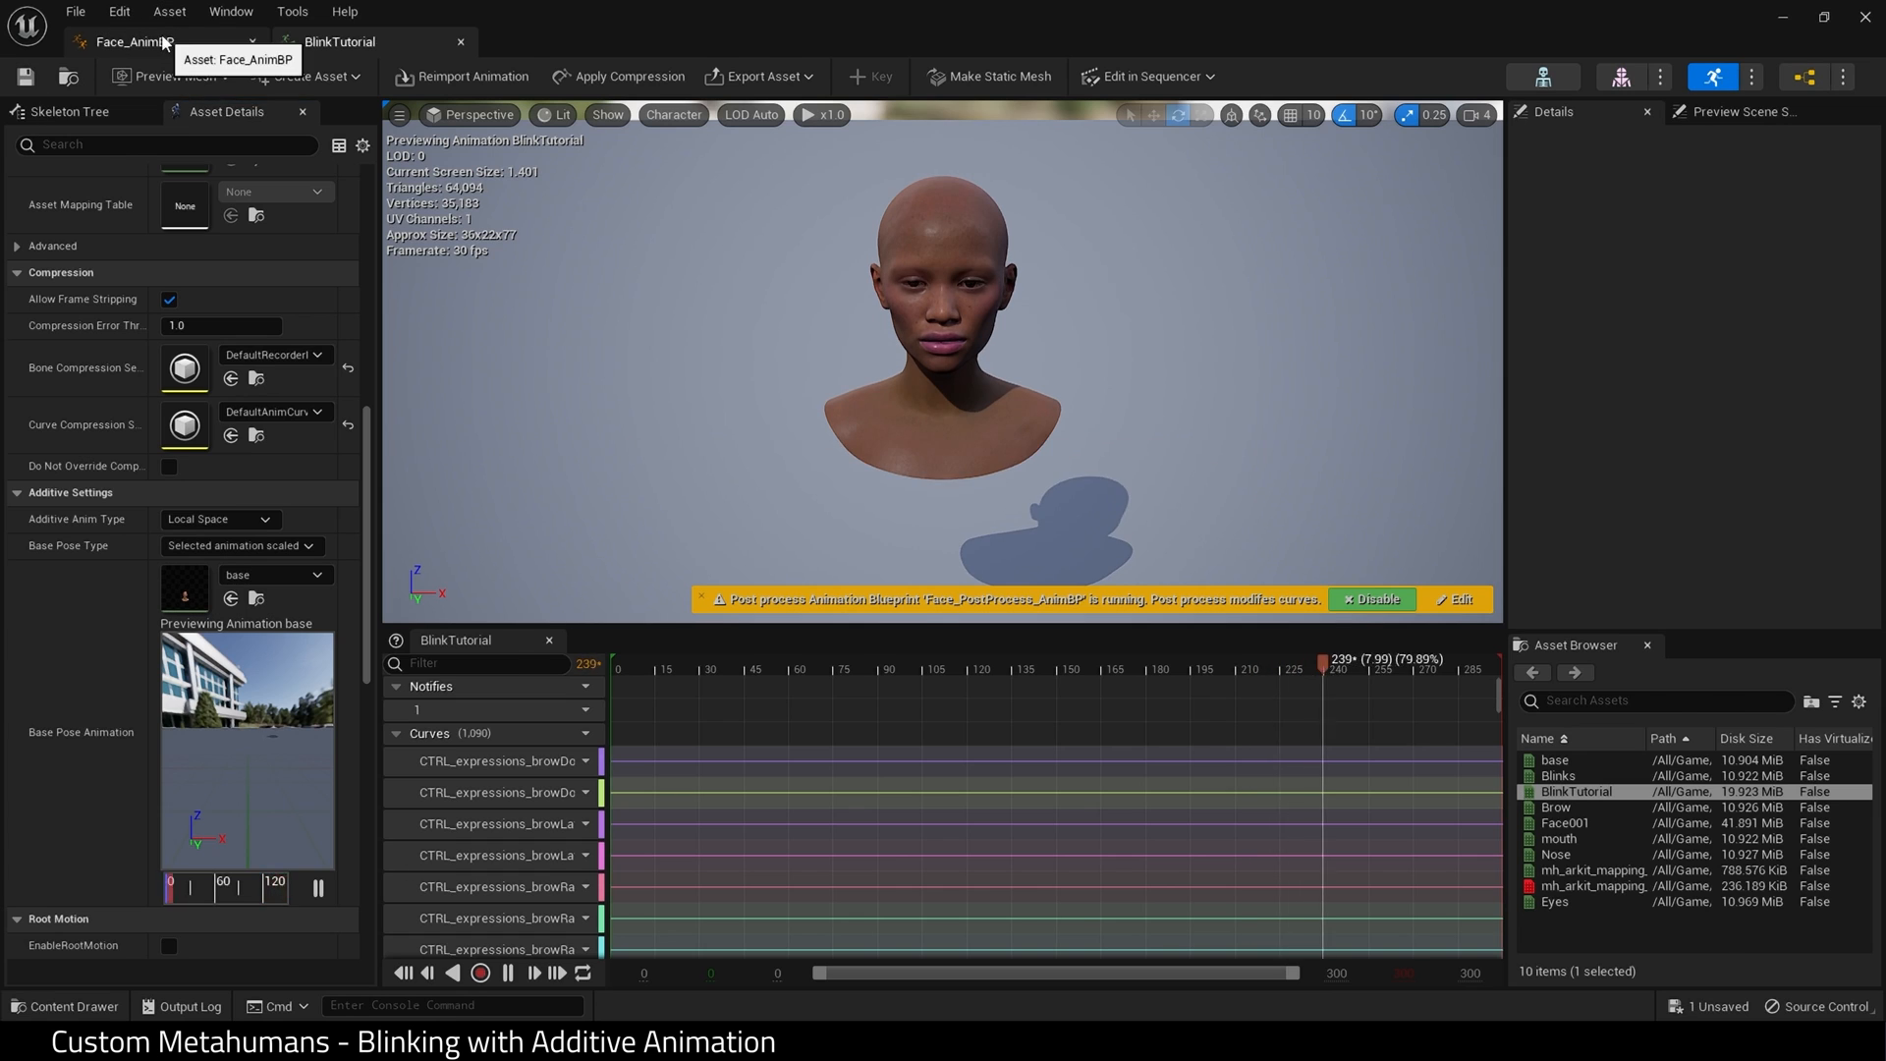
click(127, 44)
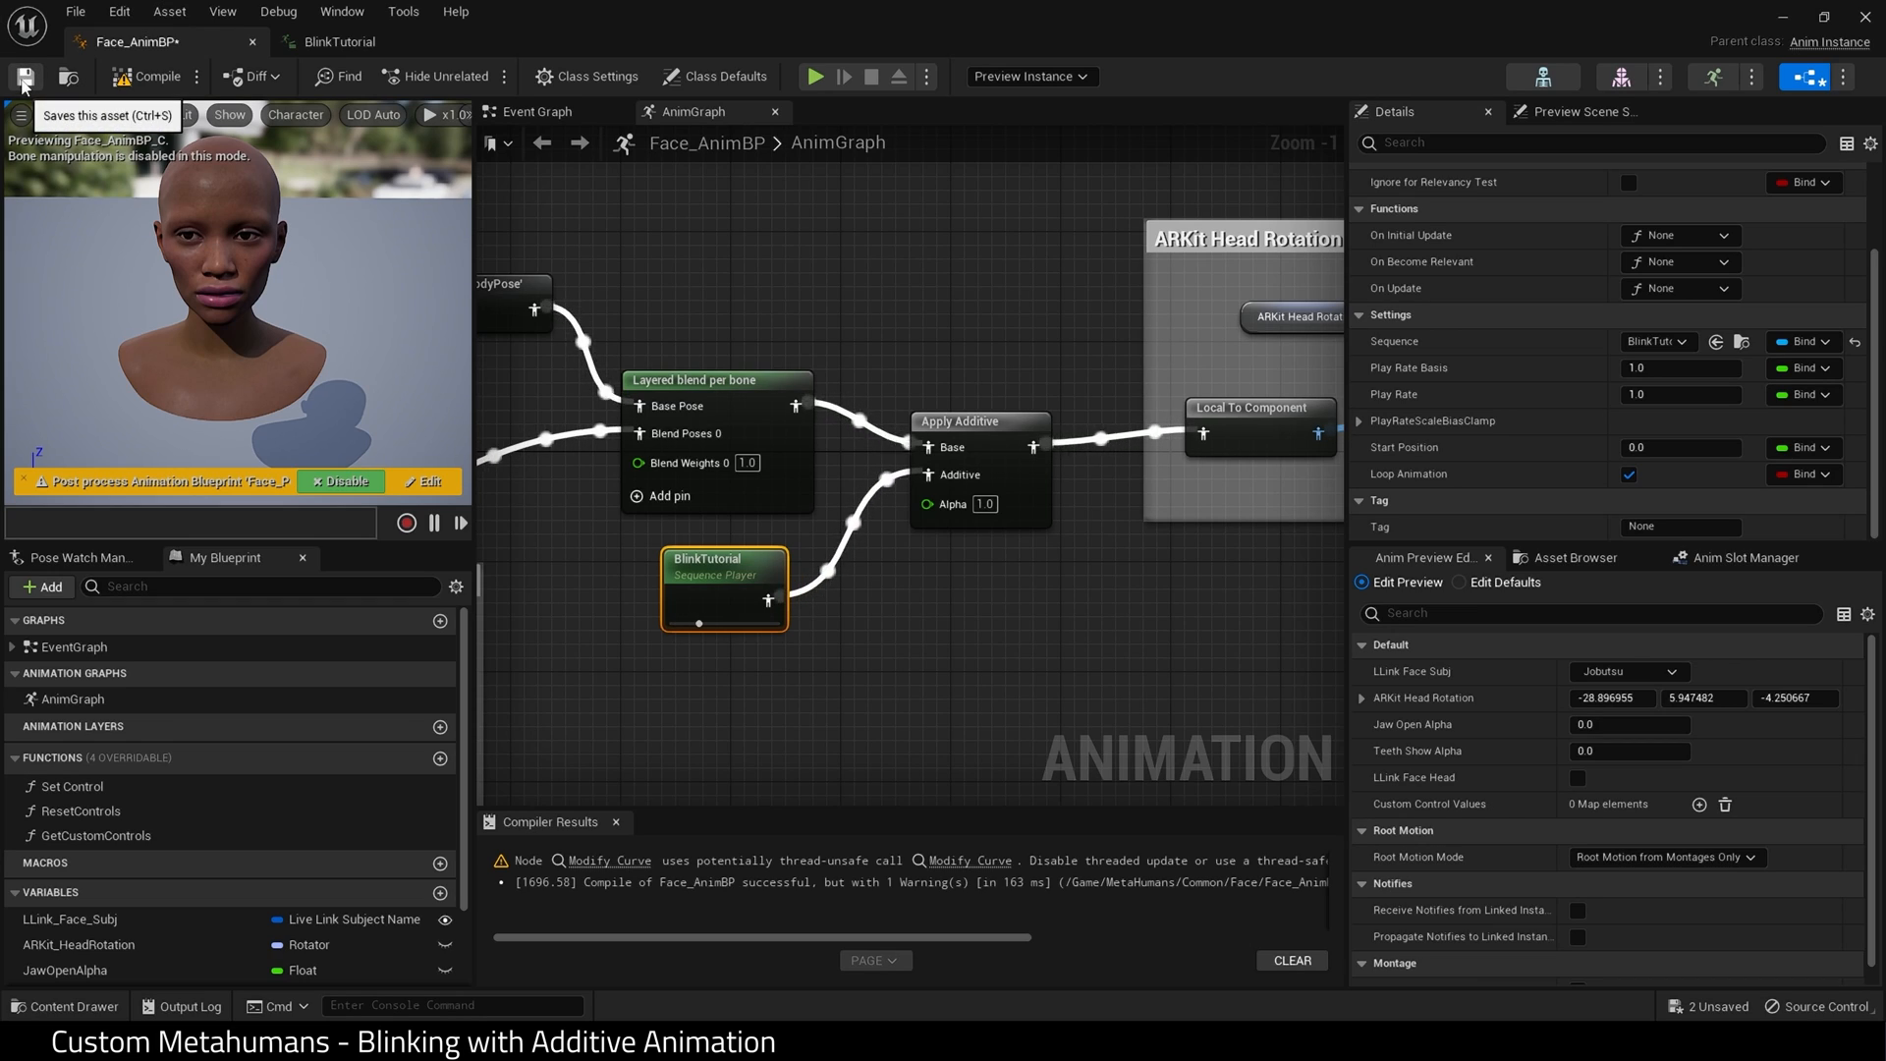
Save the face blueprint and add a Body track playing MF_Idle to BP_Daise_head.
click(150, 76)
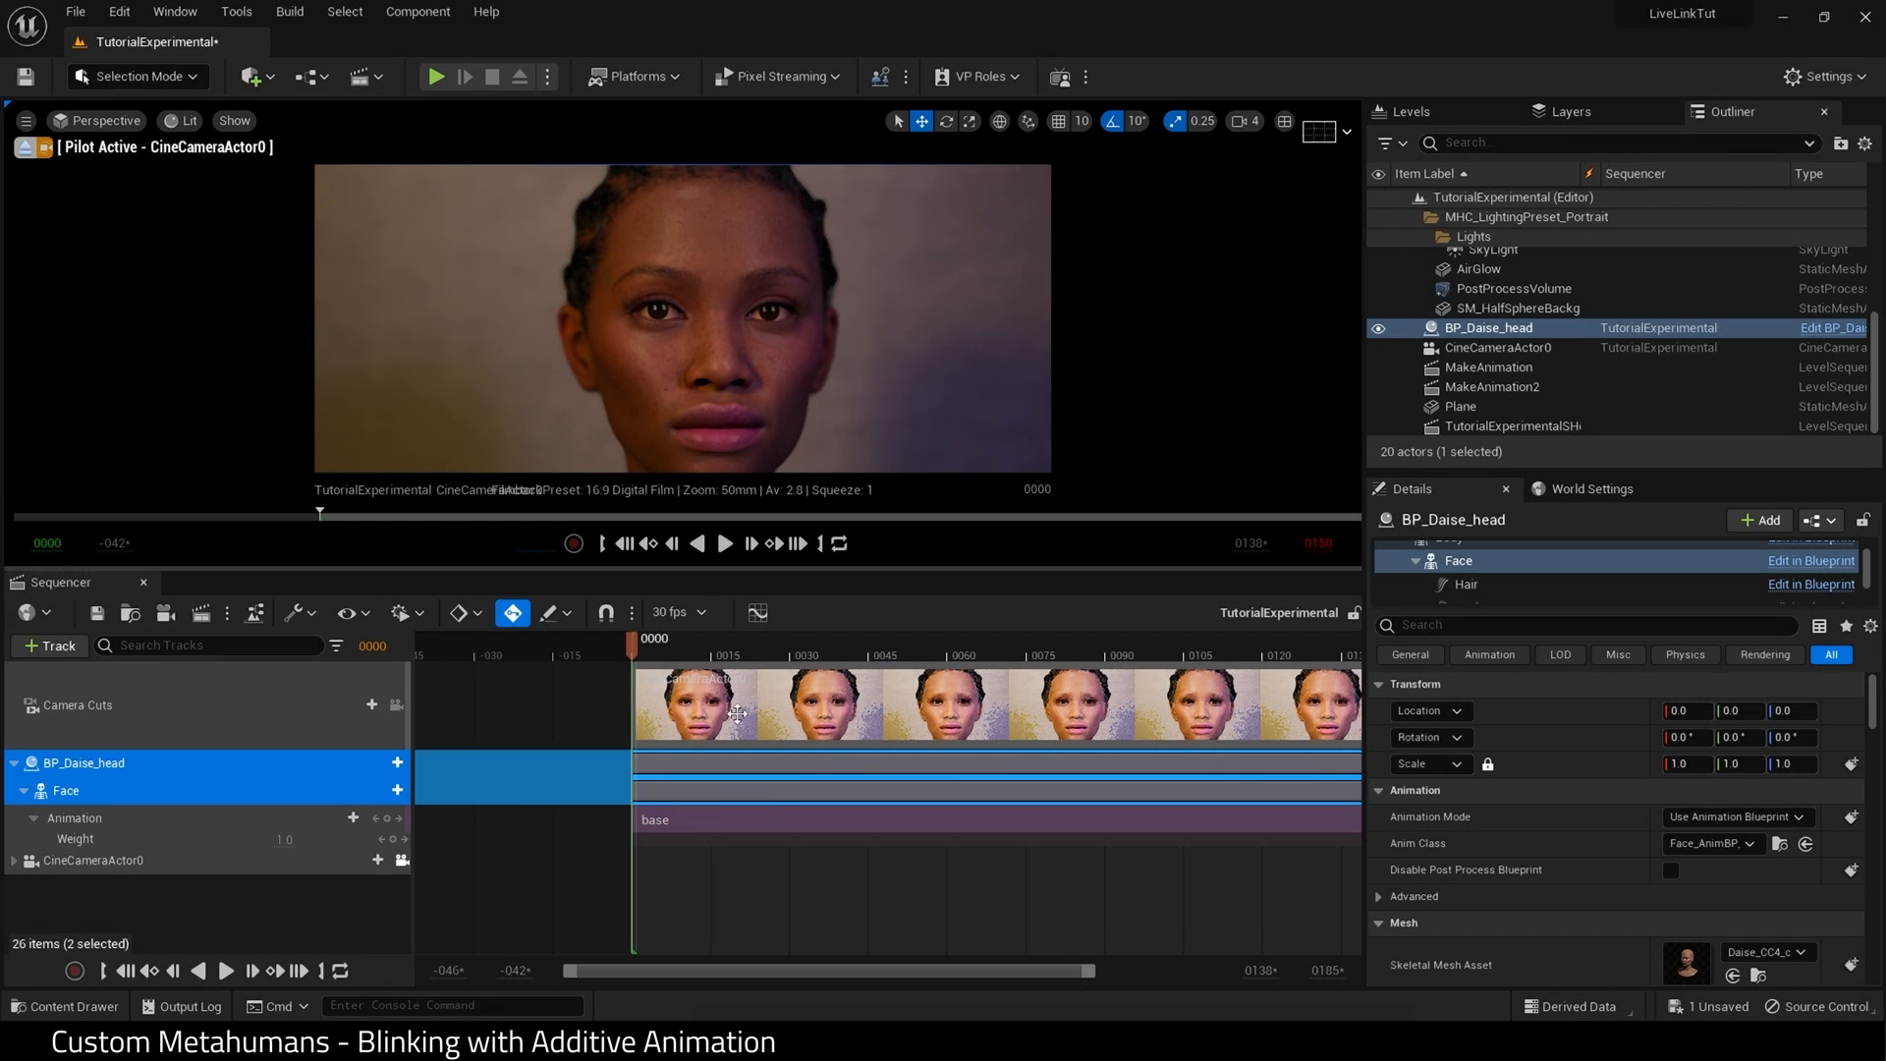
mouse_move(767, 802)
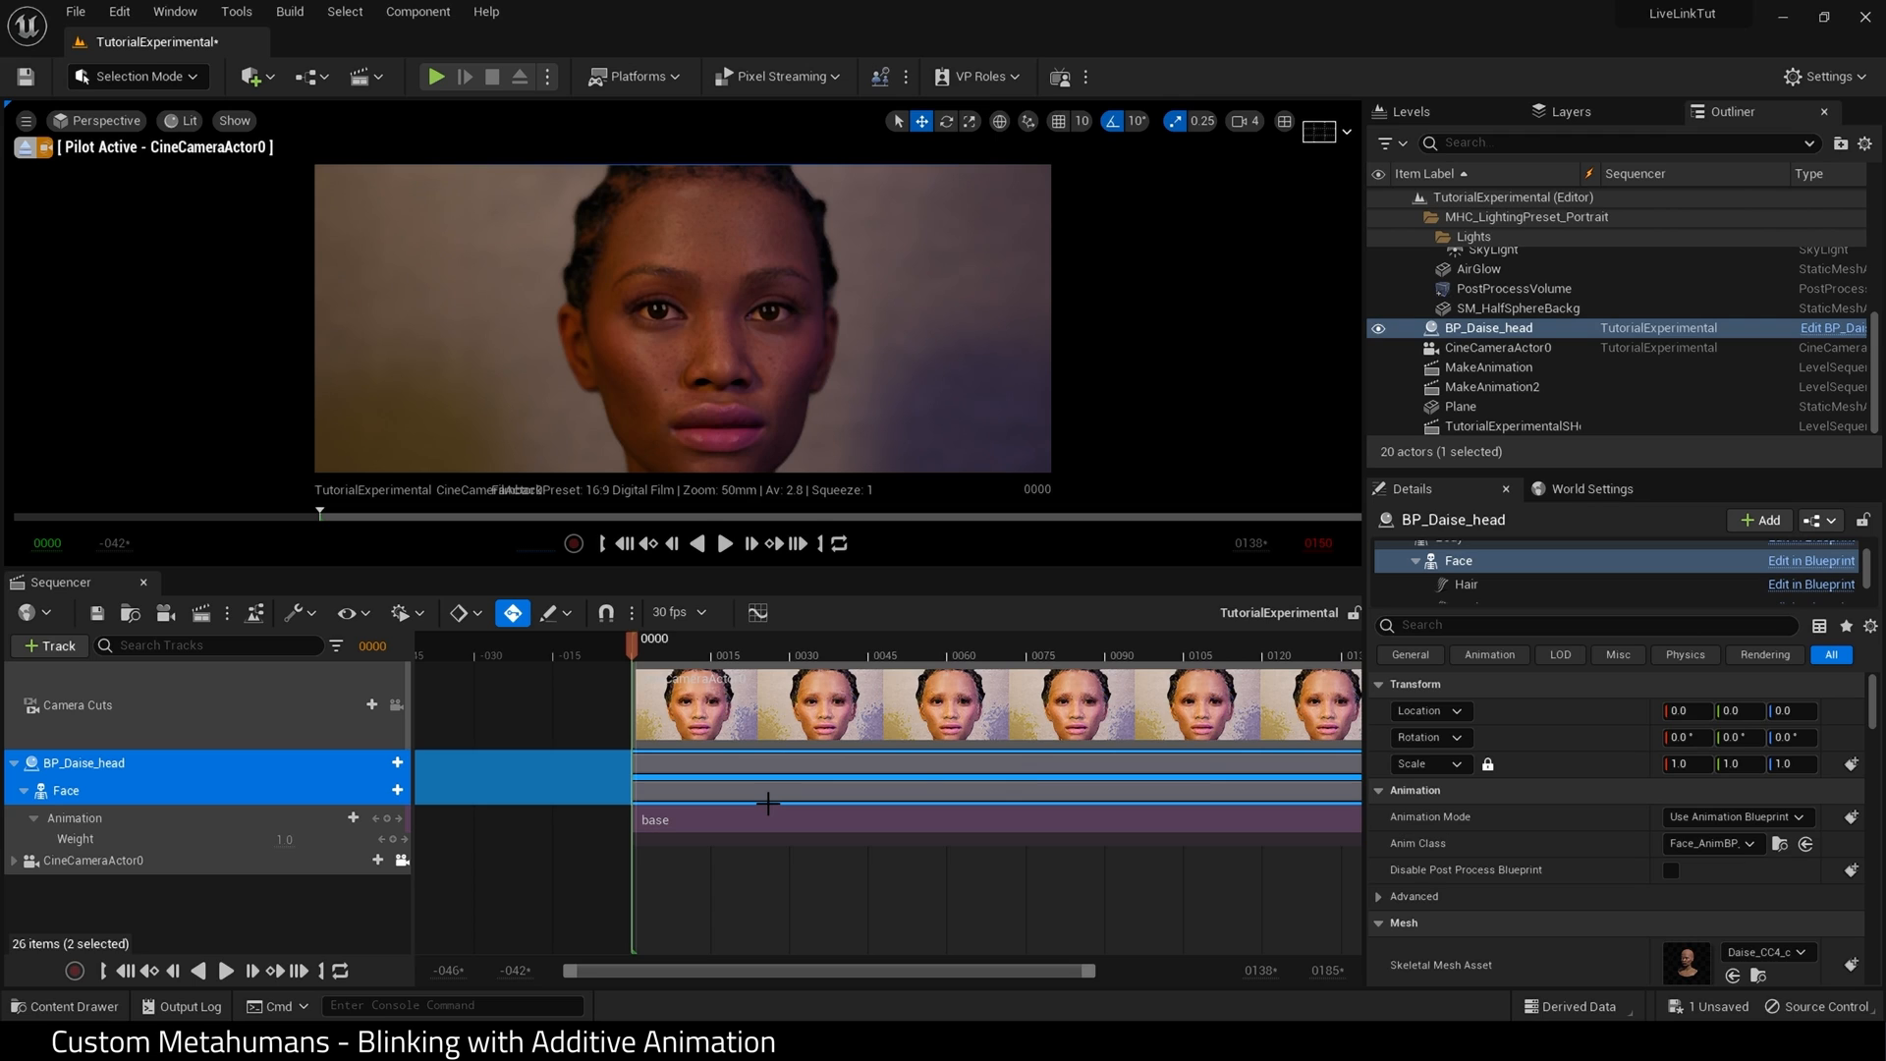
mouse_move(90, 771)
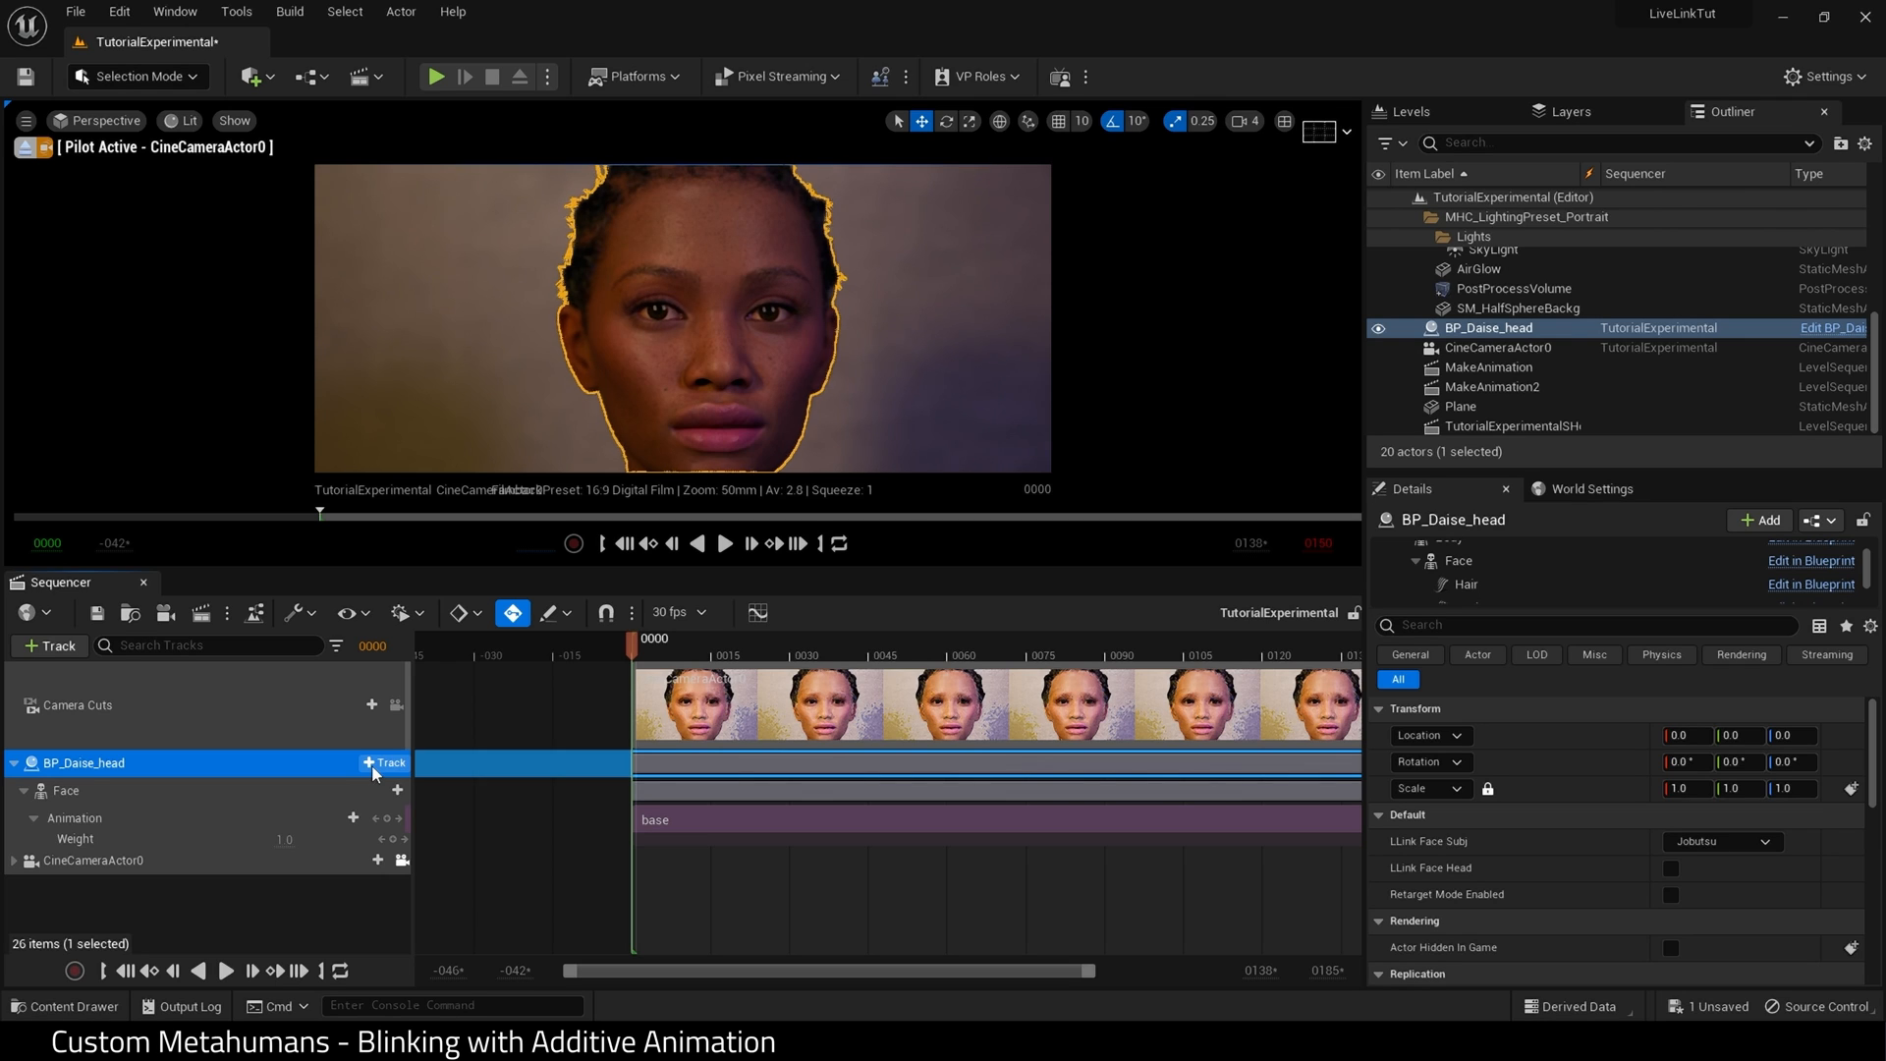
click(381, 762)
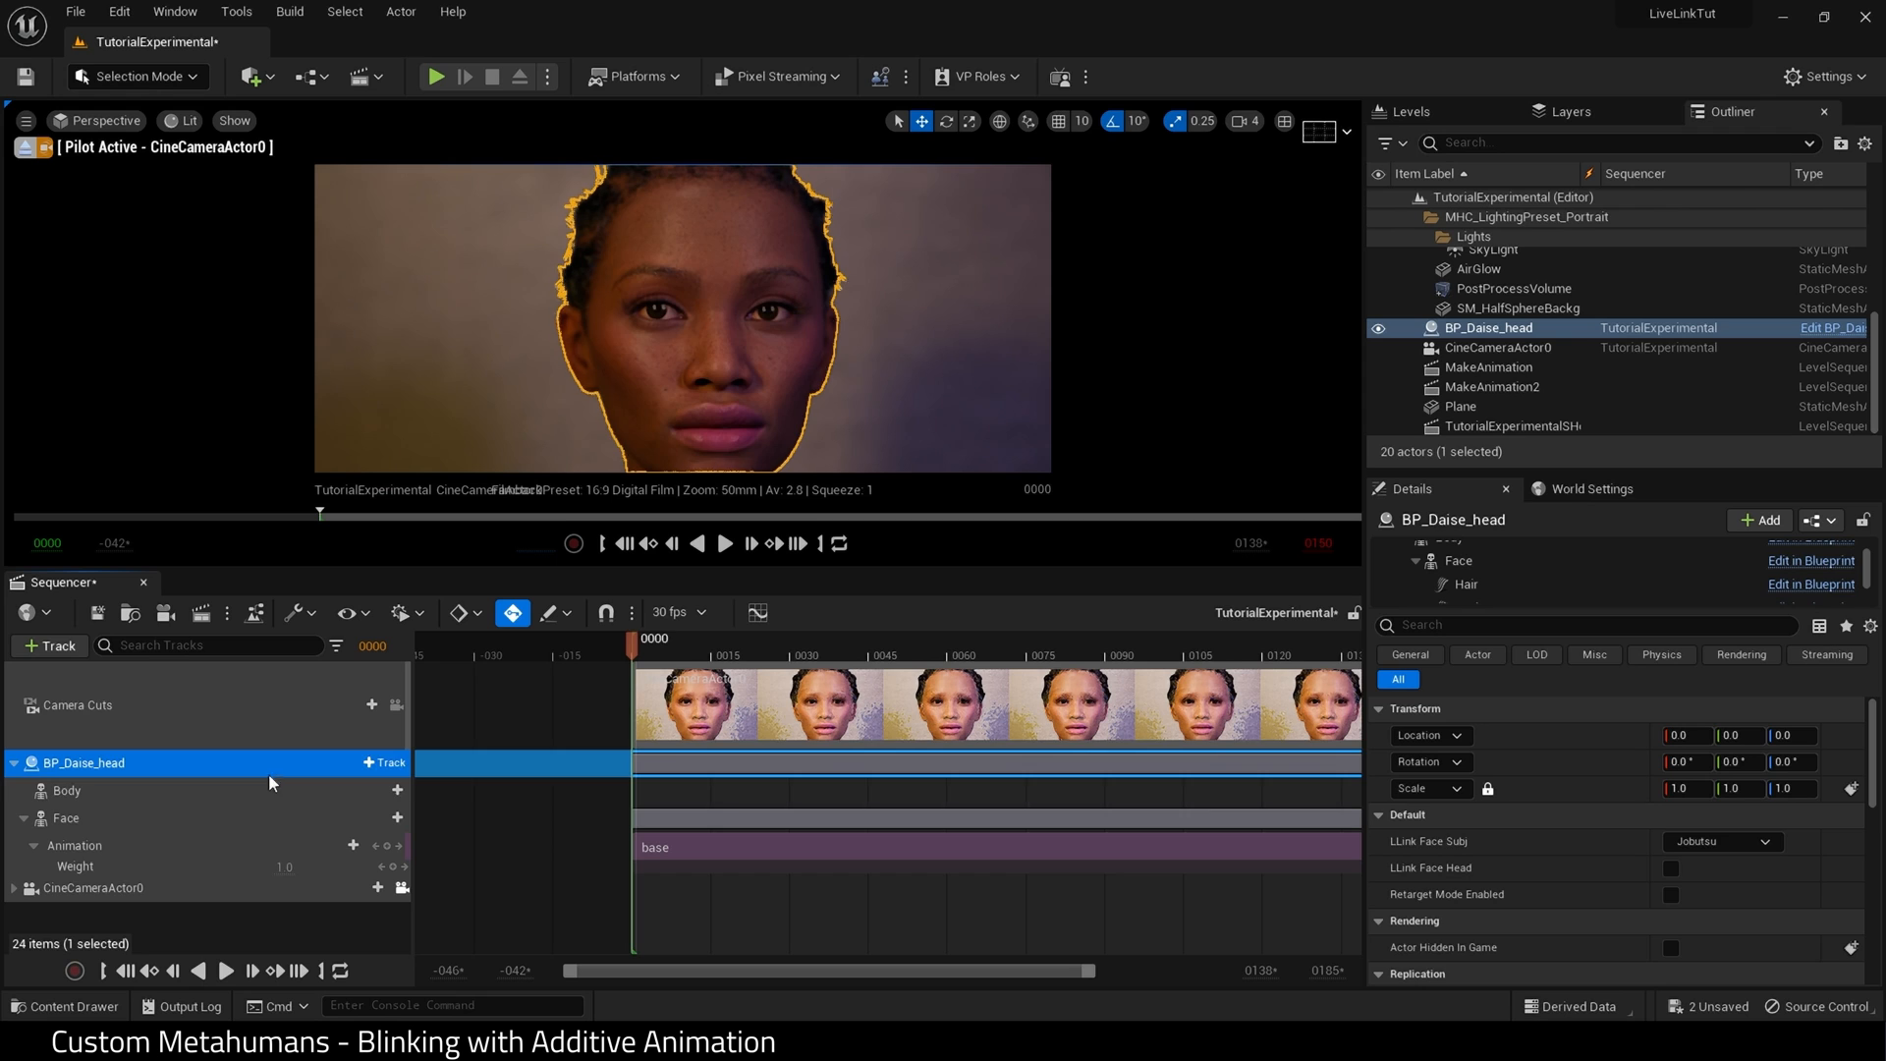
click(382, 790)
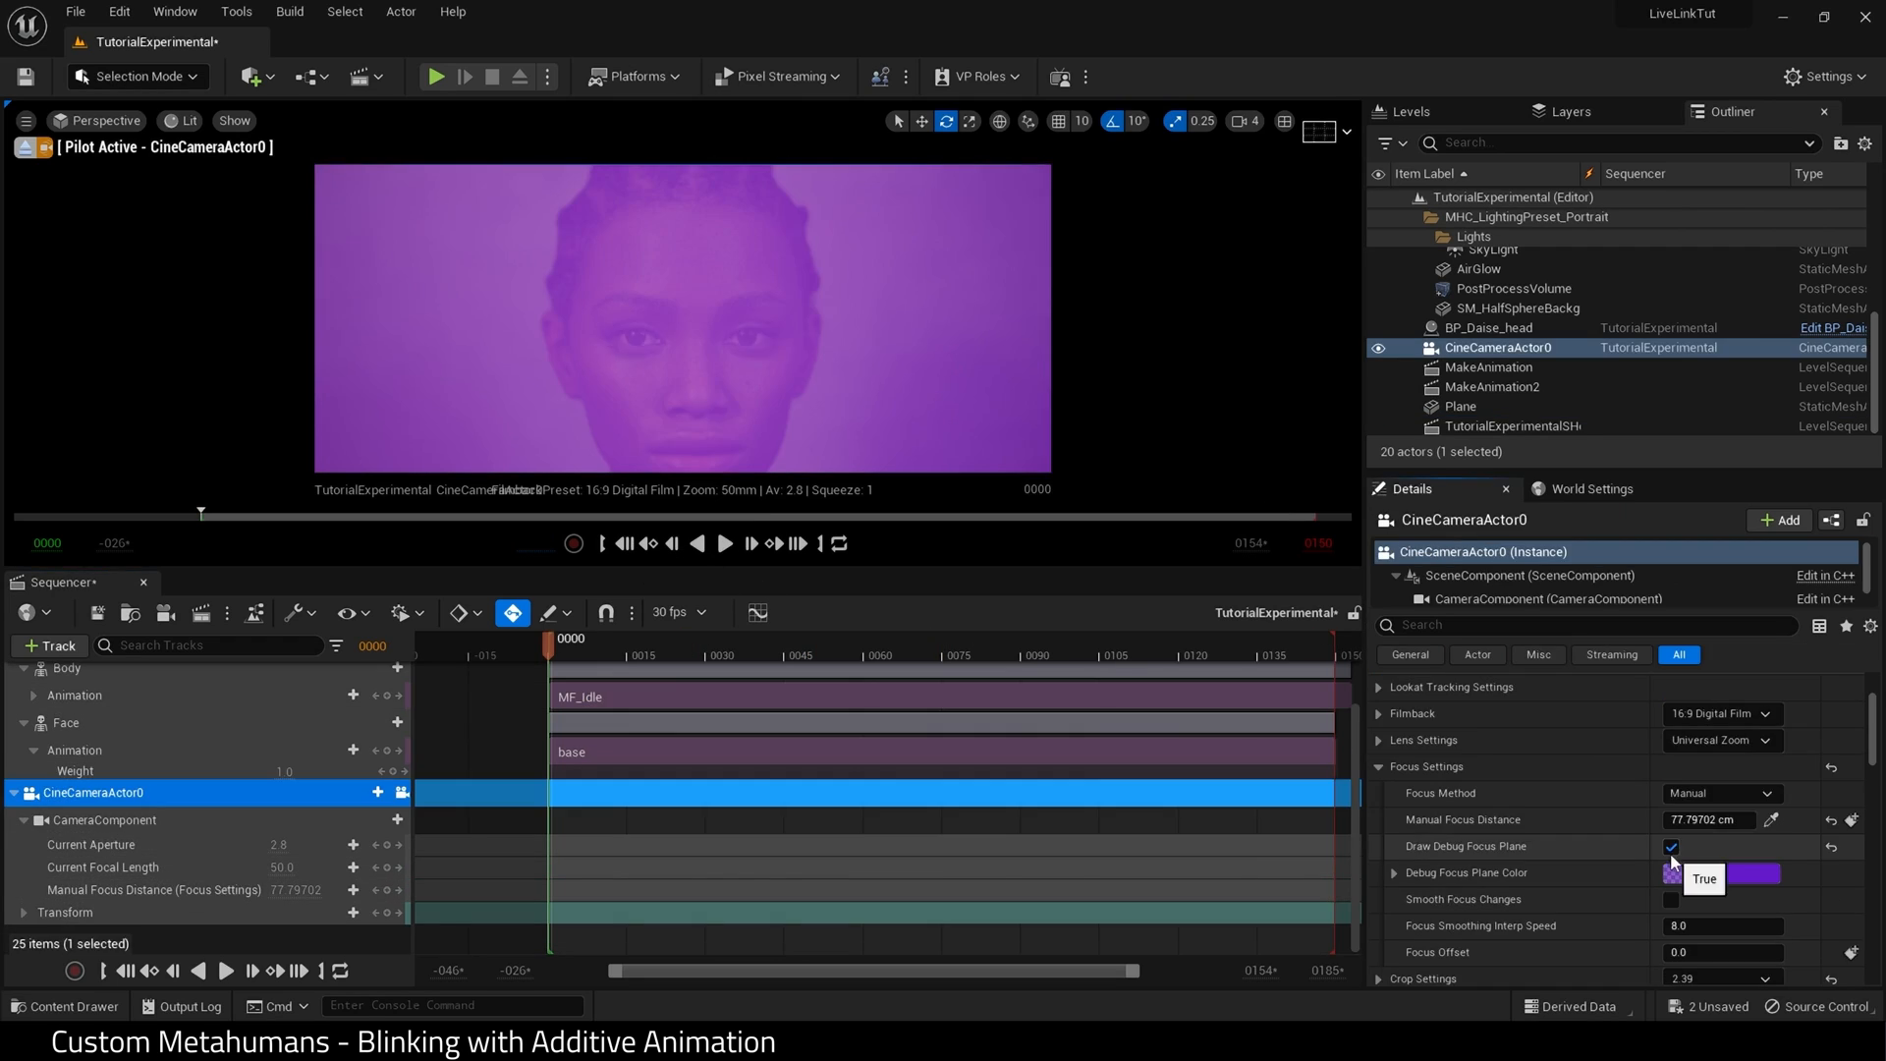
Hide the debug focus plane and start Bake Animation Sequence from the Face track.
click(725, 542)
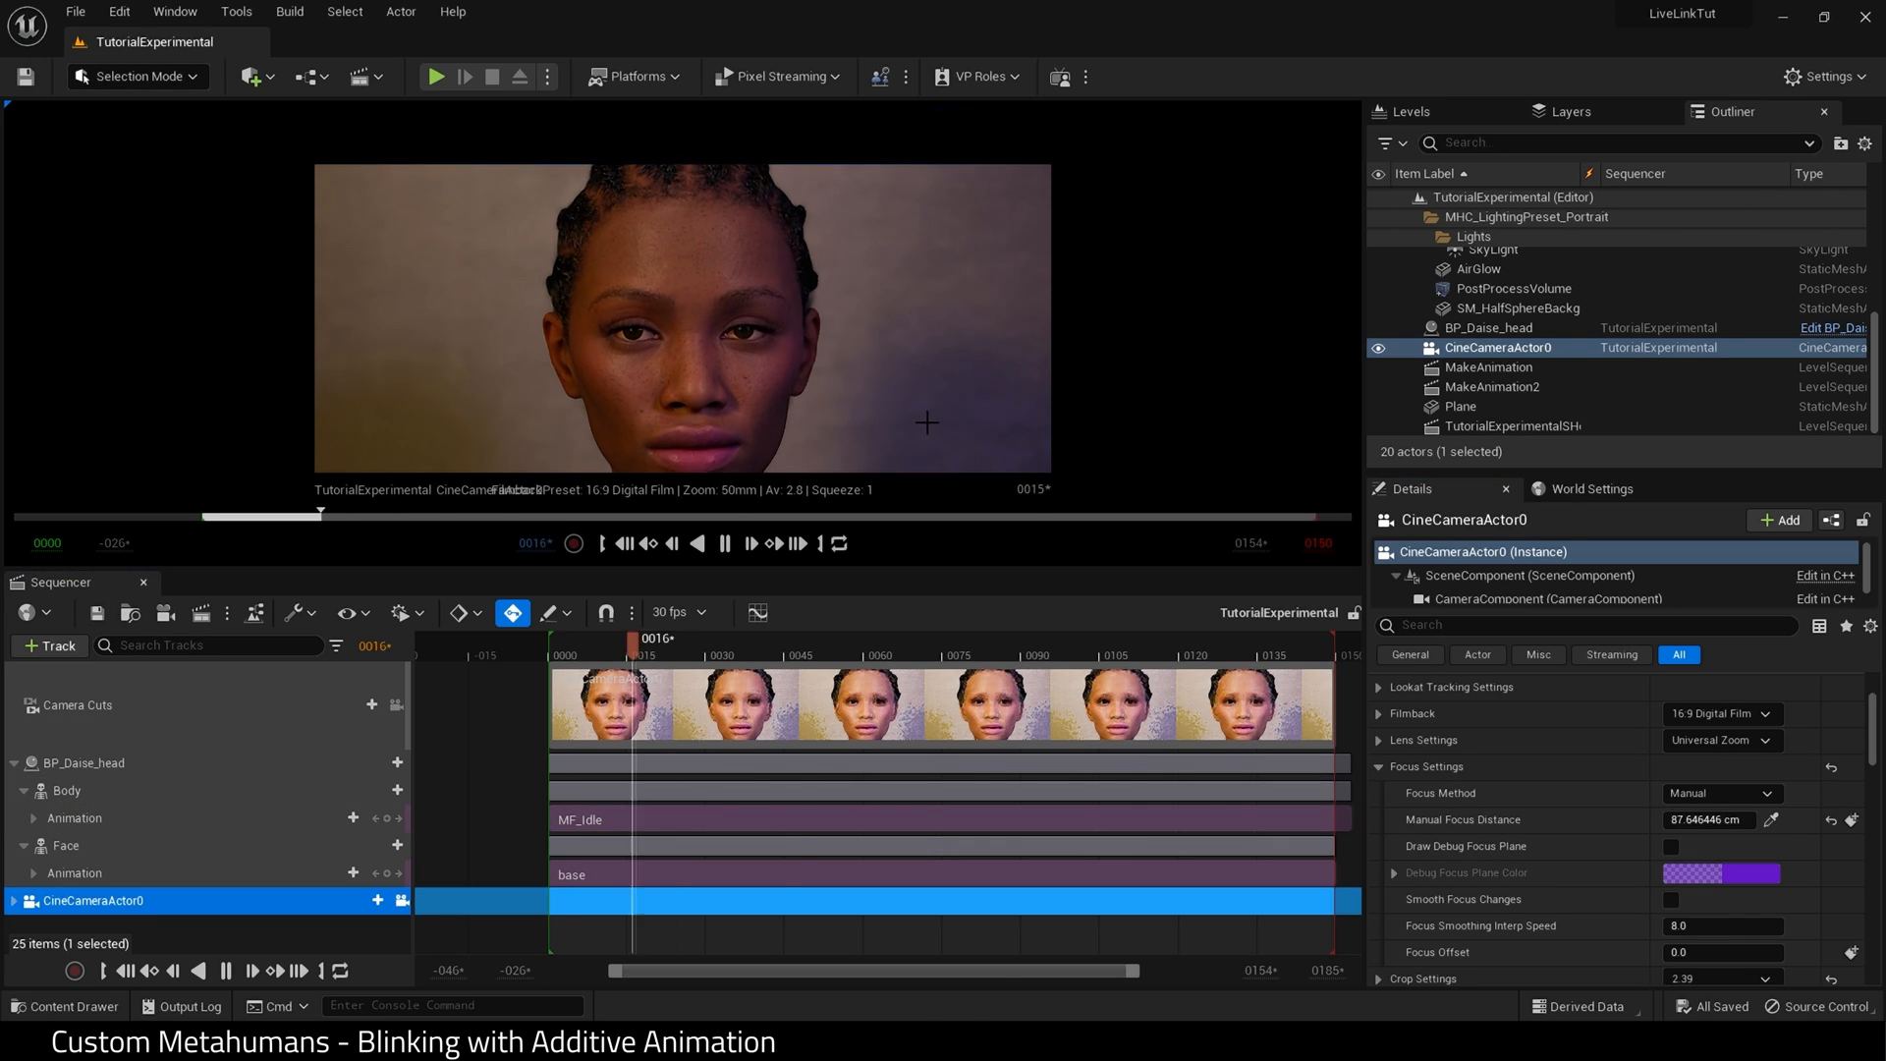
click(1462, 405)
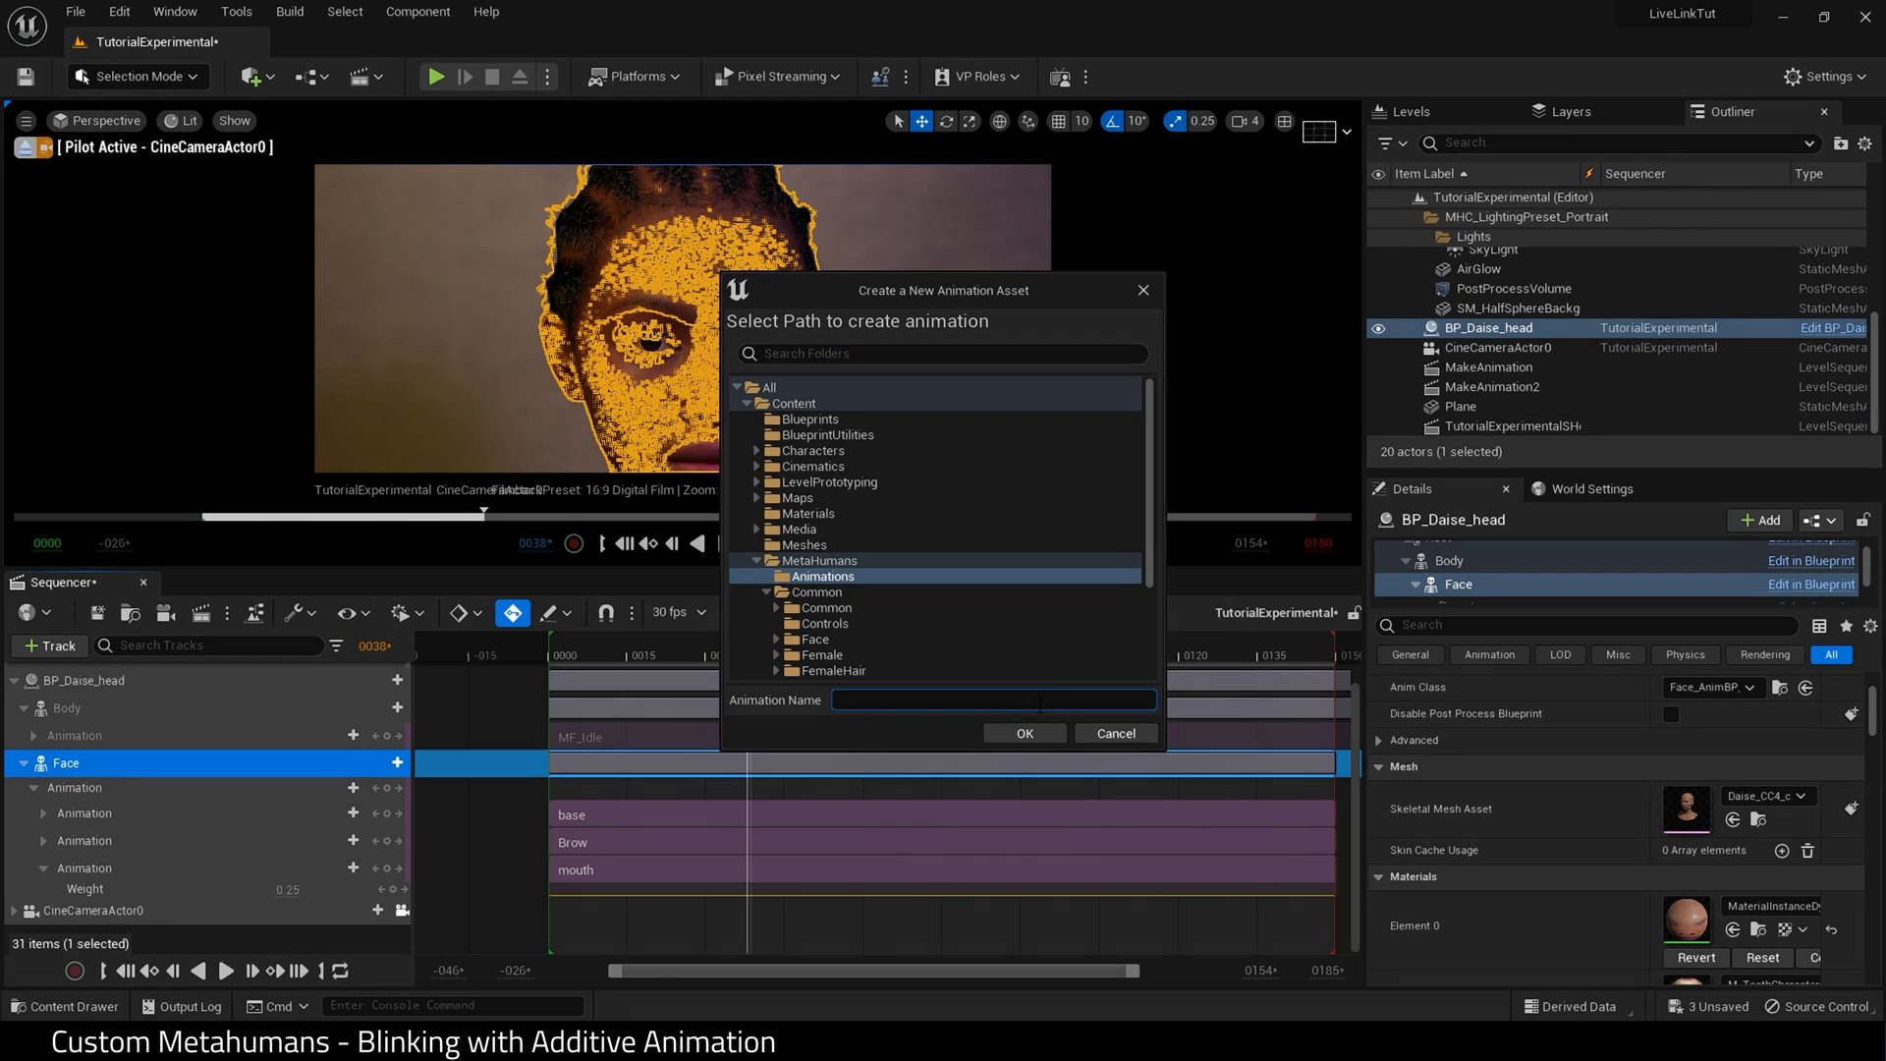
click(1025, 733)
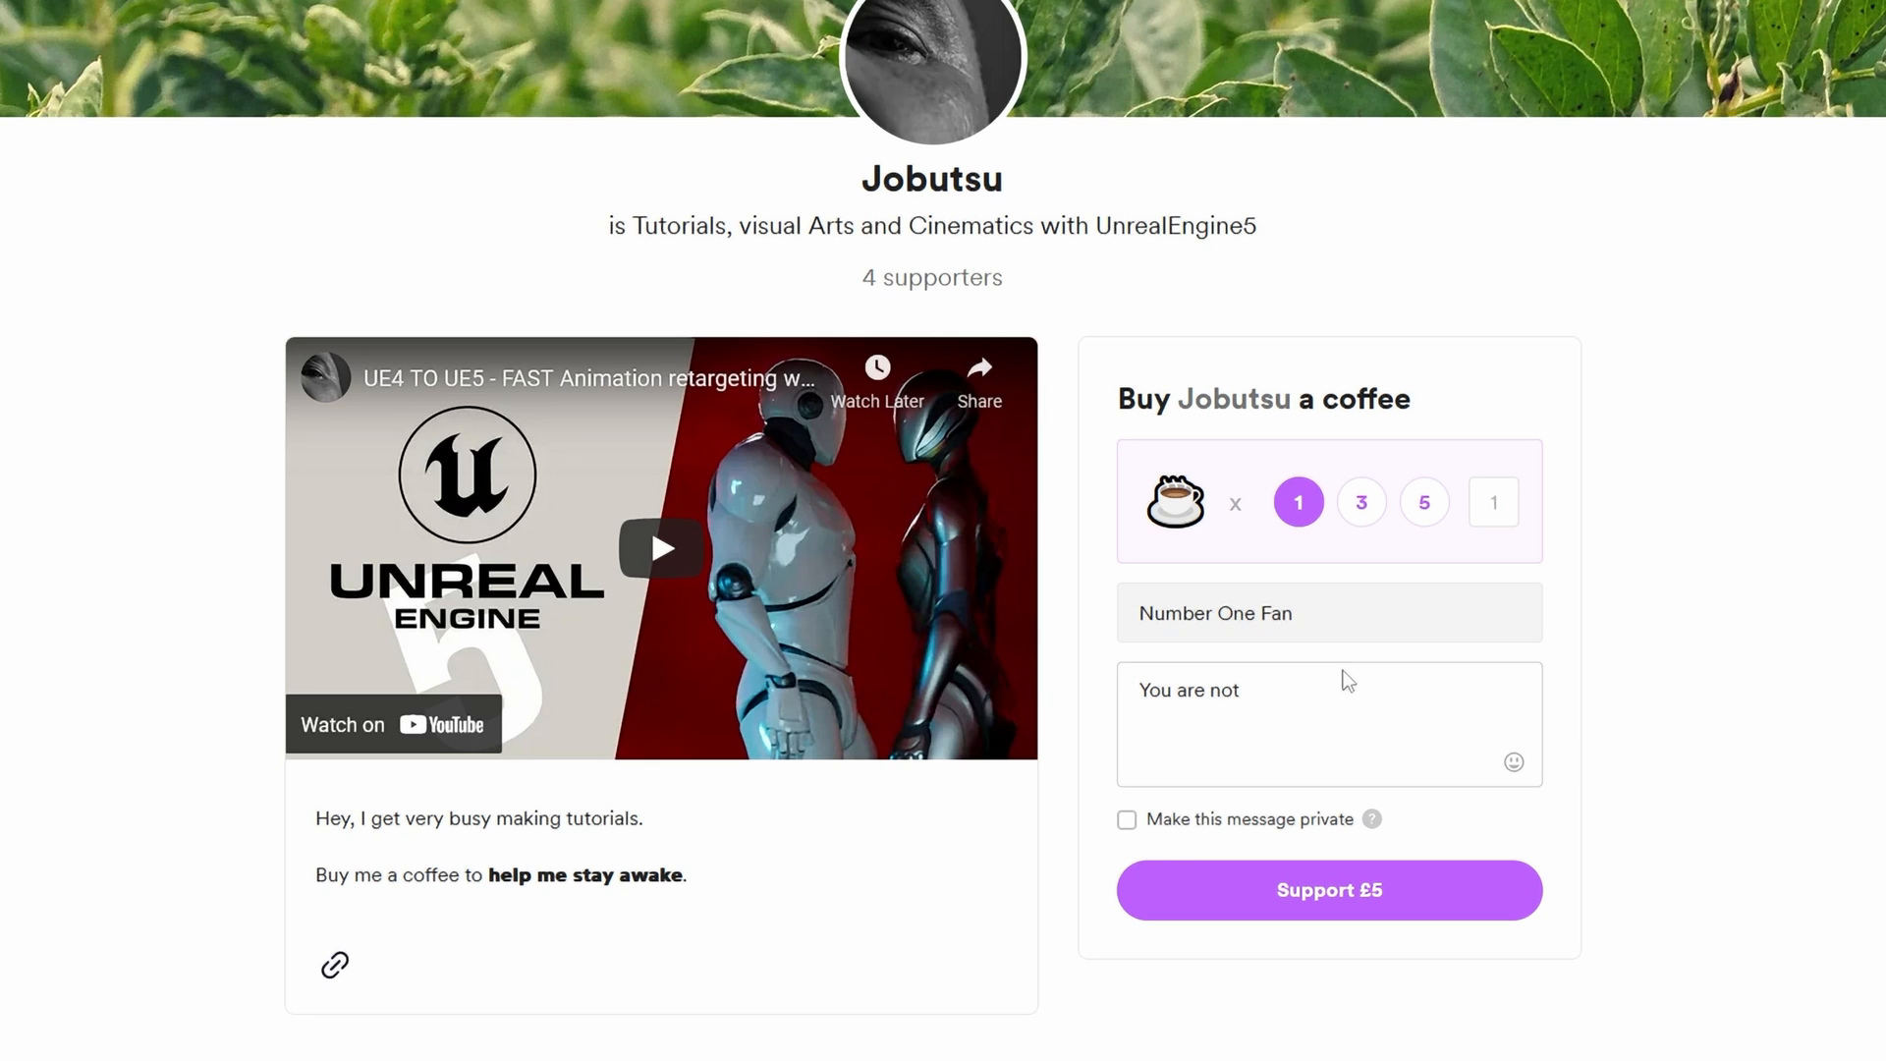
Enter the 'bald' message and submit the £5 support.
text(bald !)
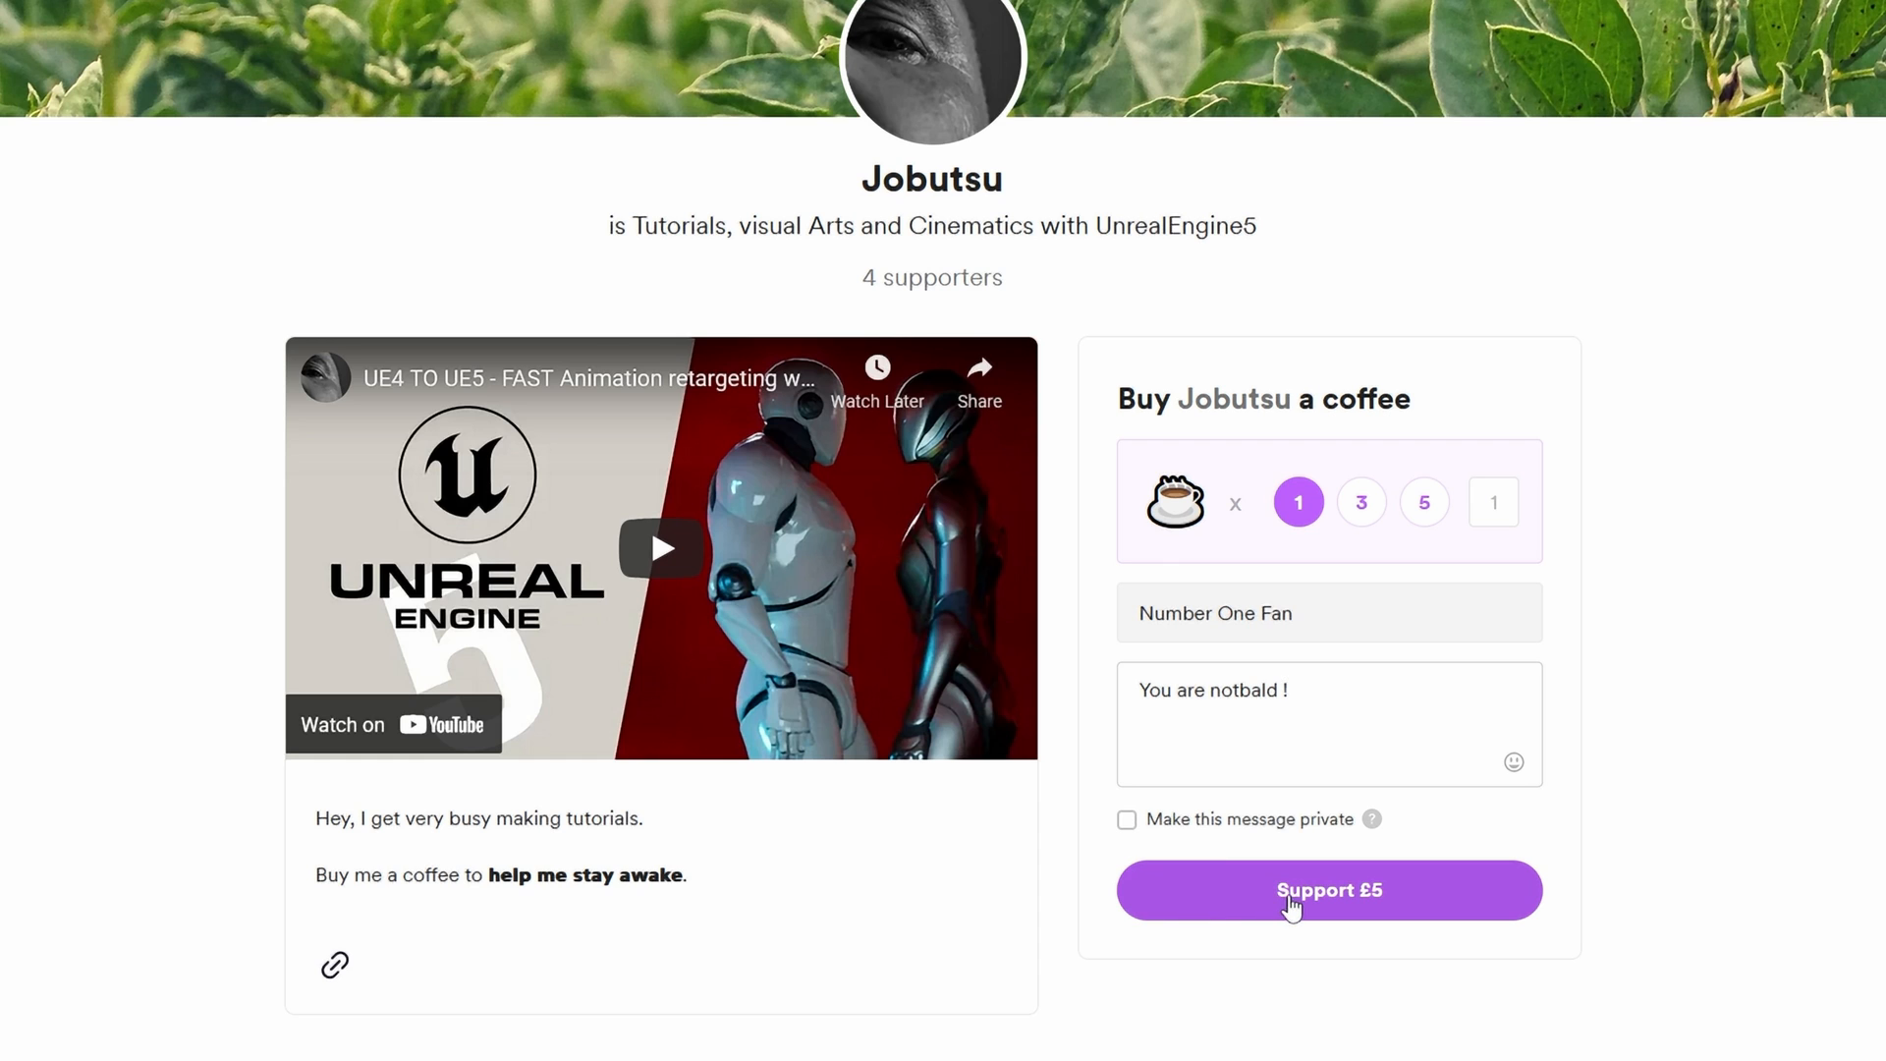
click(1329, 890)
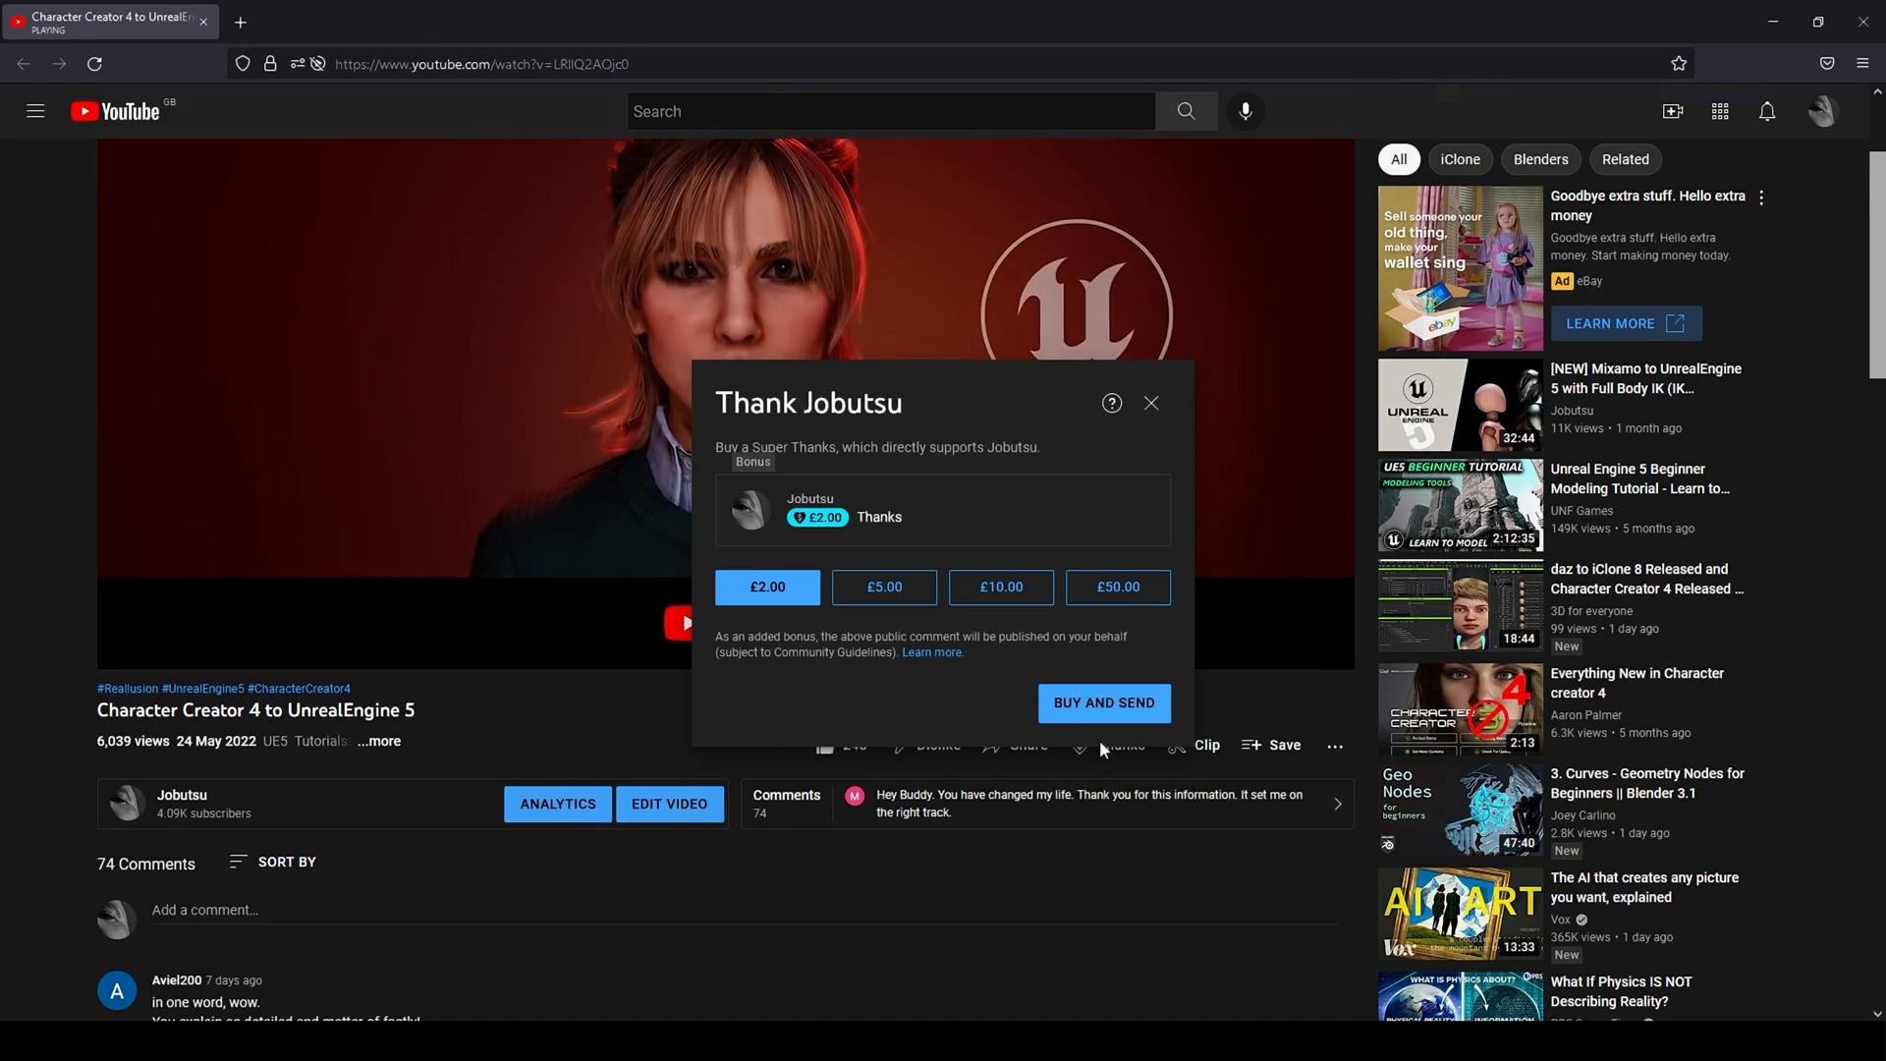
Choose the £50.00 amount and send the Super Thanks.
click(1118, 587)
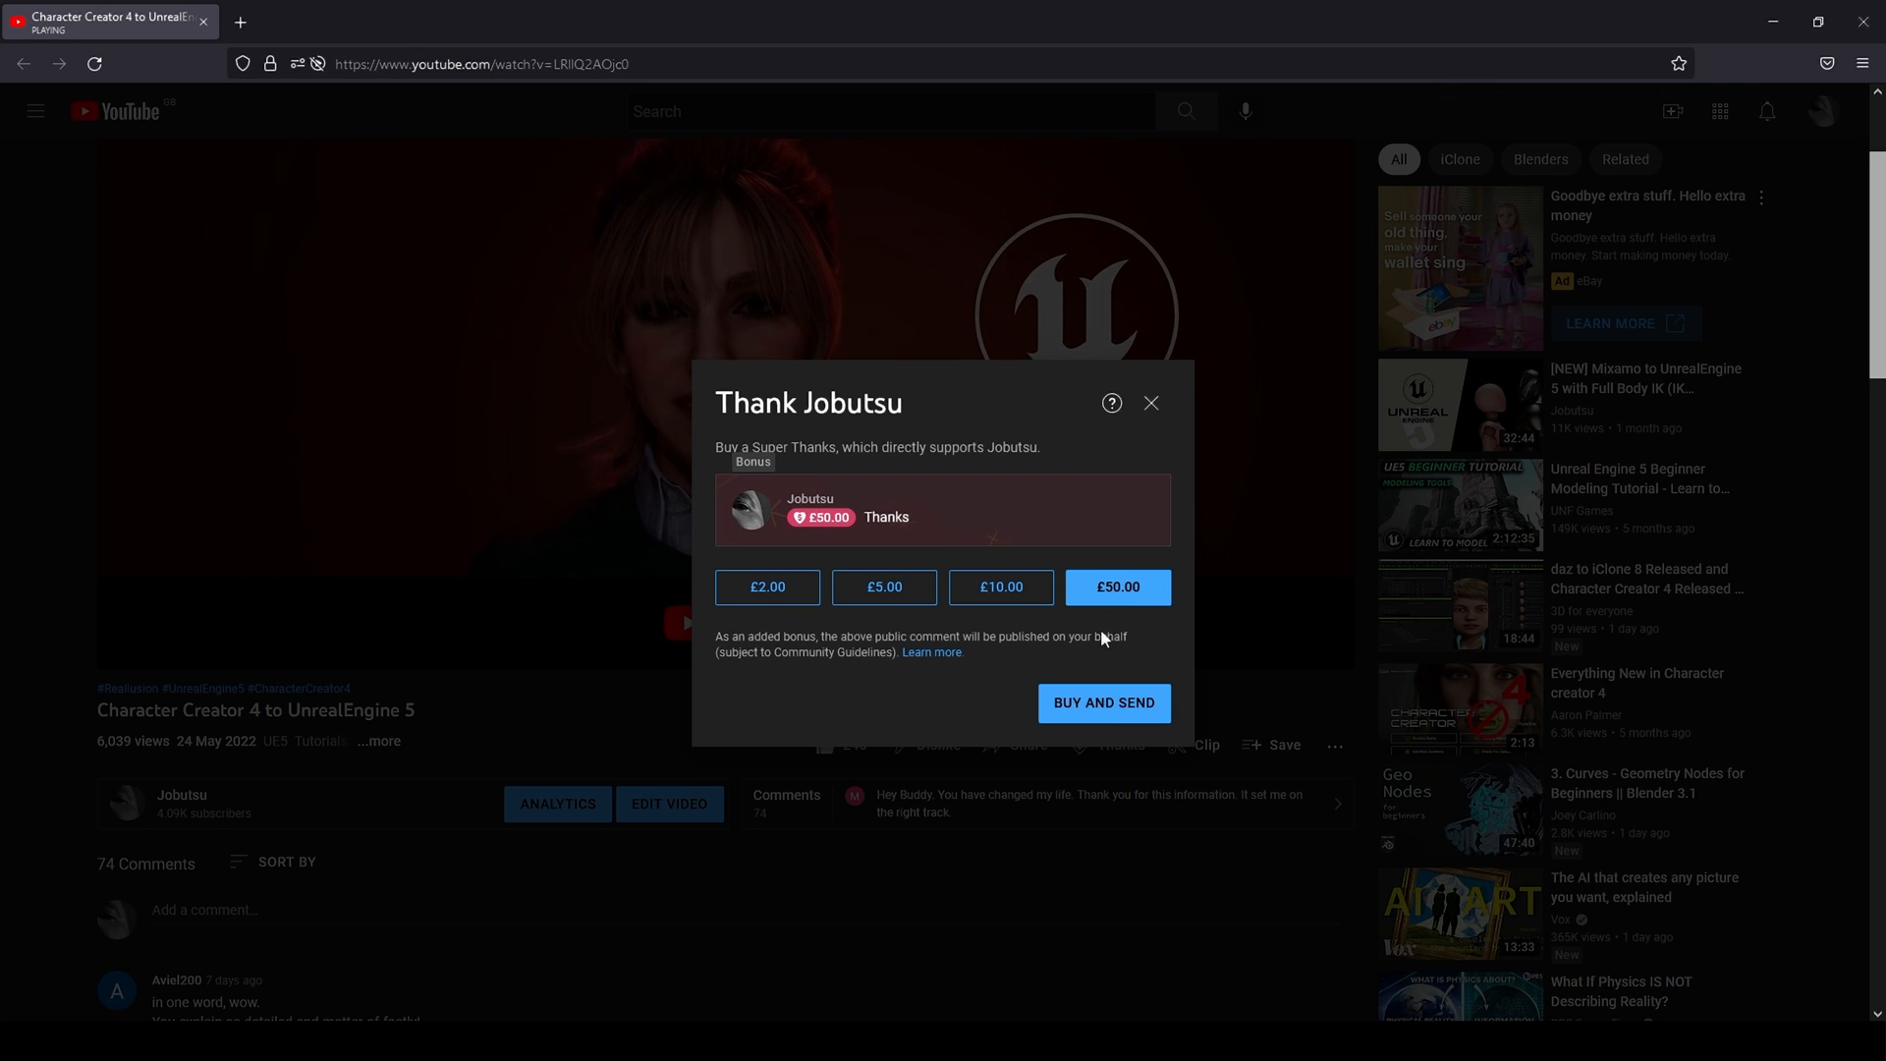
click(1105, 704)
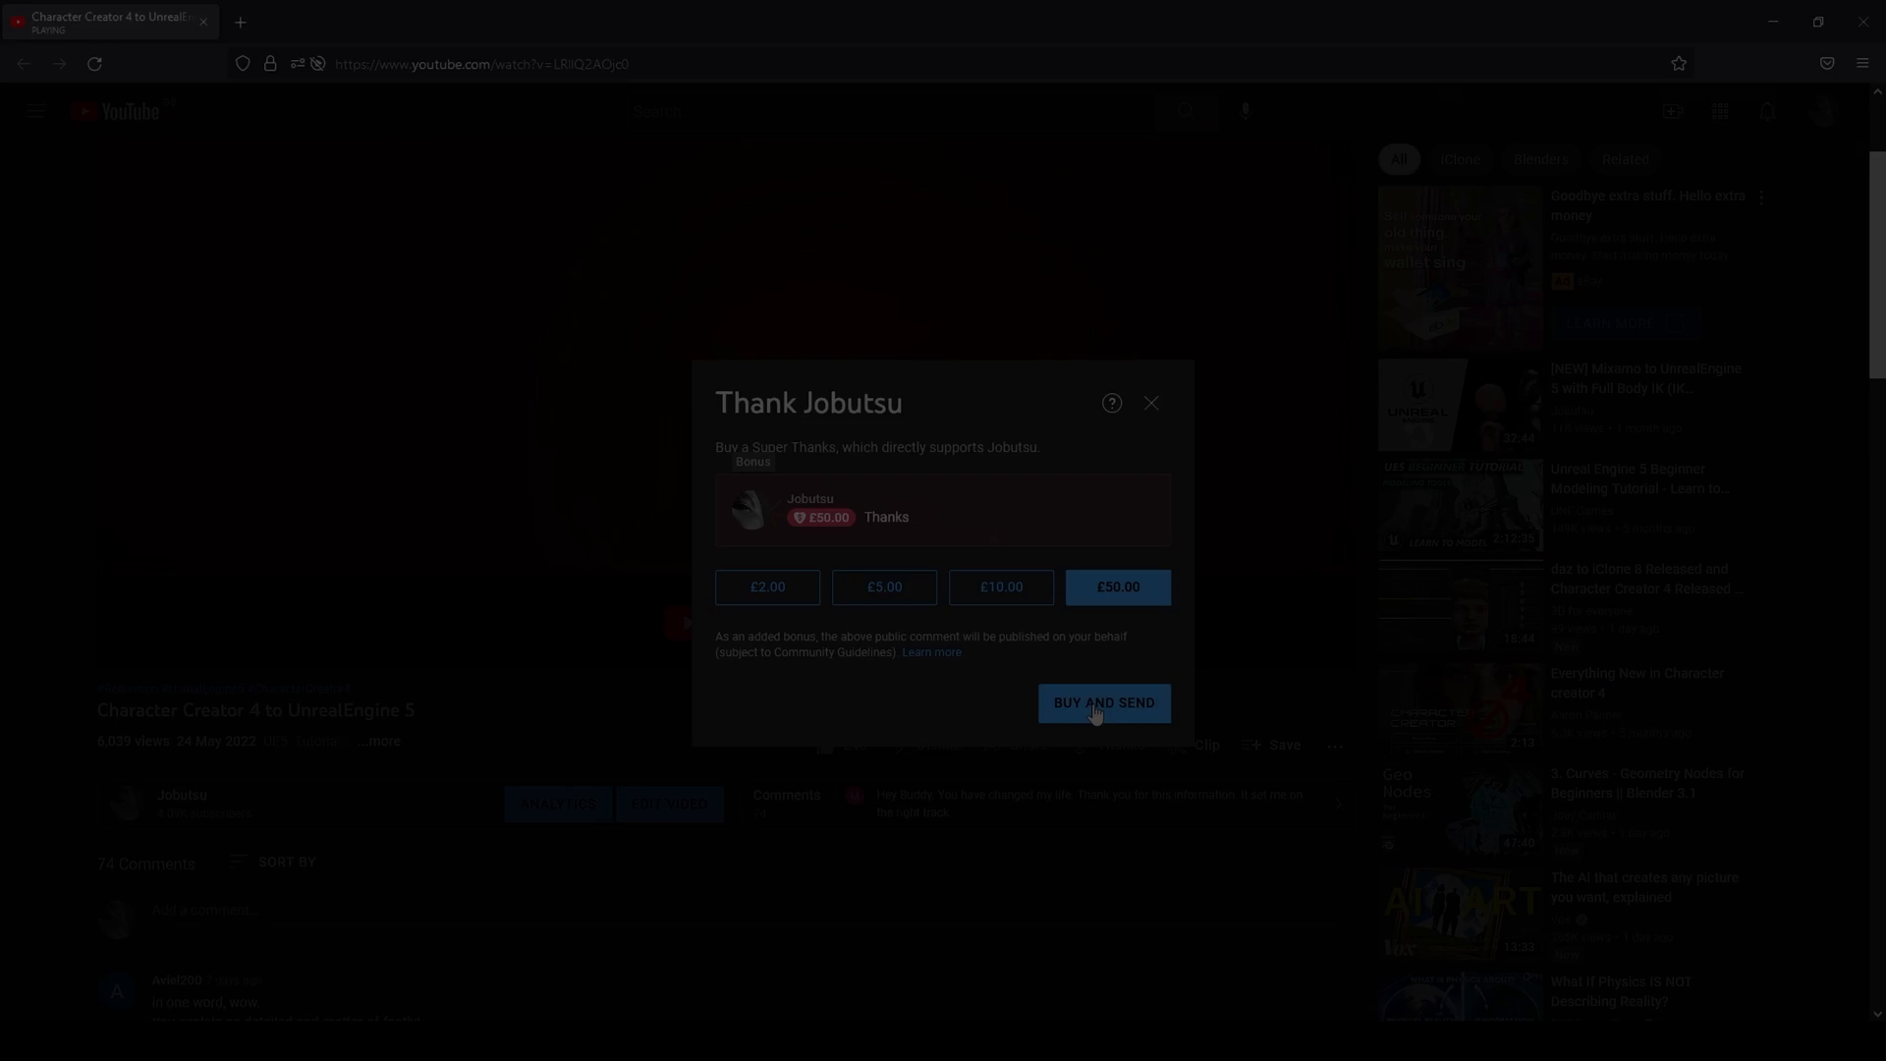